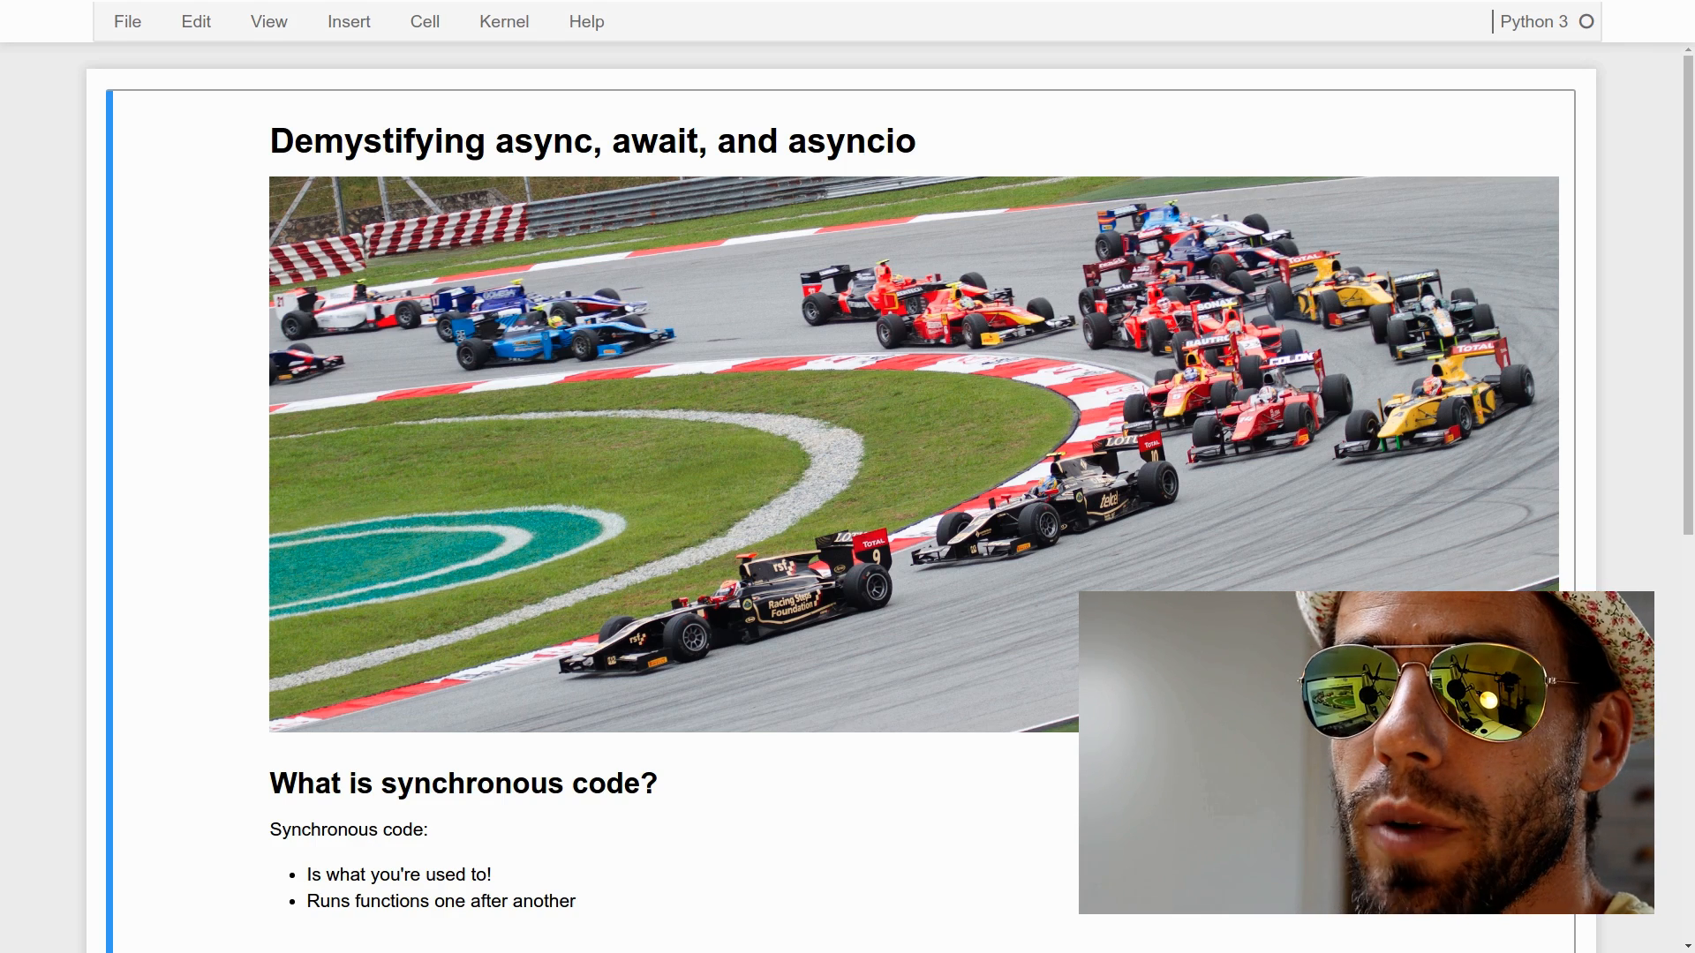
Scroll down to the end of the notebook, past the Python versions note
scroll("down", 3)
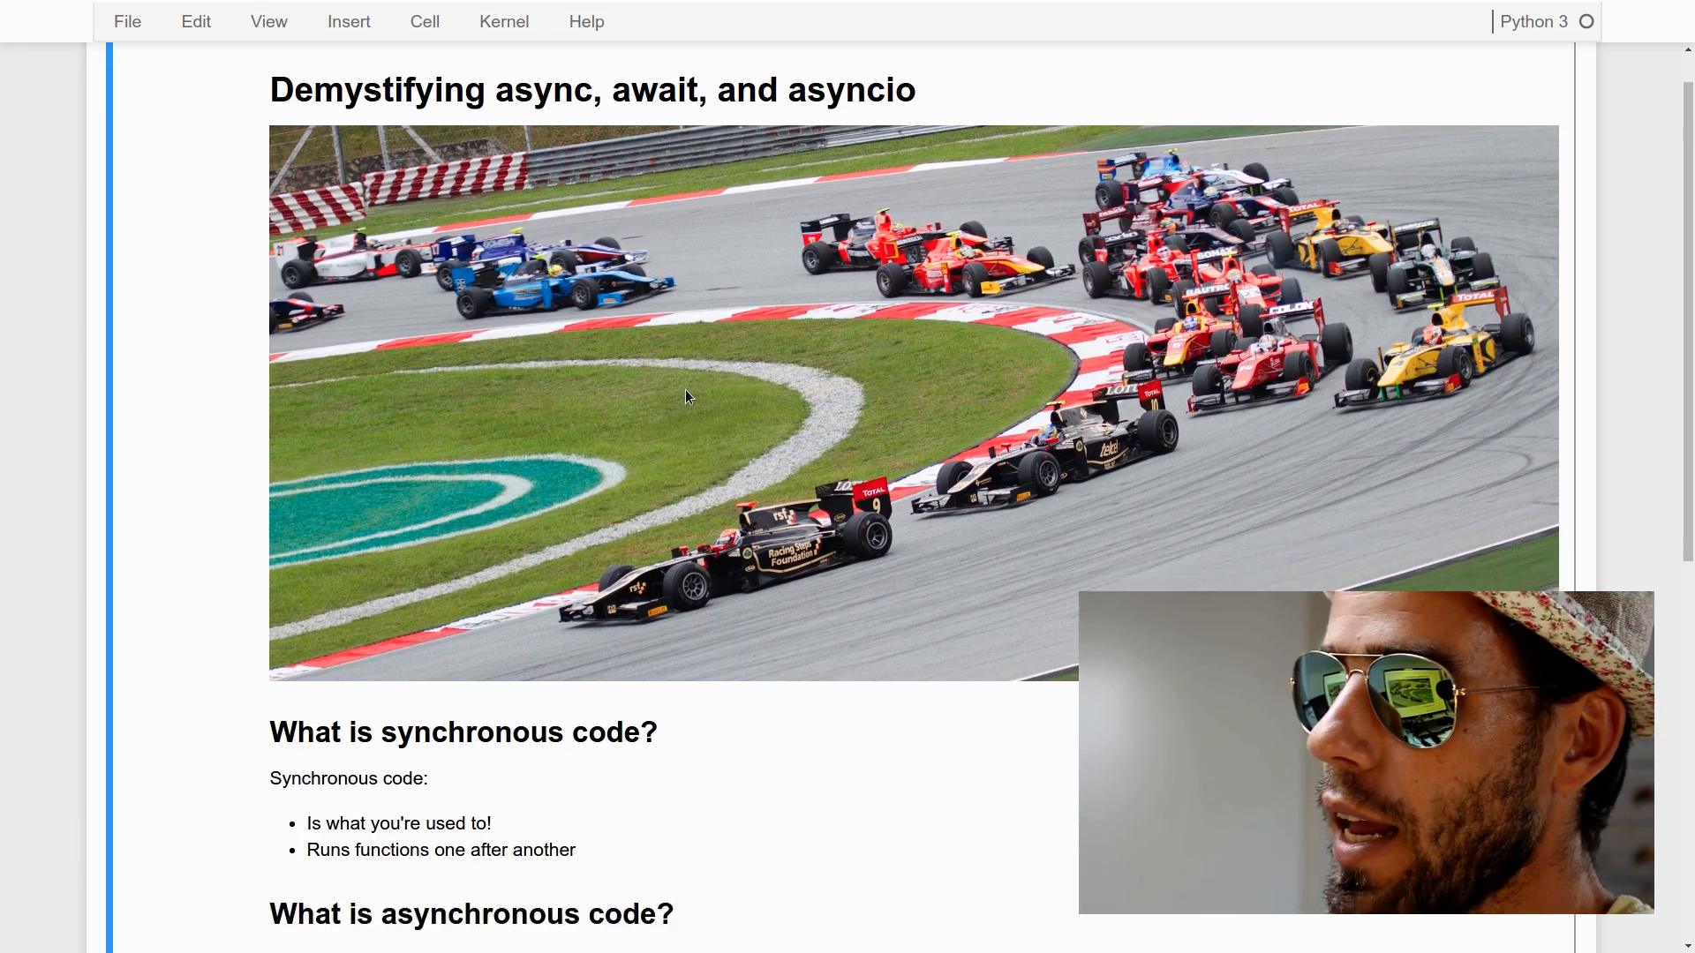
scroll("down", 3)
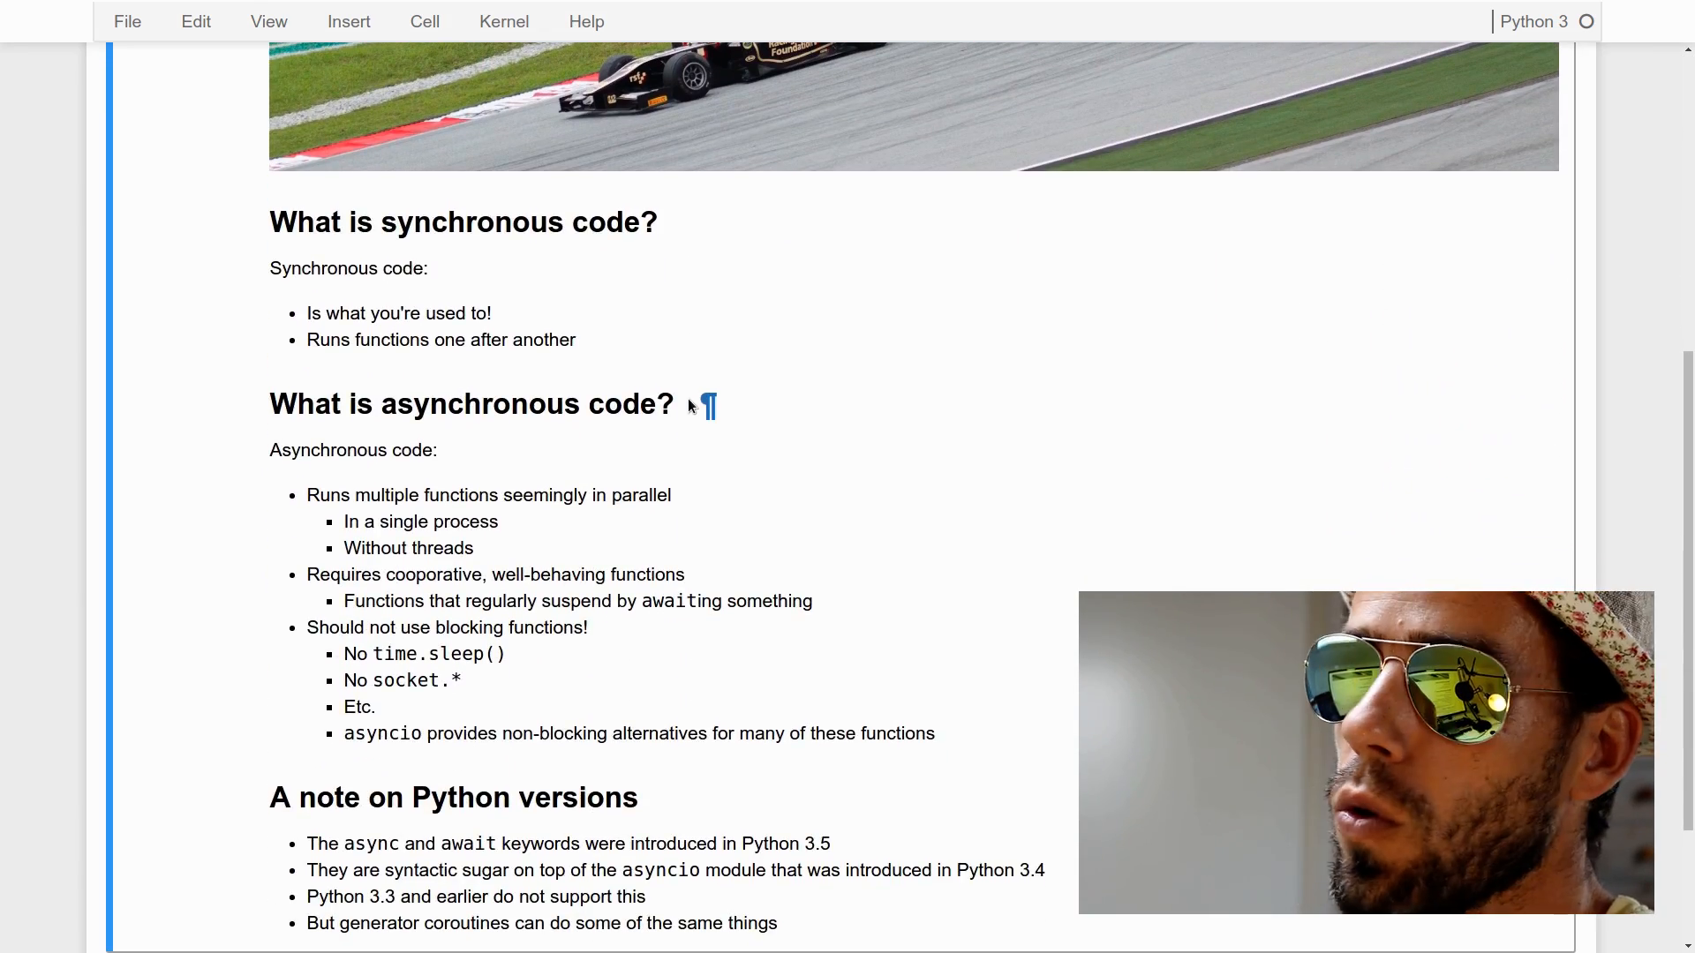
mouse_move(738, 361)
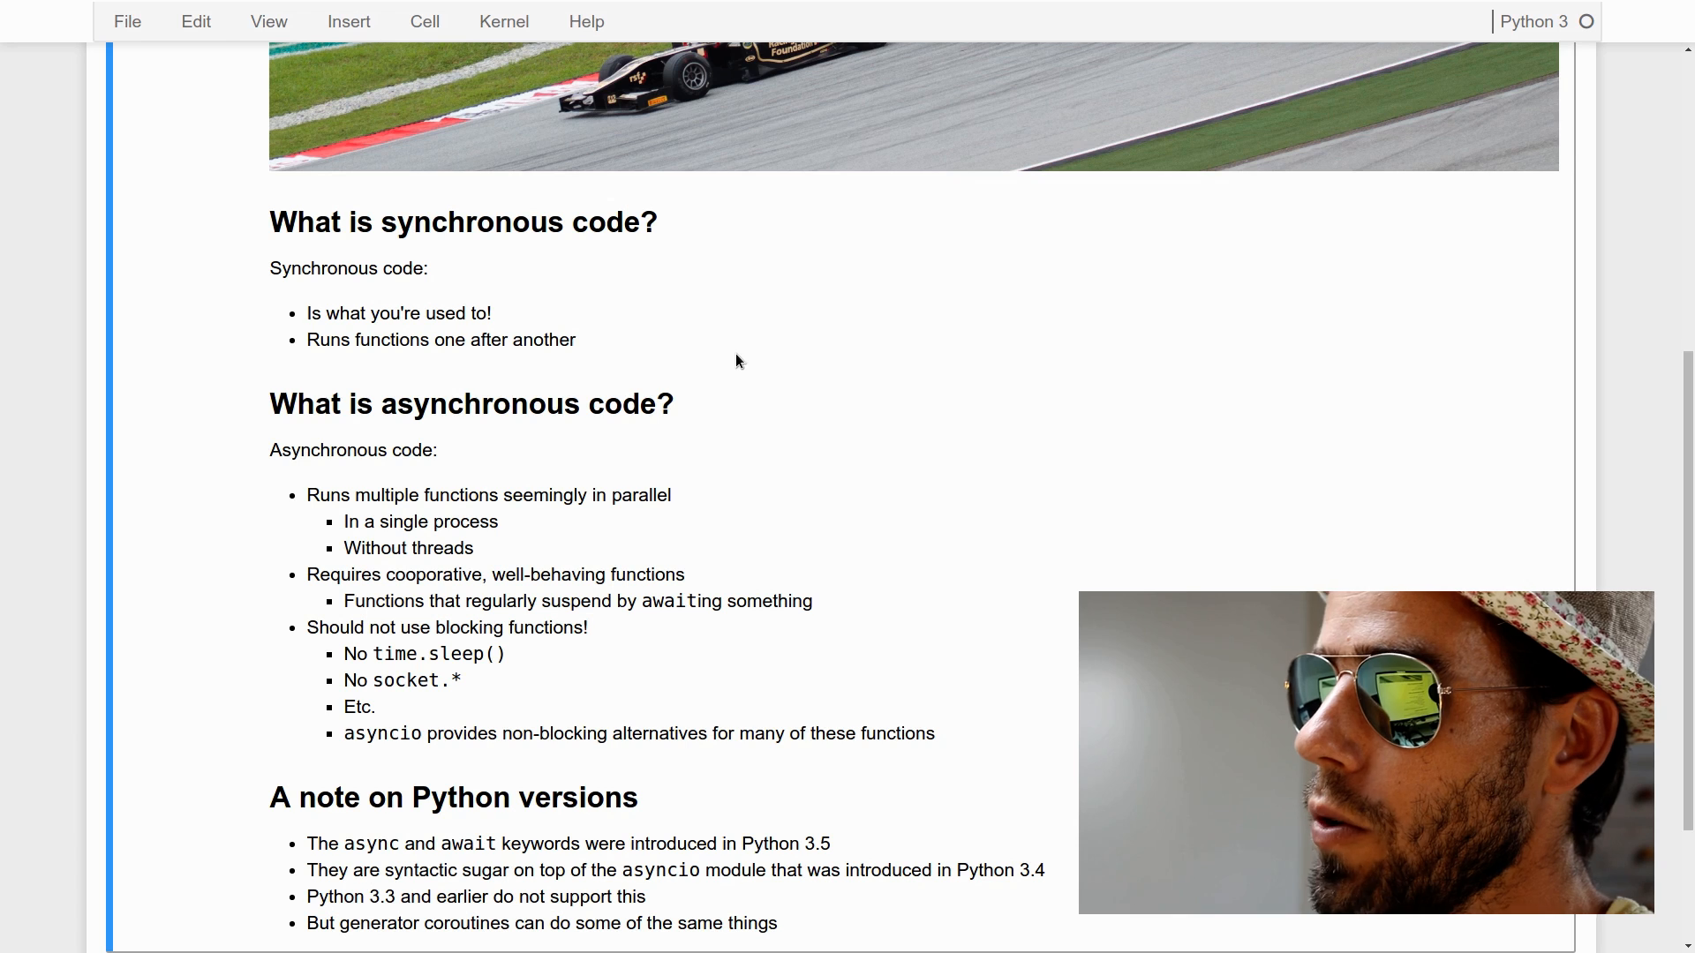
scroll("down", 3)
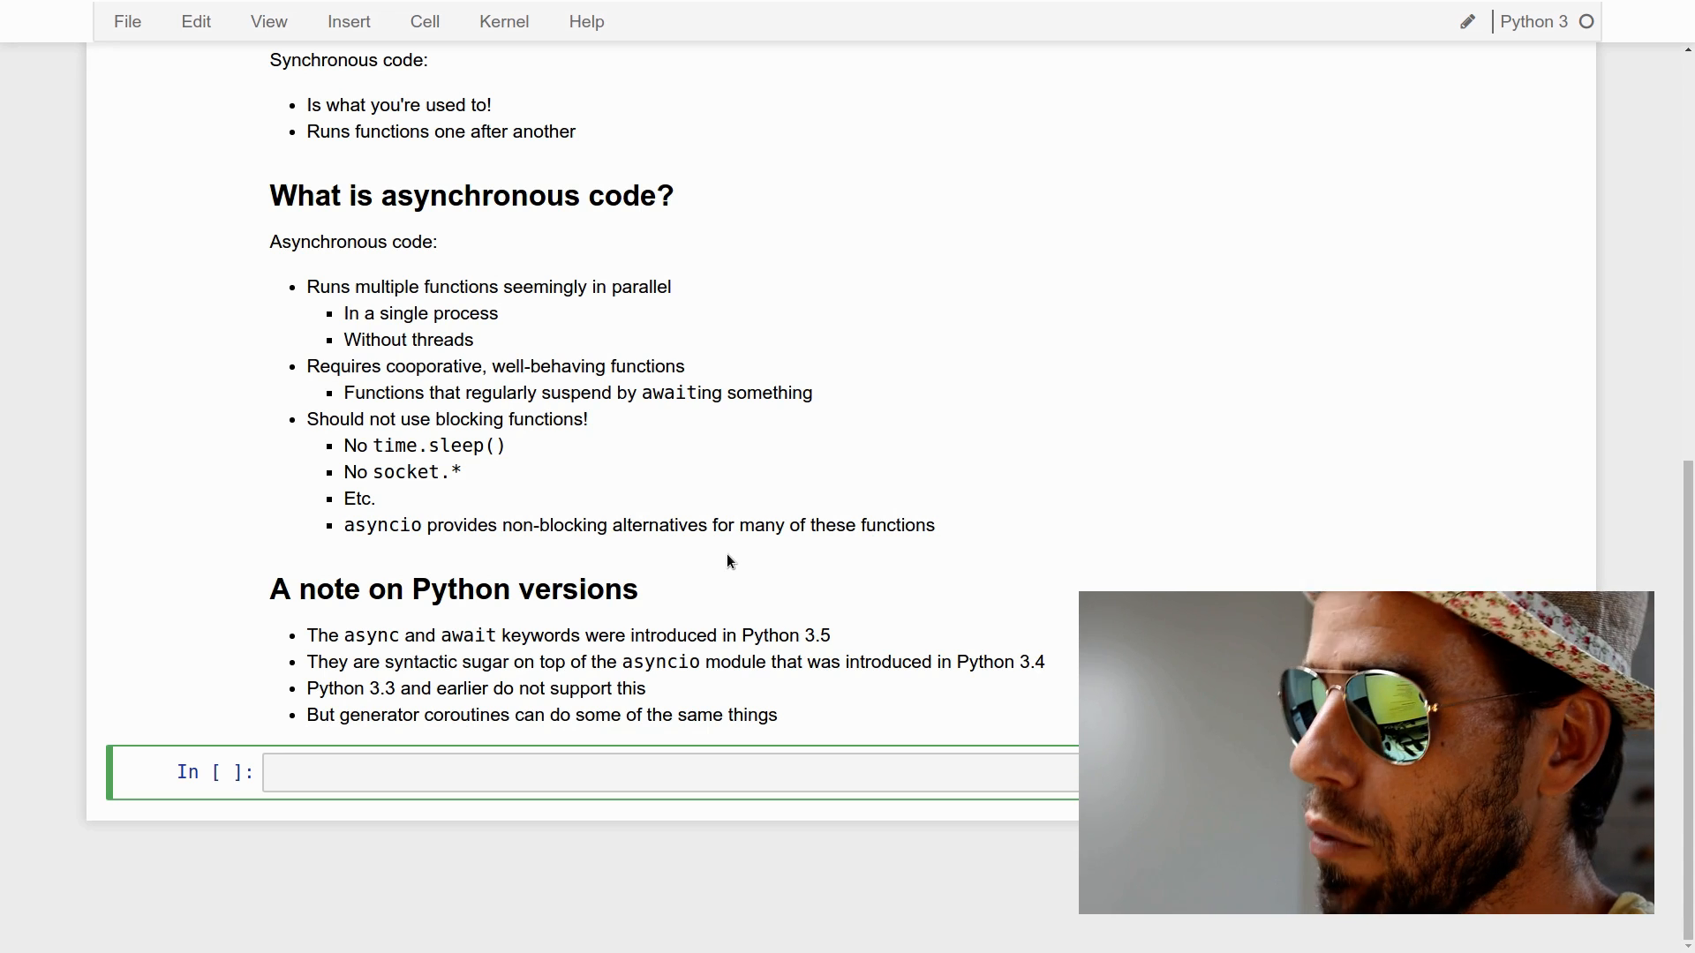
Write def main() calling highest_prime_below with 100000, 10000 and 1000, then call main()
type("def")
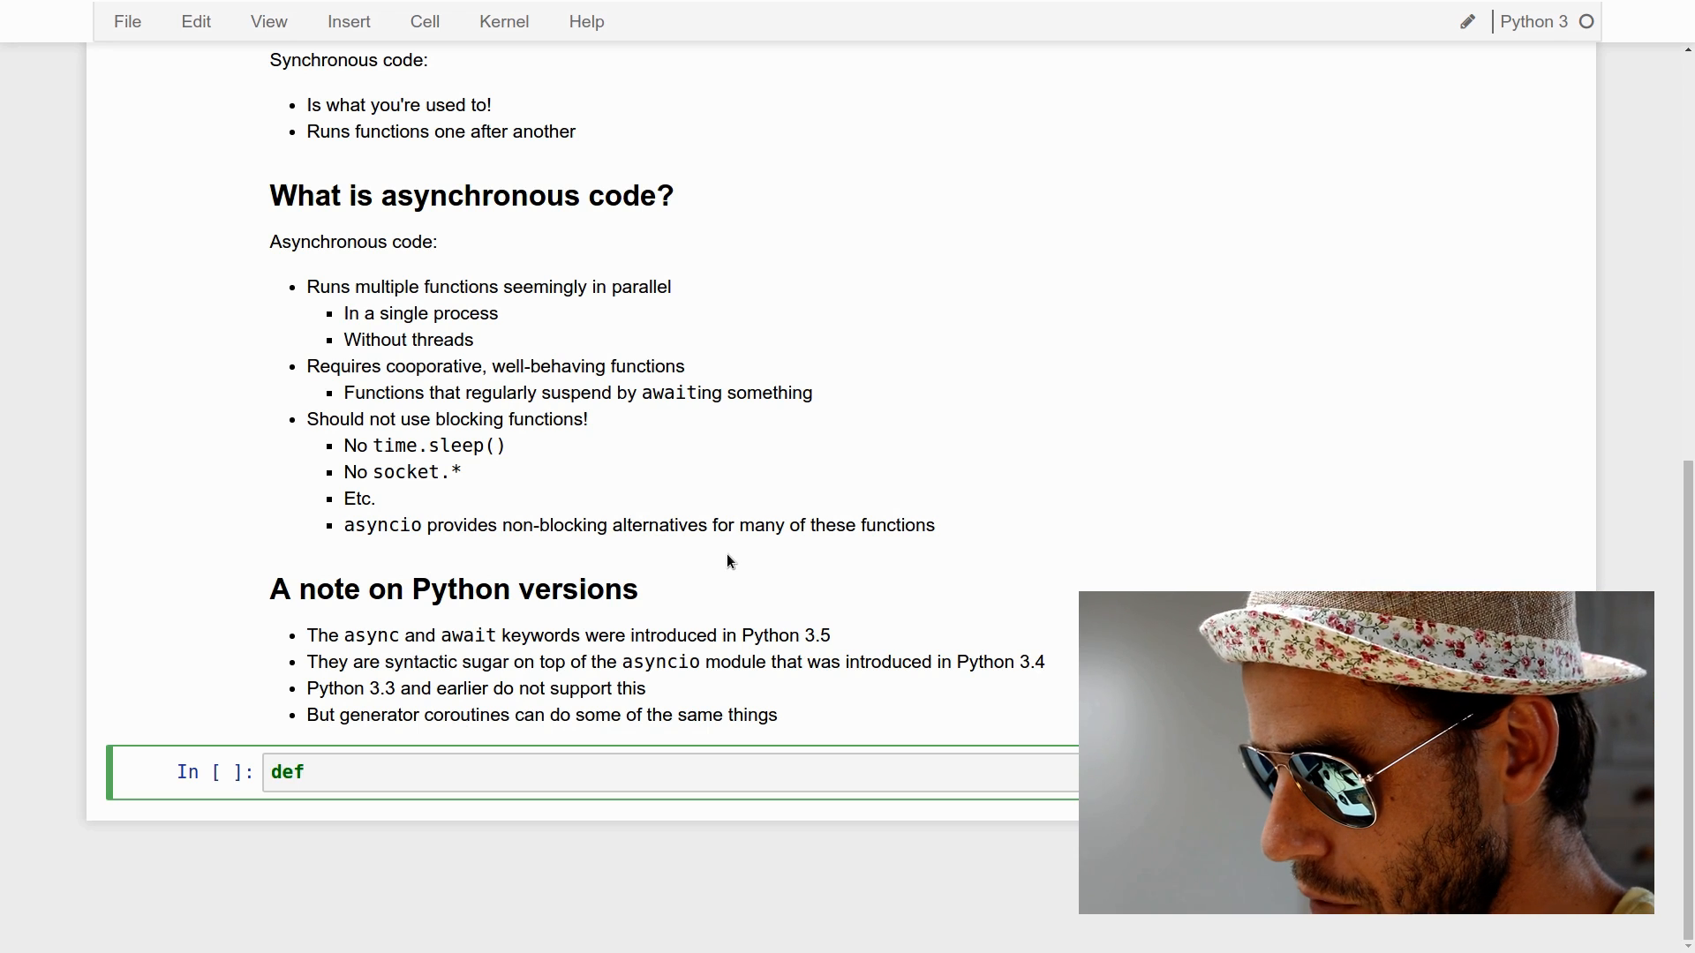
type("main()")
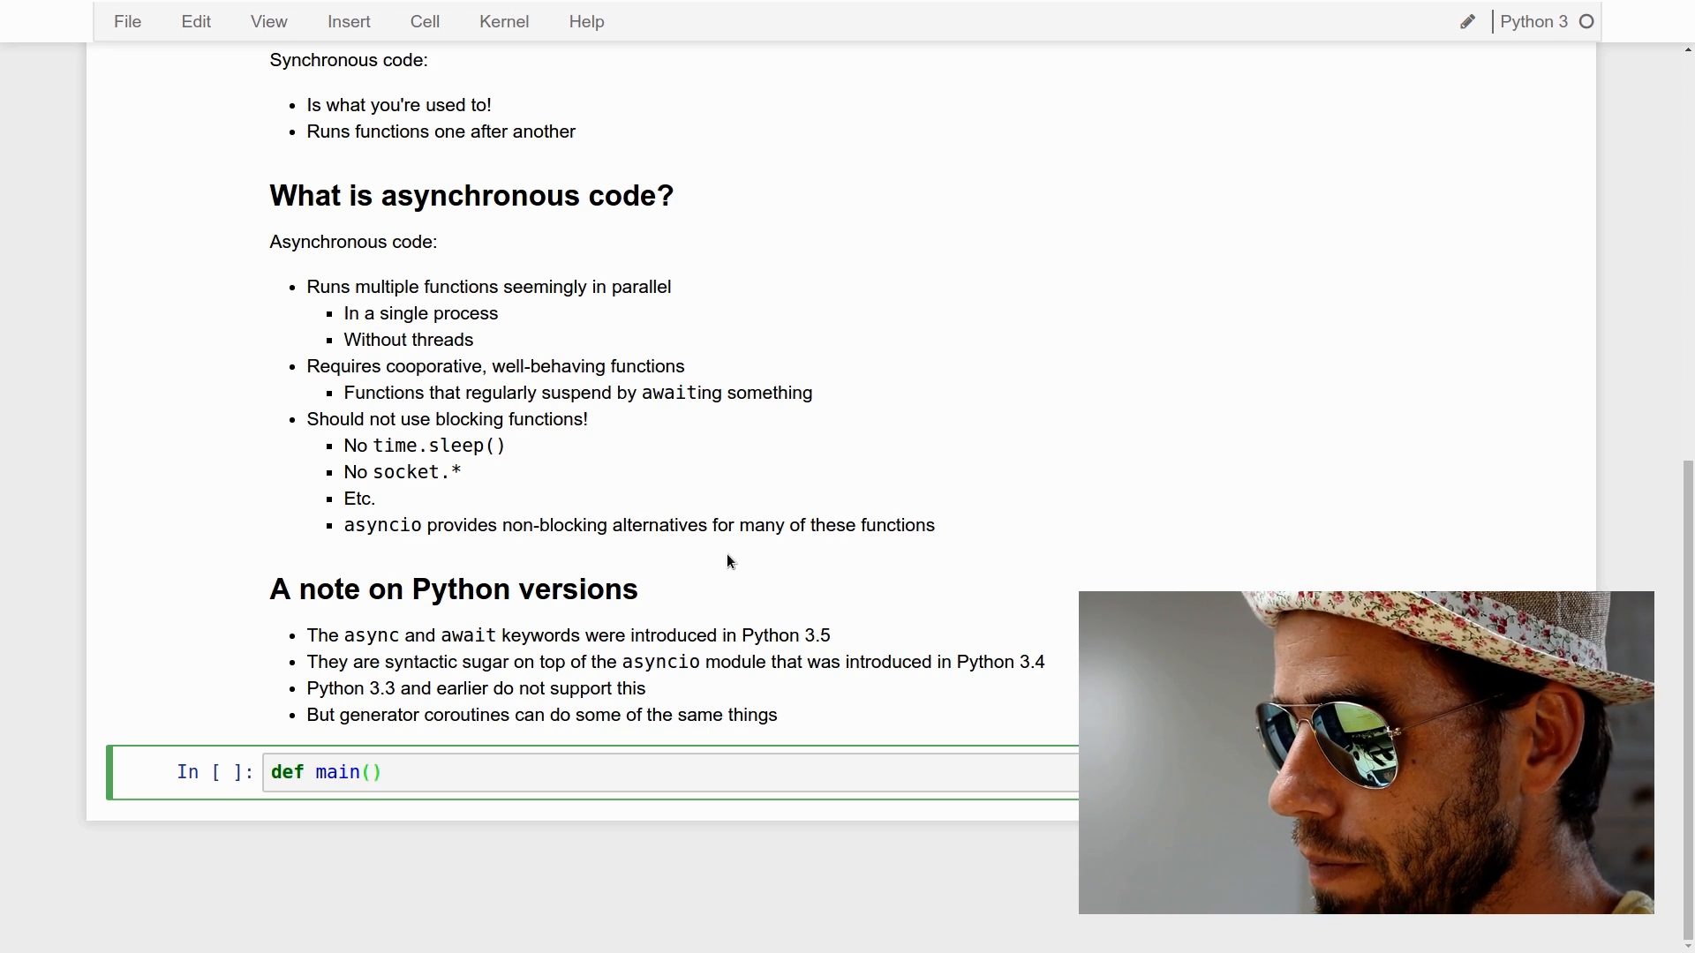
type(":")
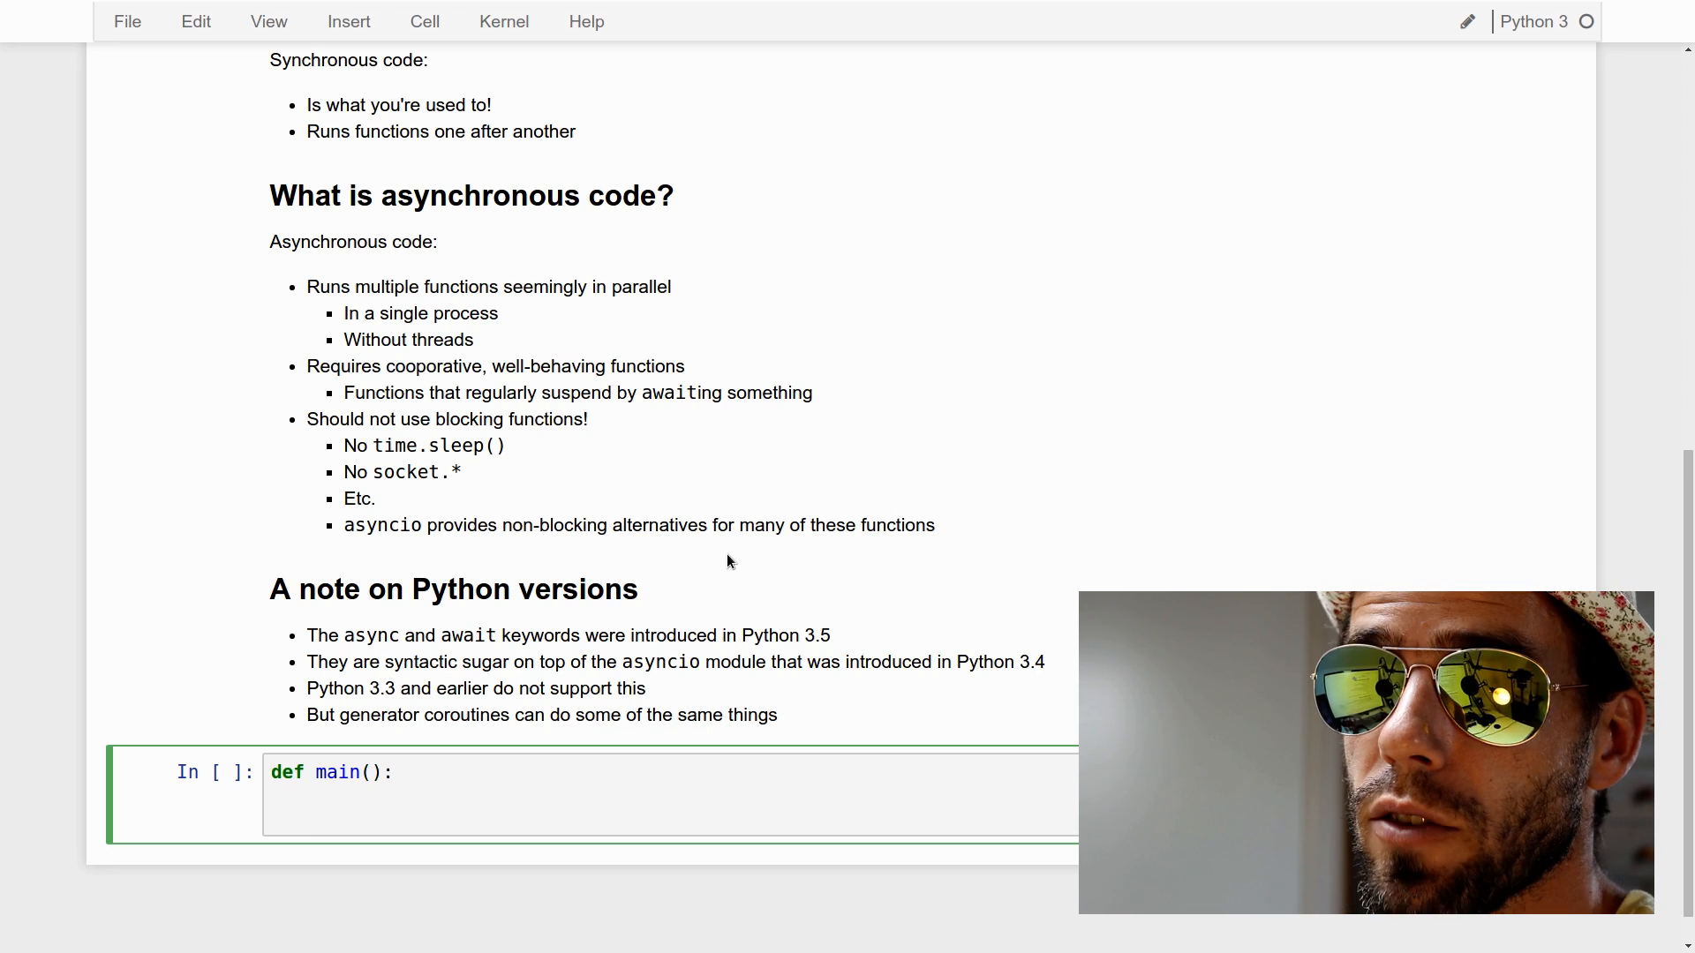
type("h")
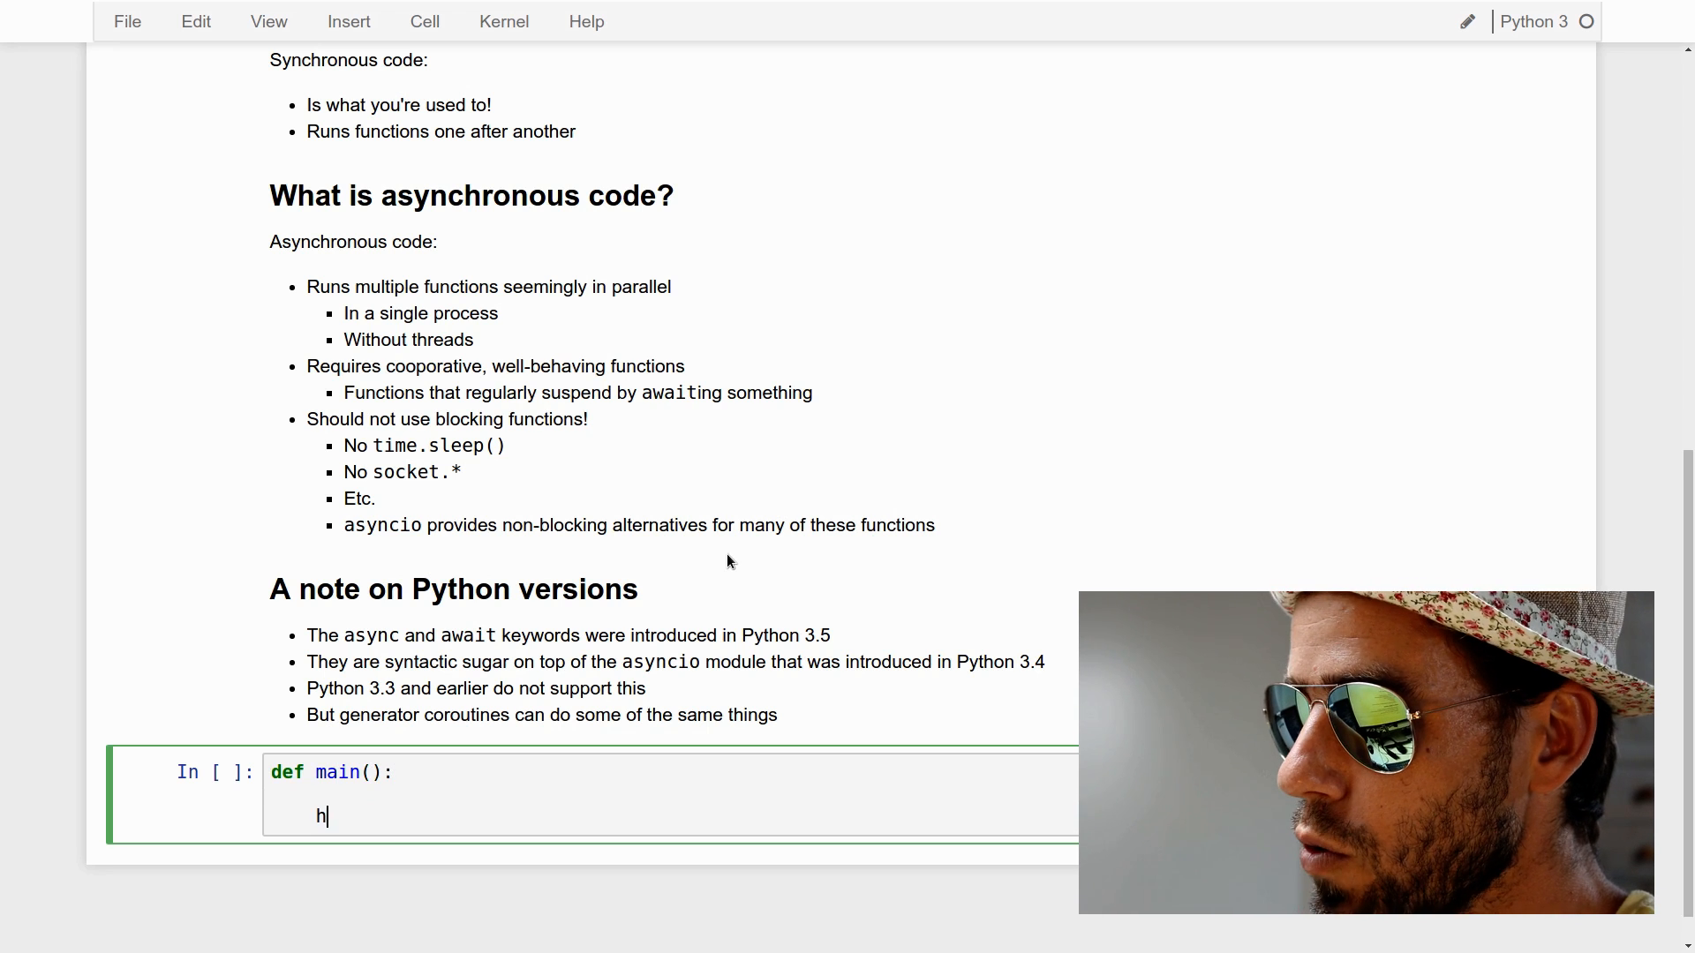
type("ighest_prime_belo")
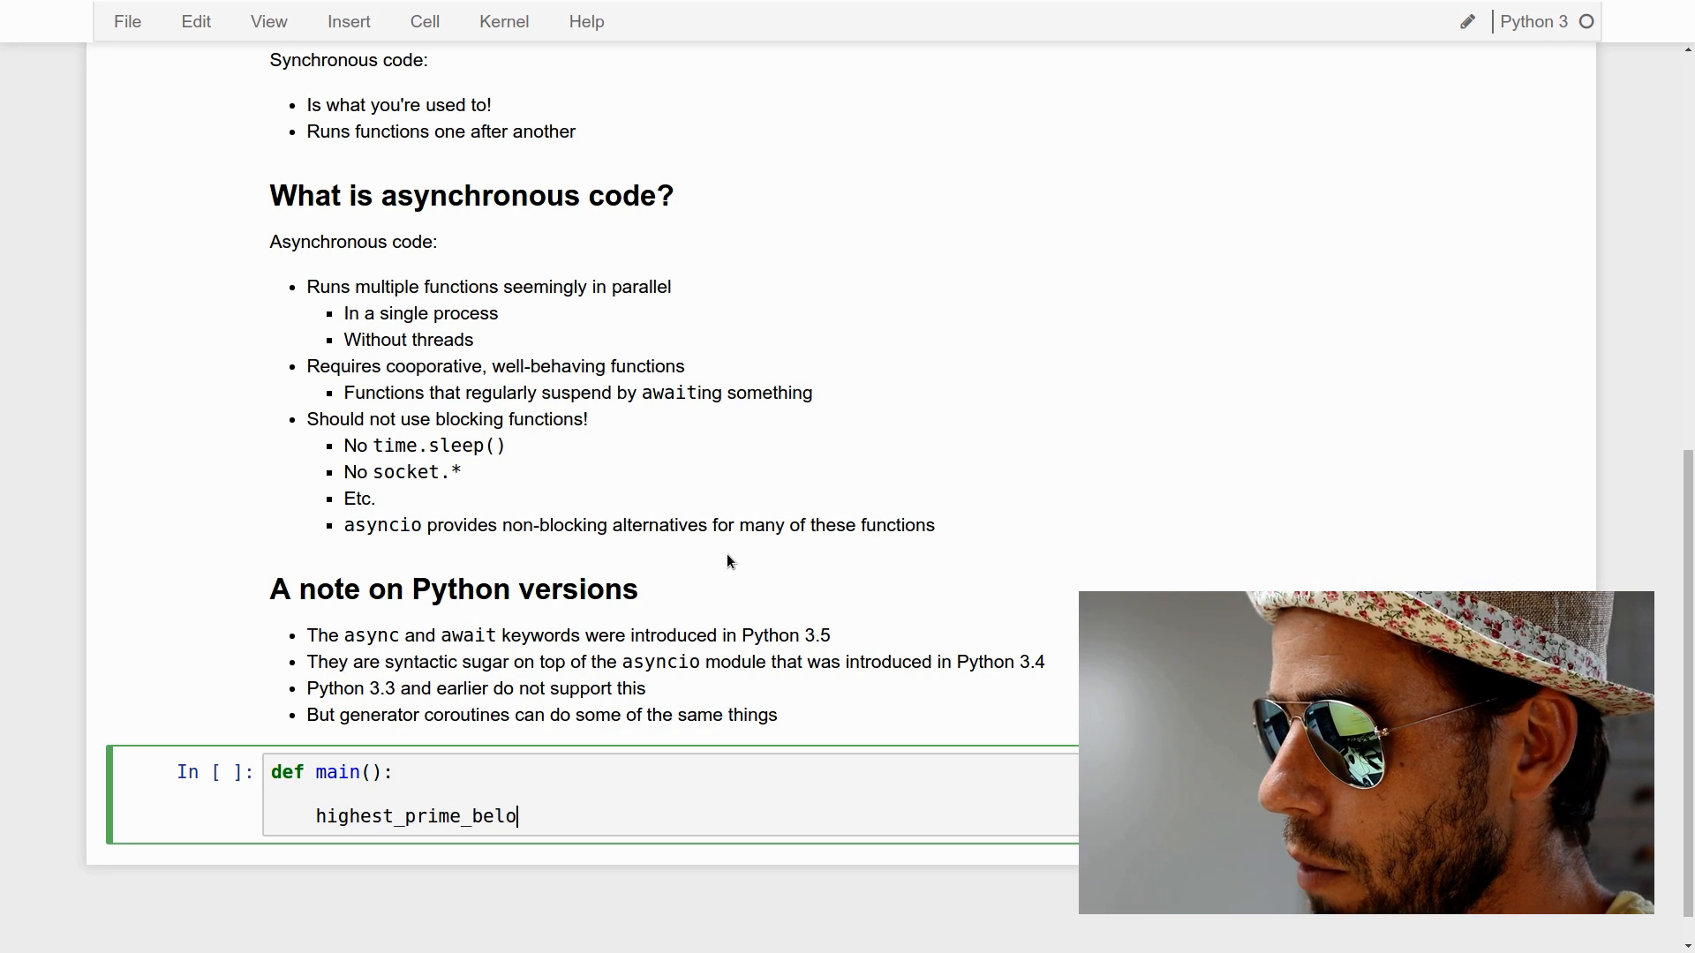
type("w(100000)")
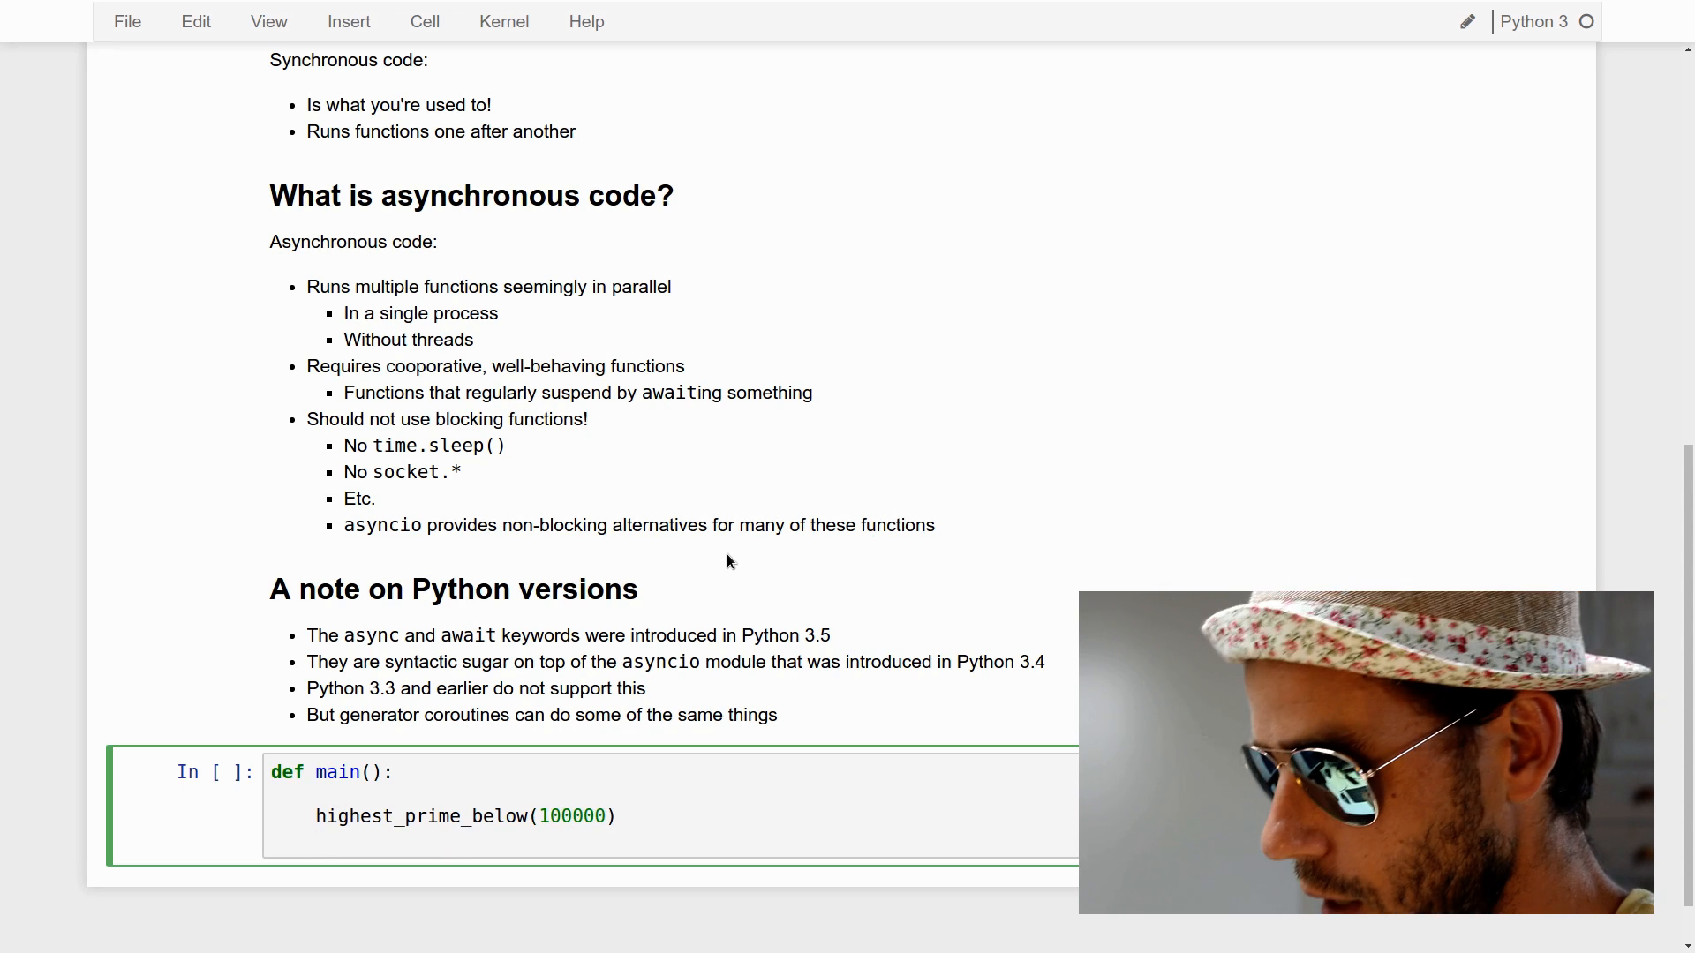
type("highest_pri")
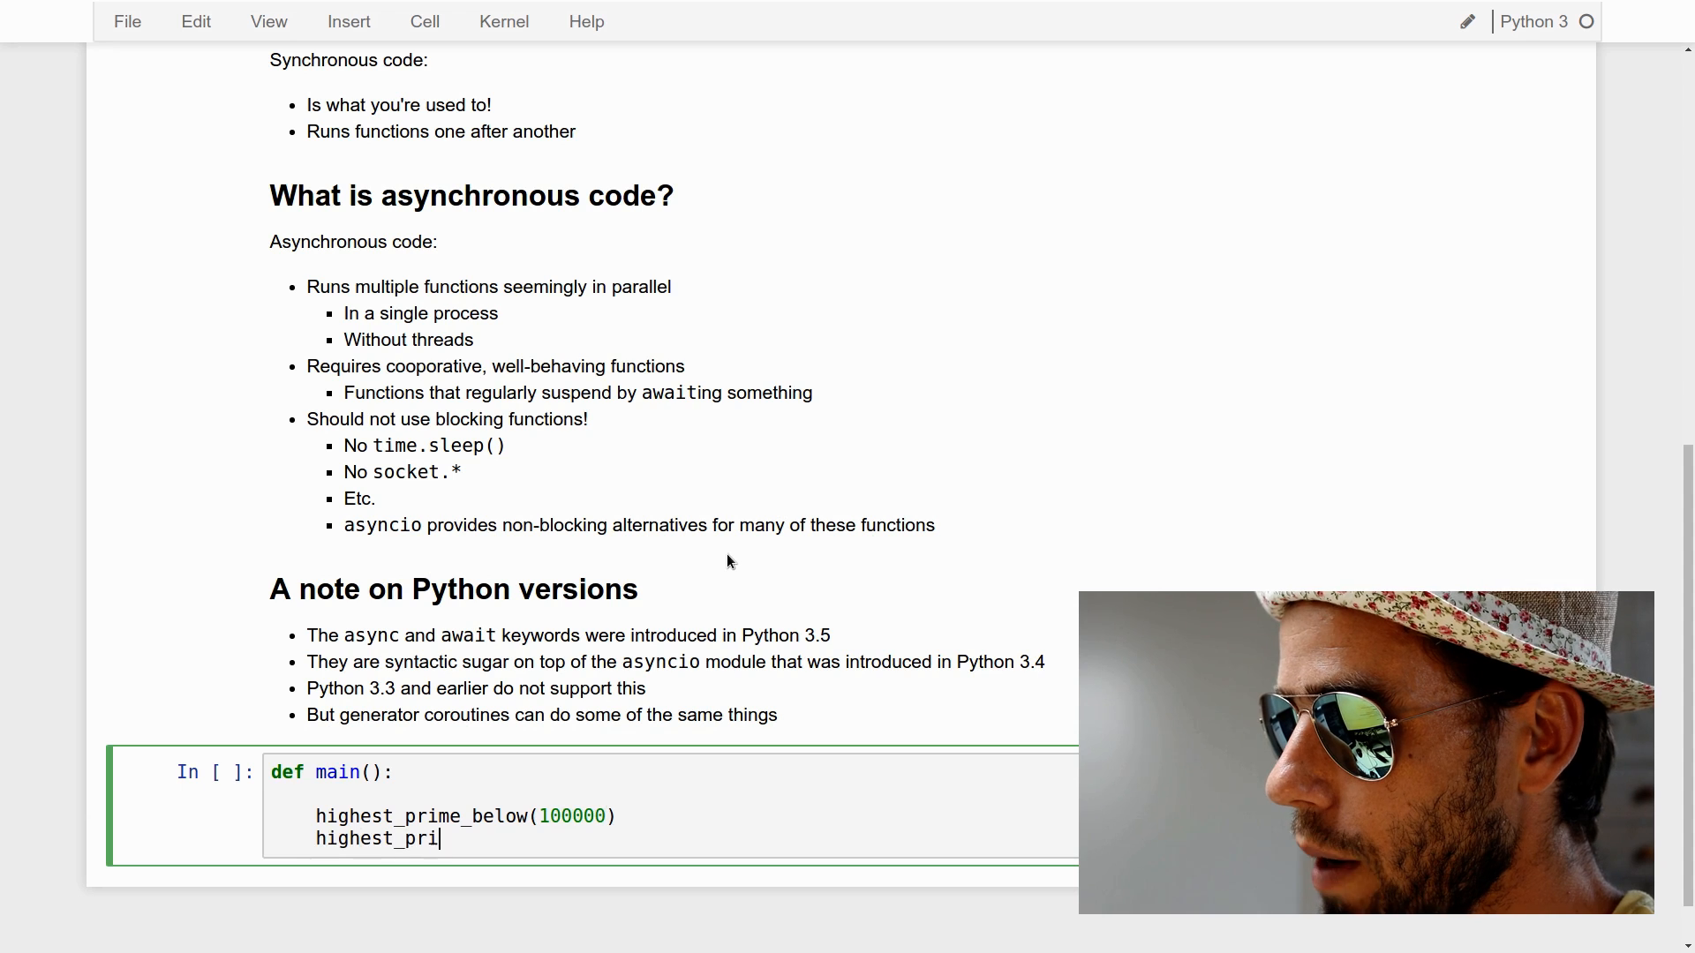
type("me_below(10000")
type("highe")
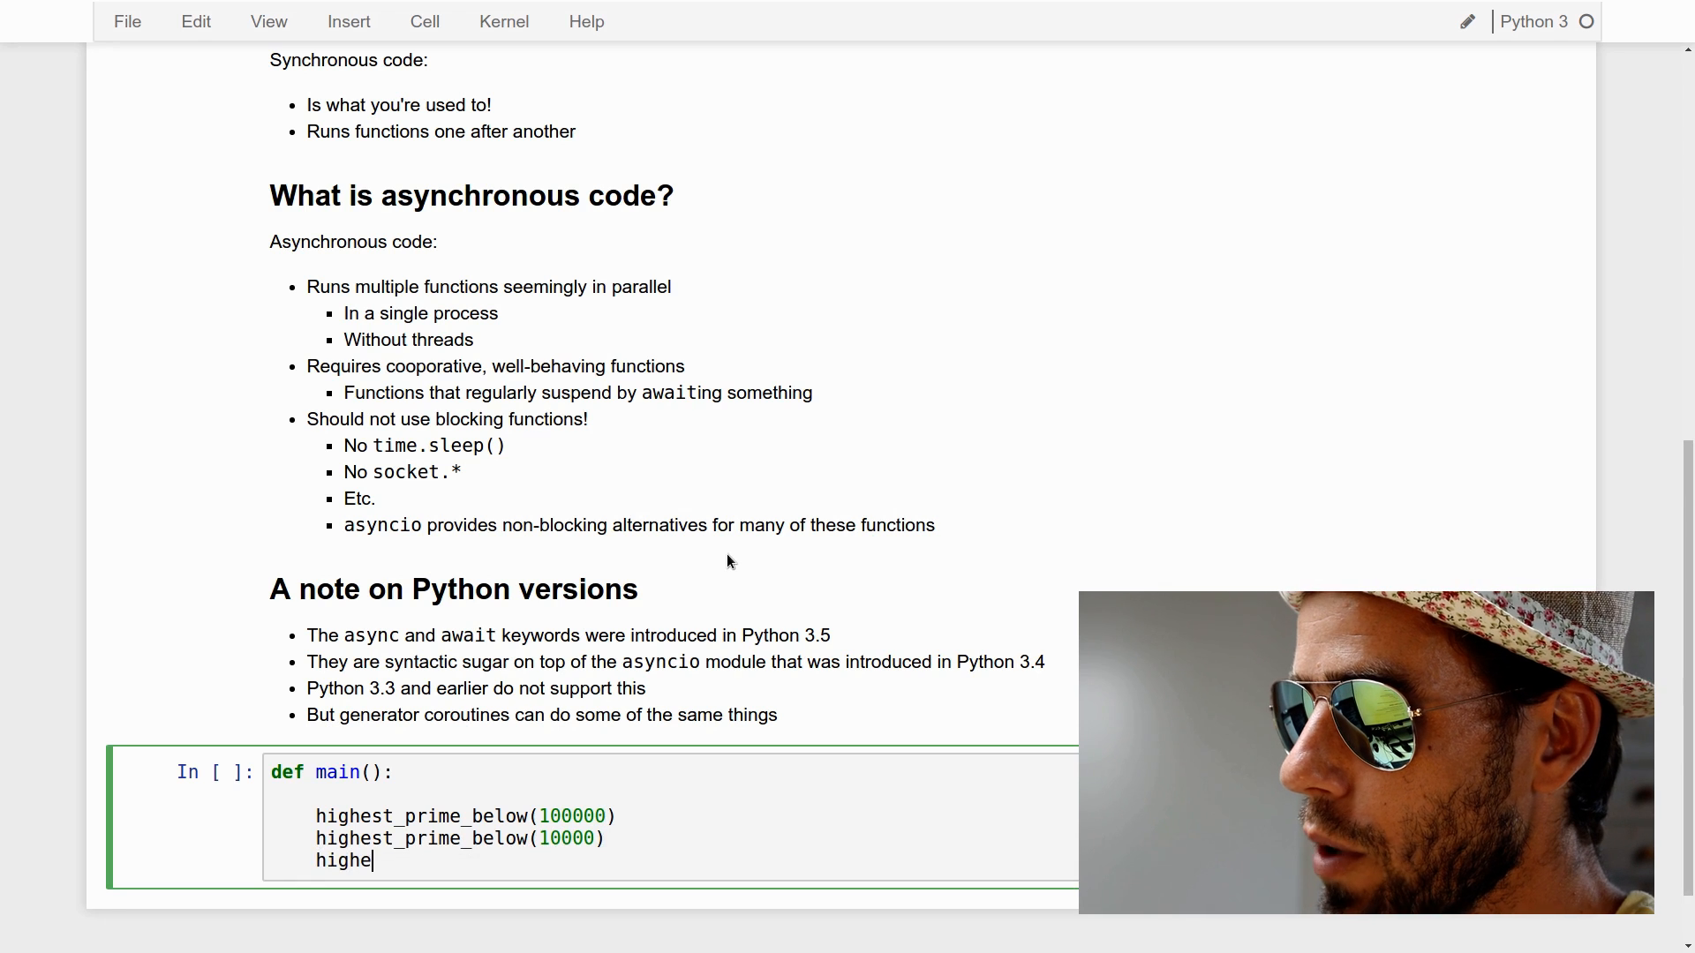
type("st_prime_below(1000")
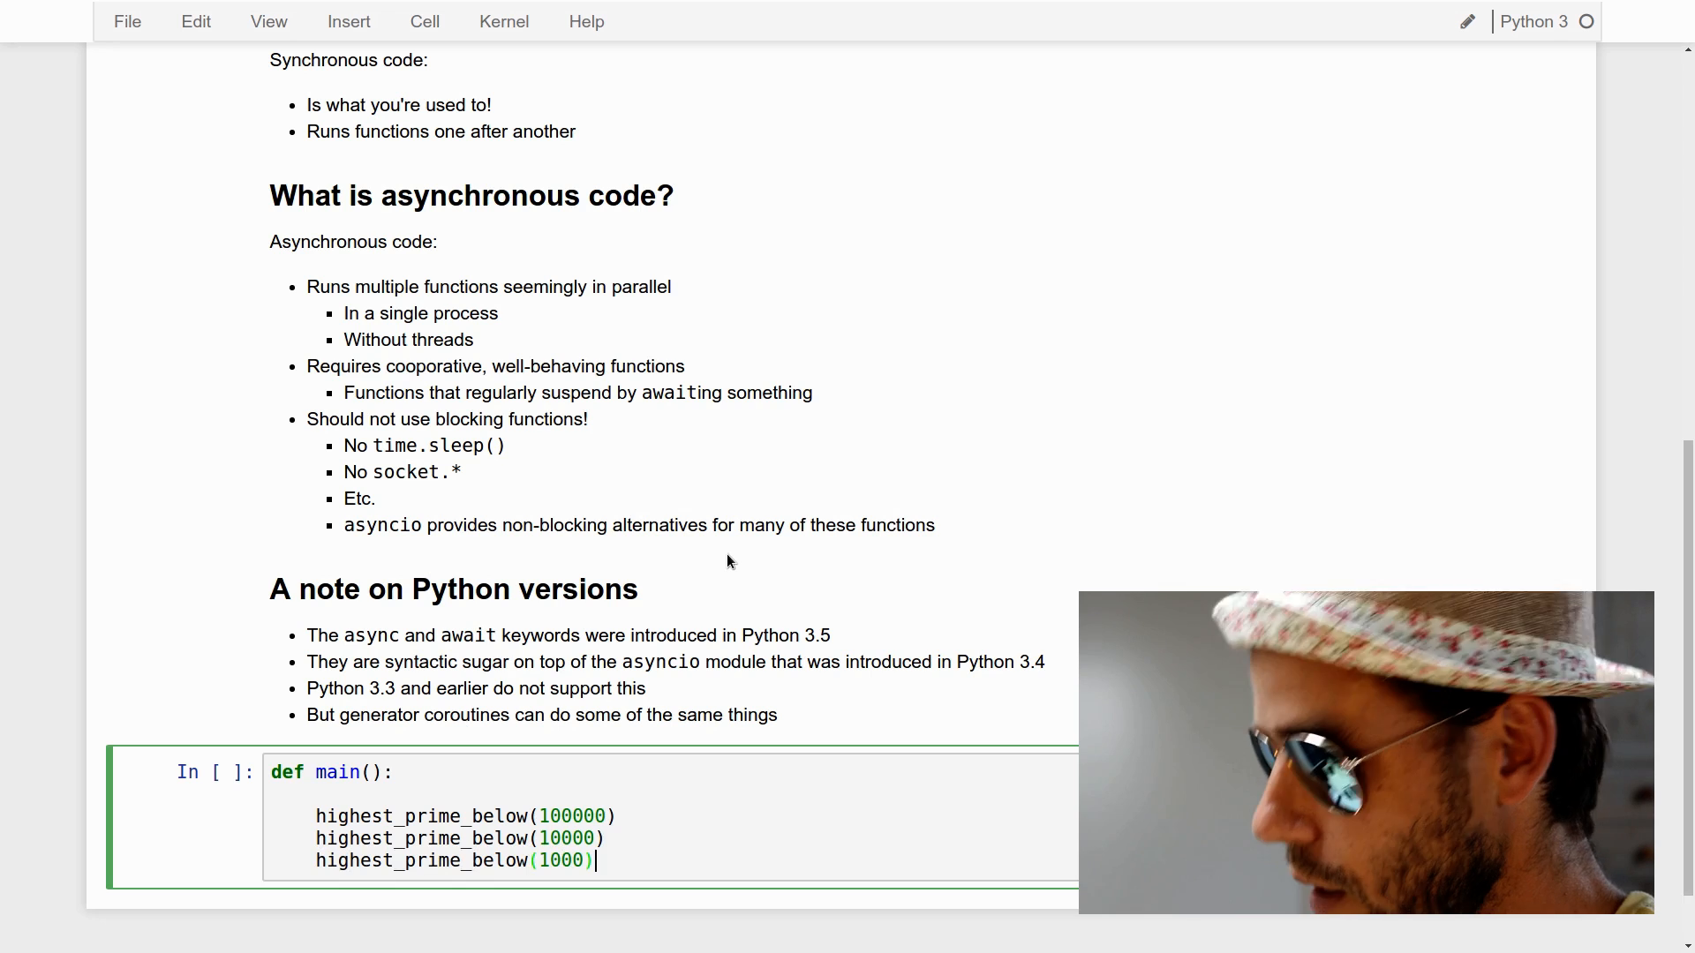
type("main()")
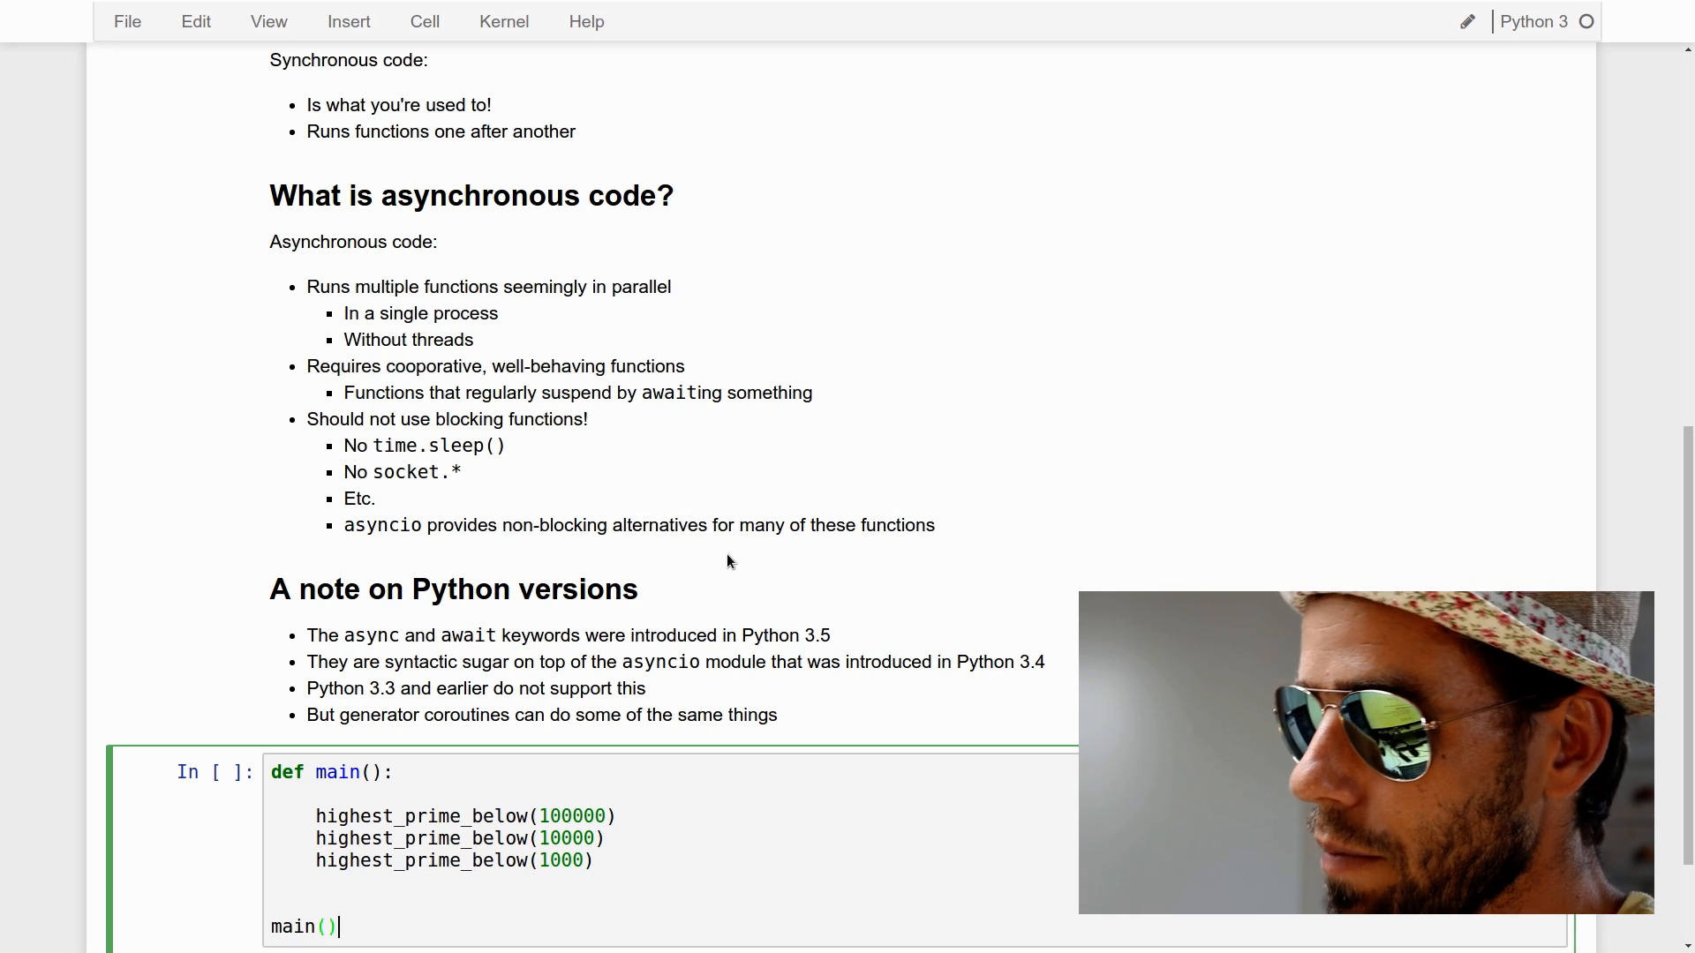
Define highest_prime_below(x), printing 'Highest prime below %d' and looping y over range(x-1, 0, ...)
scroll("down", 3)
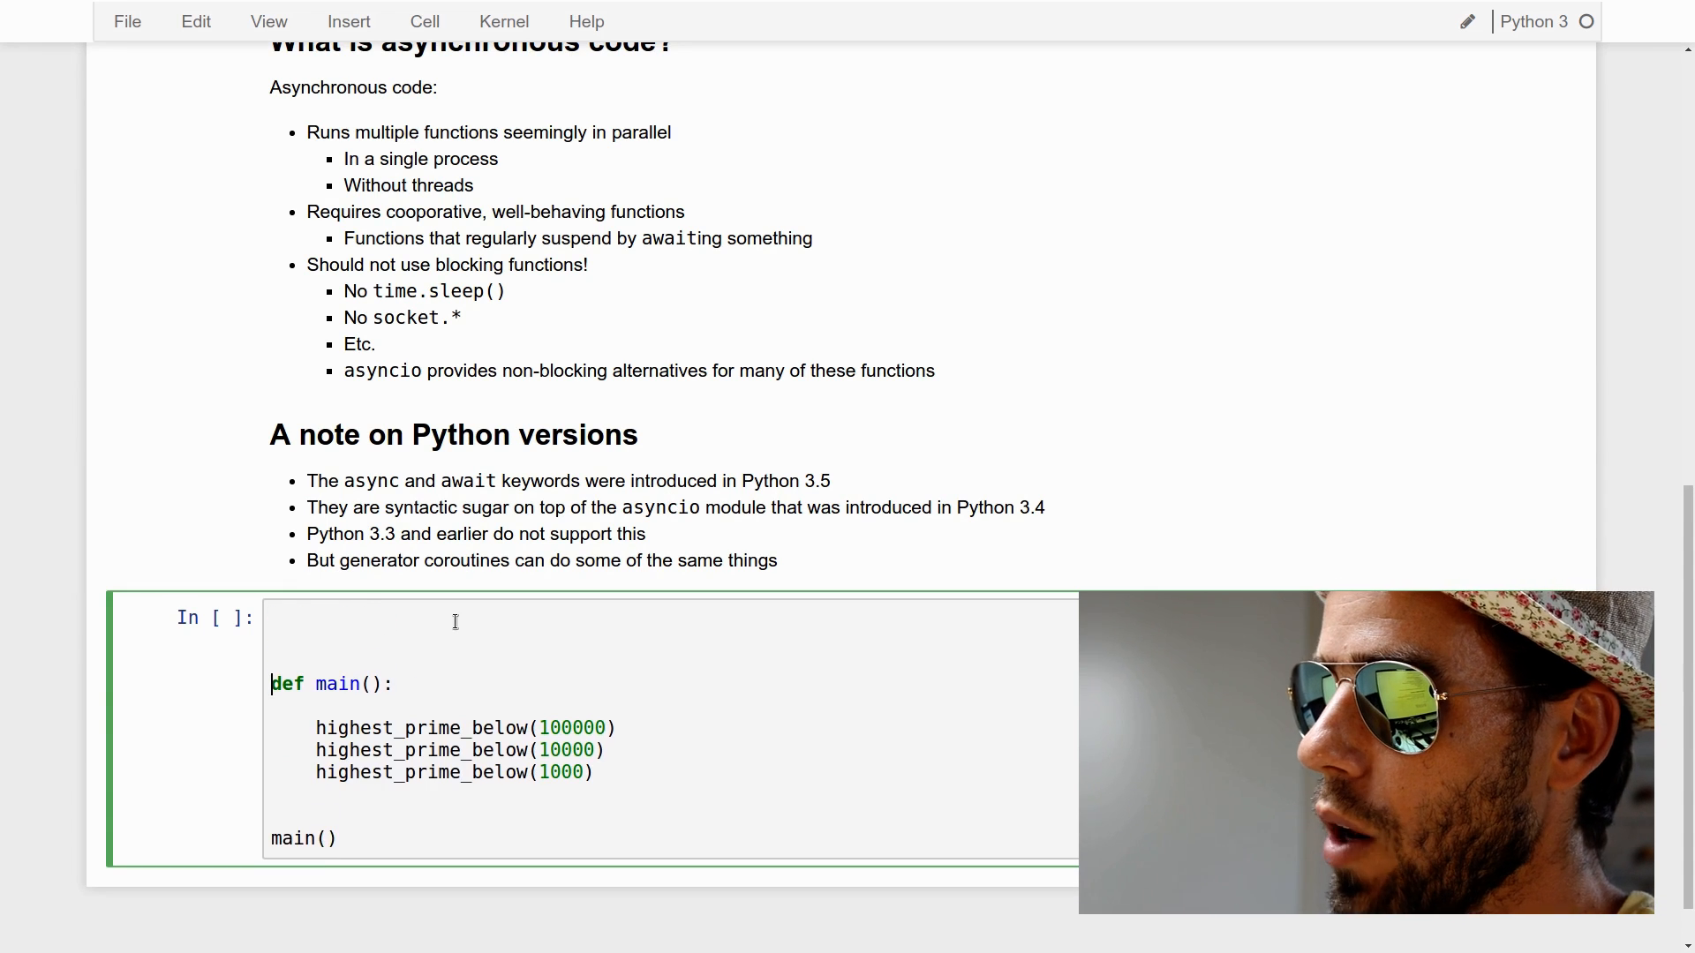
type("def")
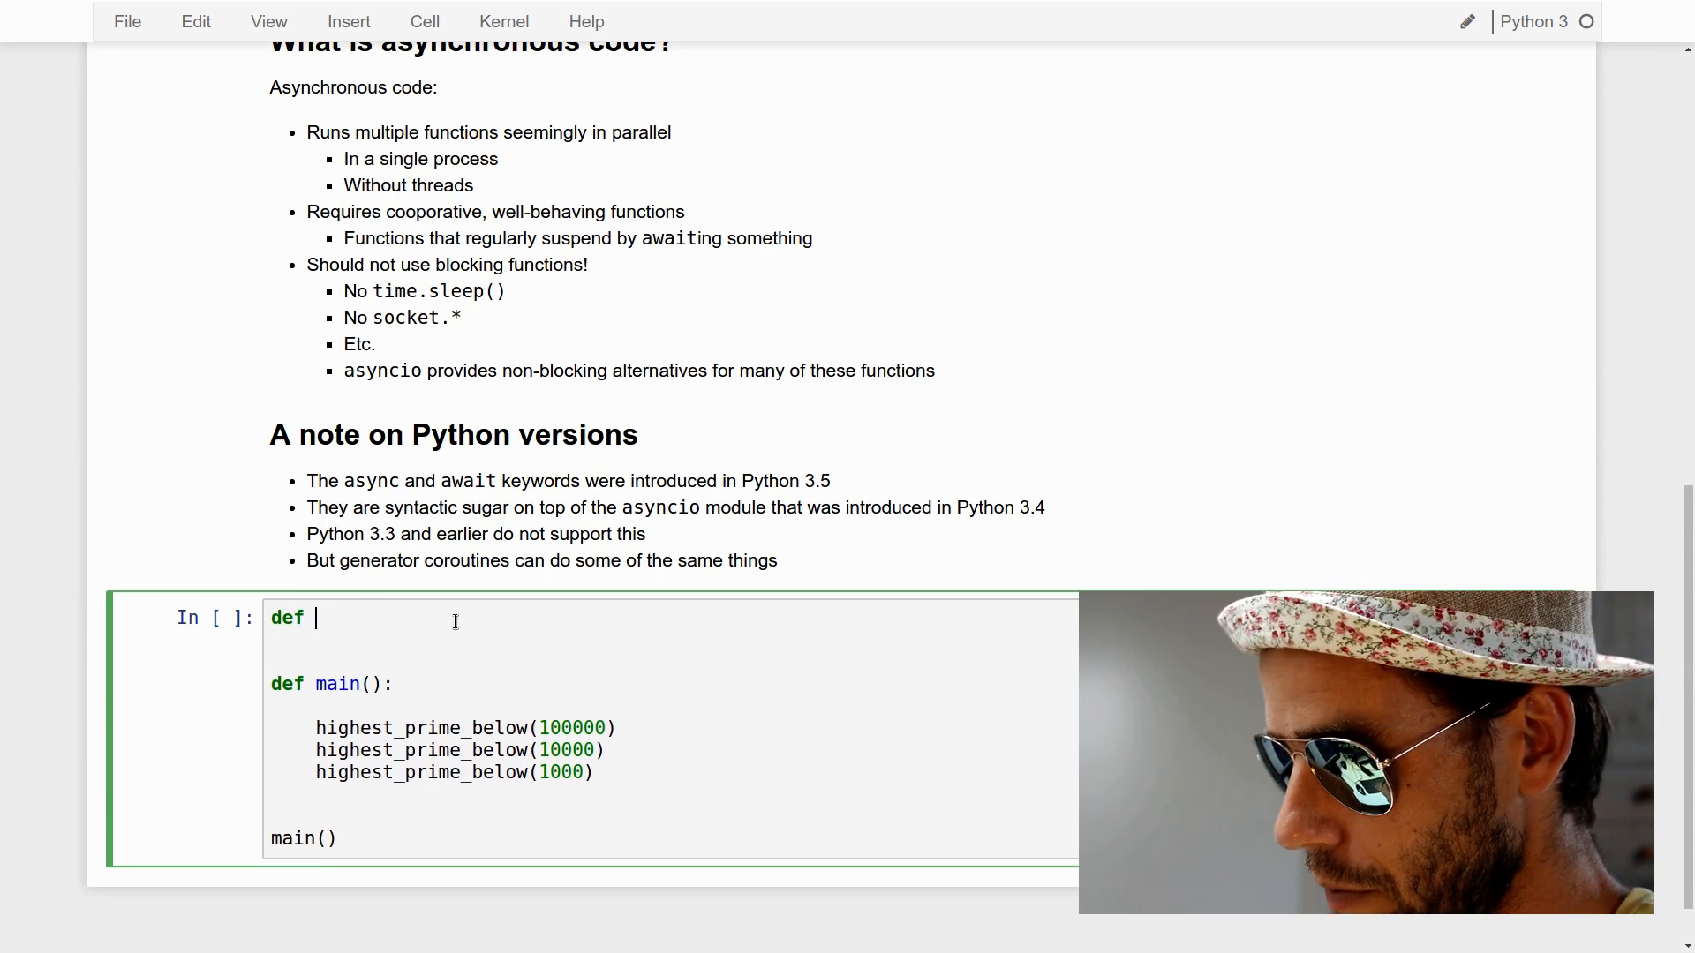
type("highest_prime_")
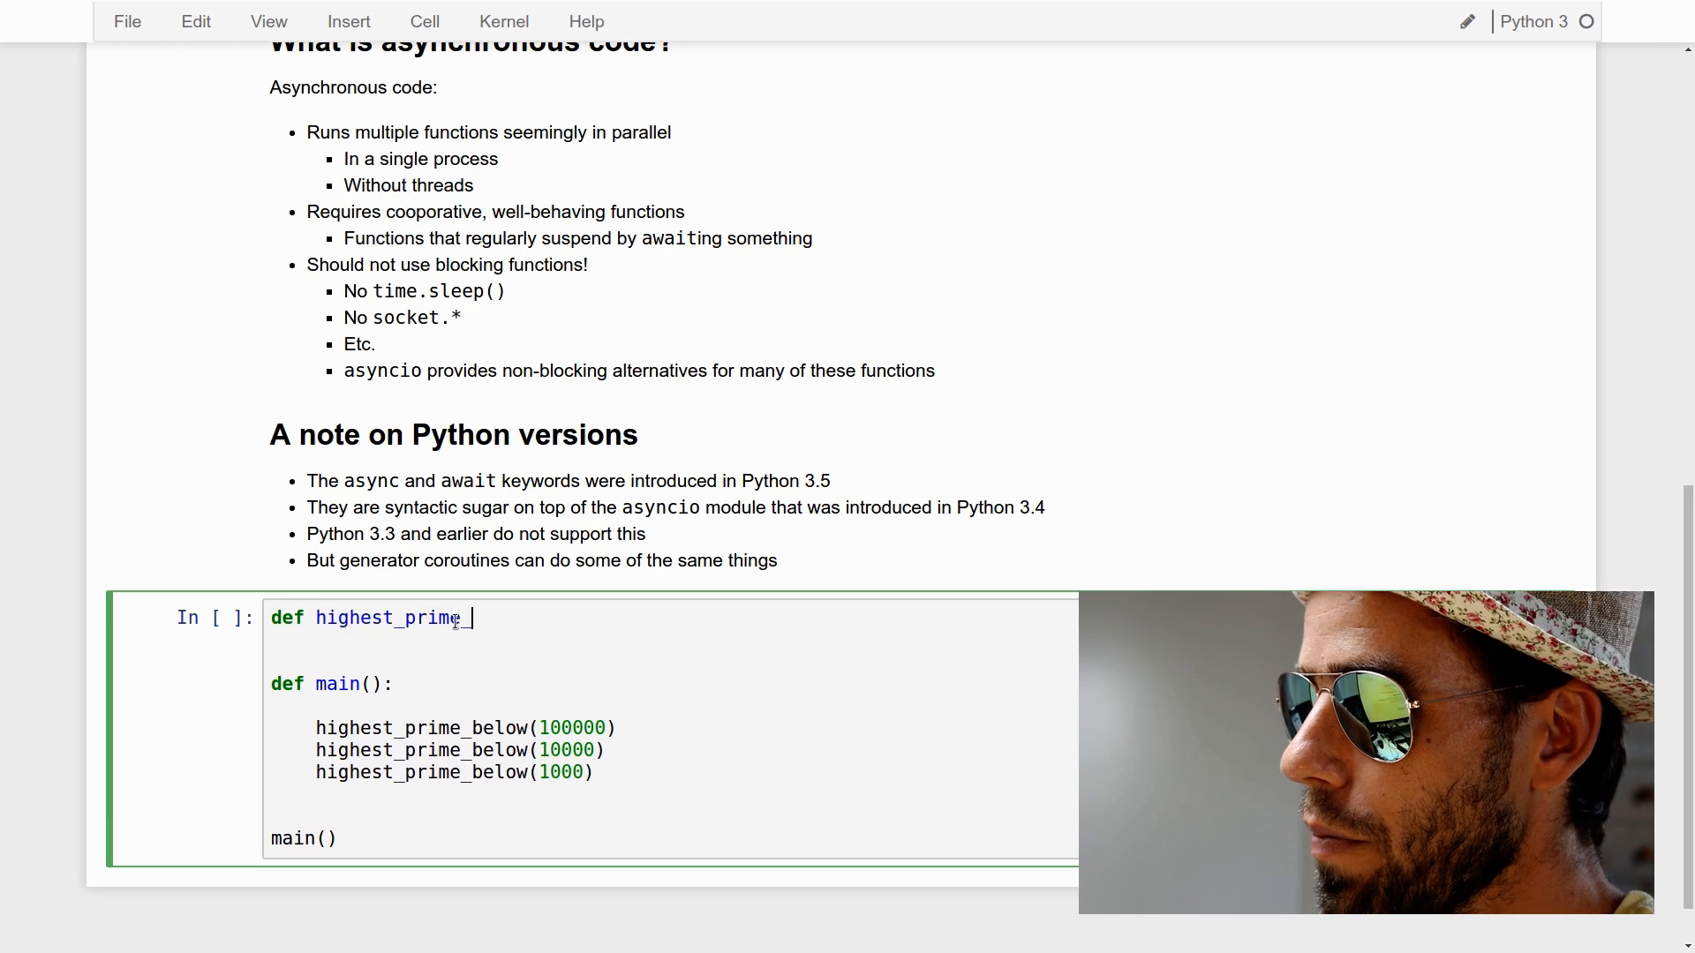
type("_below(x)")
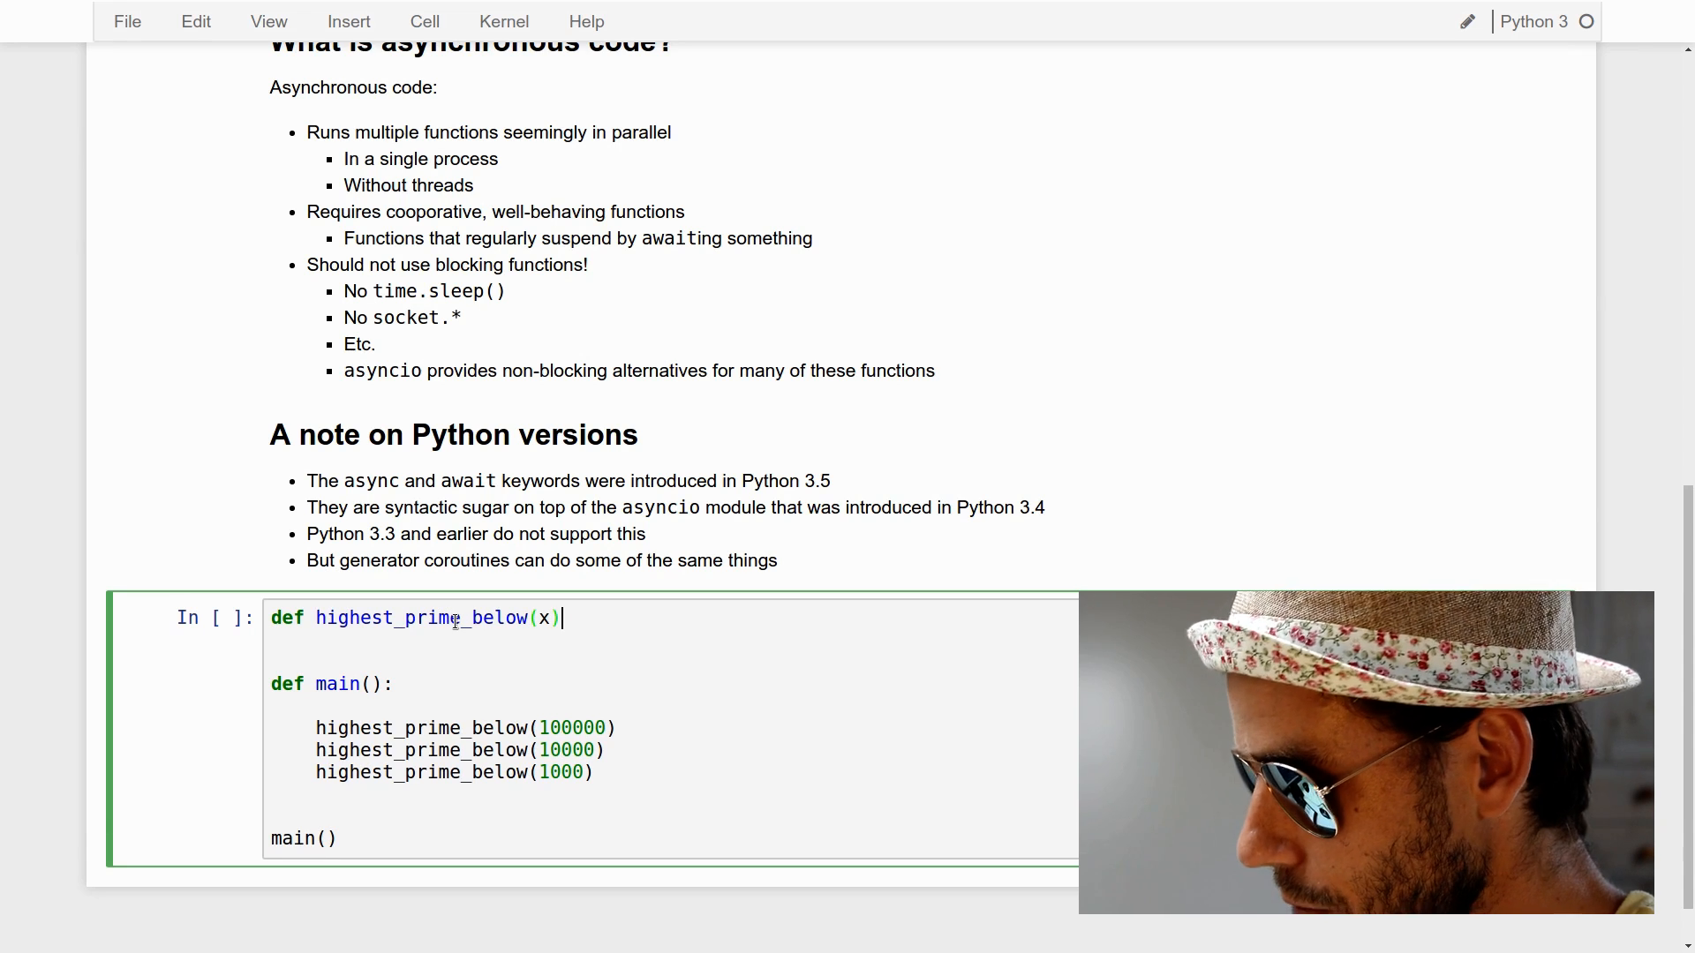
type(":")
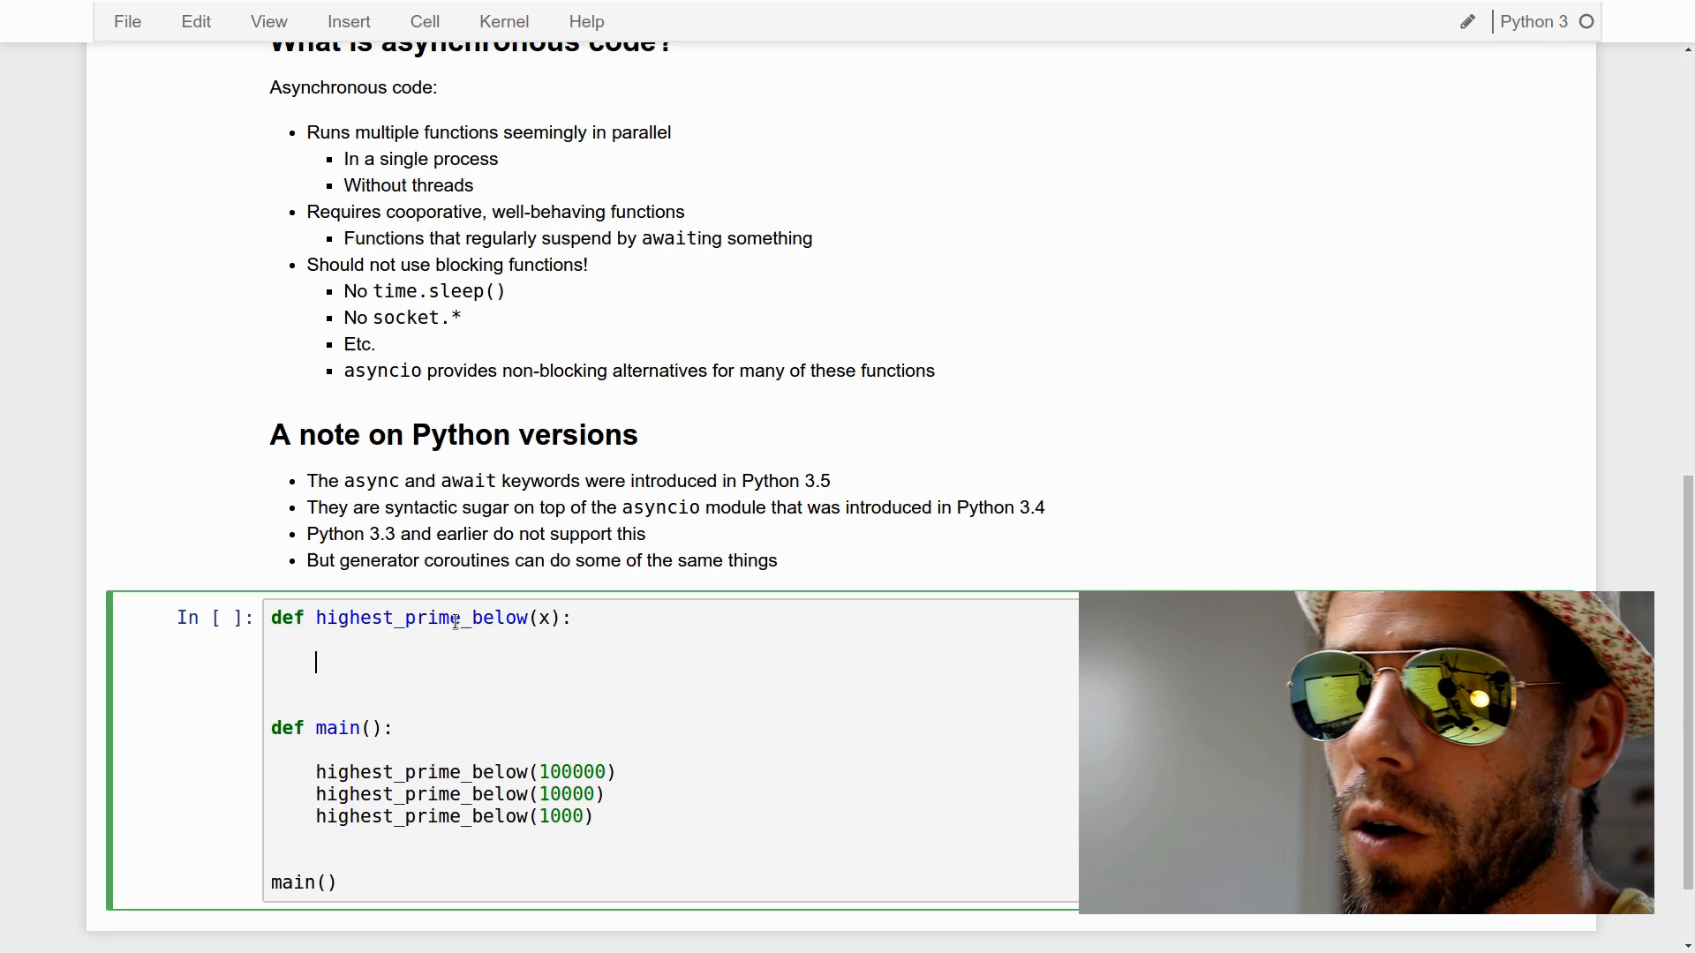
type("pri")
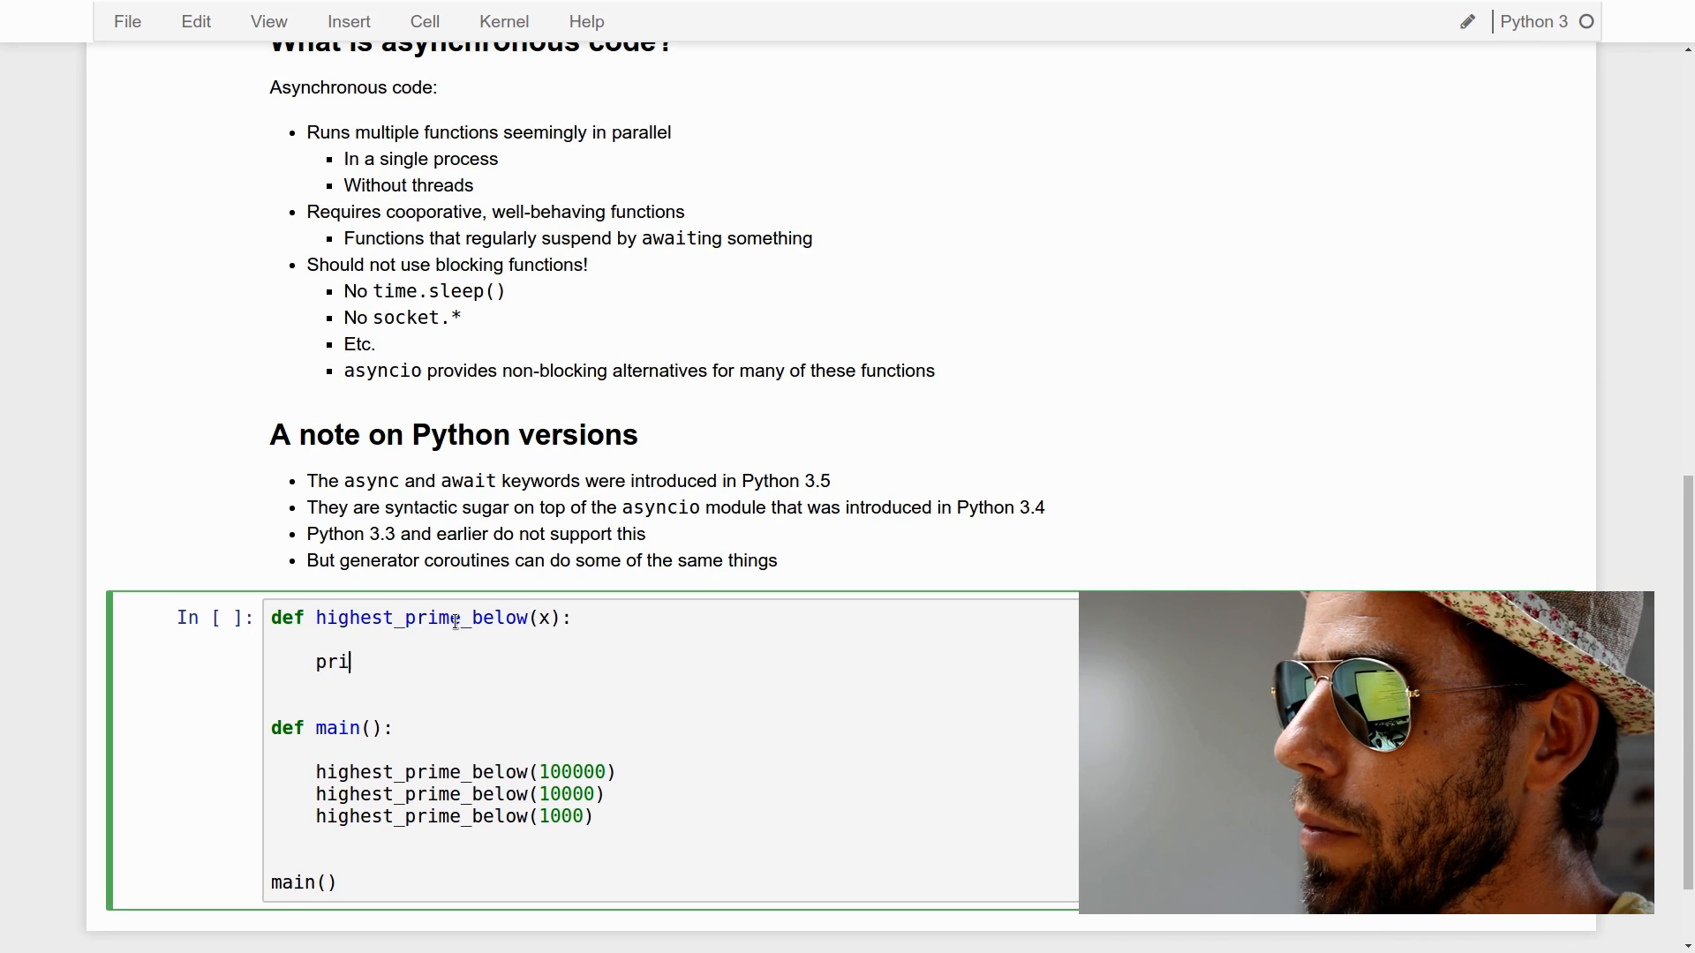
type("nt('')")
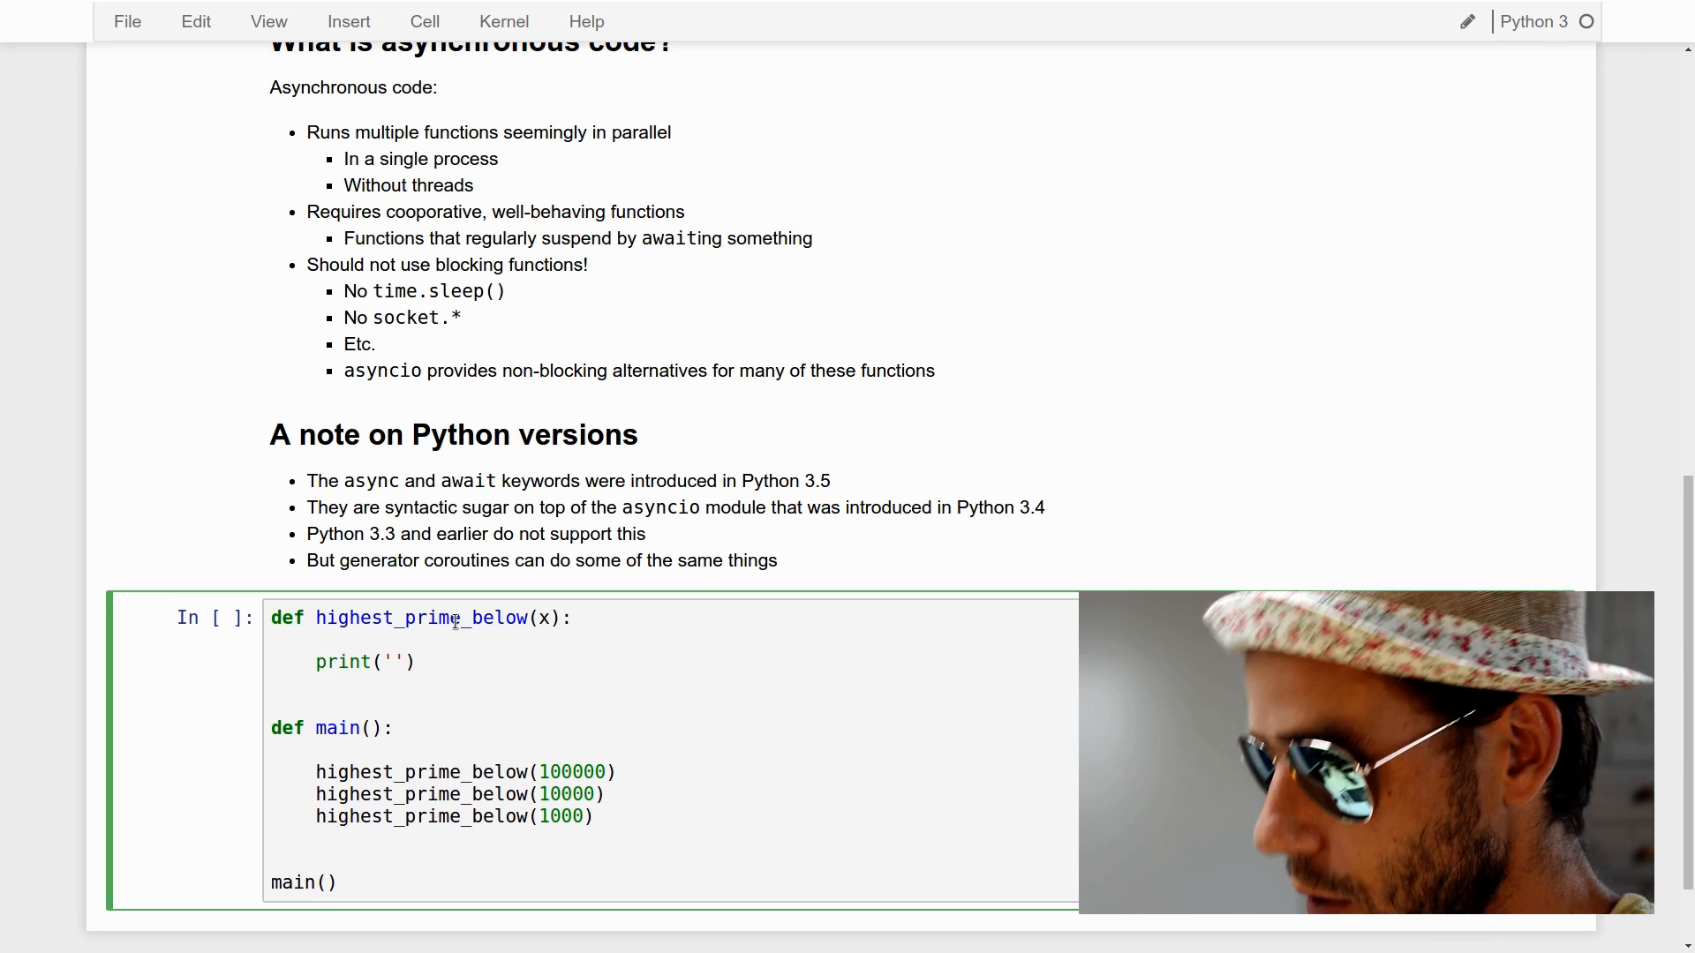
type("Highest p")
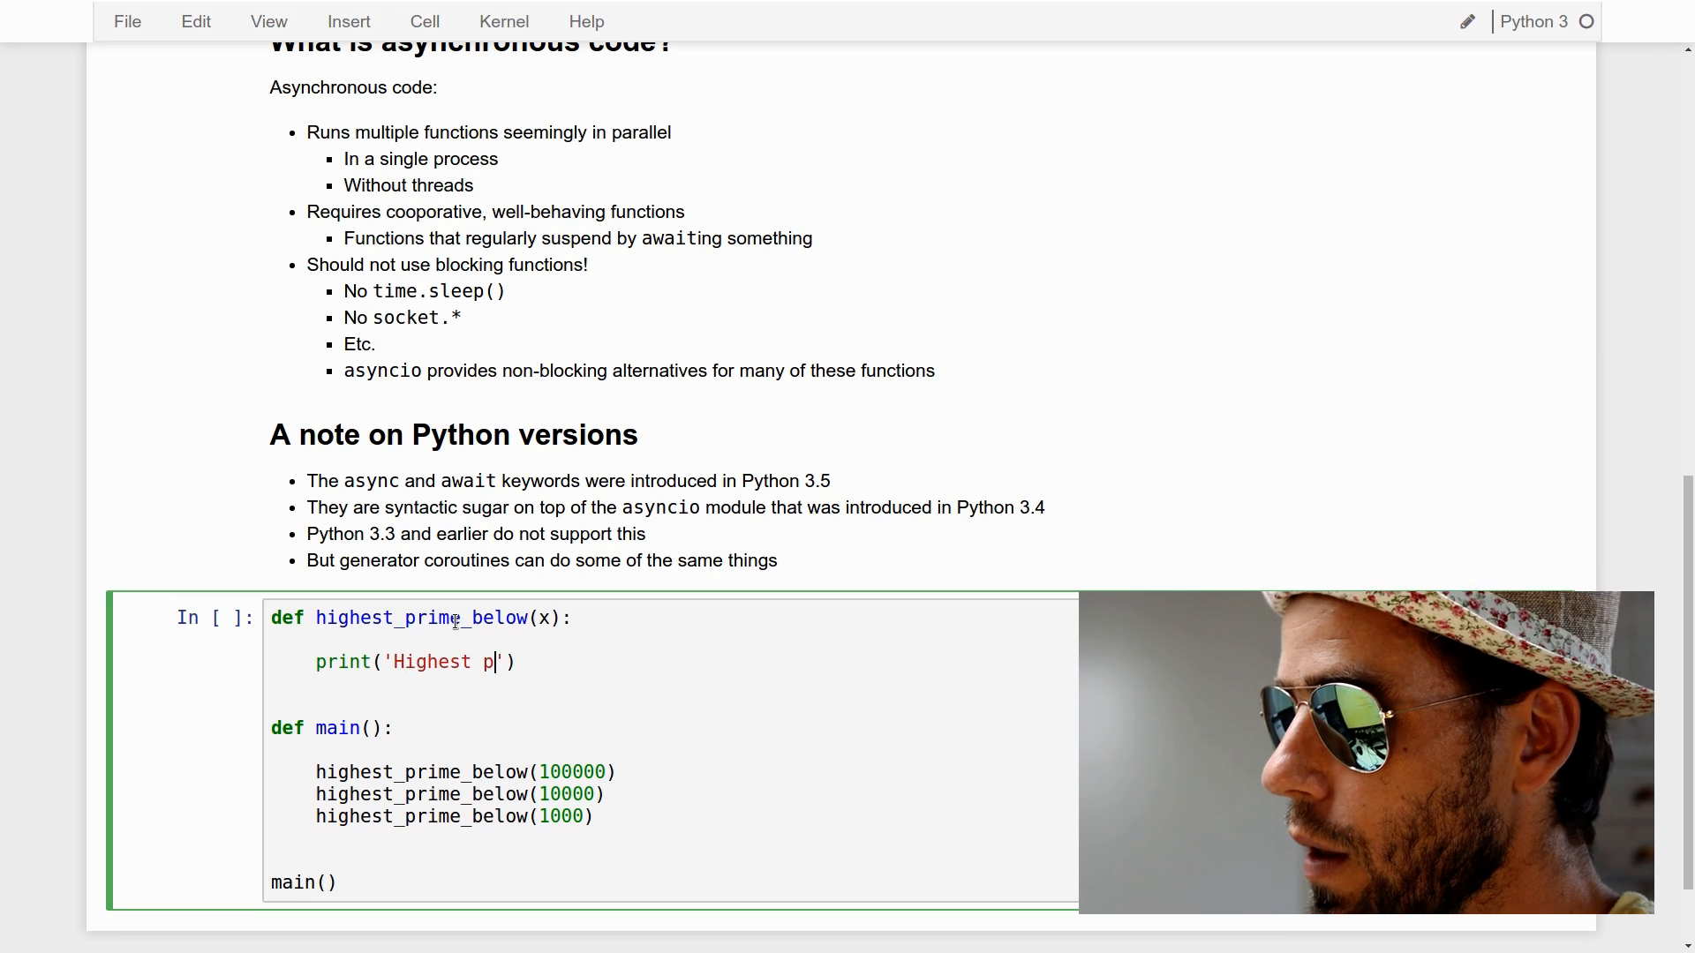
type("rime below %")
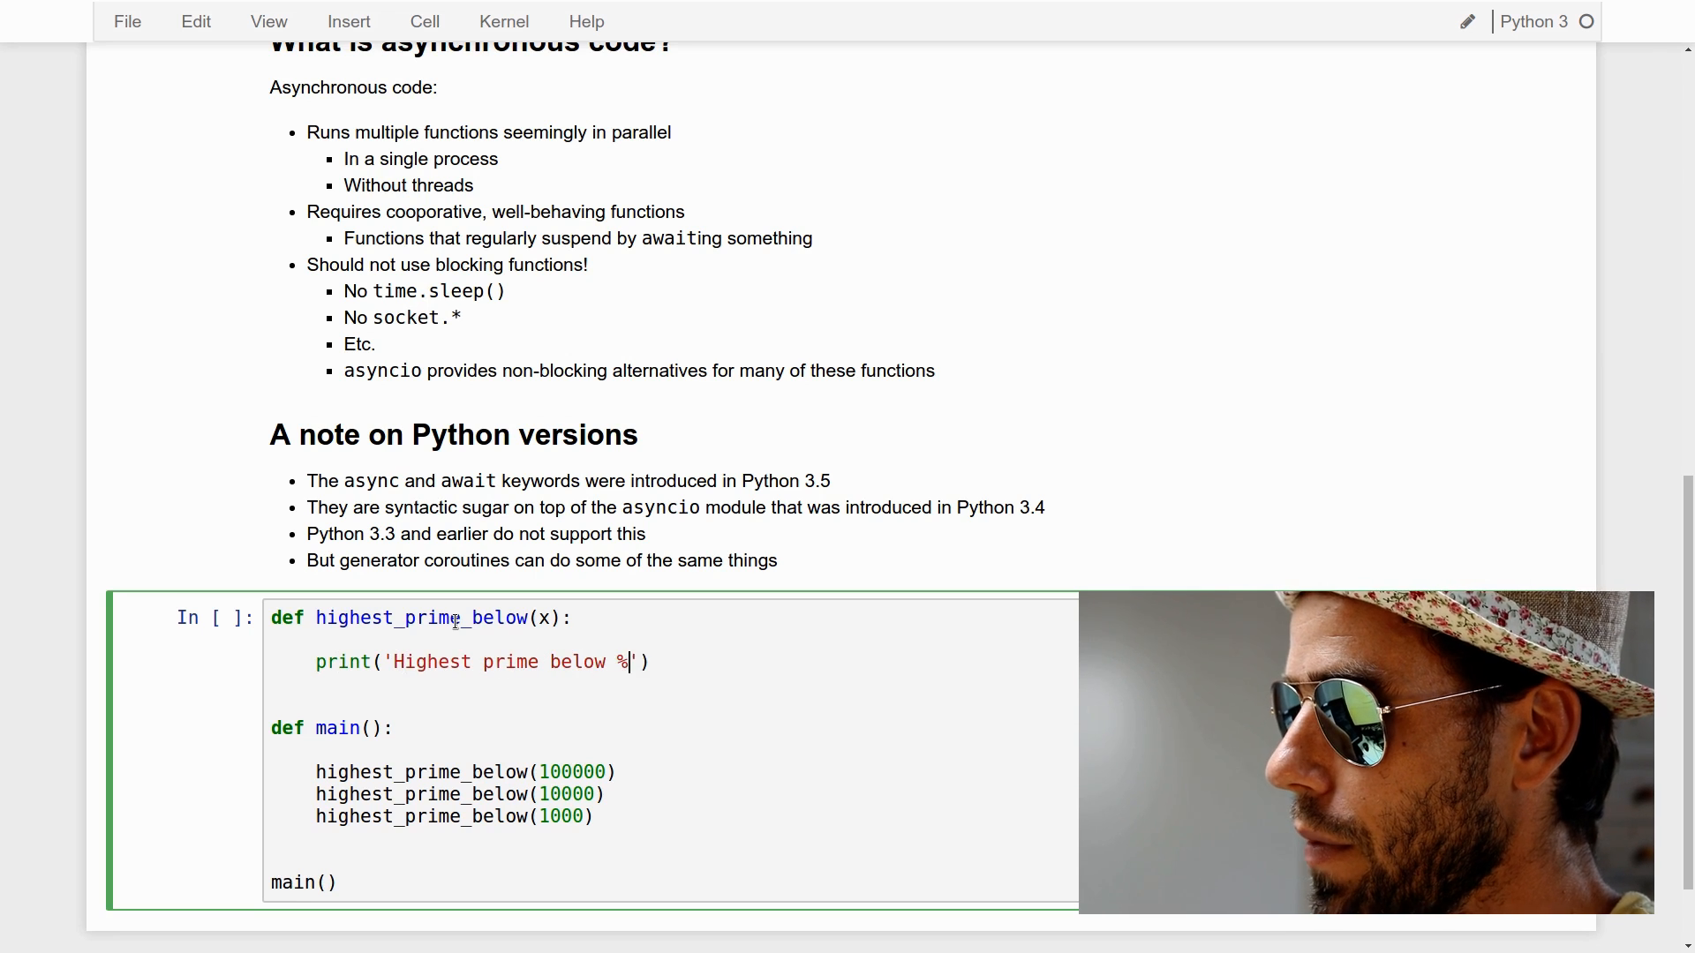
type("d")
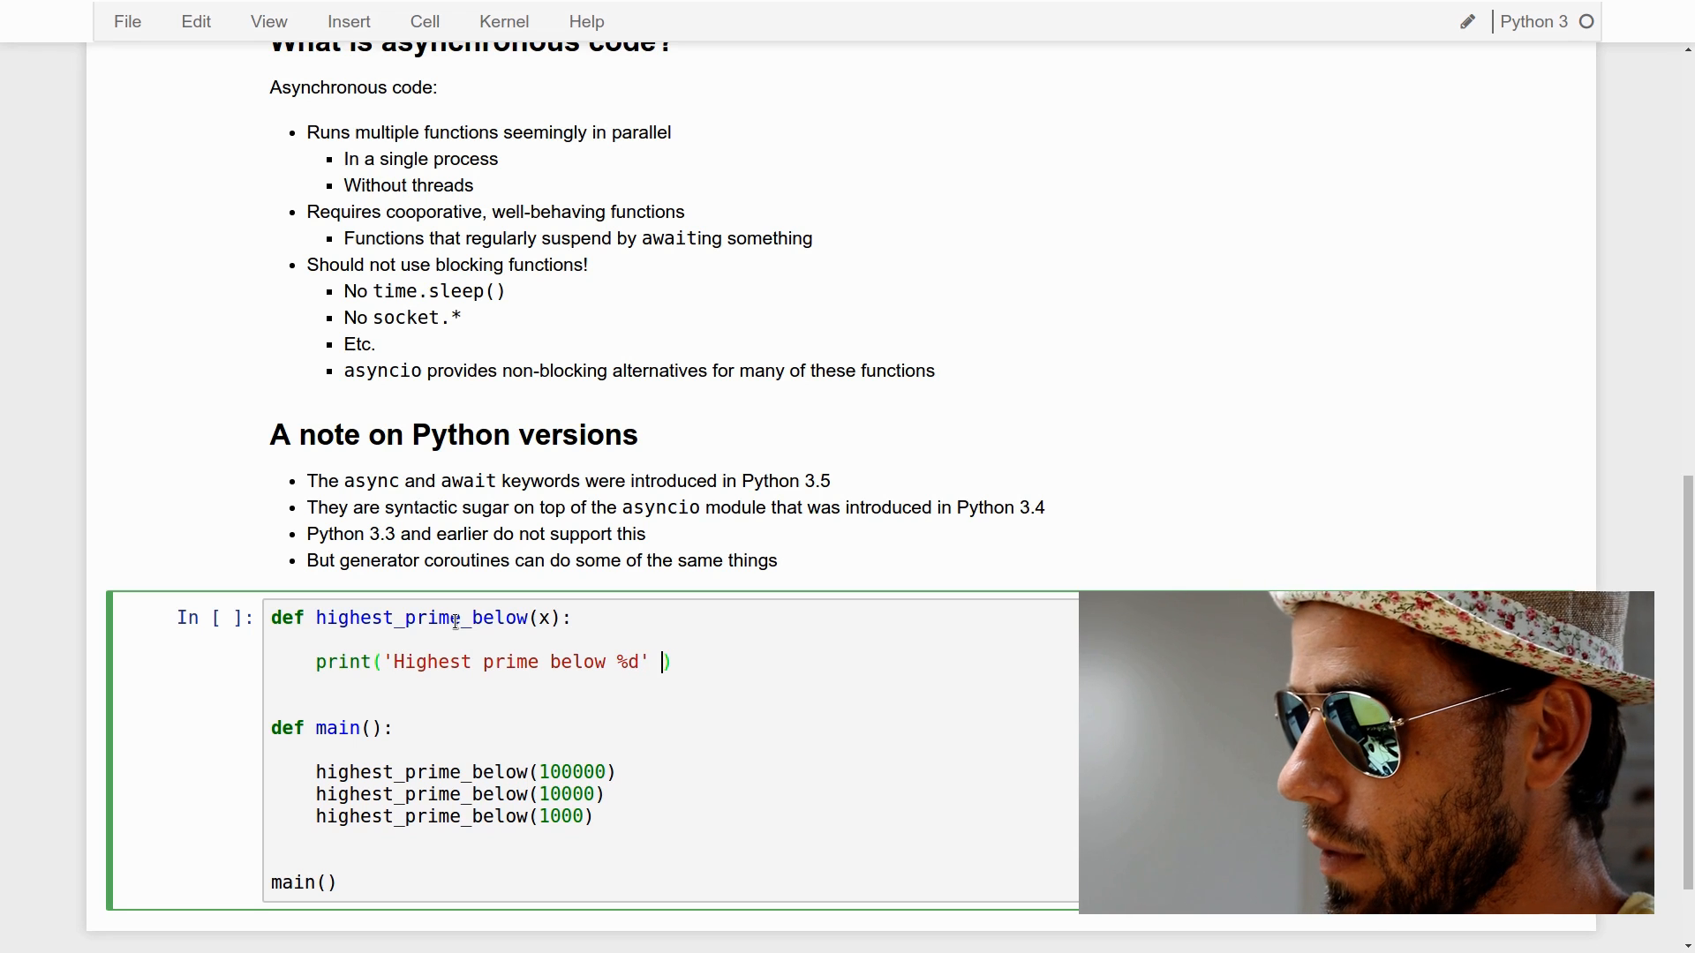
type("% x")
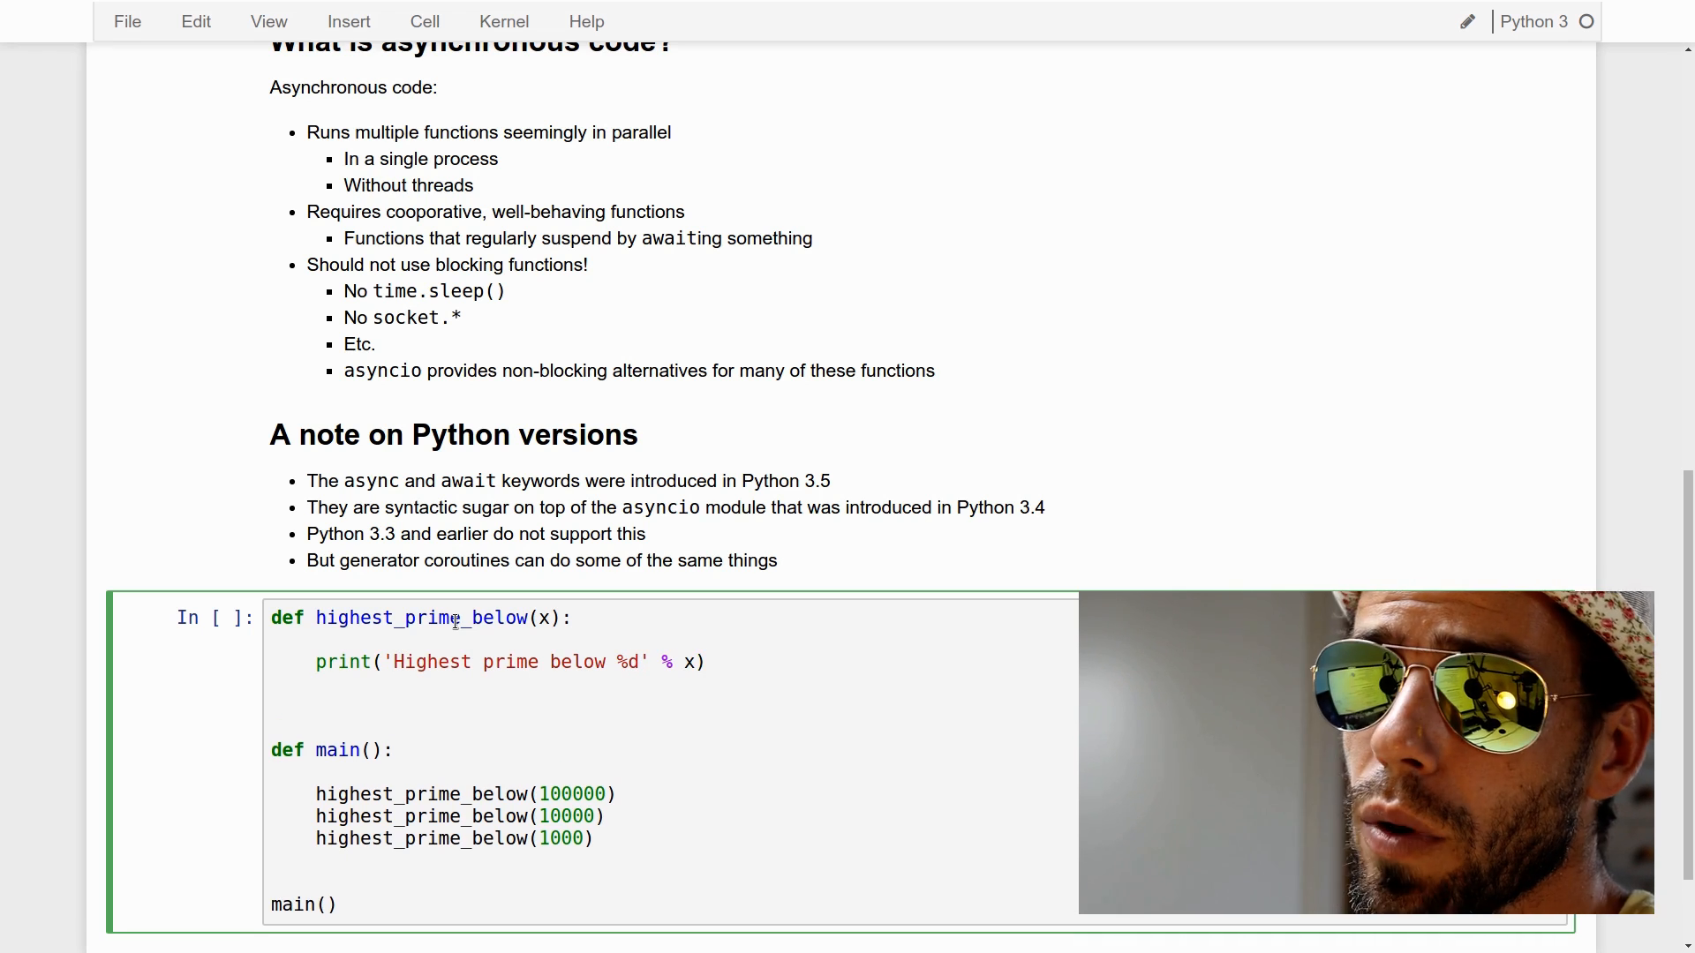
type("for")
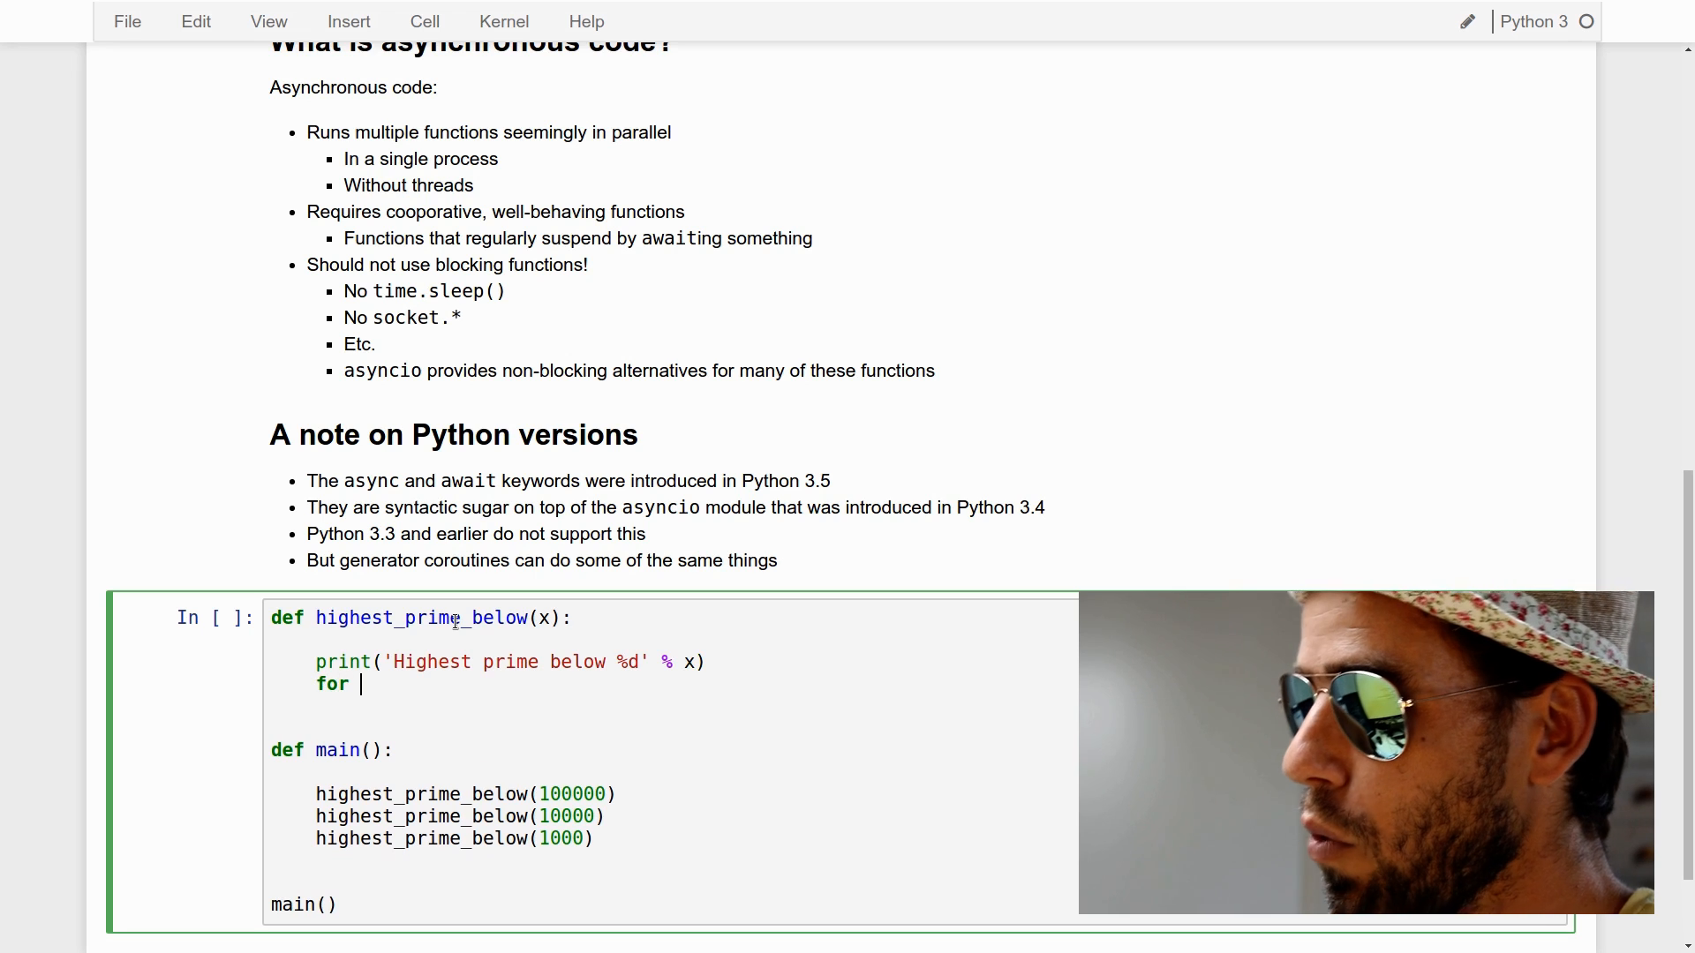
type("y in range(")
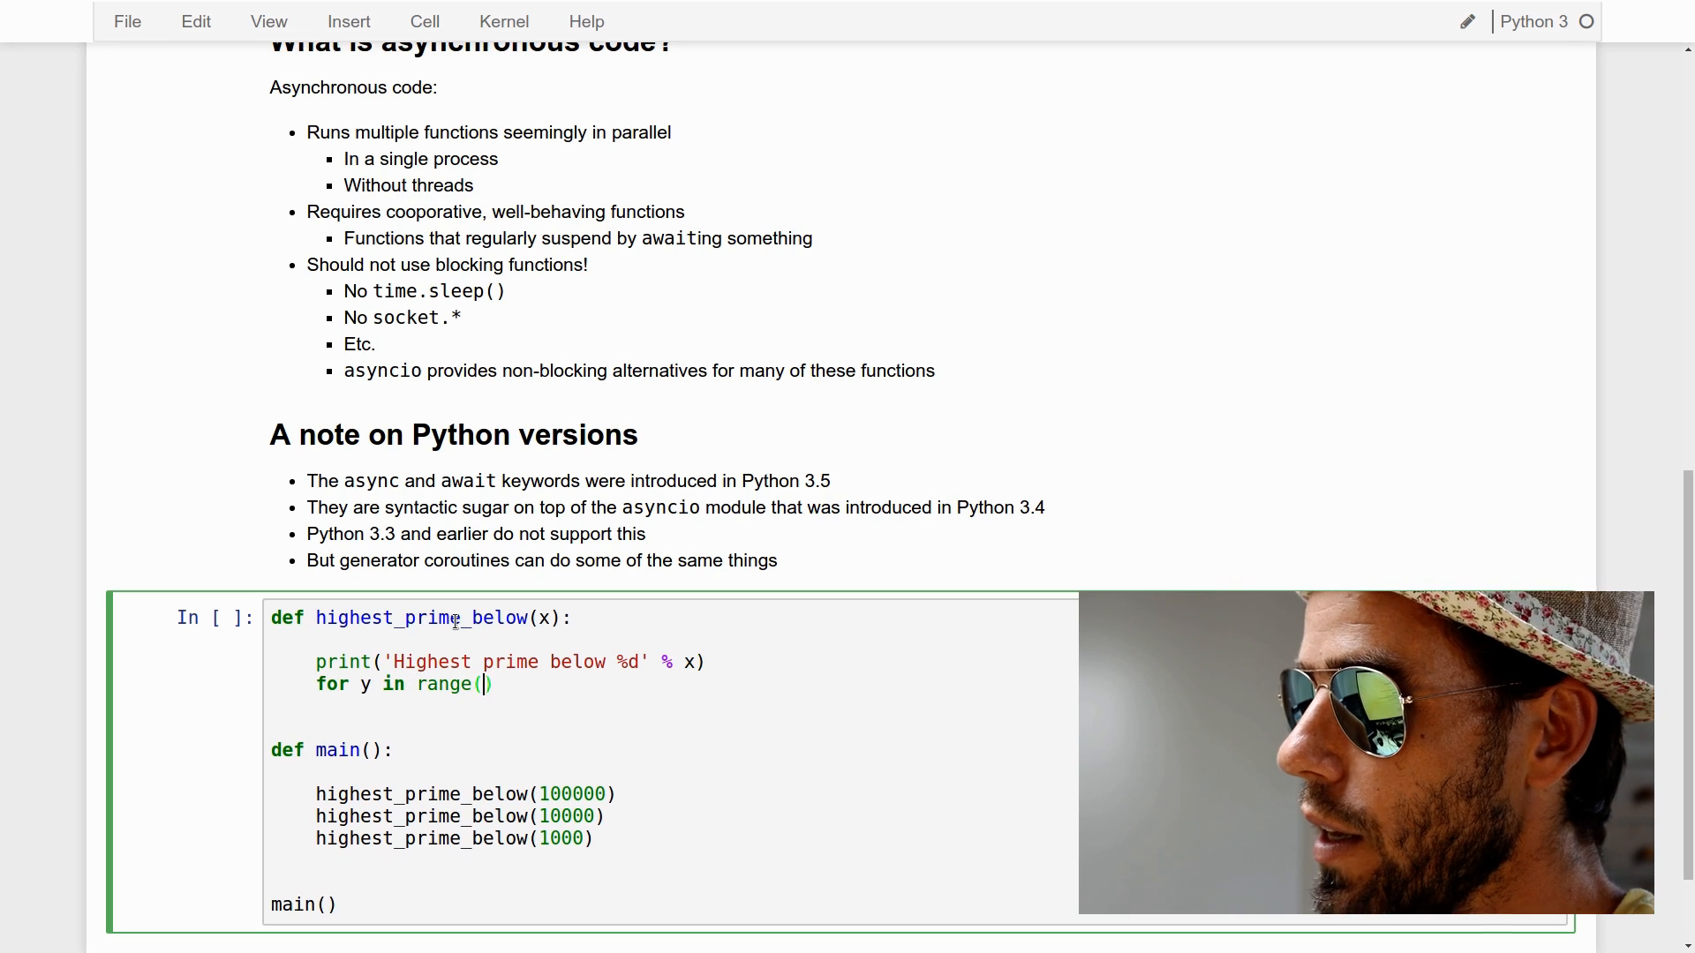
type("x-1")
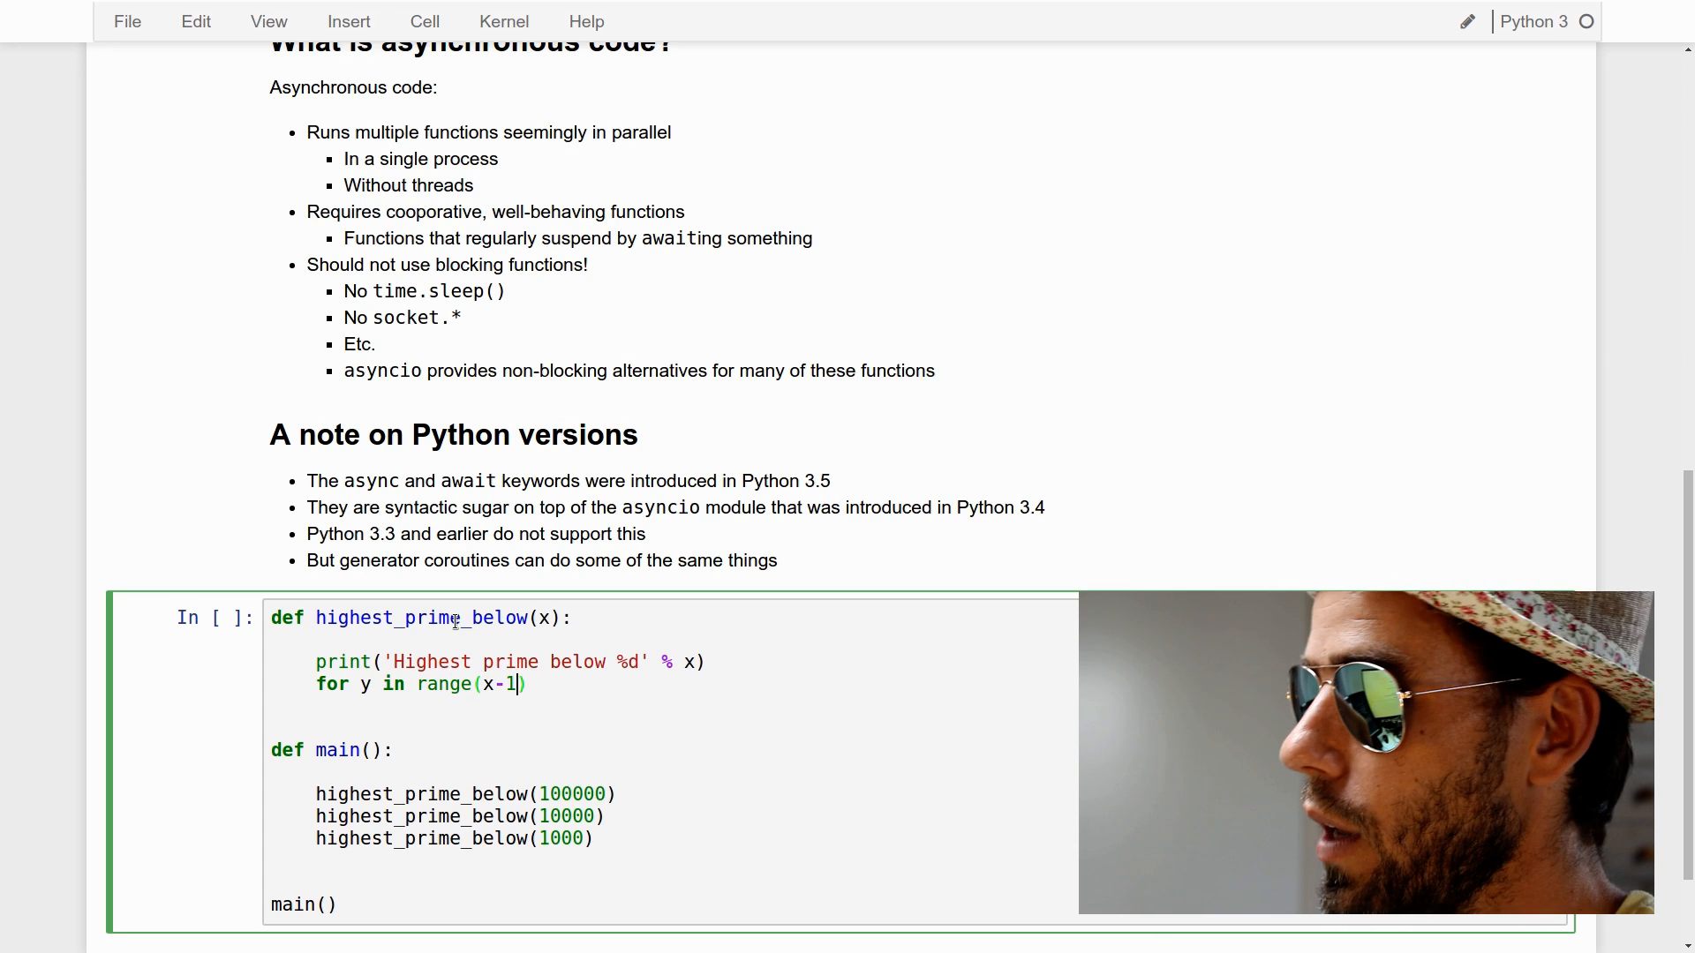
type(", 0, -1")
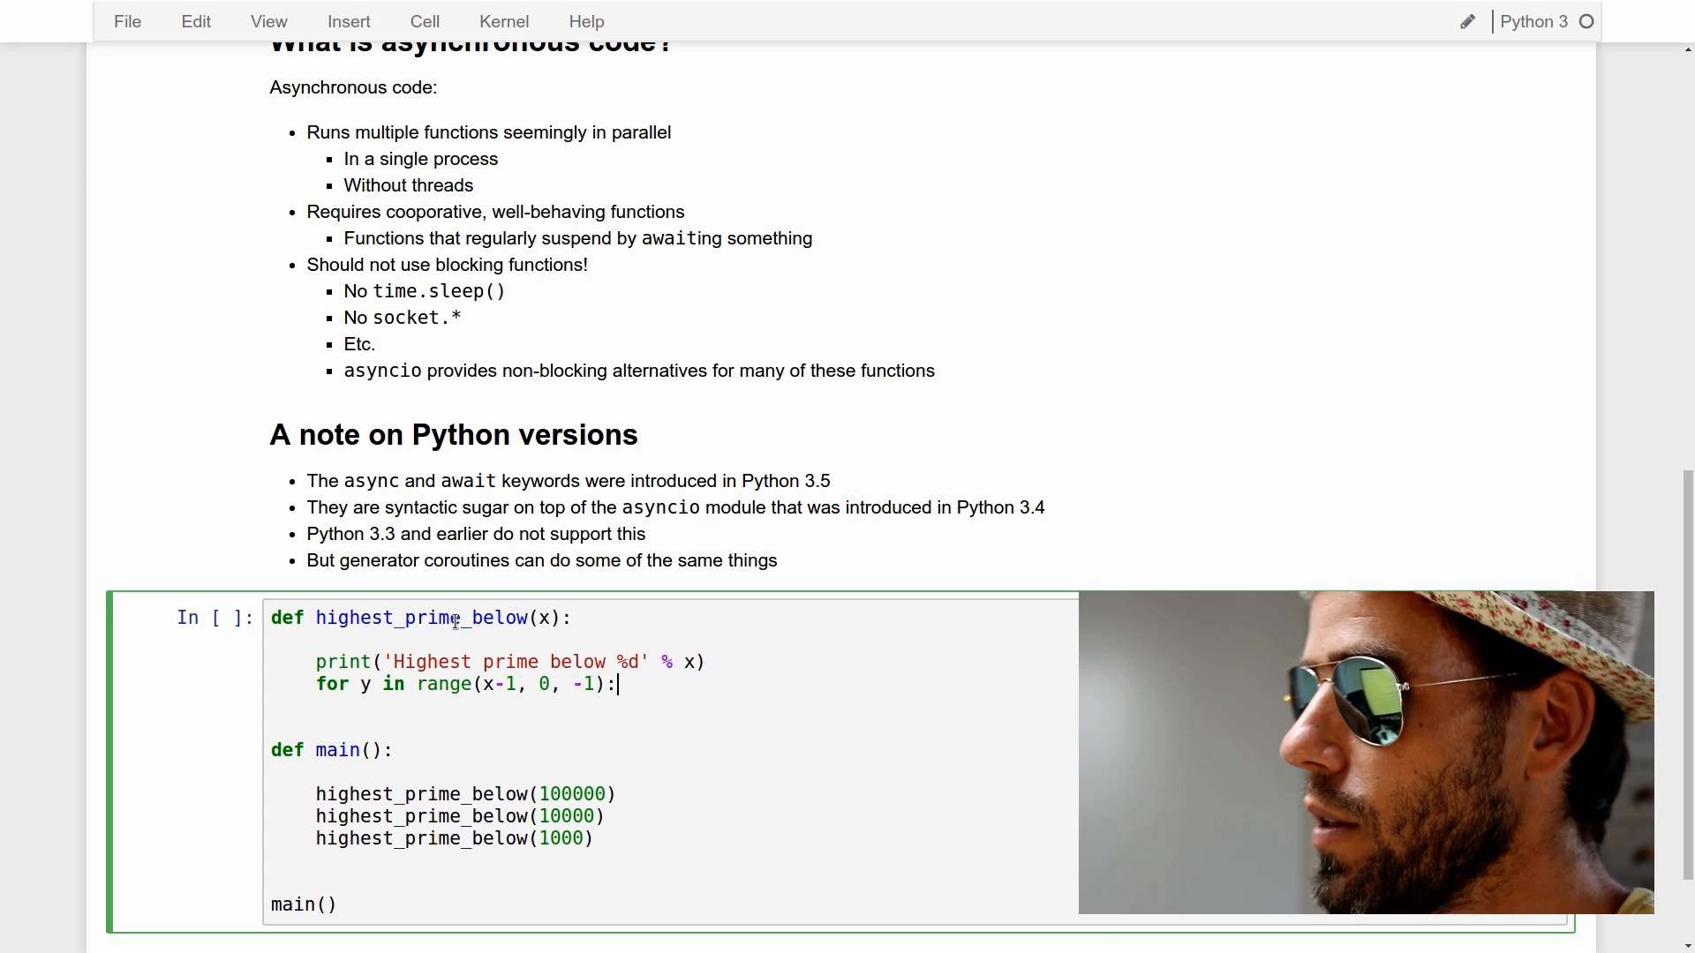
Inside the loop, print '→ Highest prime below %d is %d' and return y when is_prime(y)
key("enter")
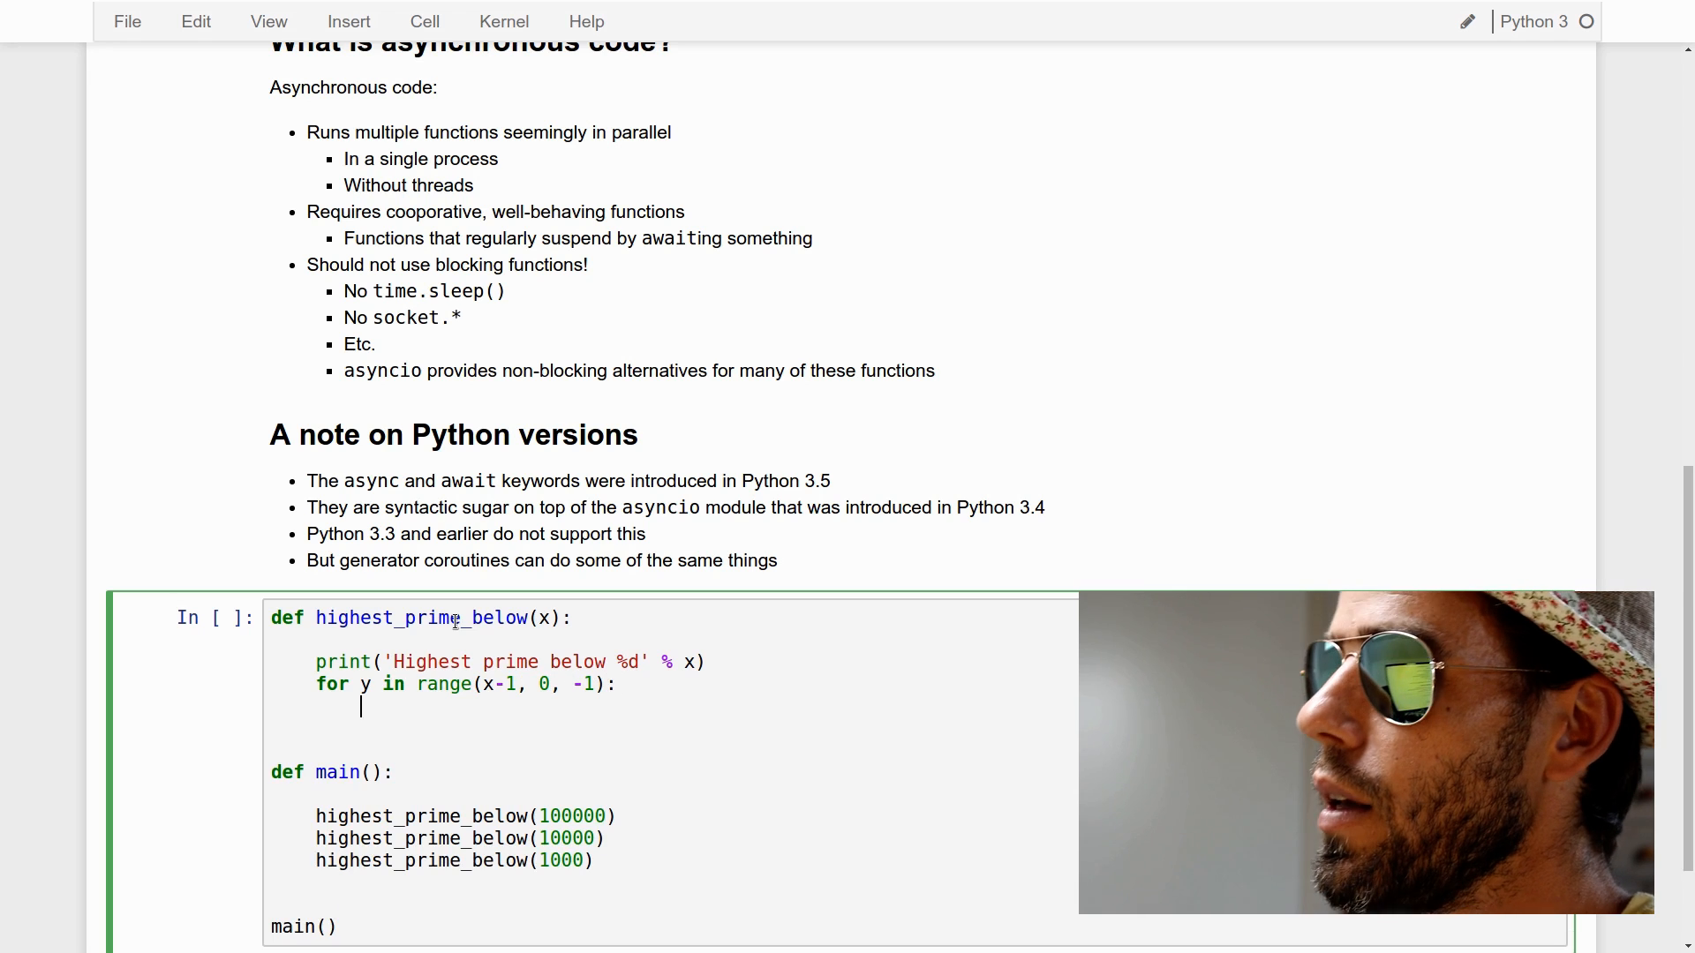
type("i")
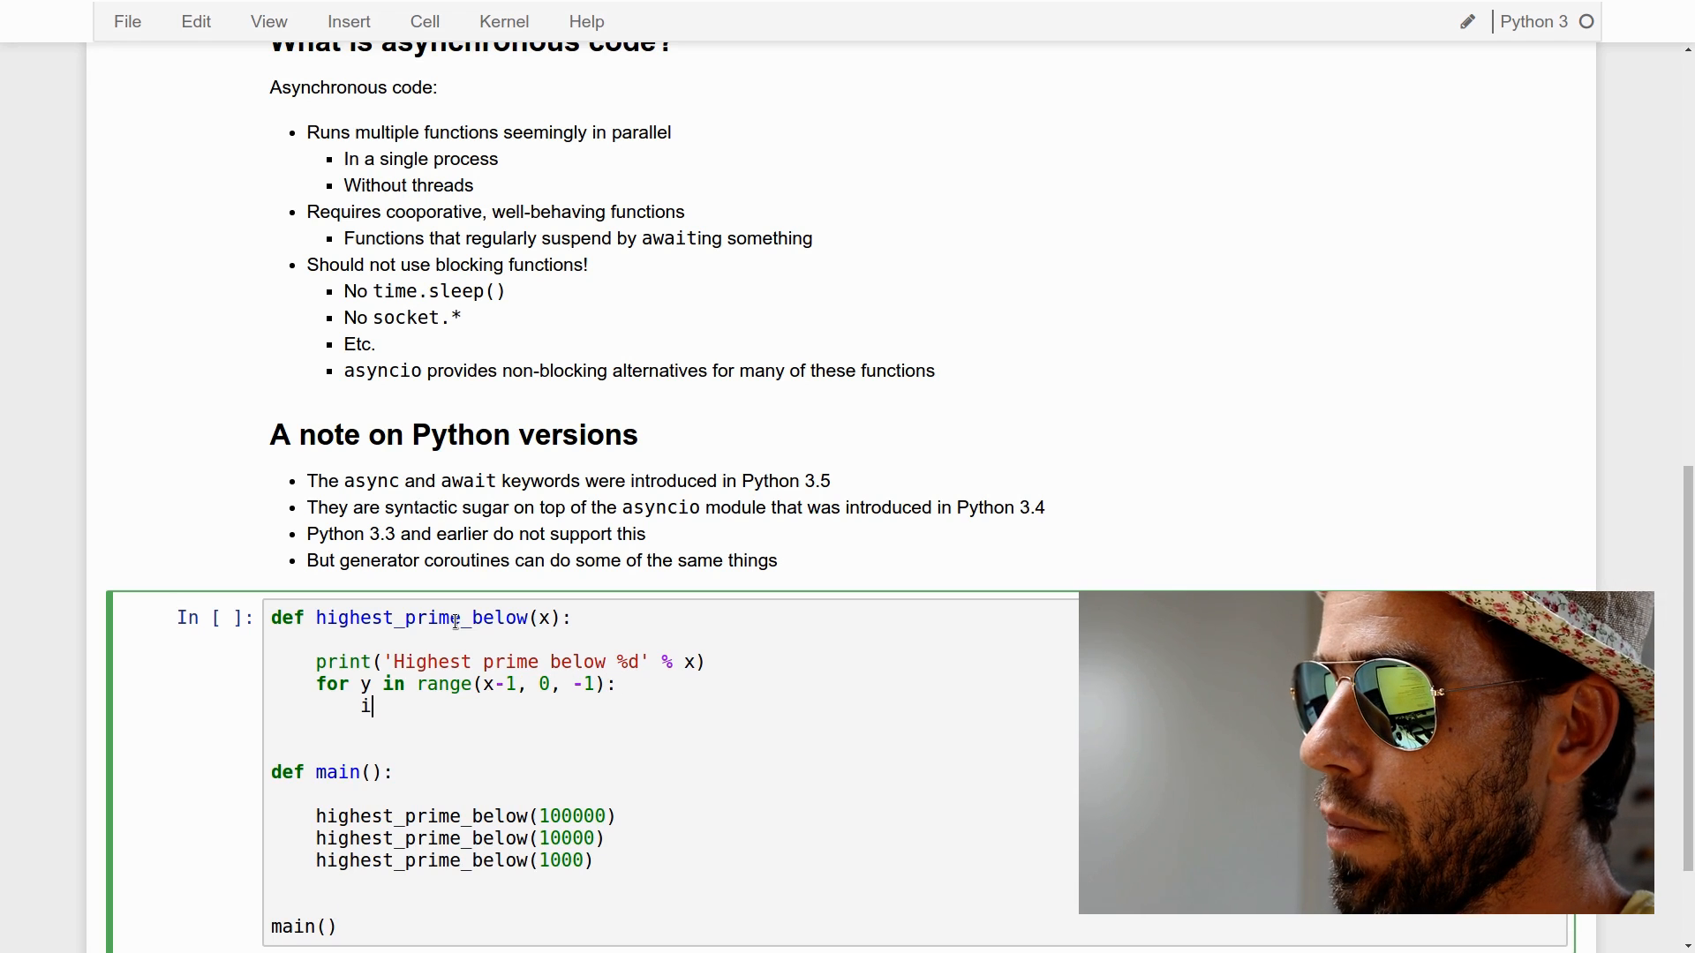
type("f is_prime()")
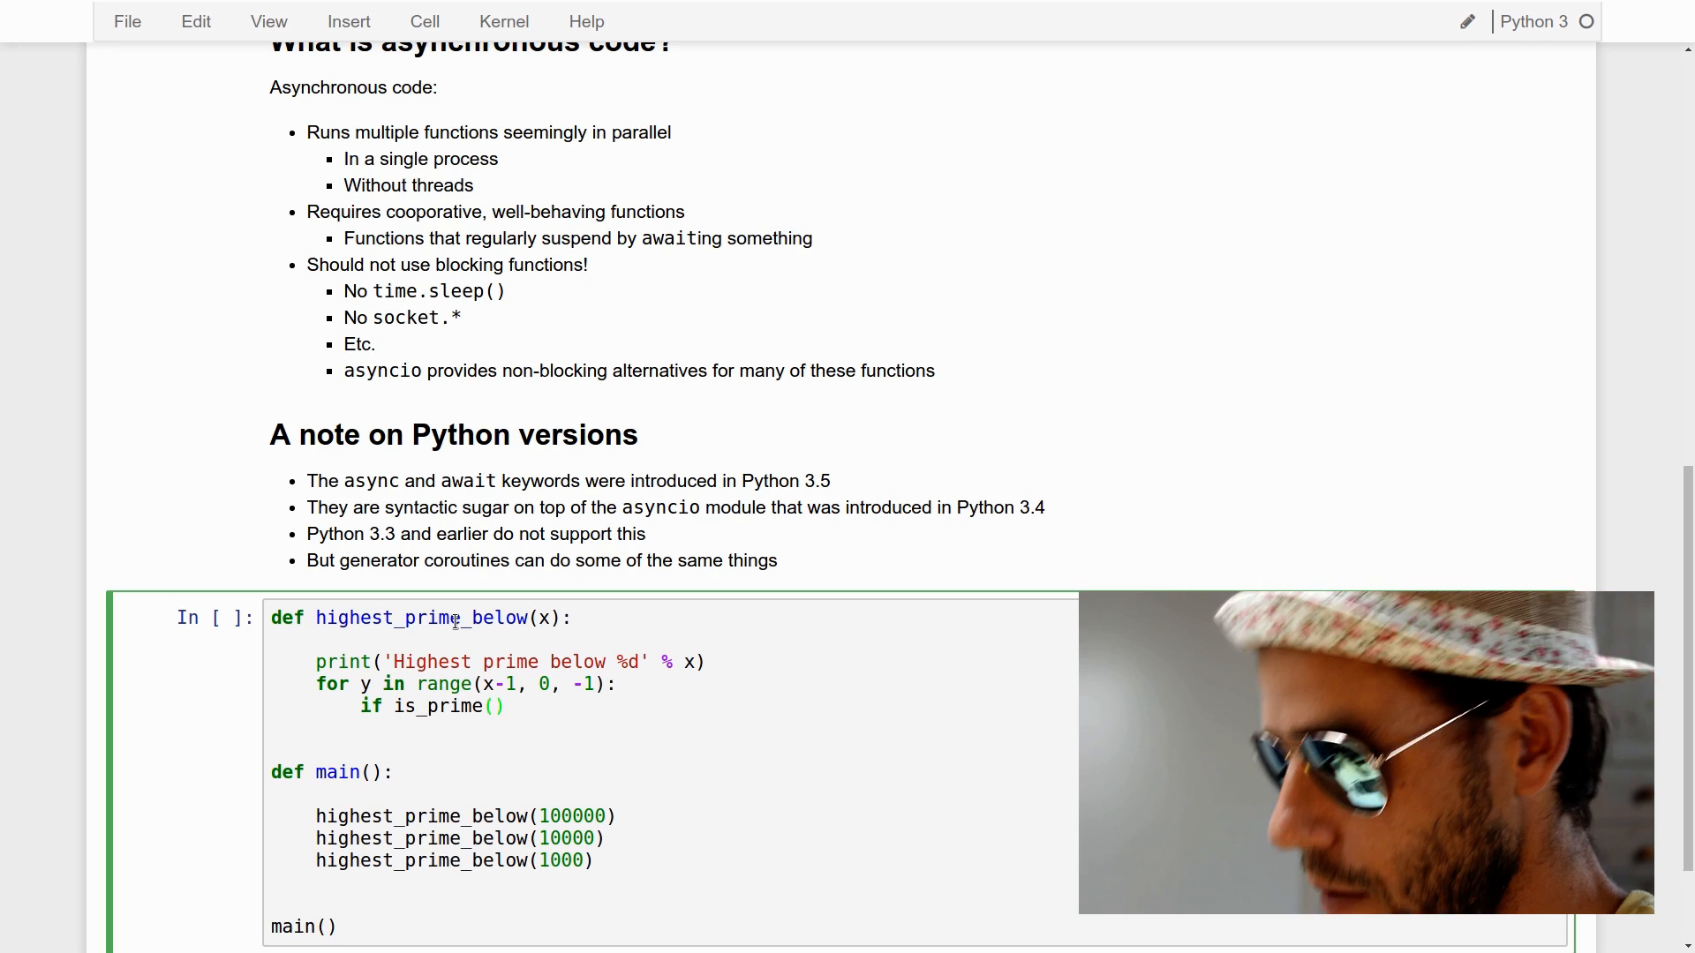
type("y):")
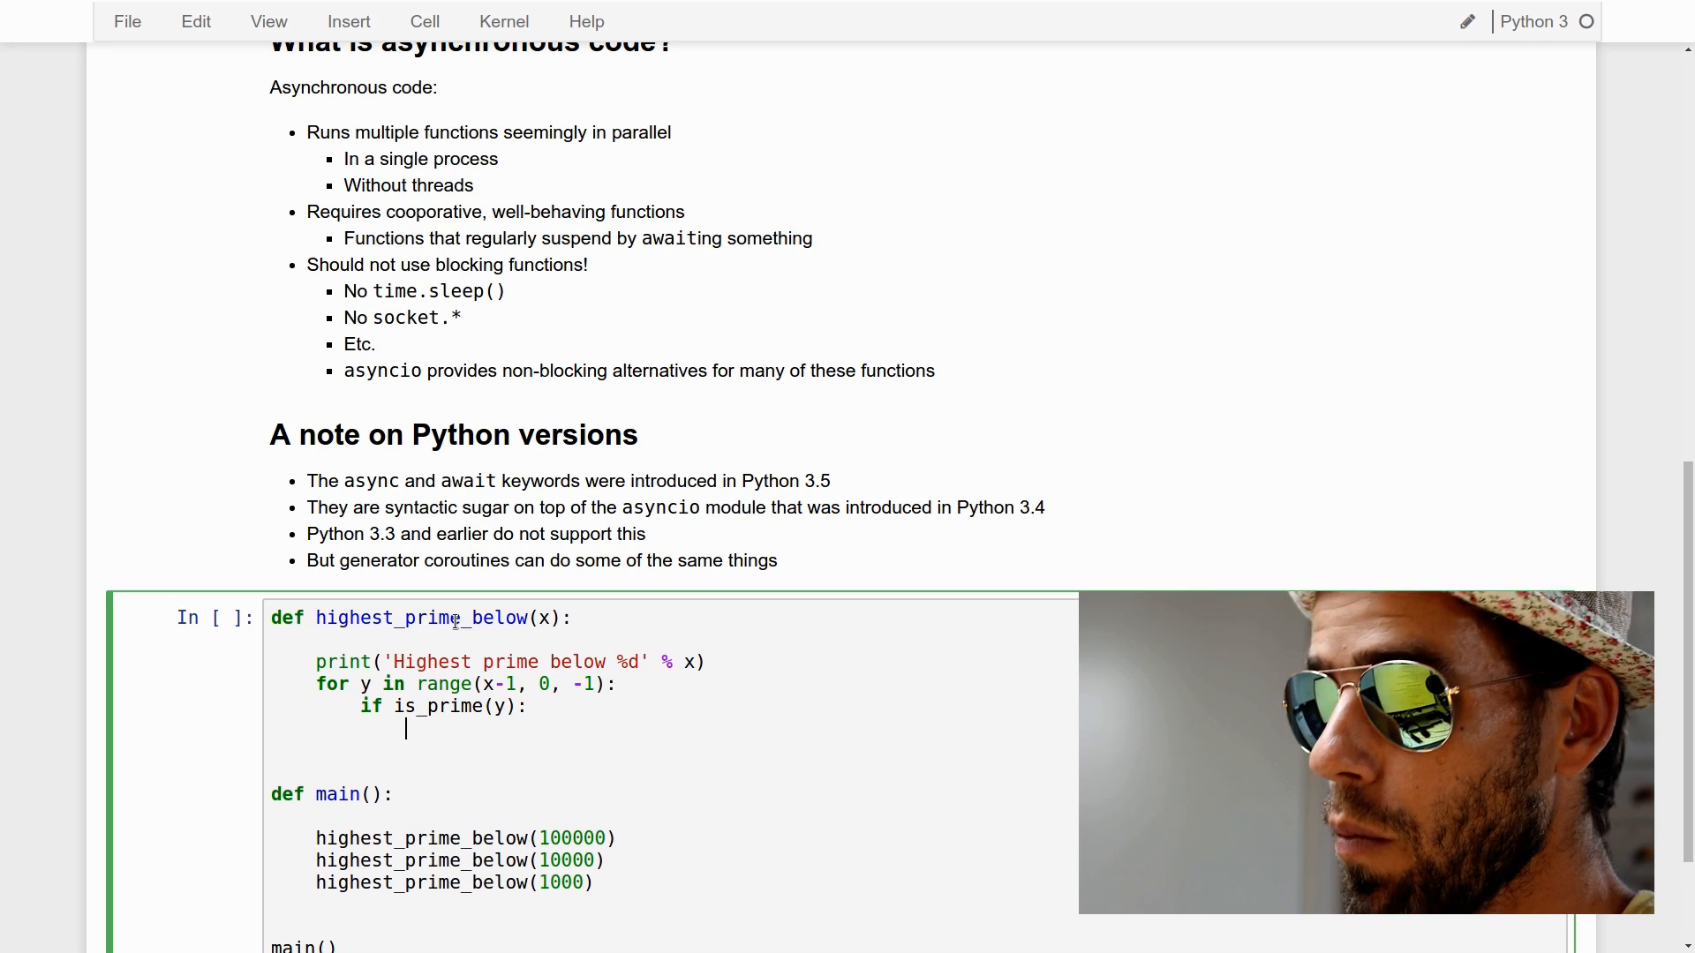
type("print()")
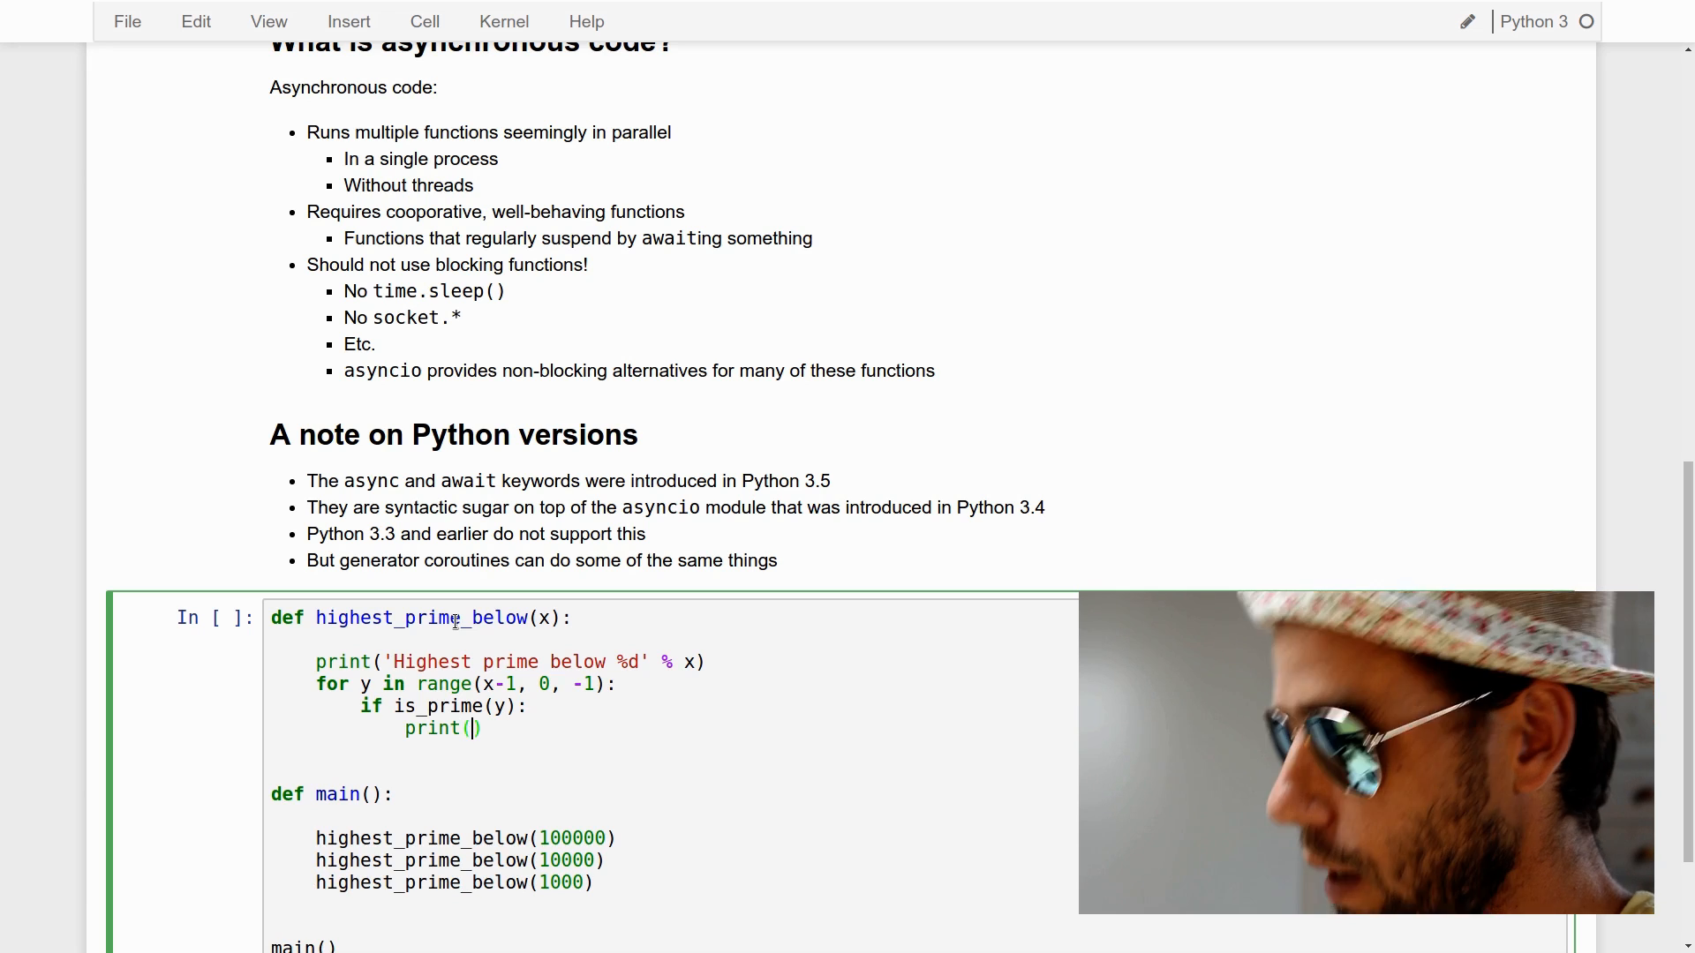
type("'→ H")
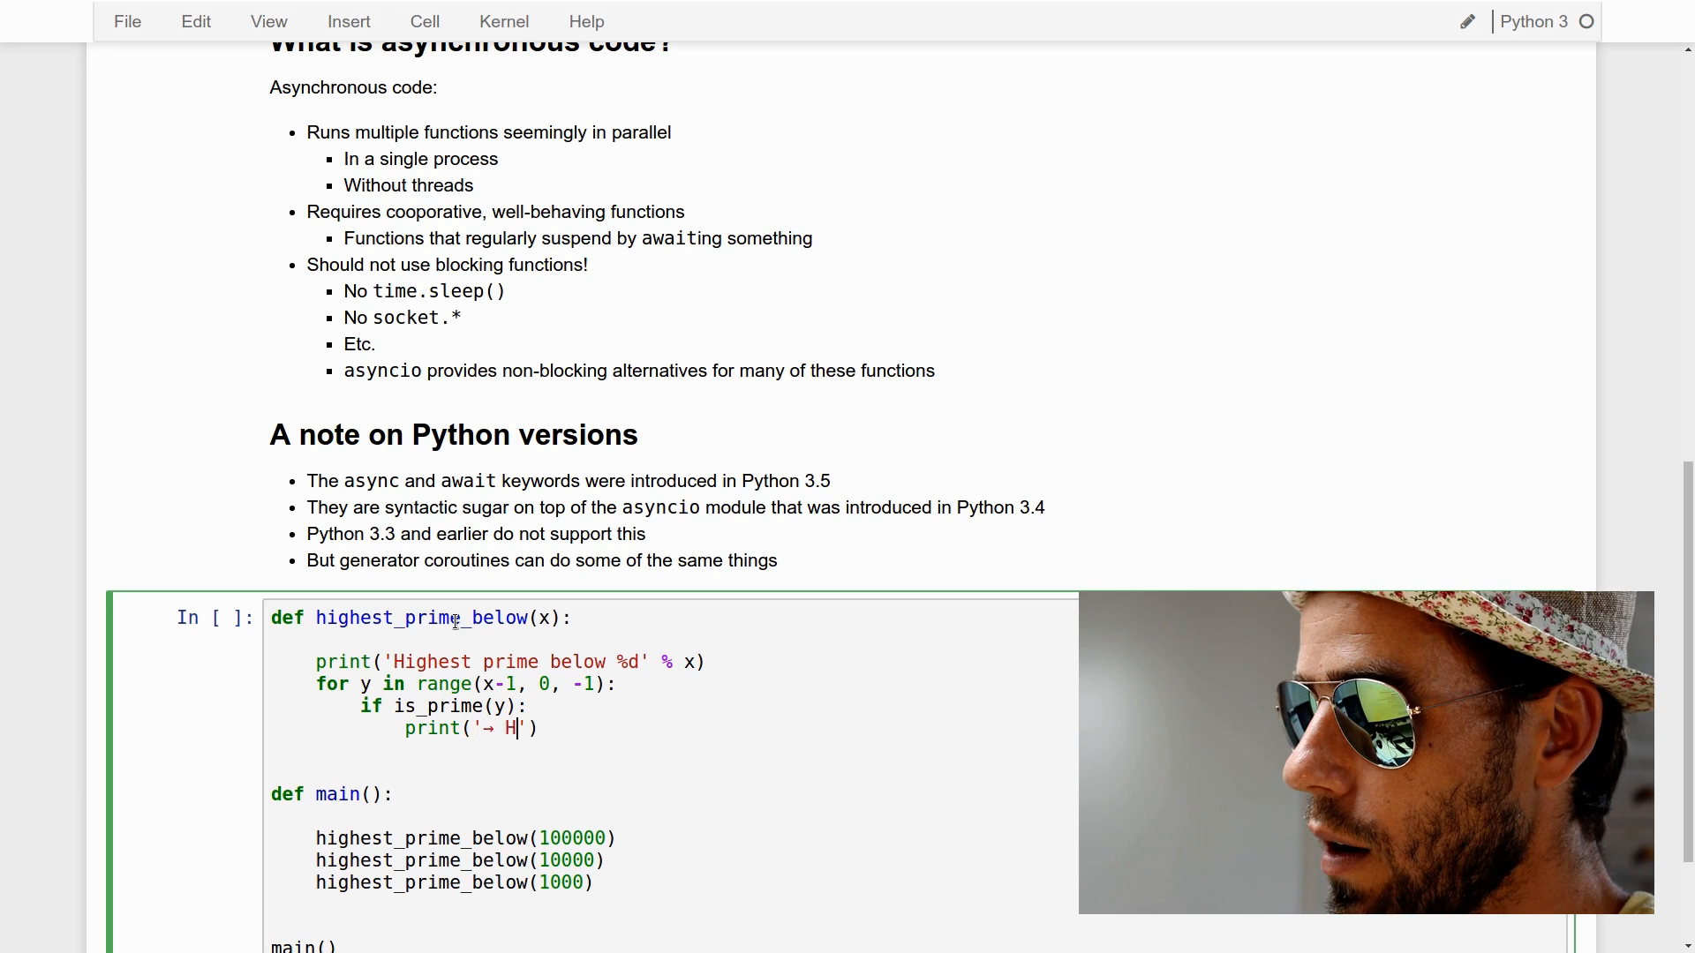
type("ighest prime below %")
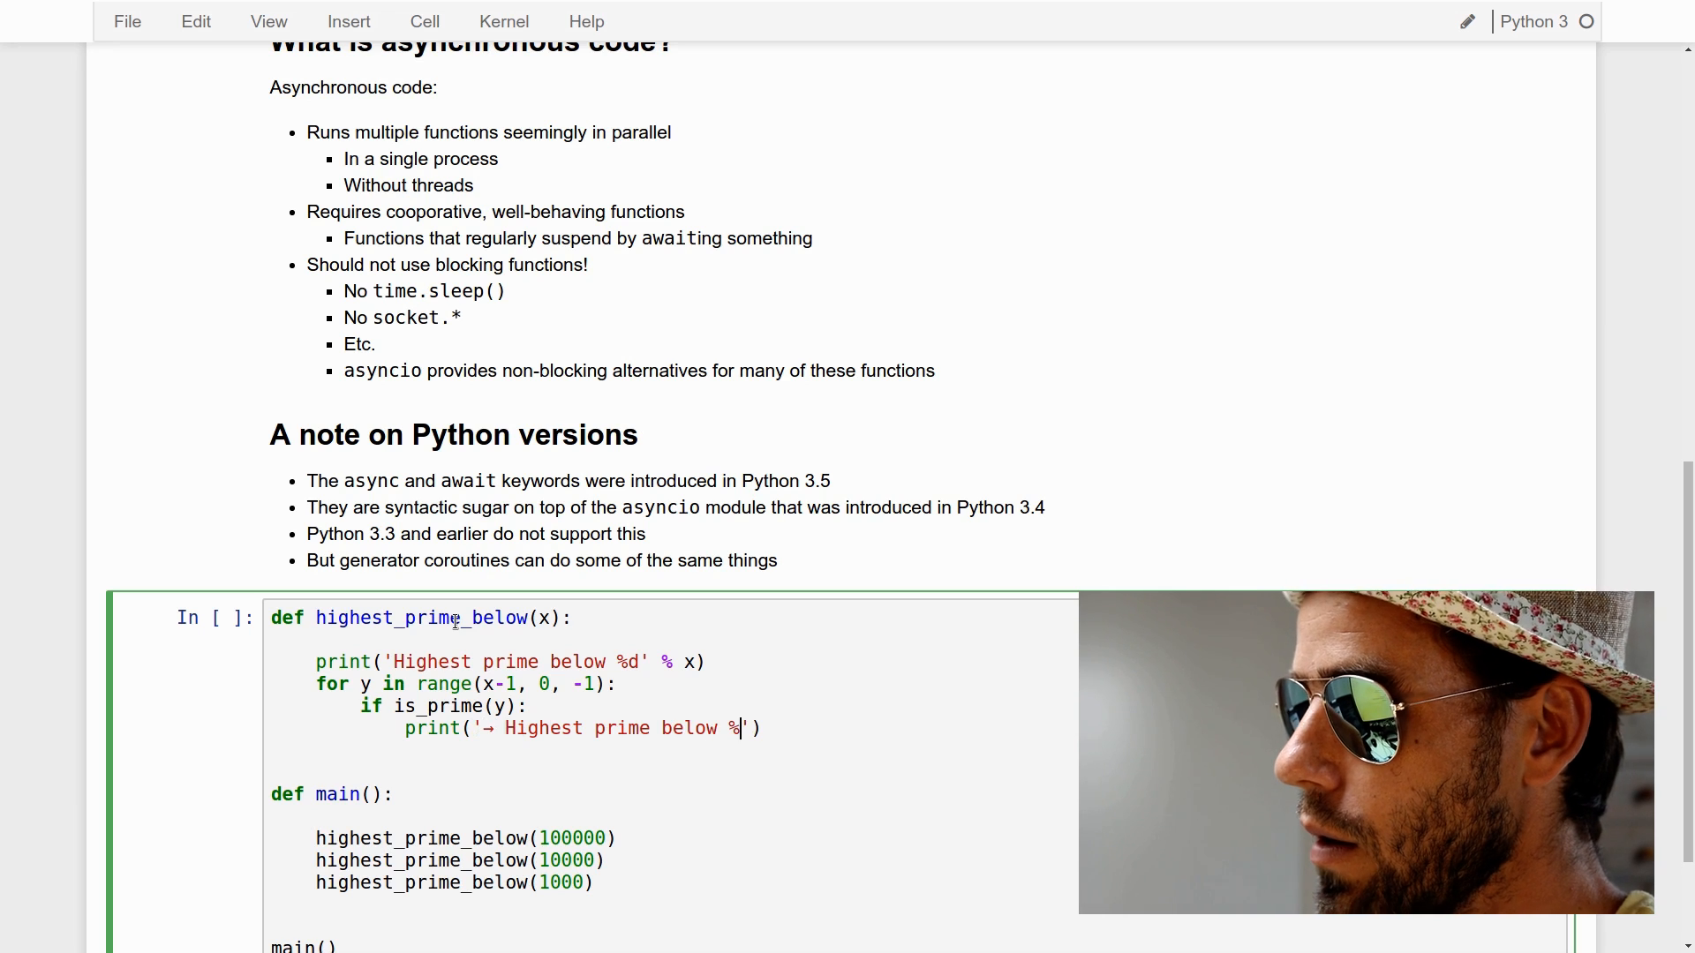
type("is %d")
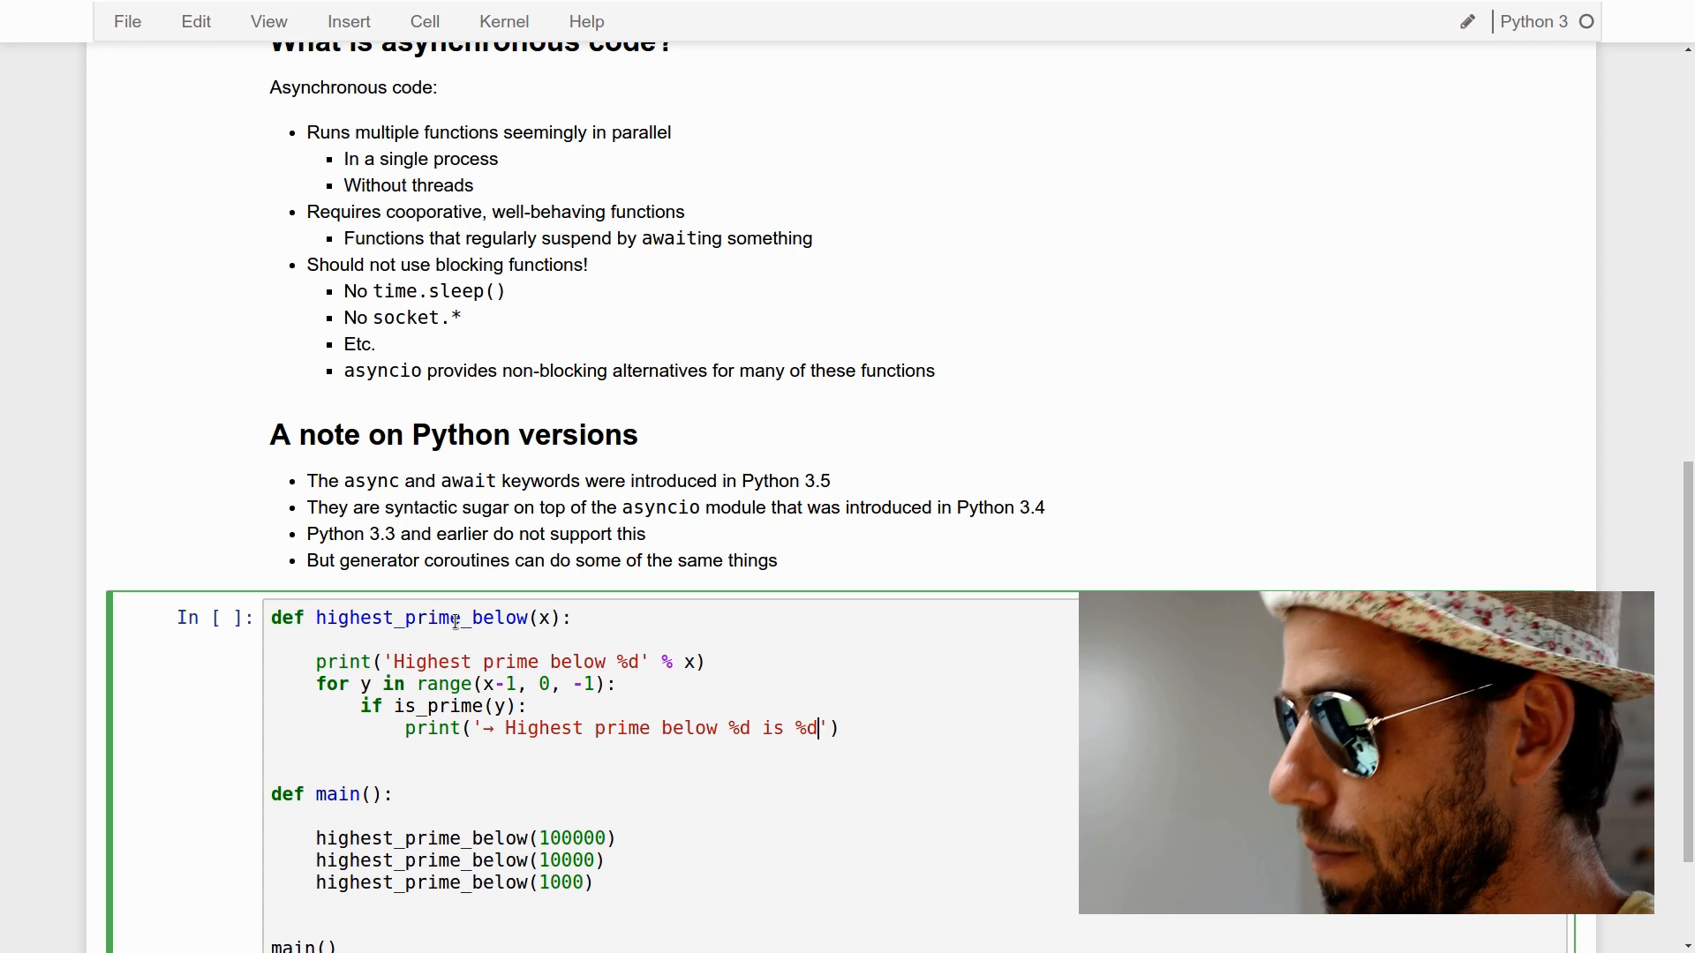
type("% (x, y)")
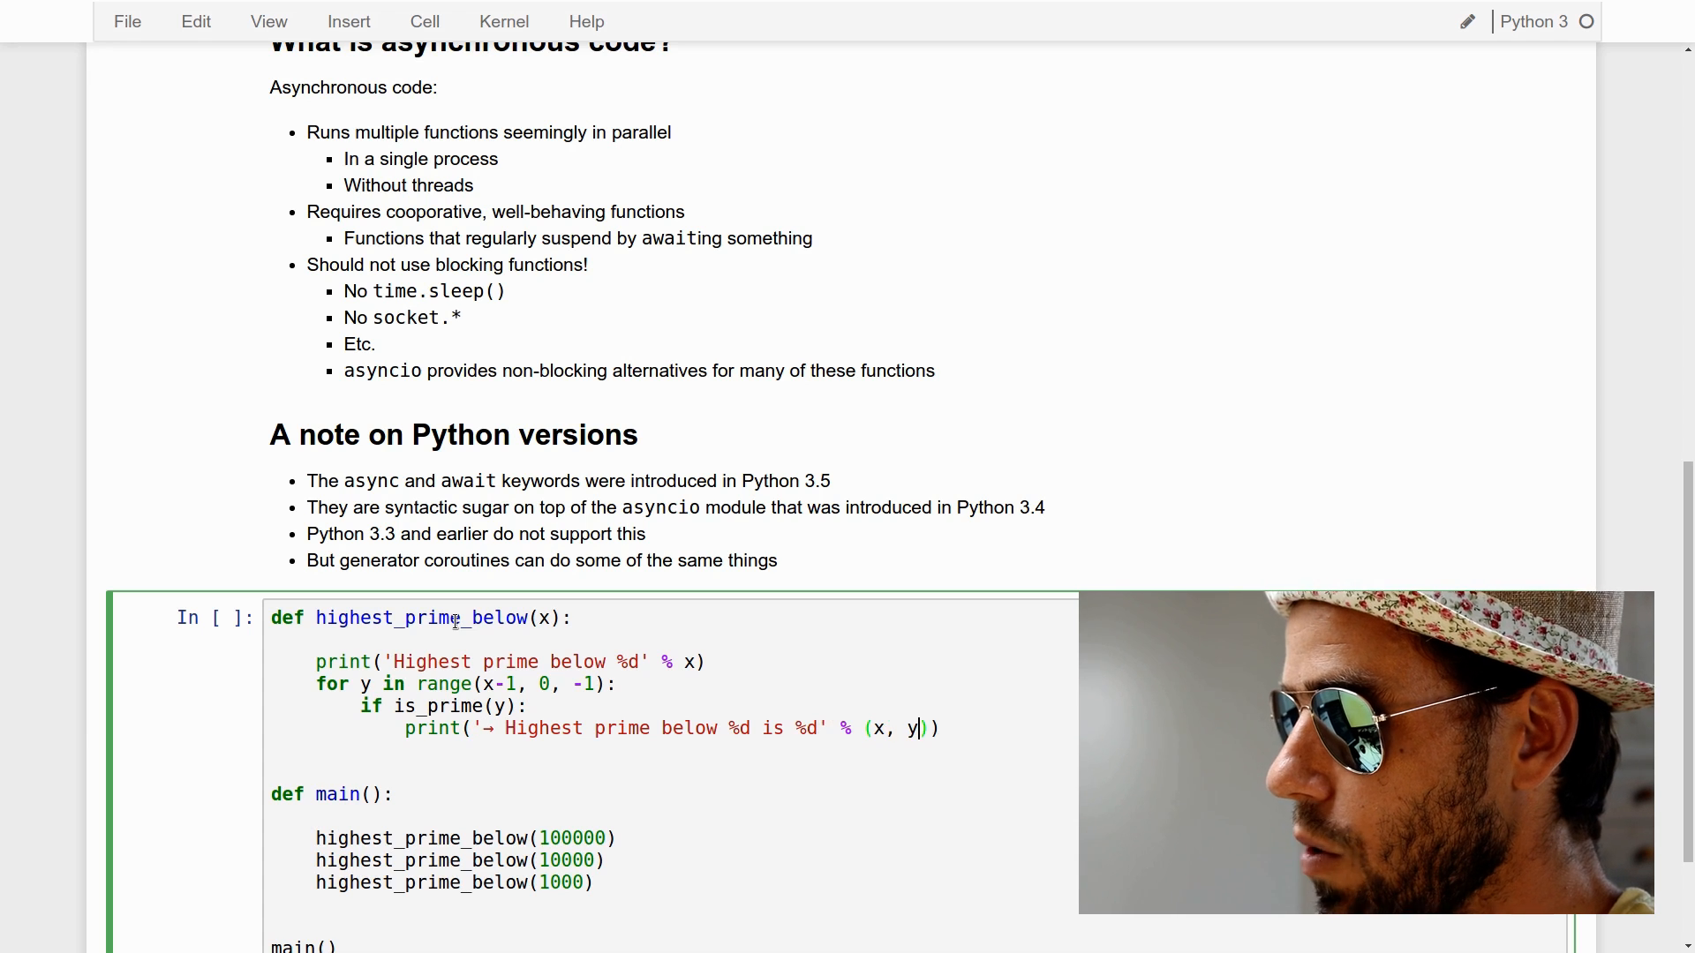
type("return")
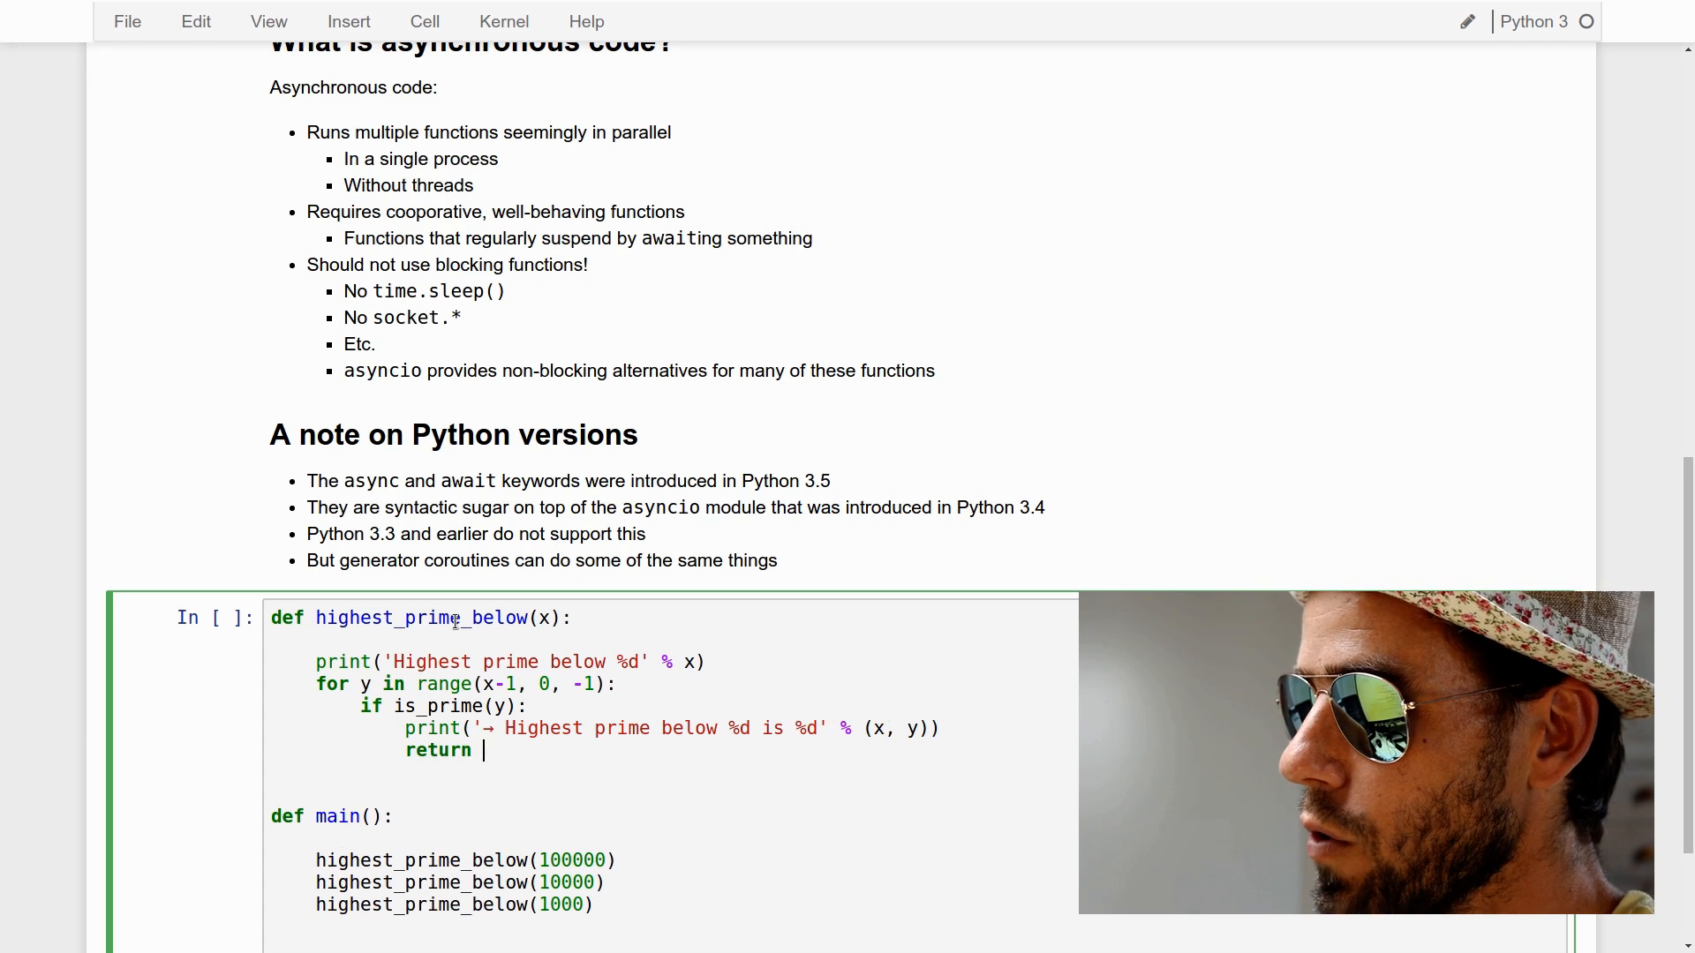
type("y")
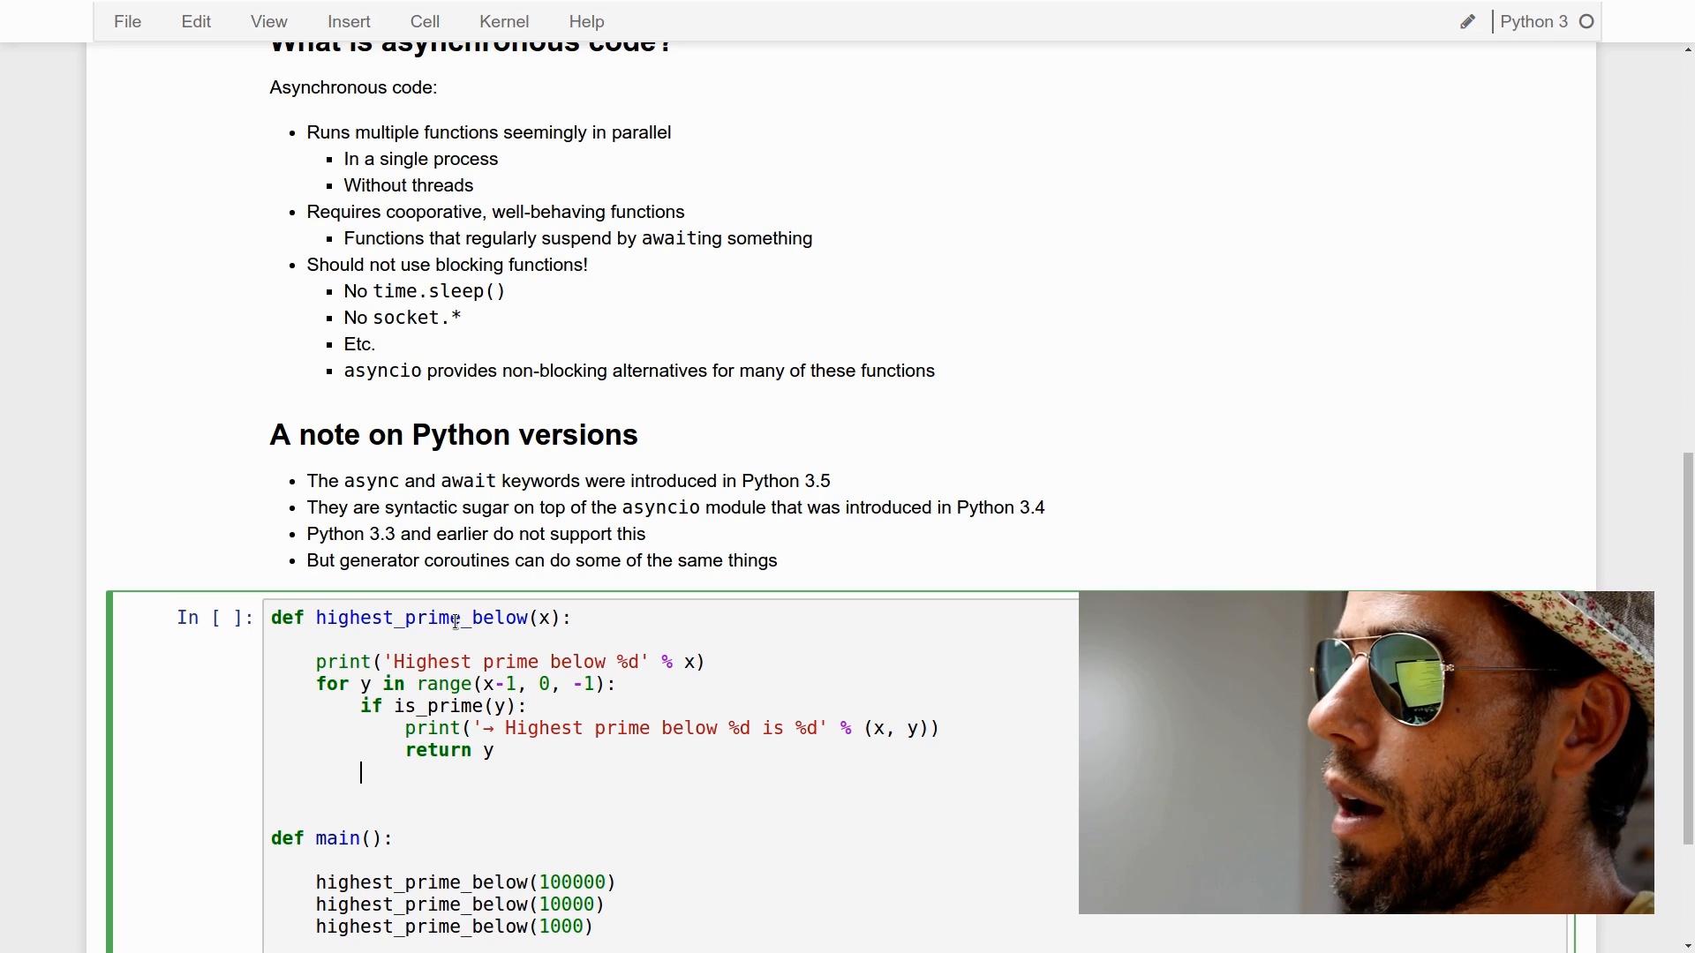
Add time.sleep(0.01) to the loop, import time at the top, and return None
type("time.sleep()")
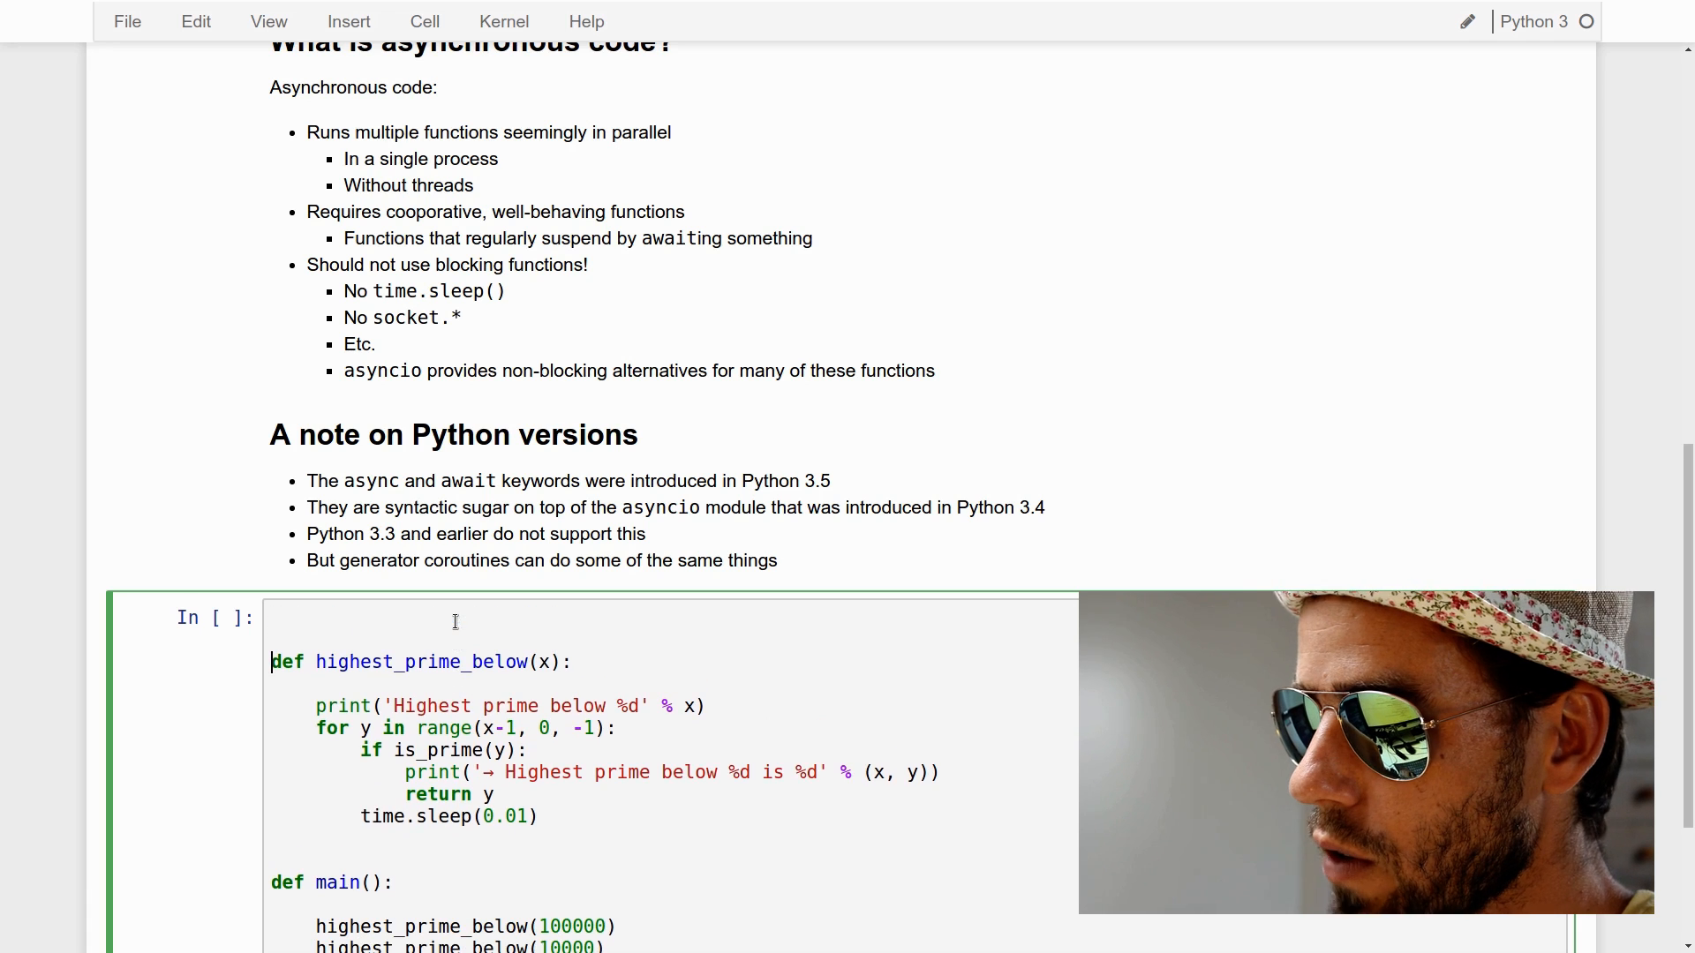
type("import time")
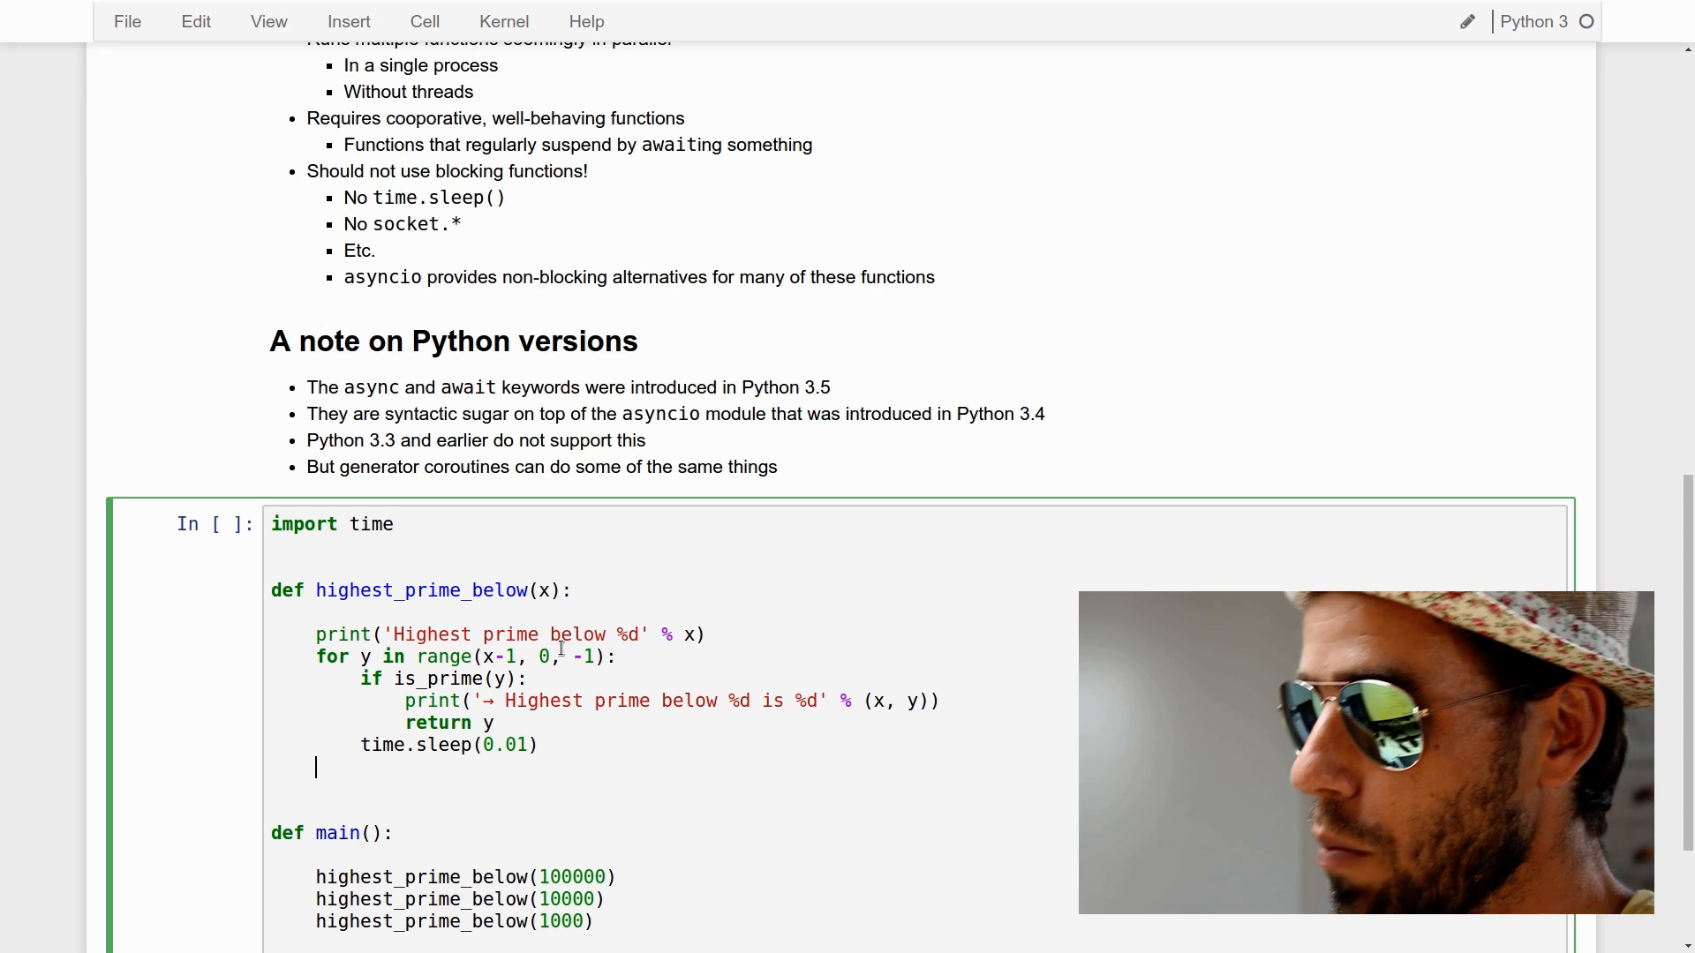
type("return N")
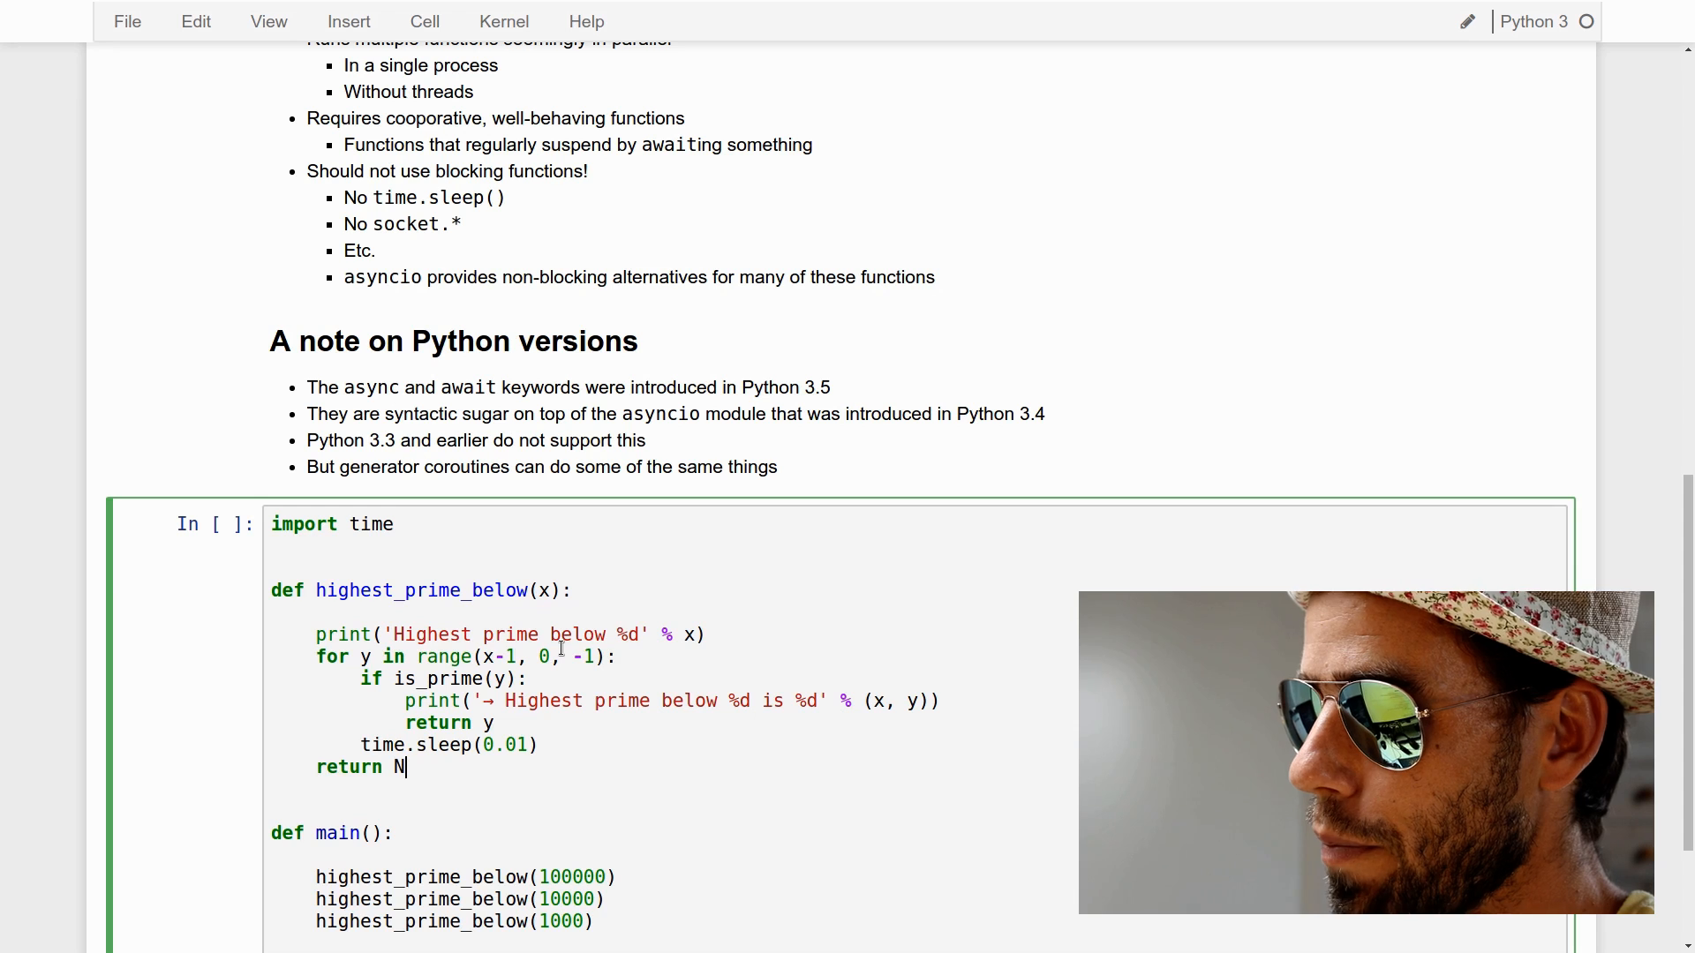
type("one")
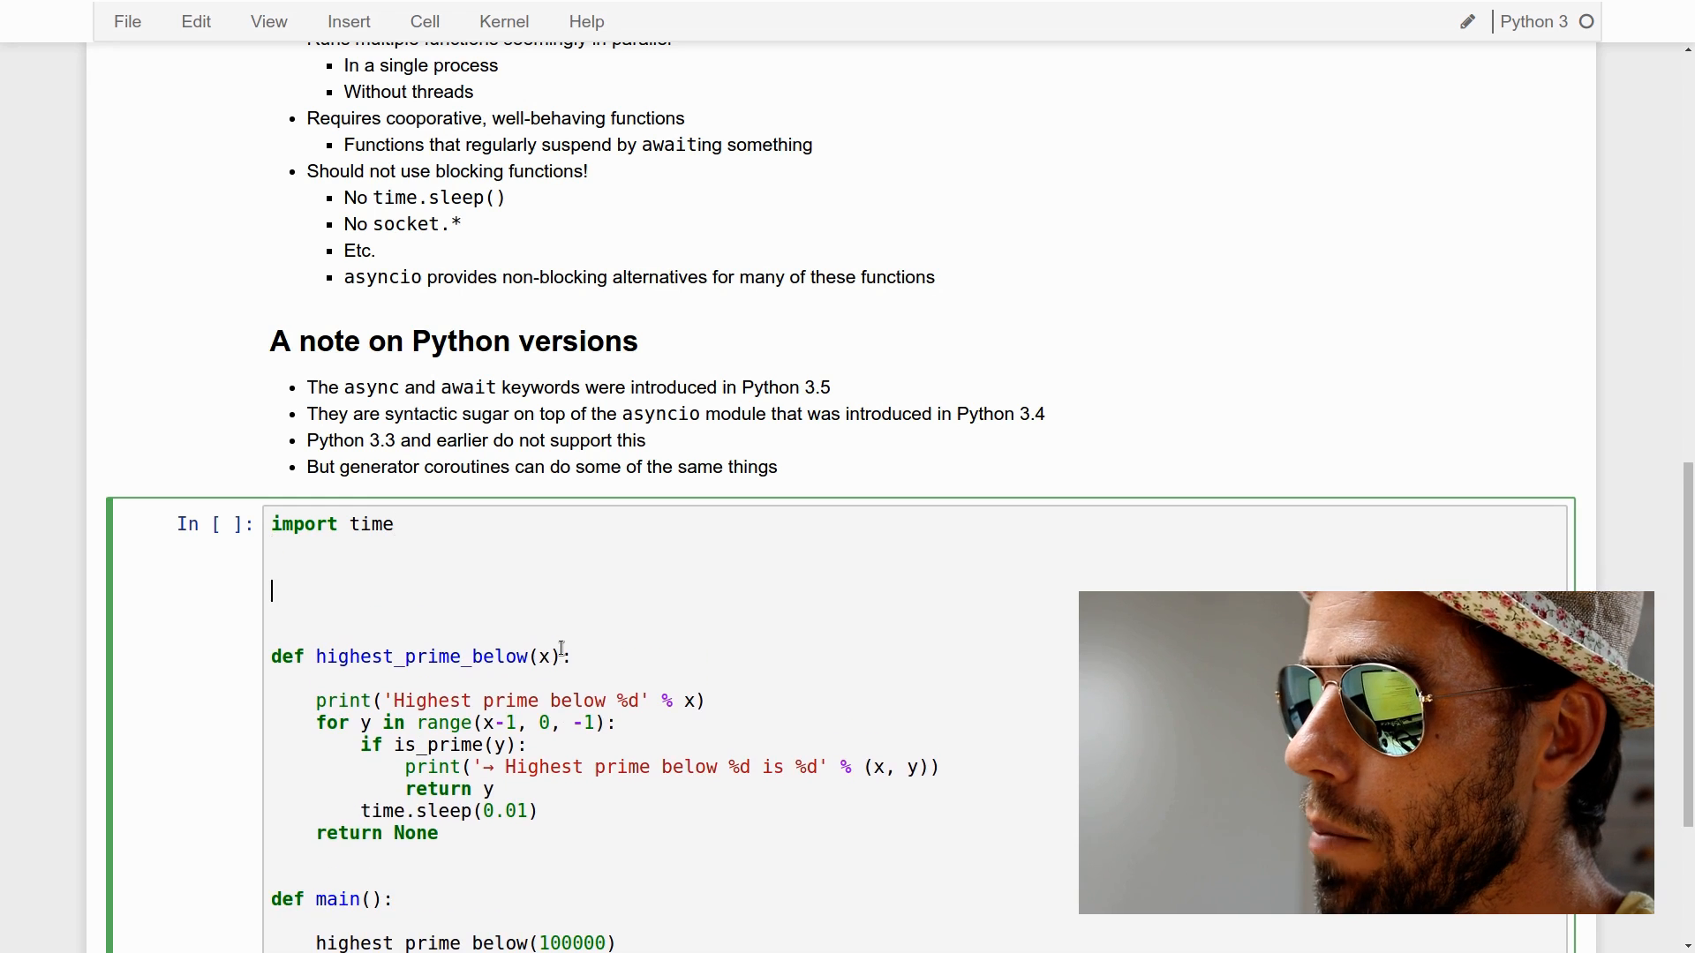
Start def is_prime(x) with return not any(x//i == x/i ...)
type("def is_p")
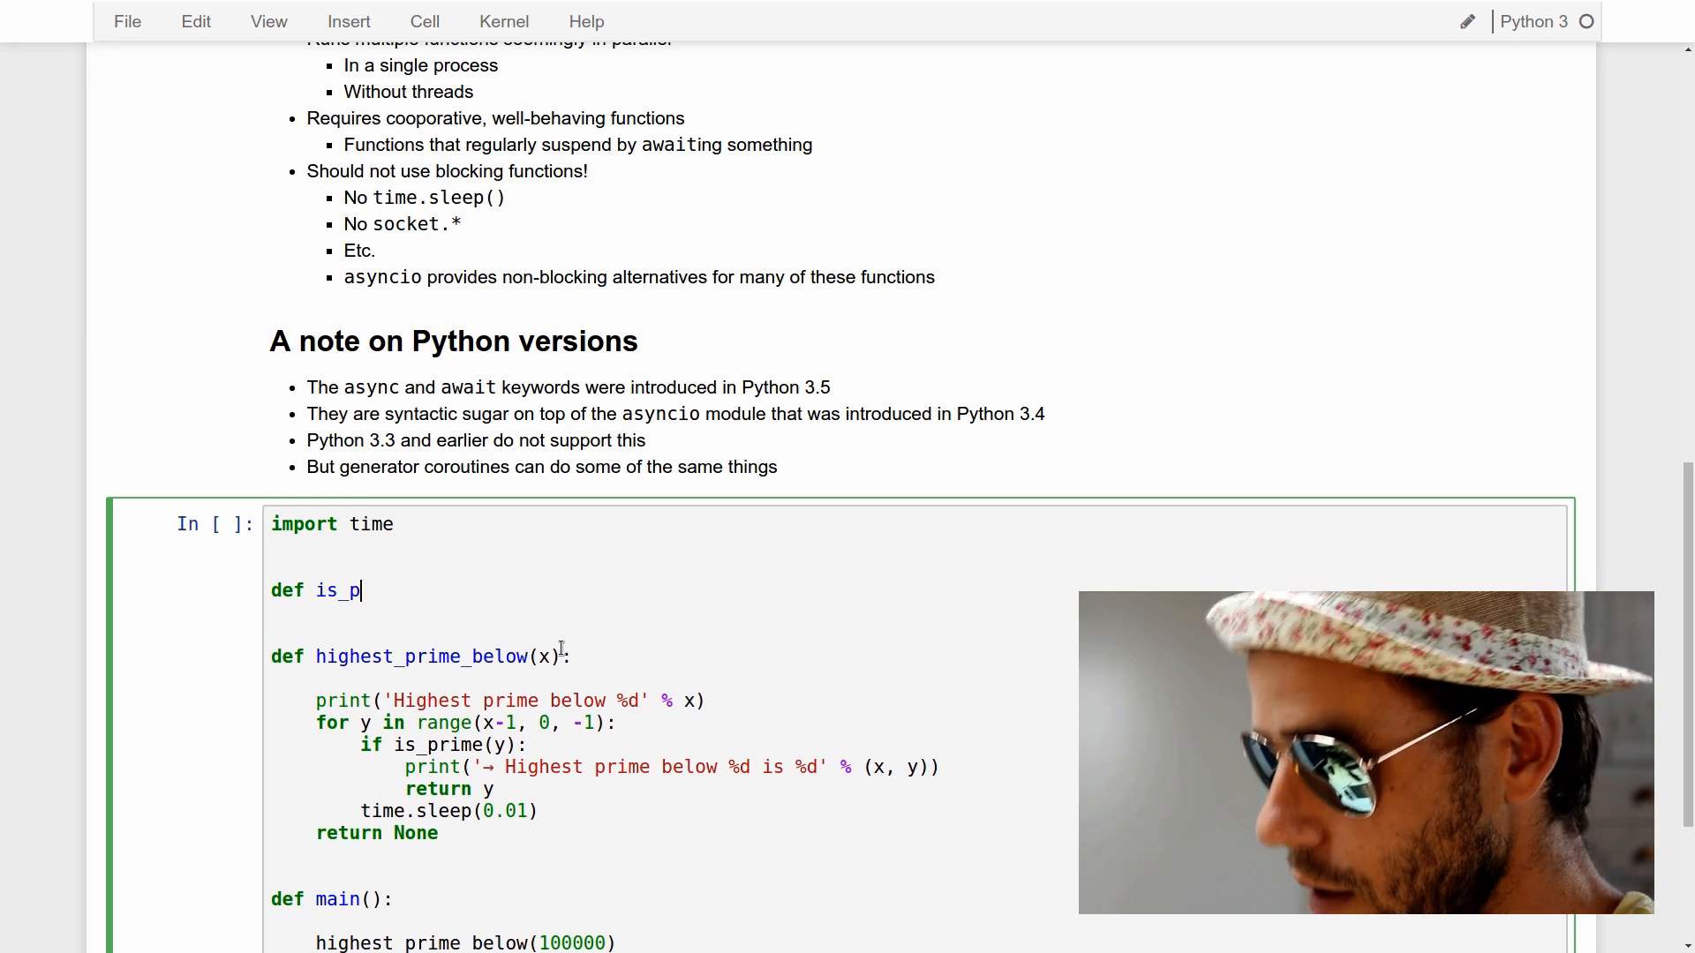
type("rime(x):")
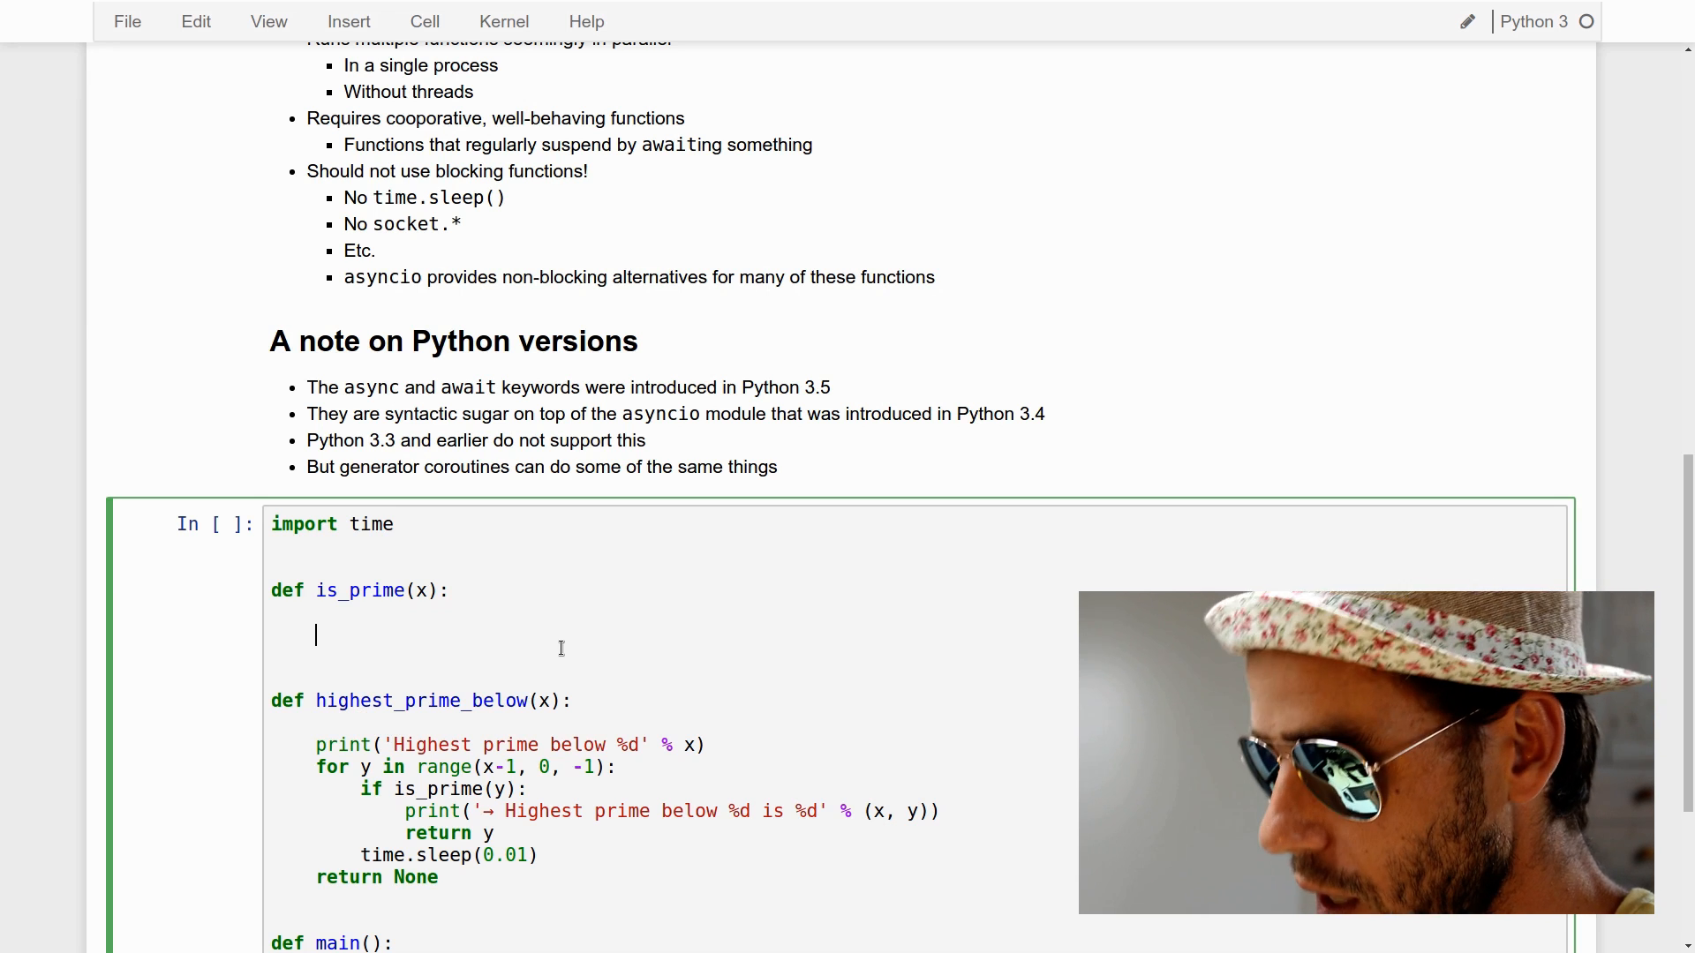
type("return n")
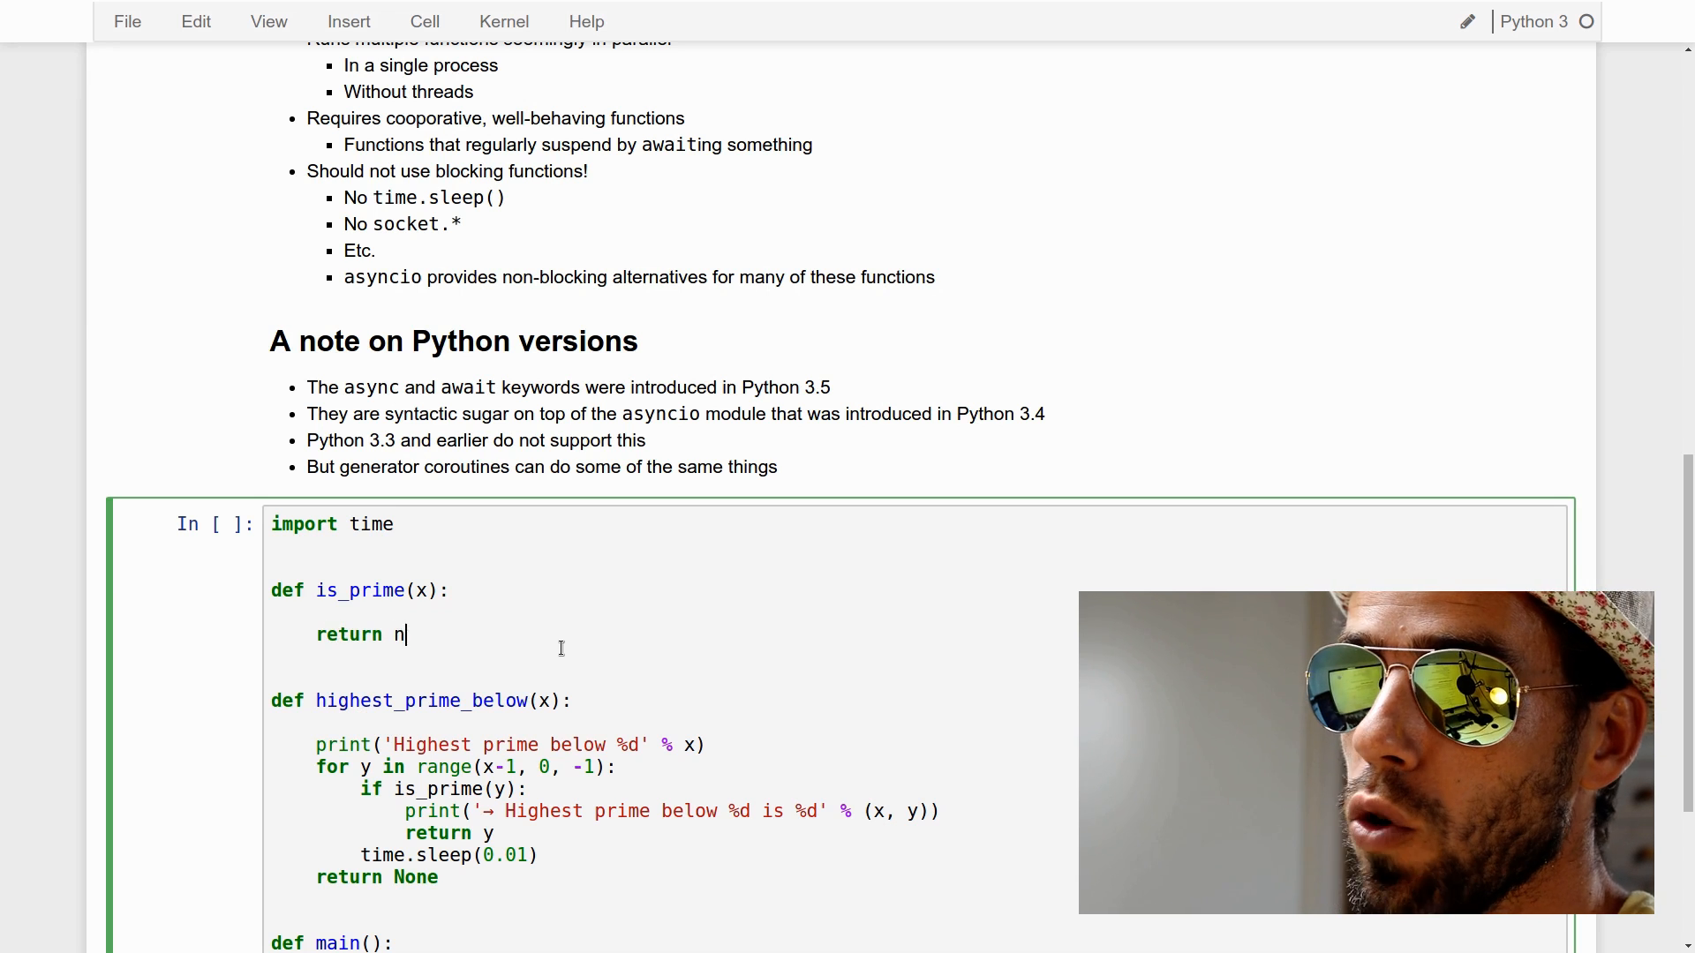
type("ot any(")
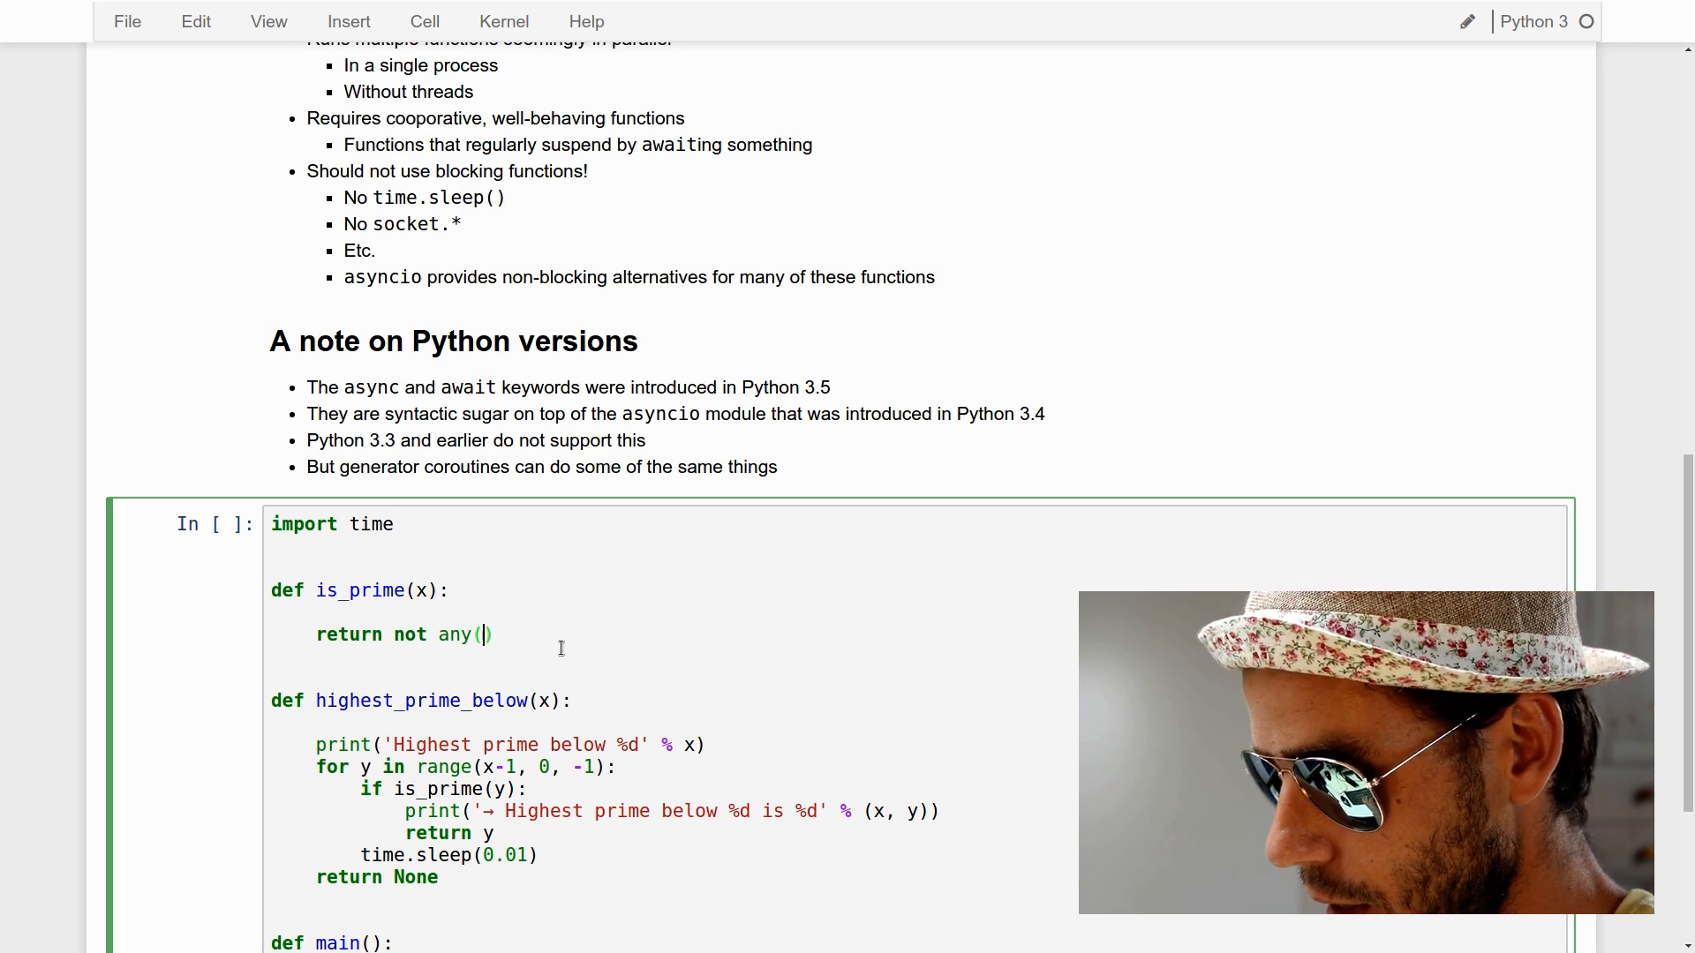
type("x")
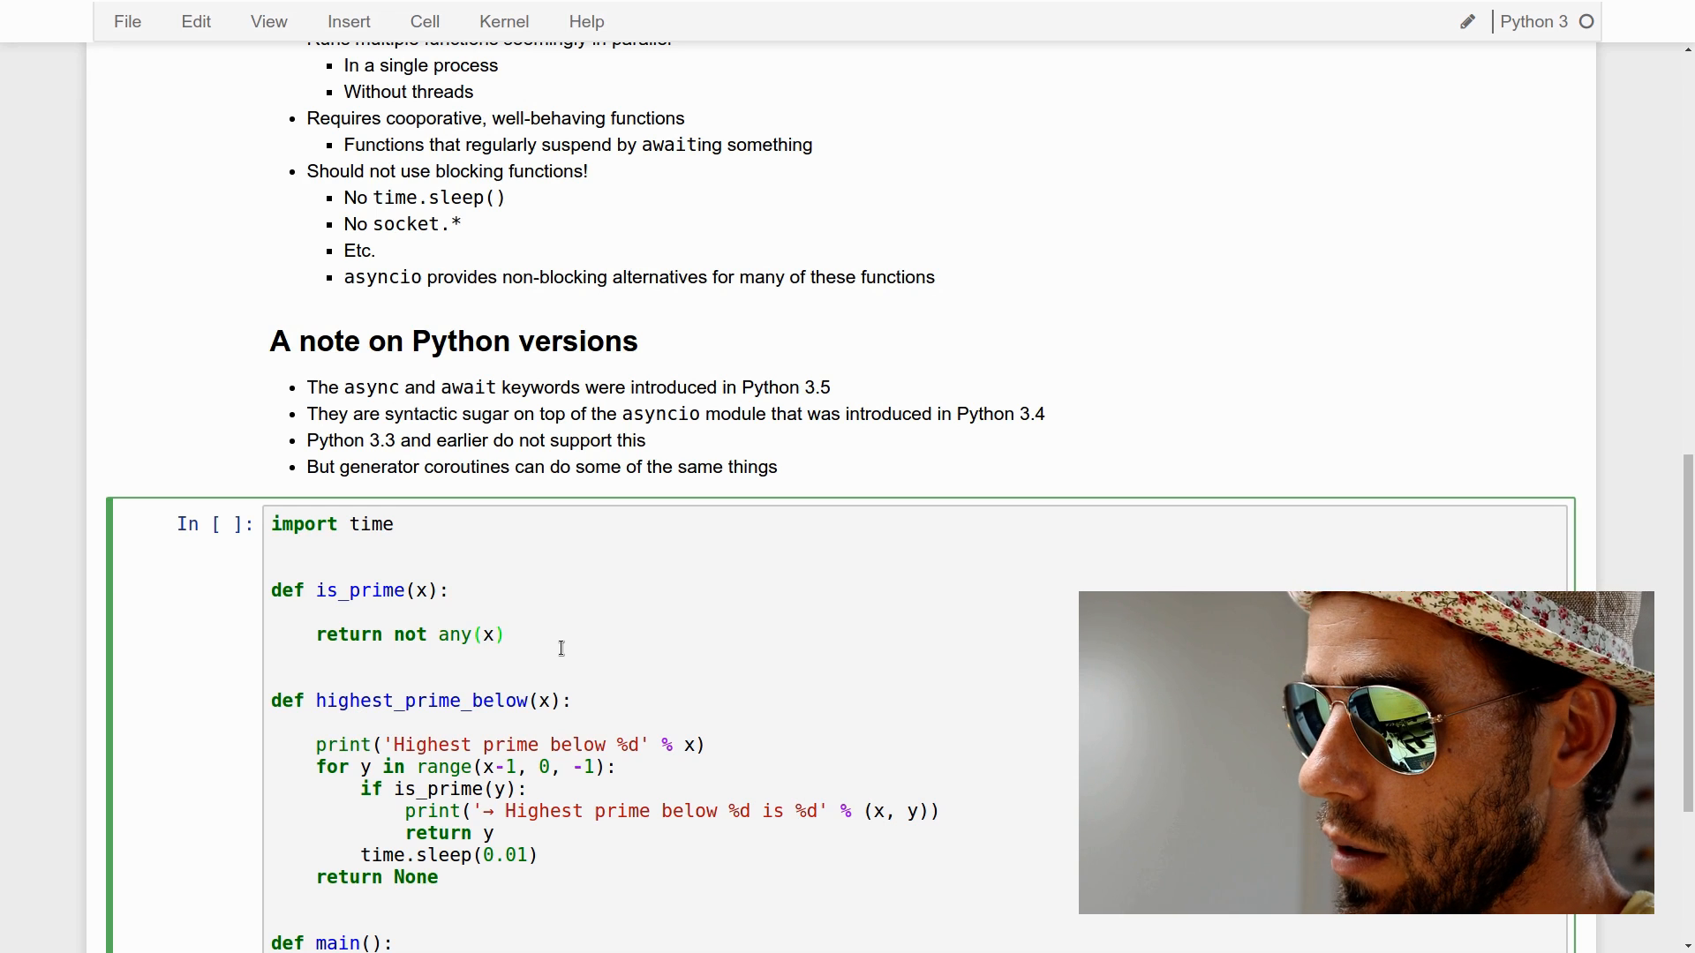
type("//i")
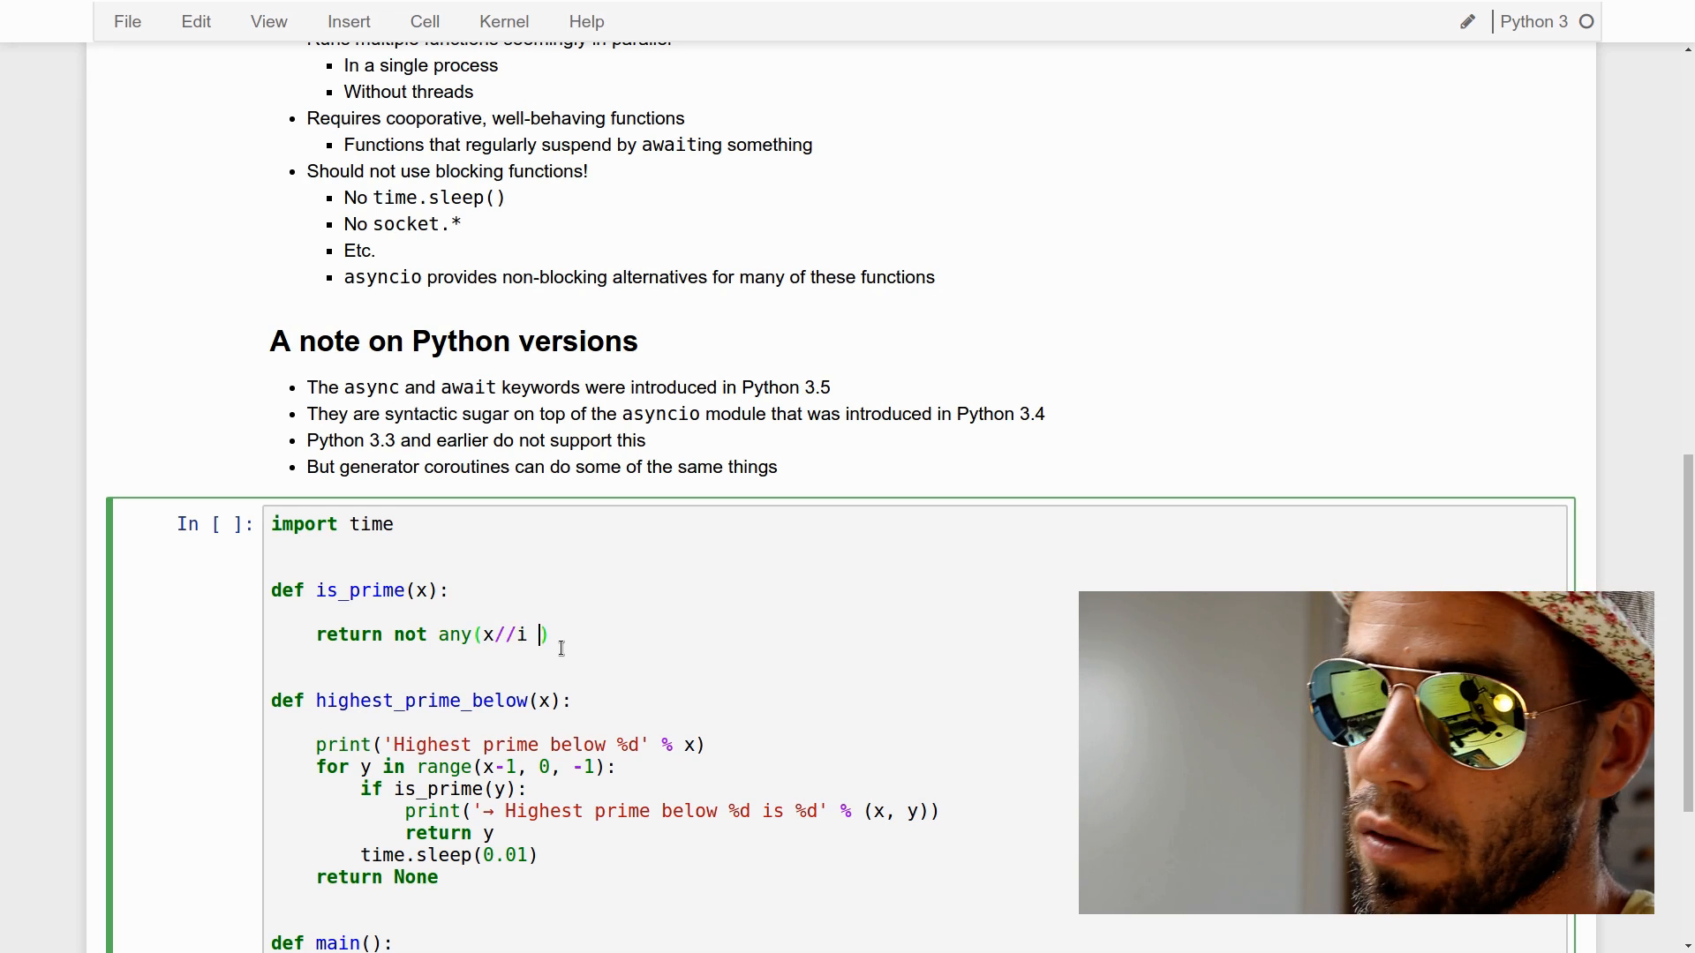
type("== x")
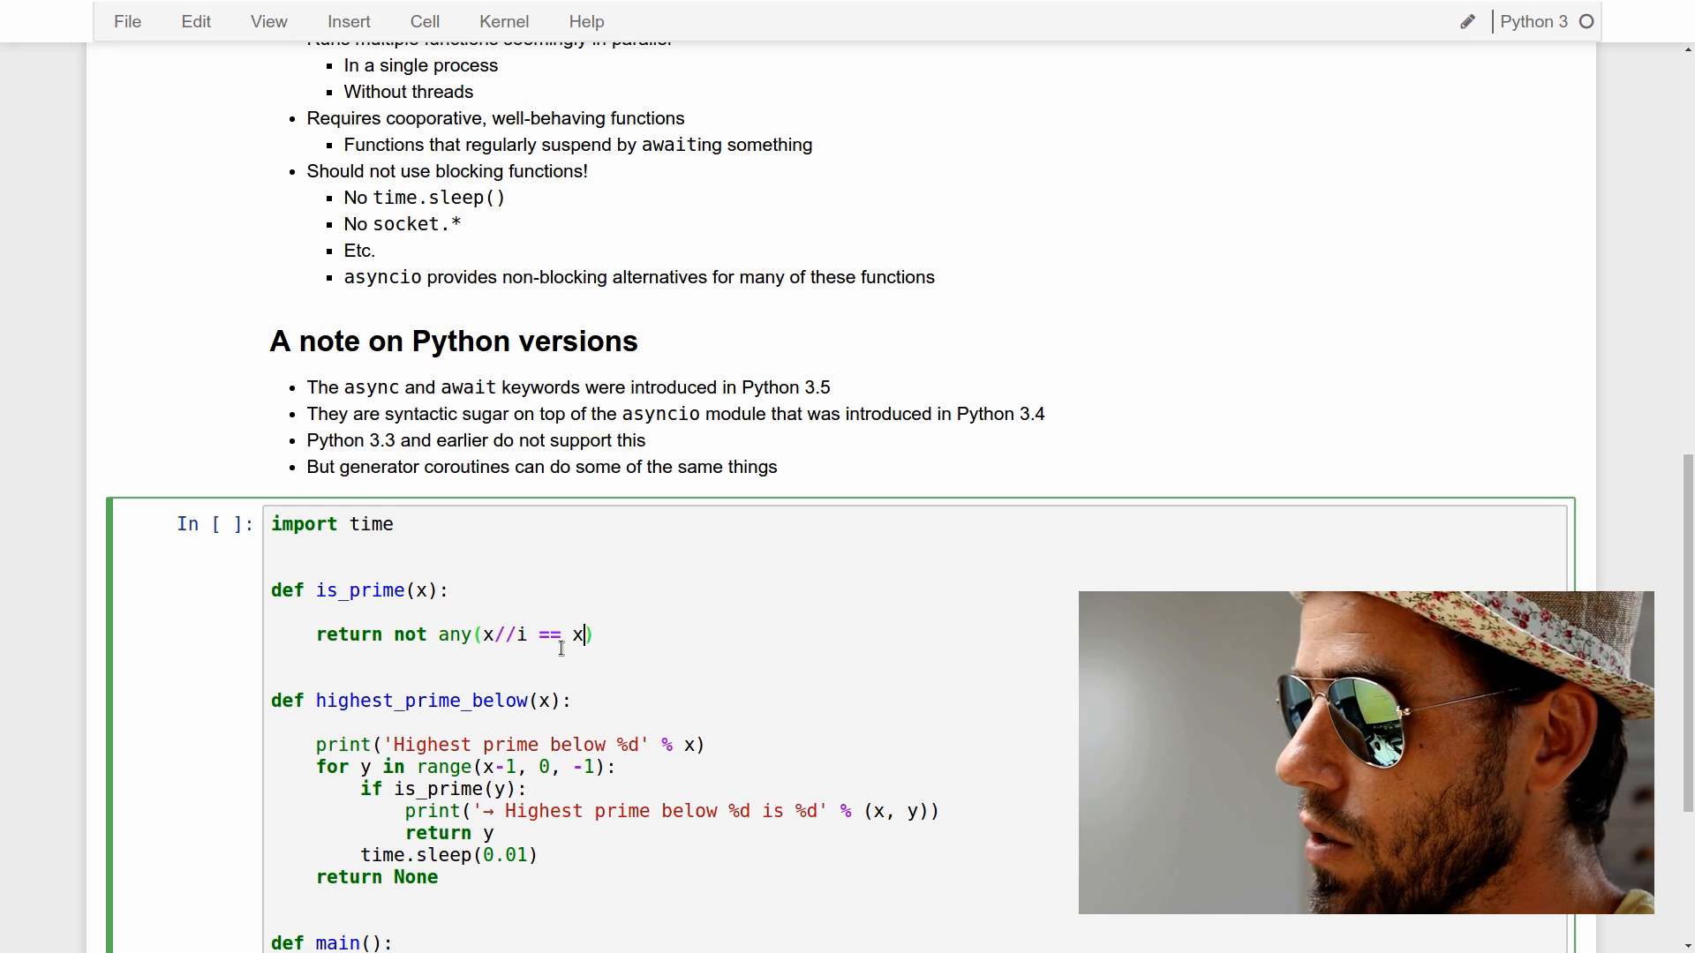
type("/i")
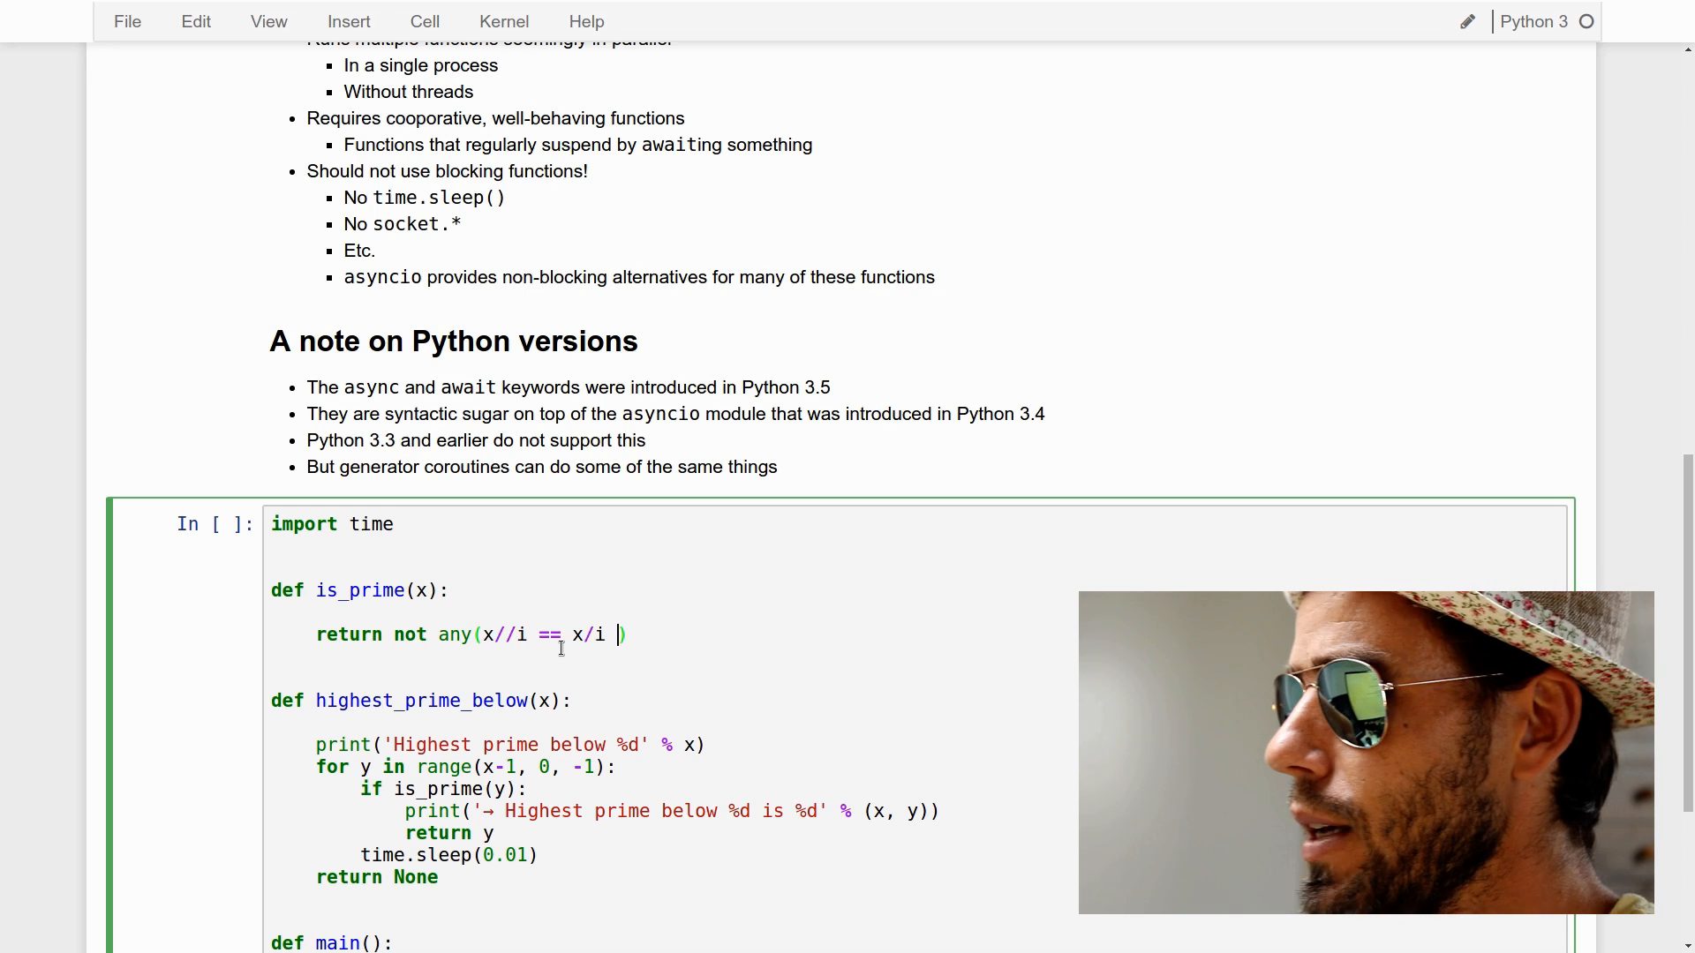
Finish the generator with for i in range(x-1, 1, -1) and save the notebook
type("for i in r")
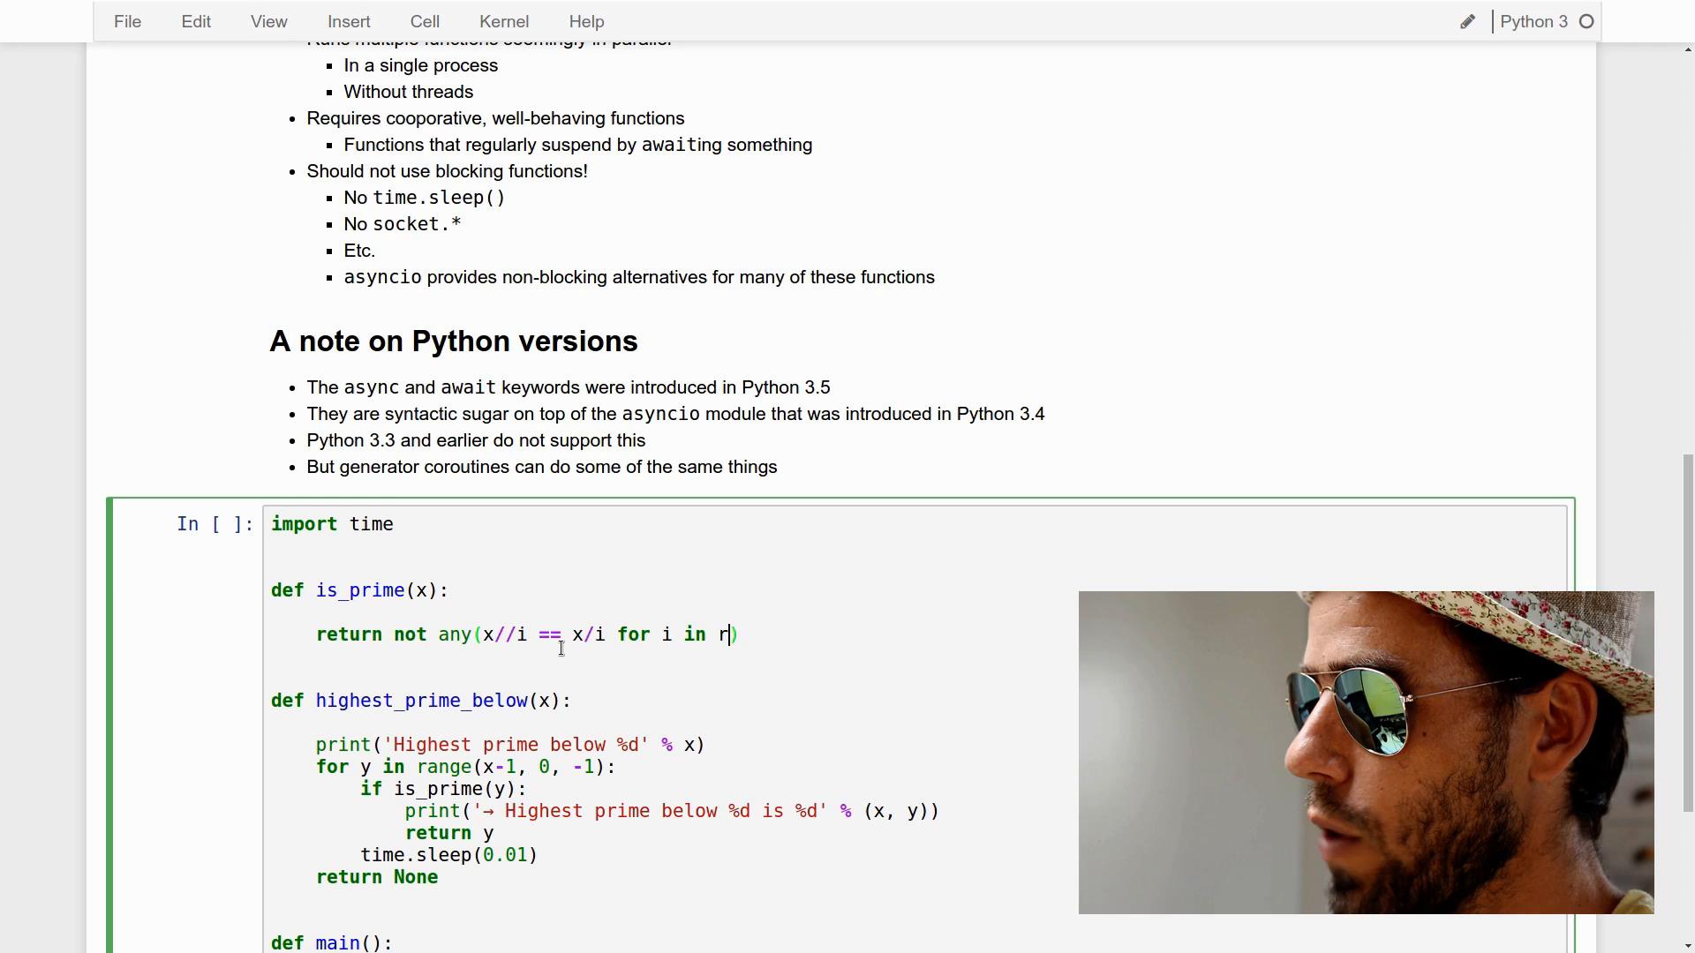
type("ange(x-1,")
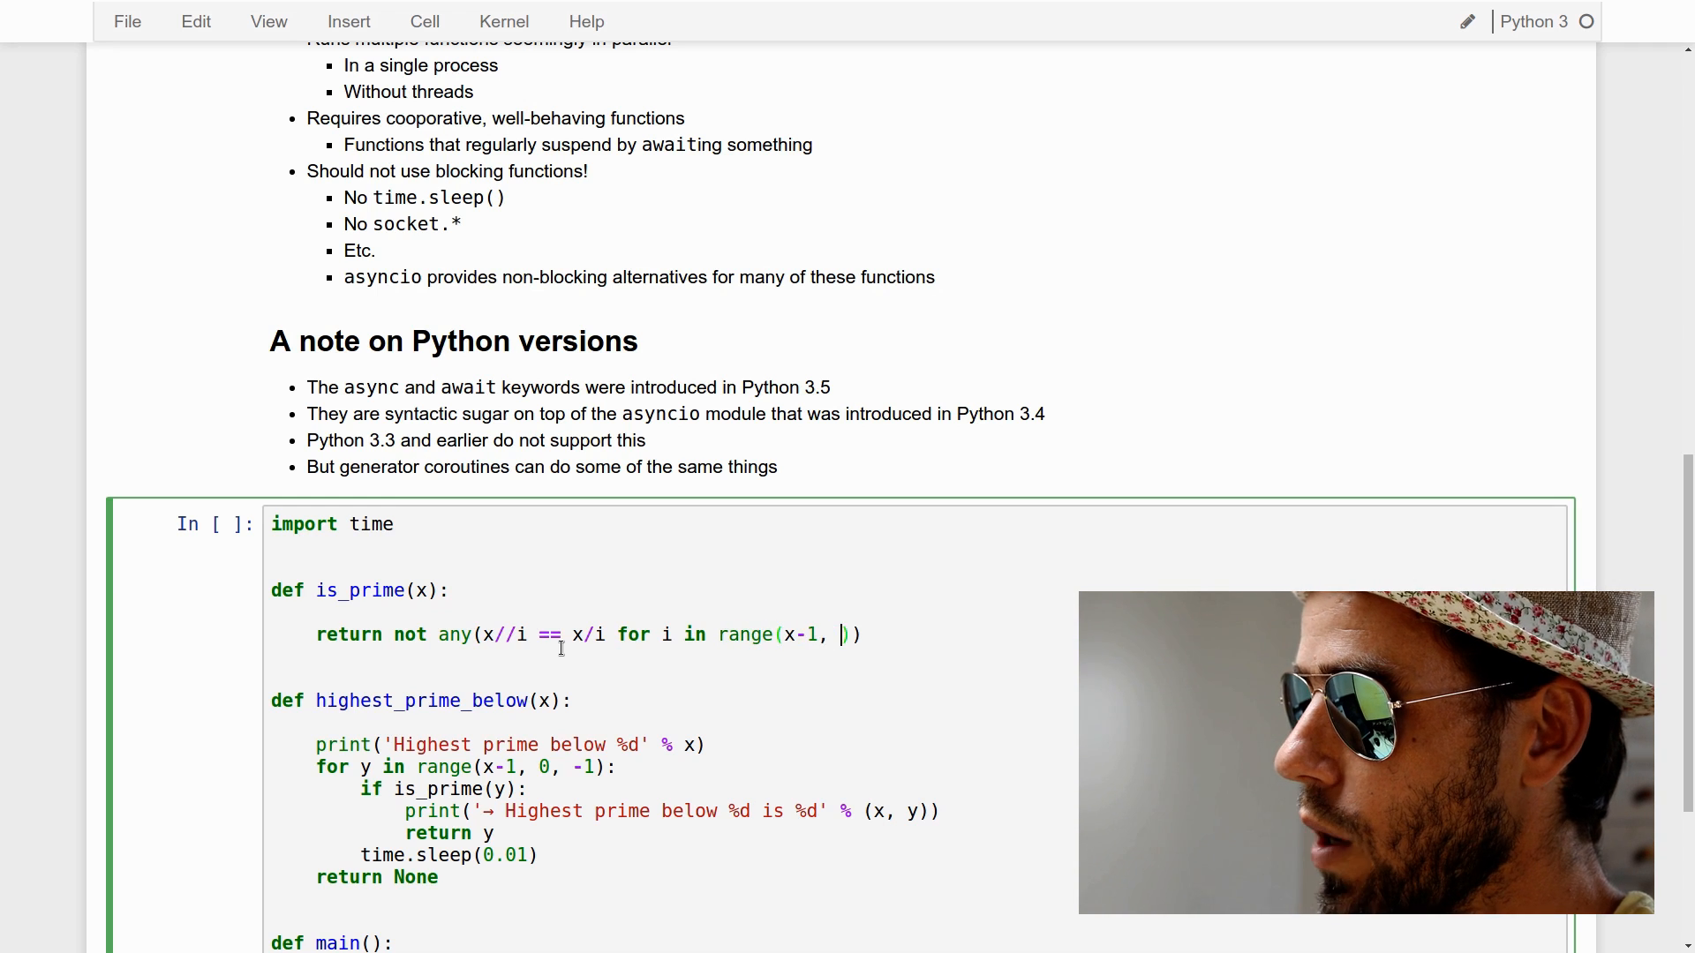
key("Backspace")
type("1, -1")
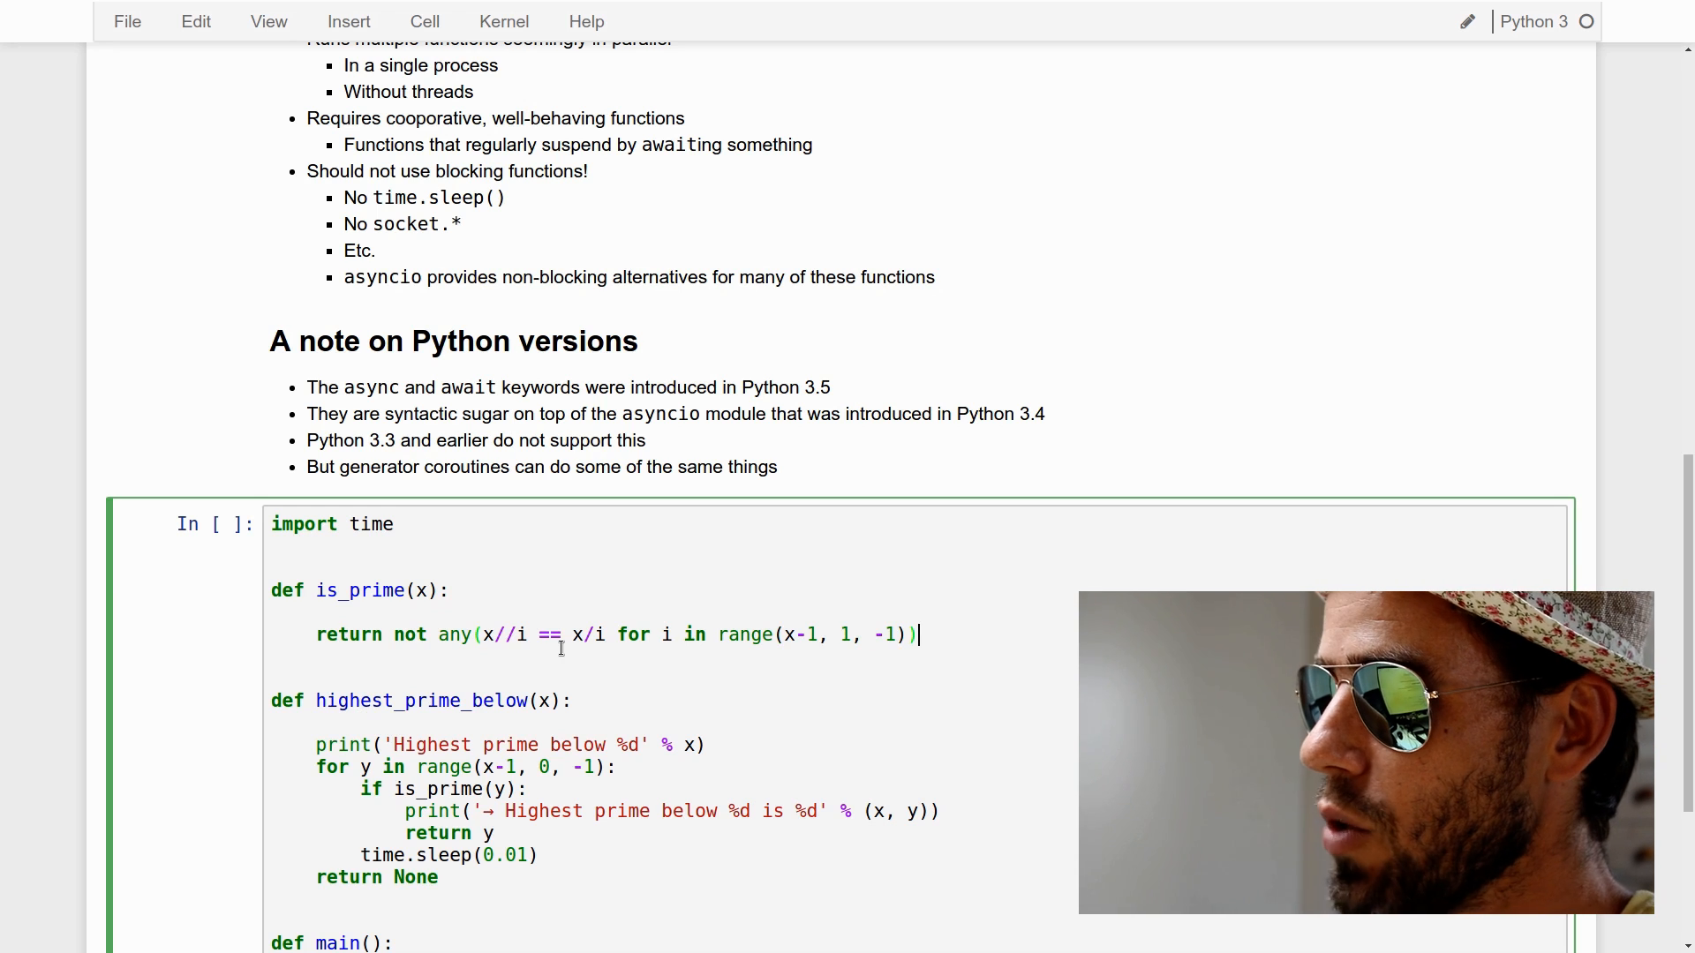
key("ctrl+s")
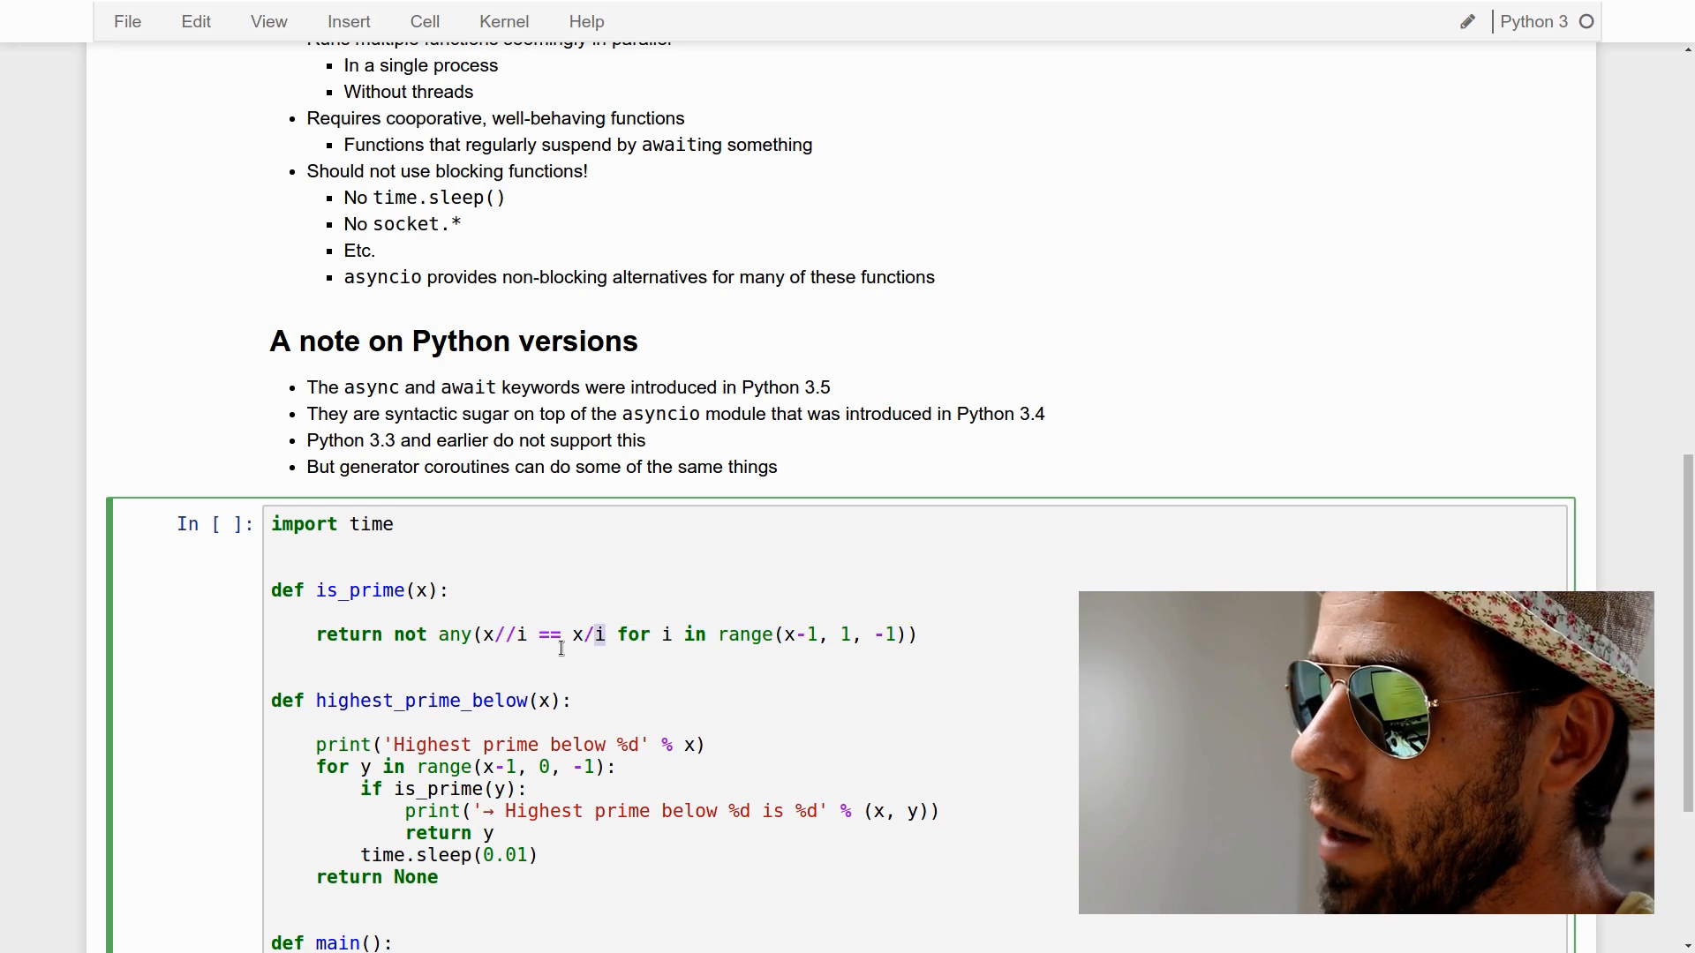
left_click_drag(485, 635, 605, 634)
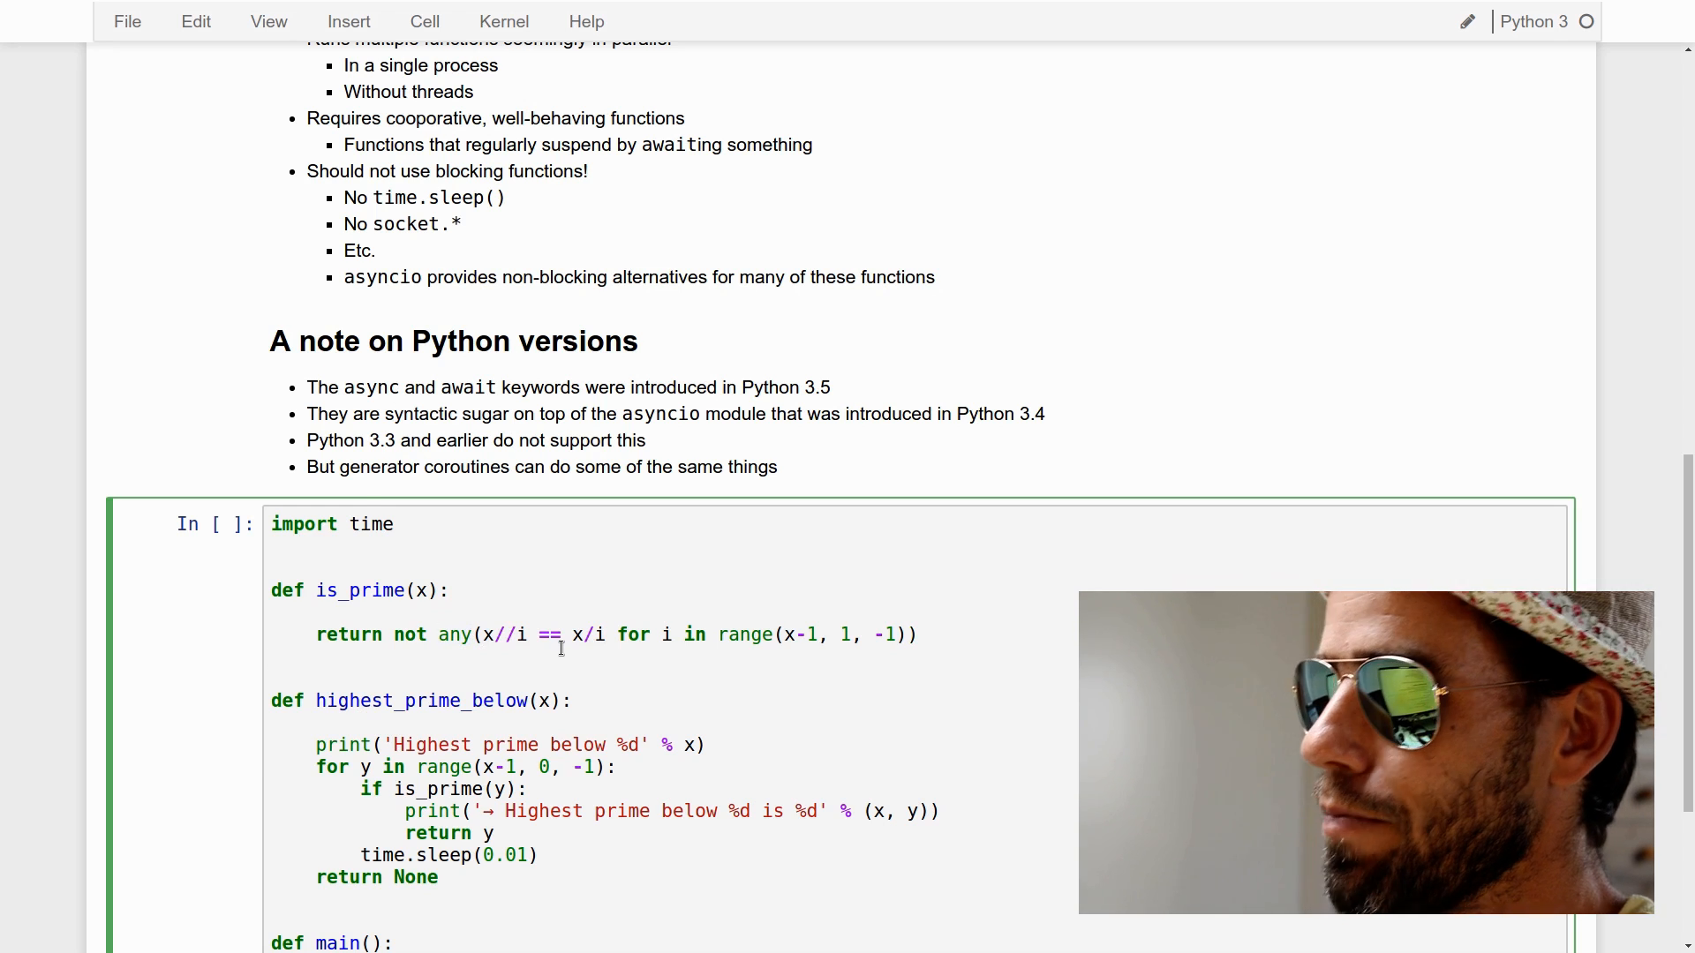
Run the cell and view the printed primes 99991, 9973 and 997
scroll("down", 3)
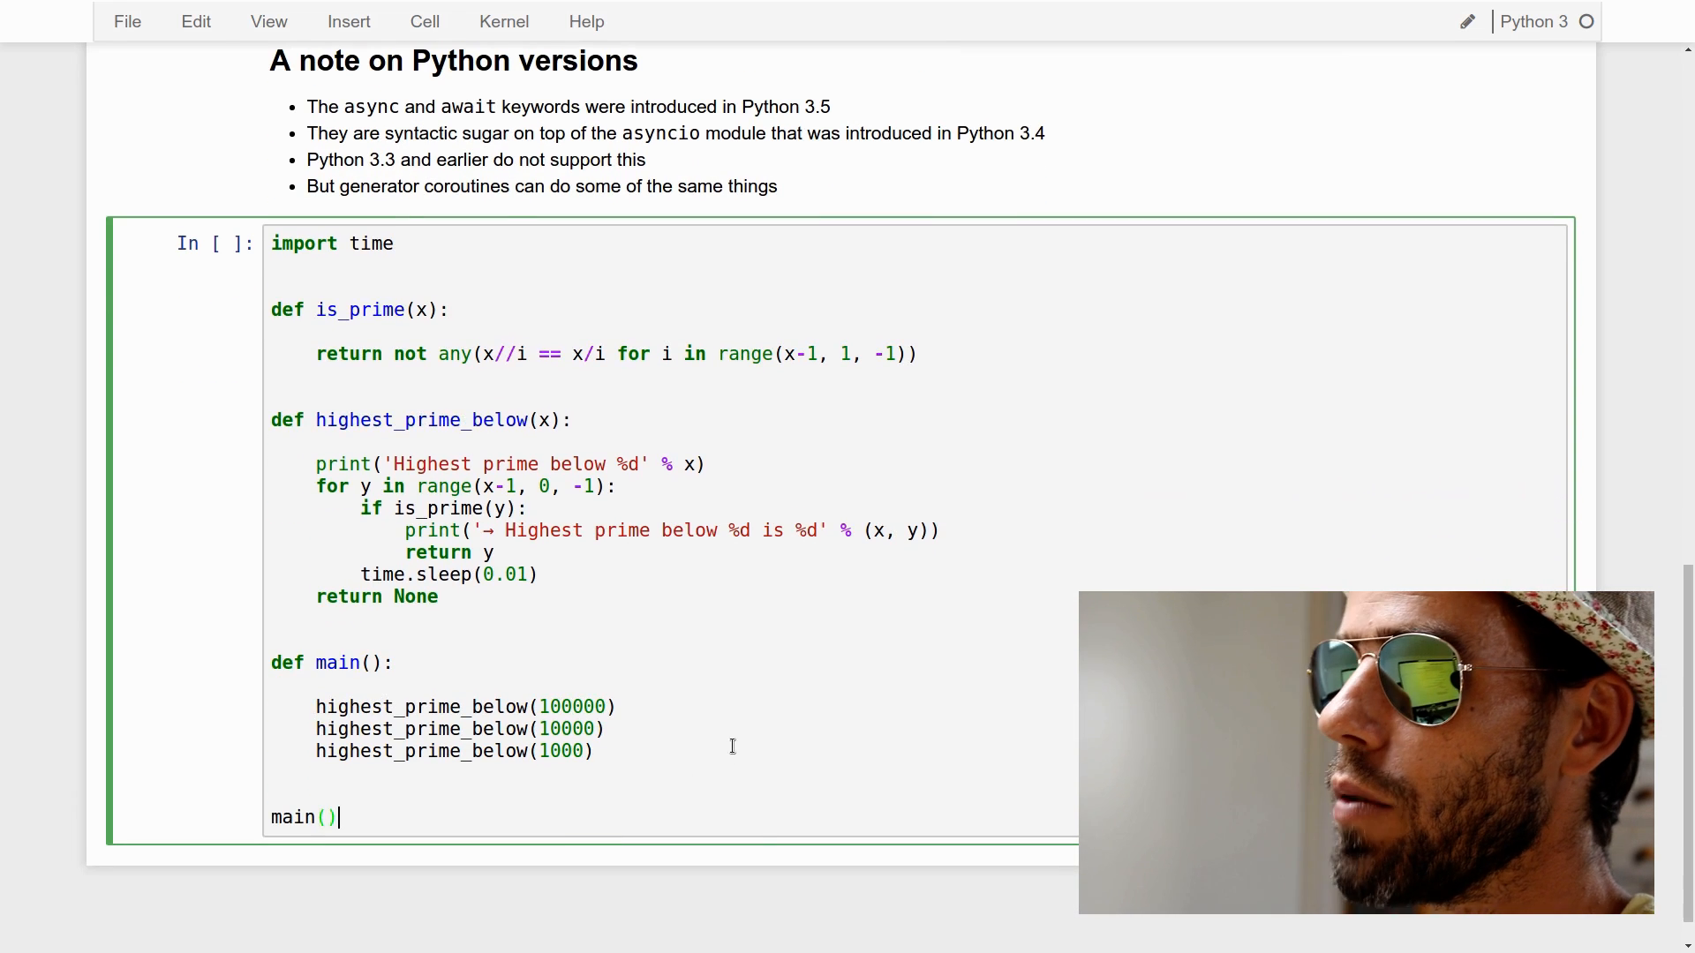
key("shift+enter")
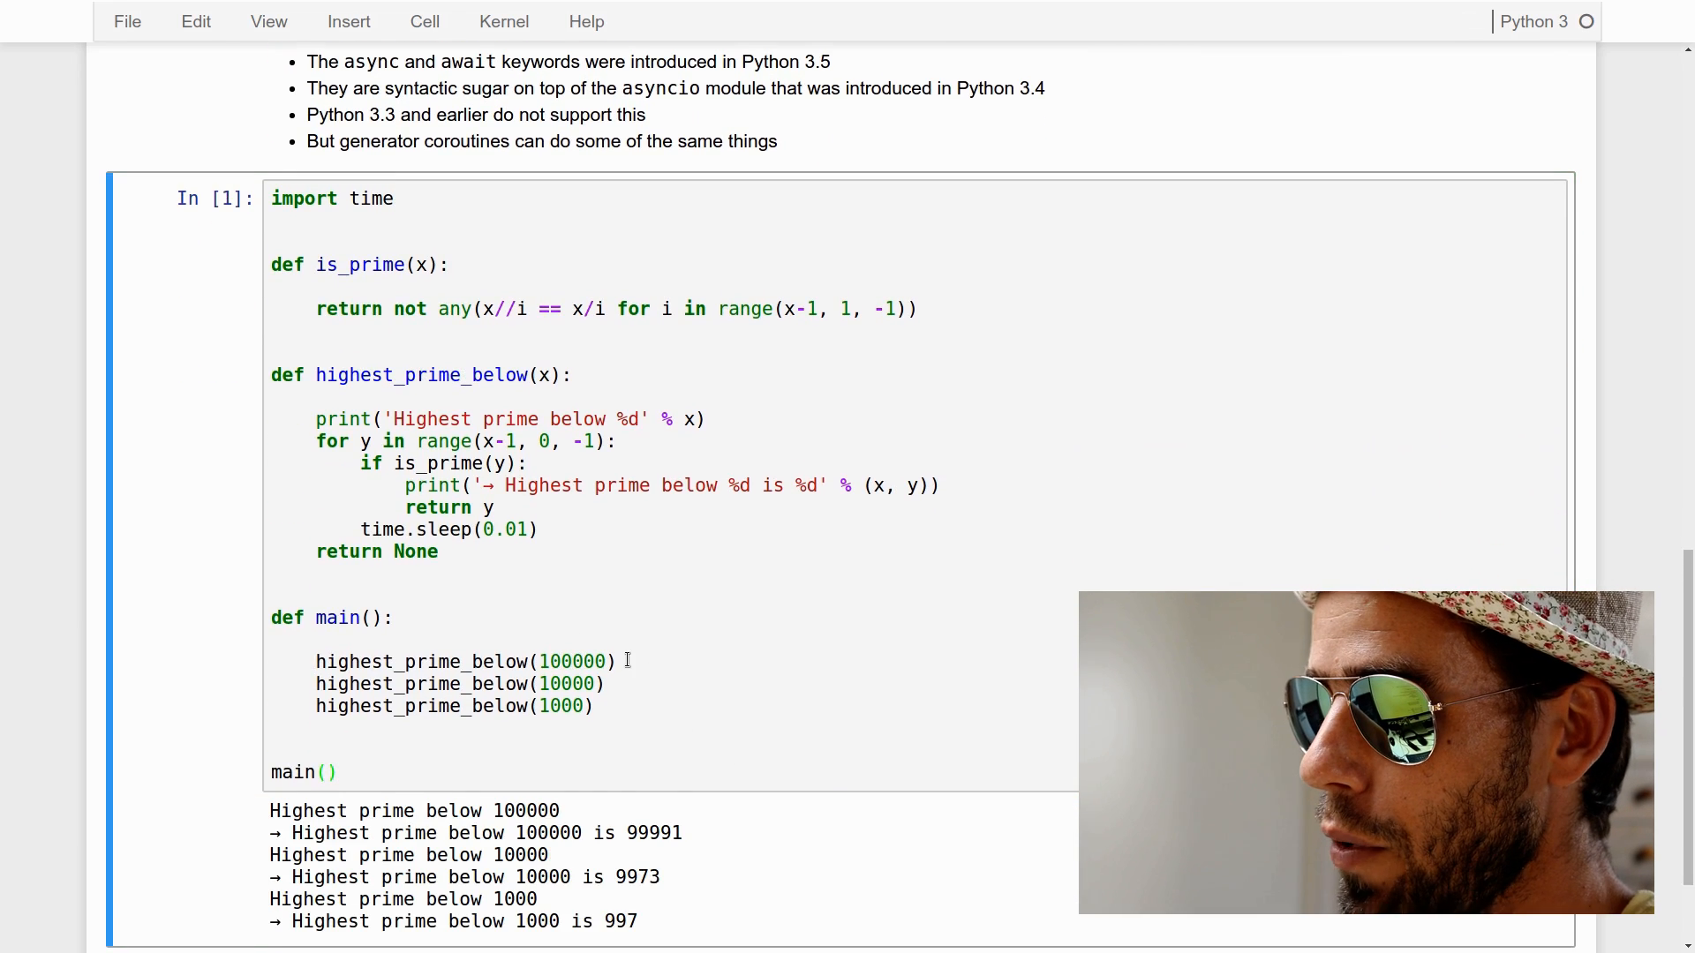
scroll("down", 3)
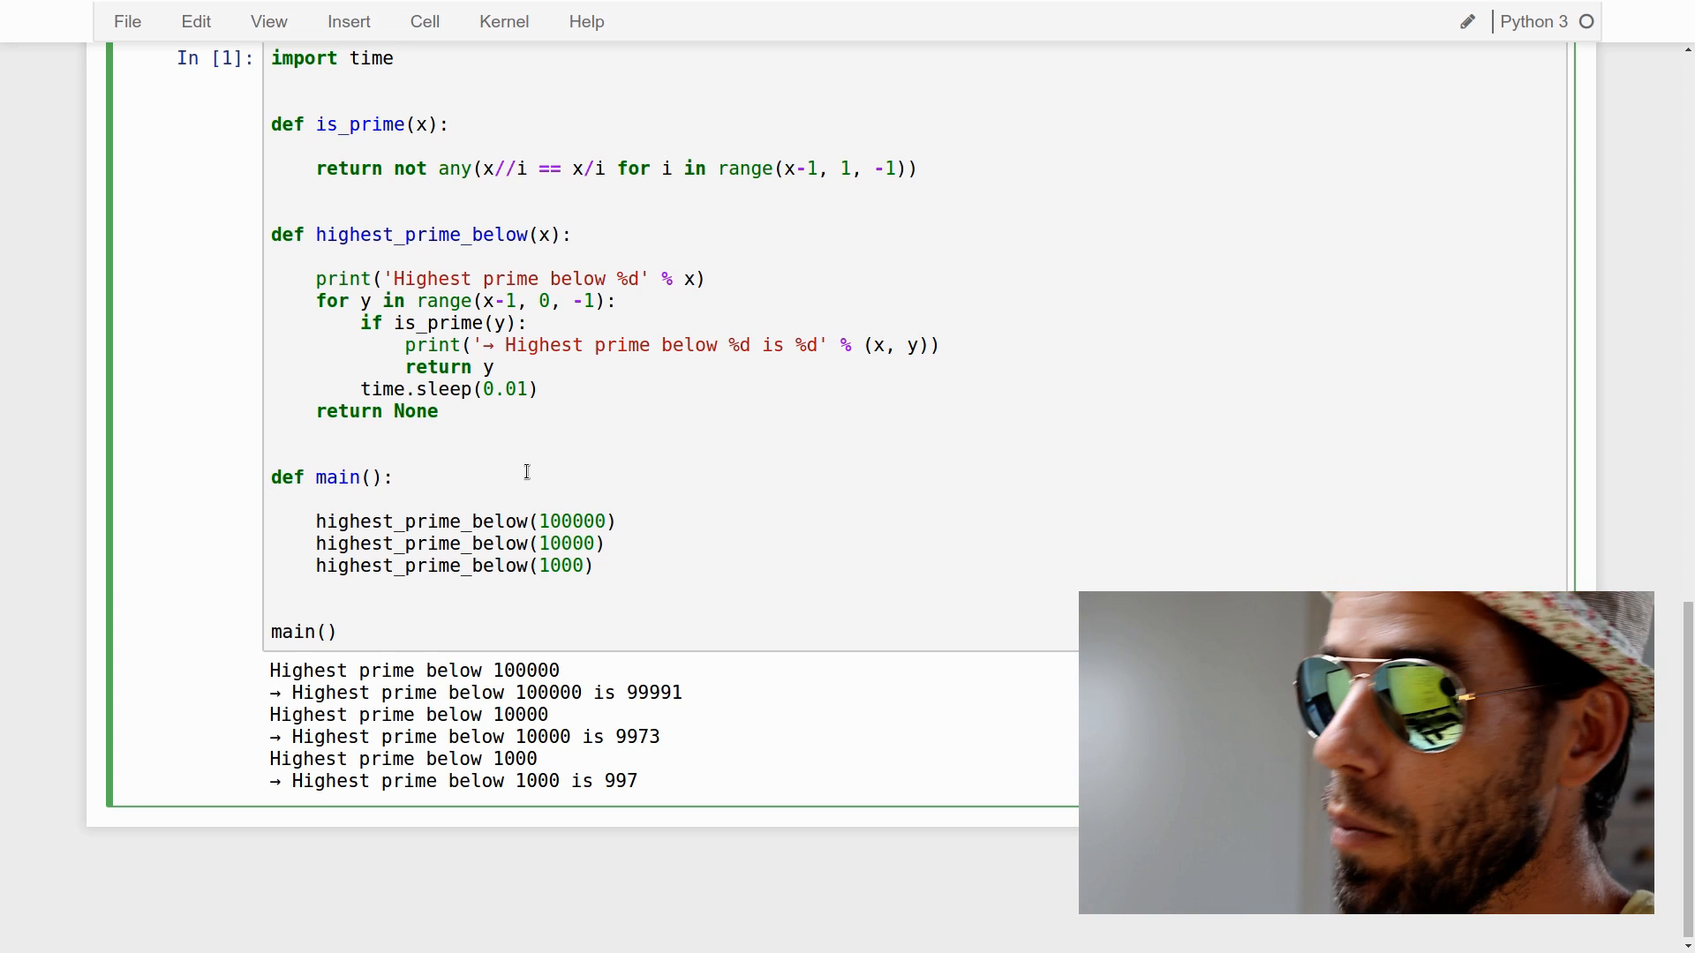
Declare main as async def, rerun, and return to editing the code
type("async")
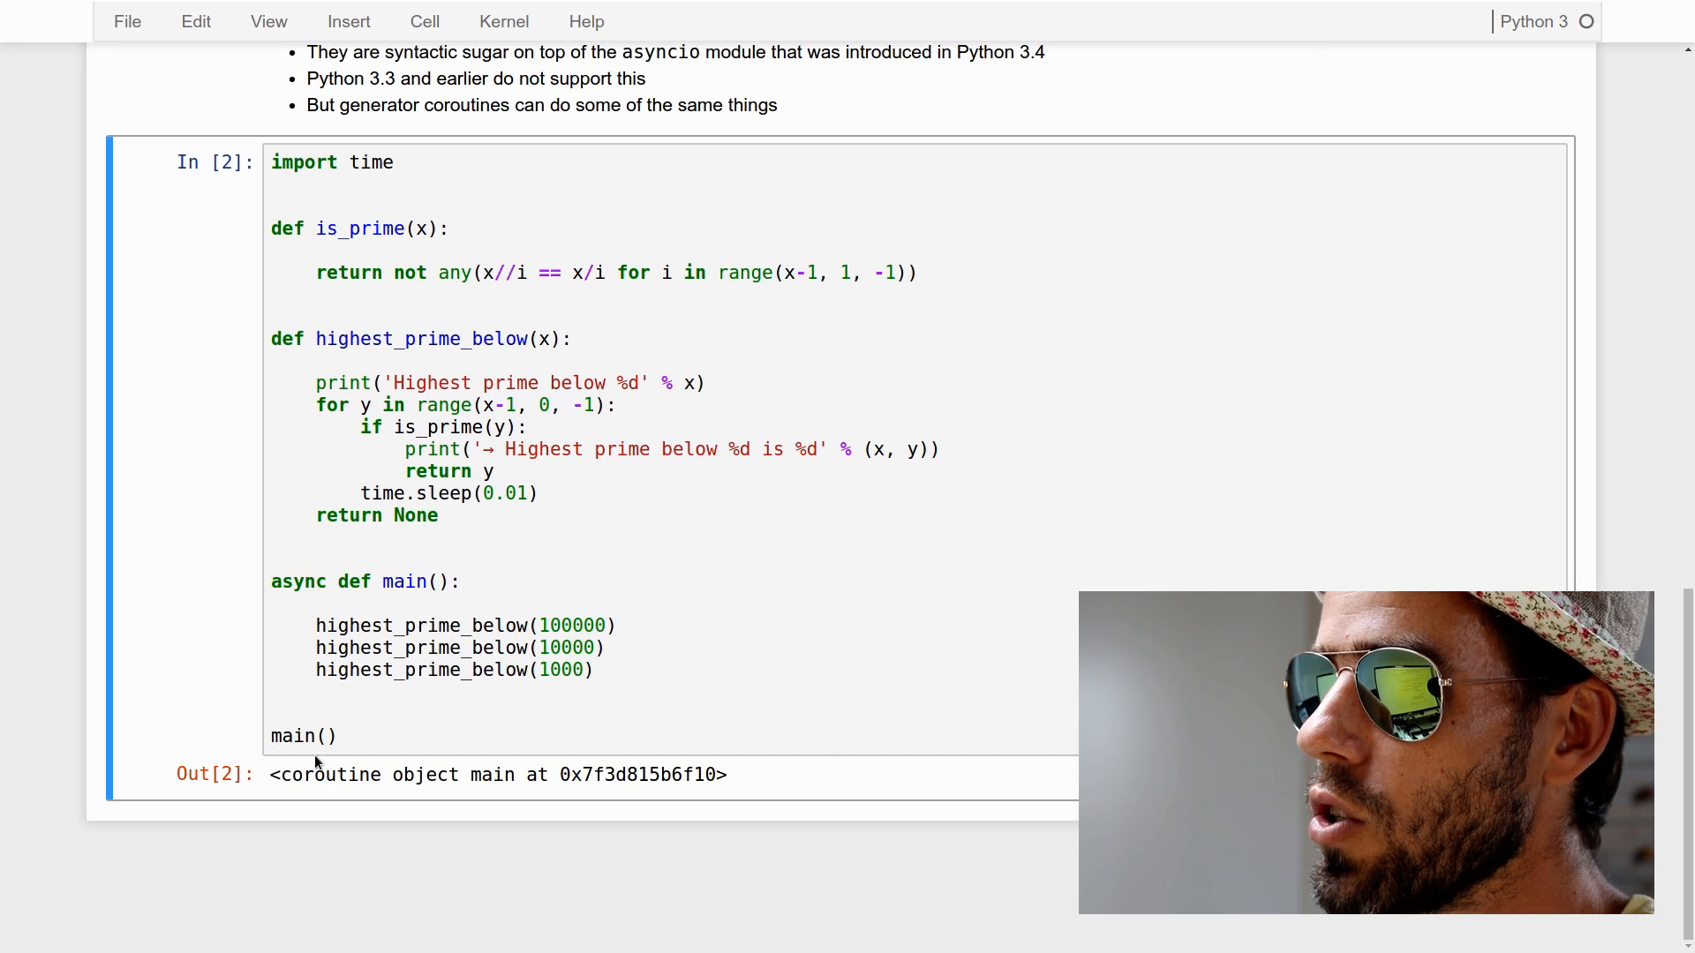
left_click(343, 736)
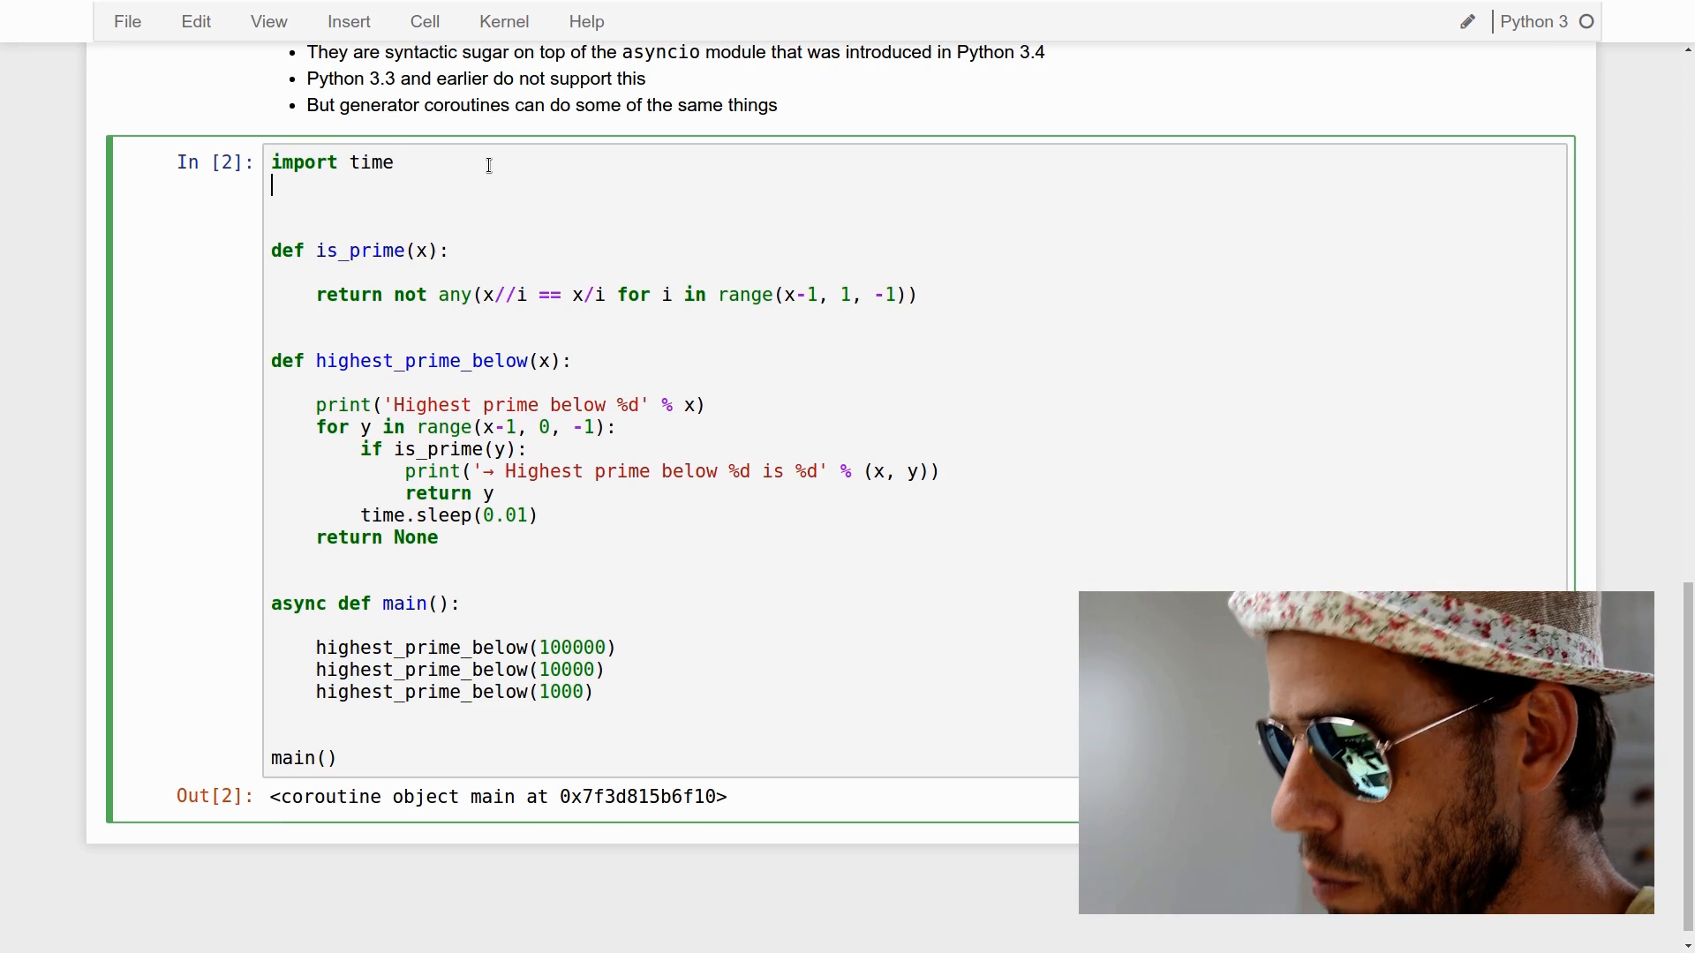
Import asyncio, run main() via asyncio.get_event_loop().run_until_complete, and add a commented-out loop.close()
type("import asy")
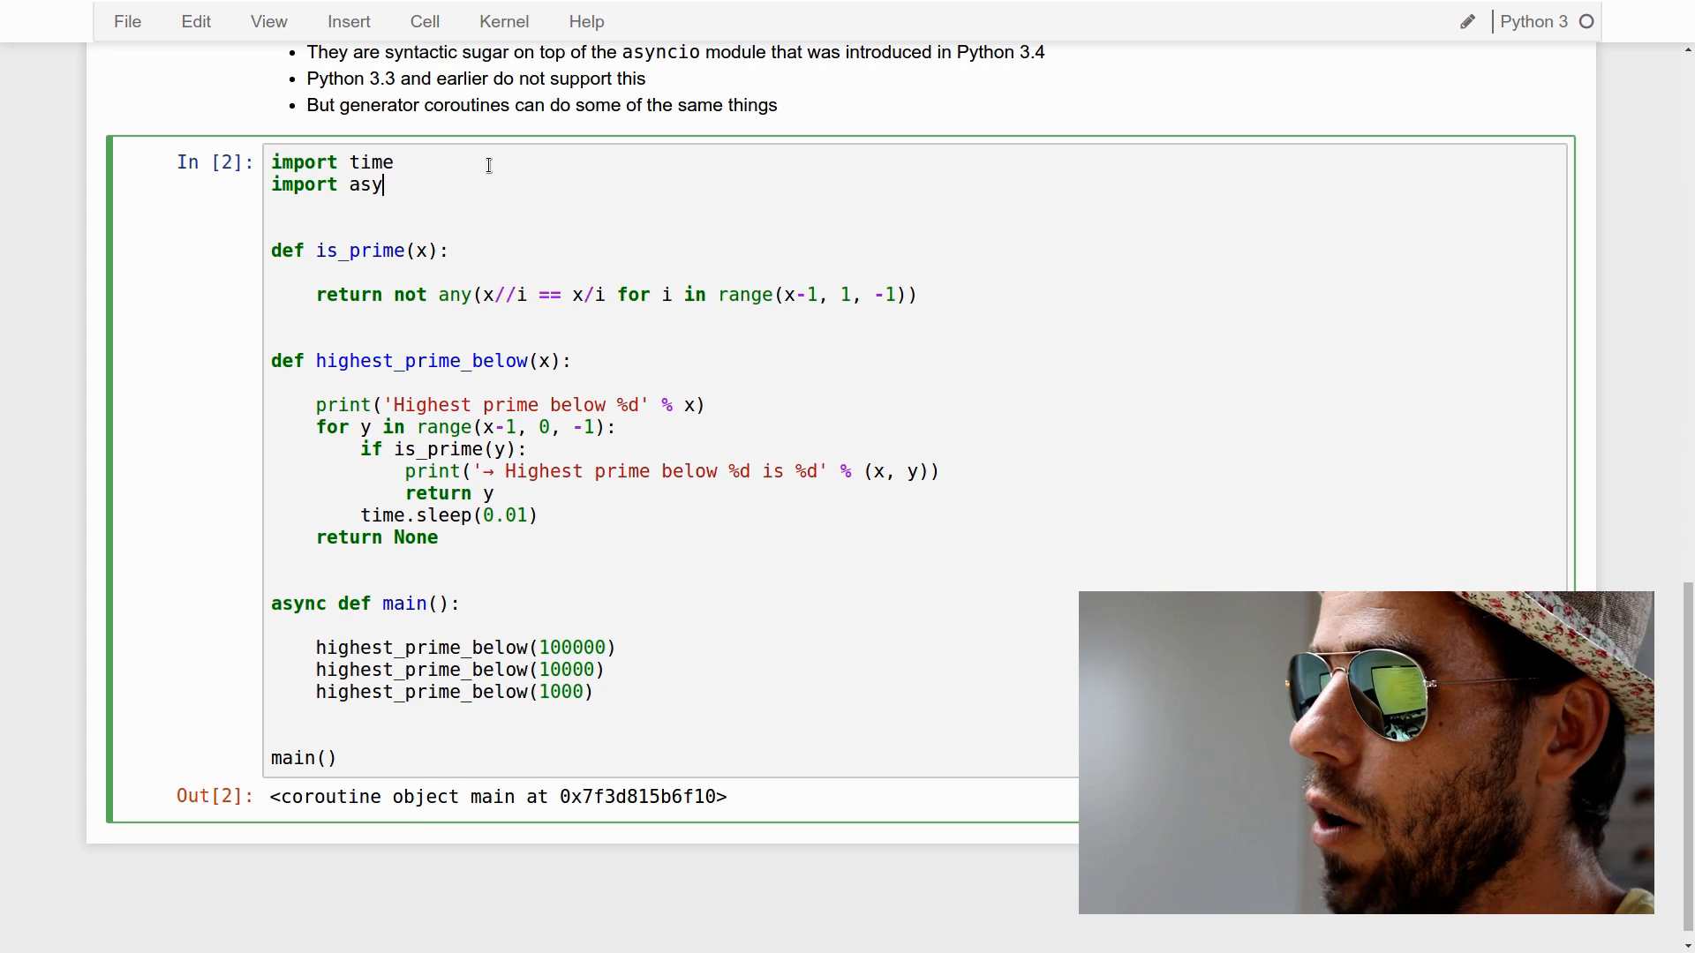
type("ncio")
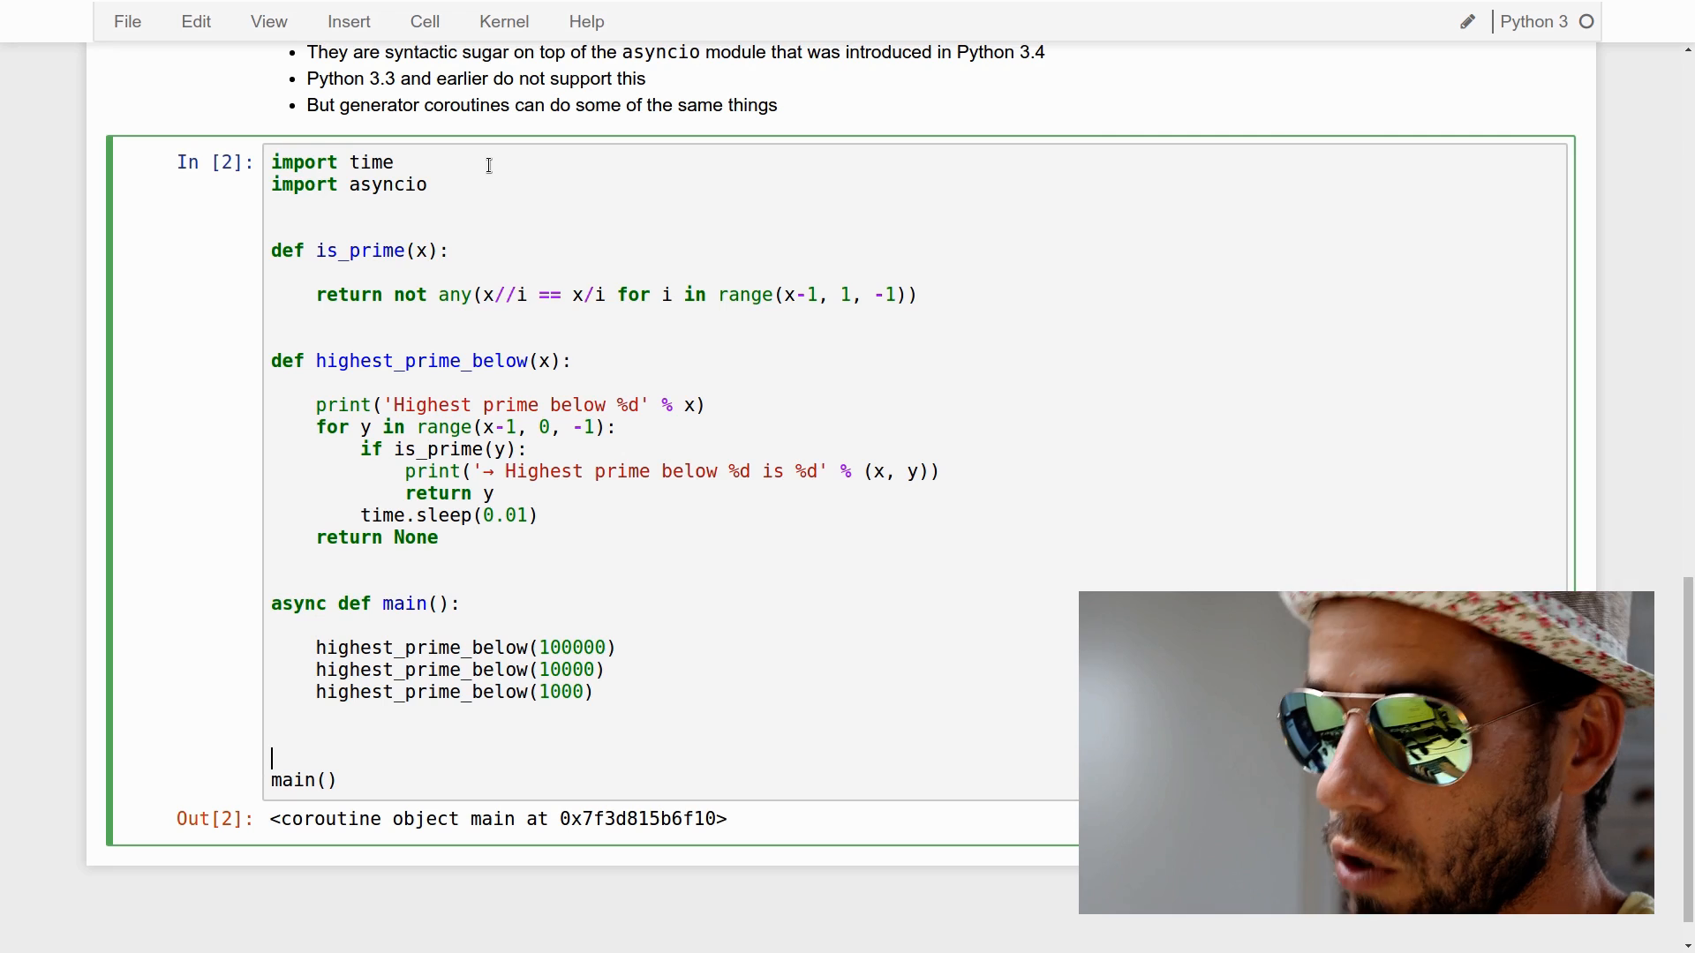
type("loop =")
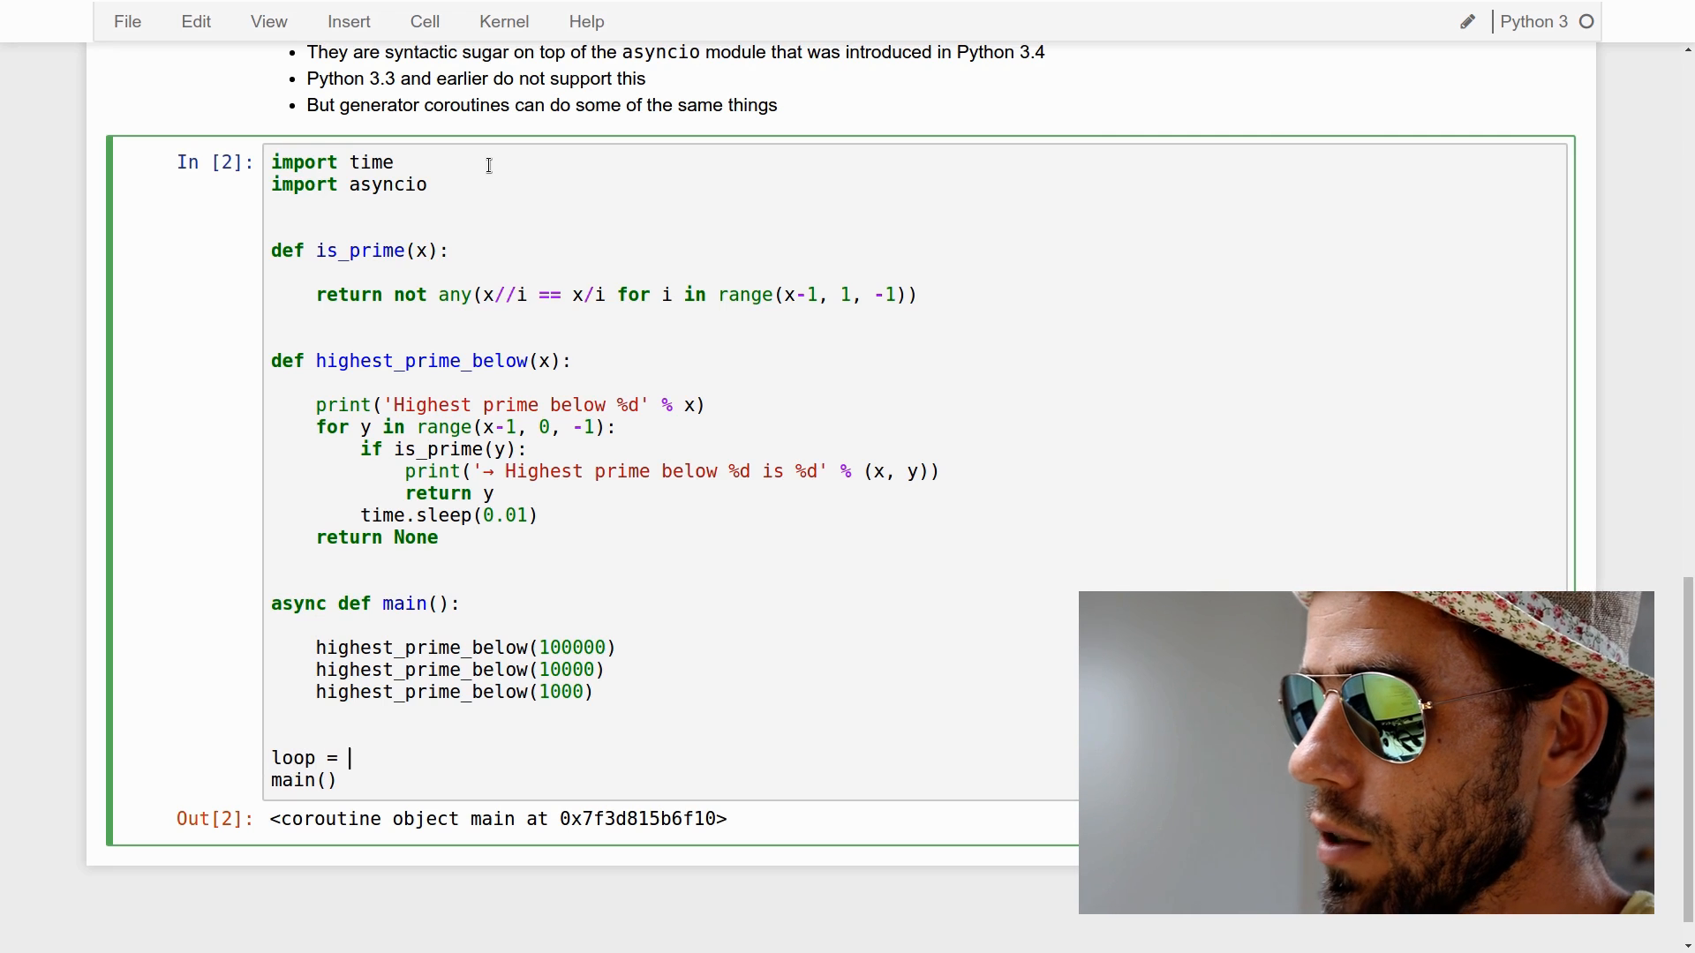
type("as")
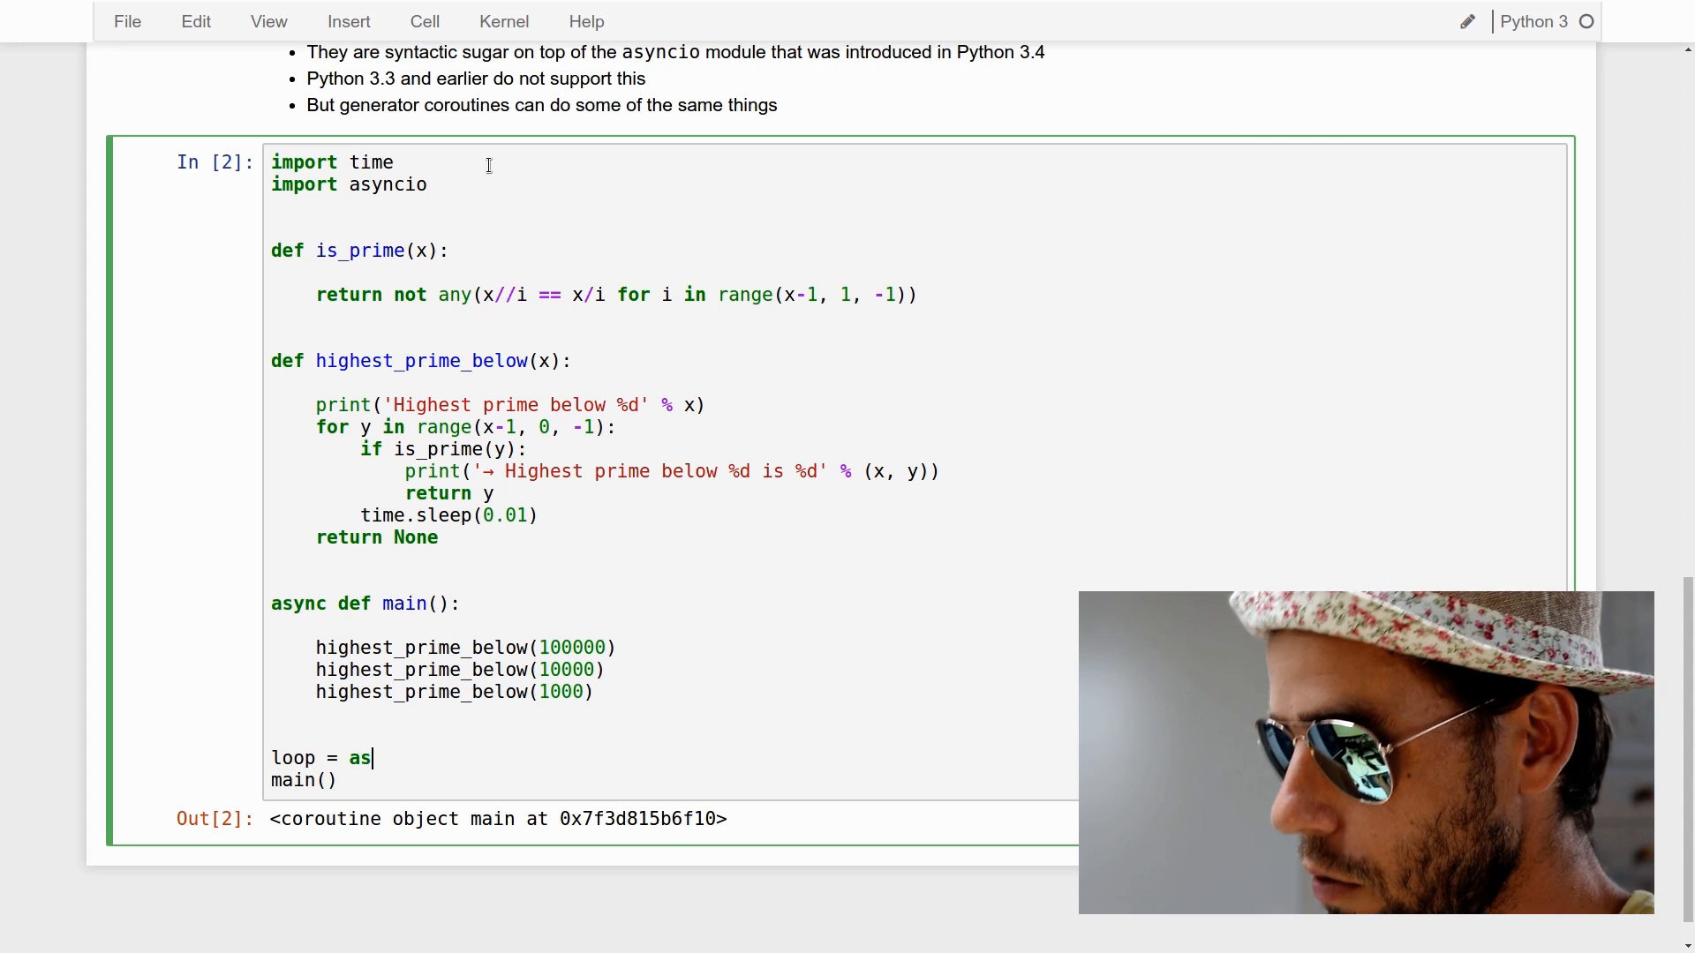
type("yncio.get_e")
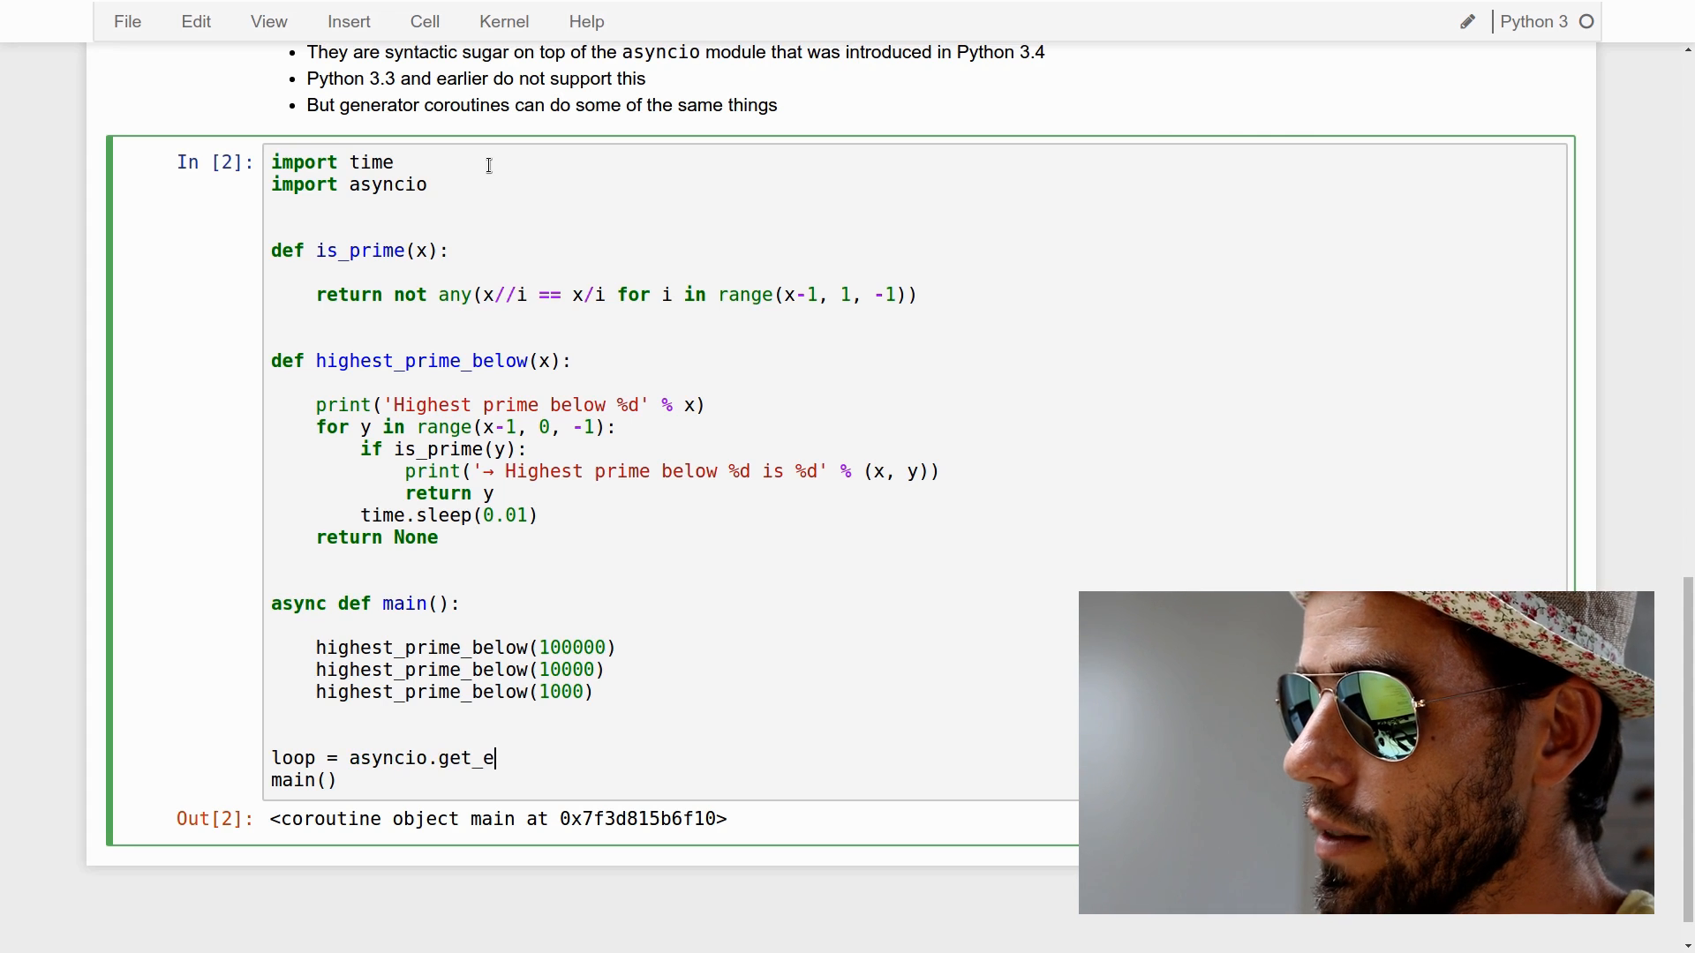
type("vent_loop()")
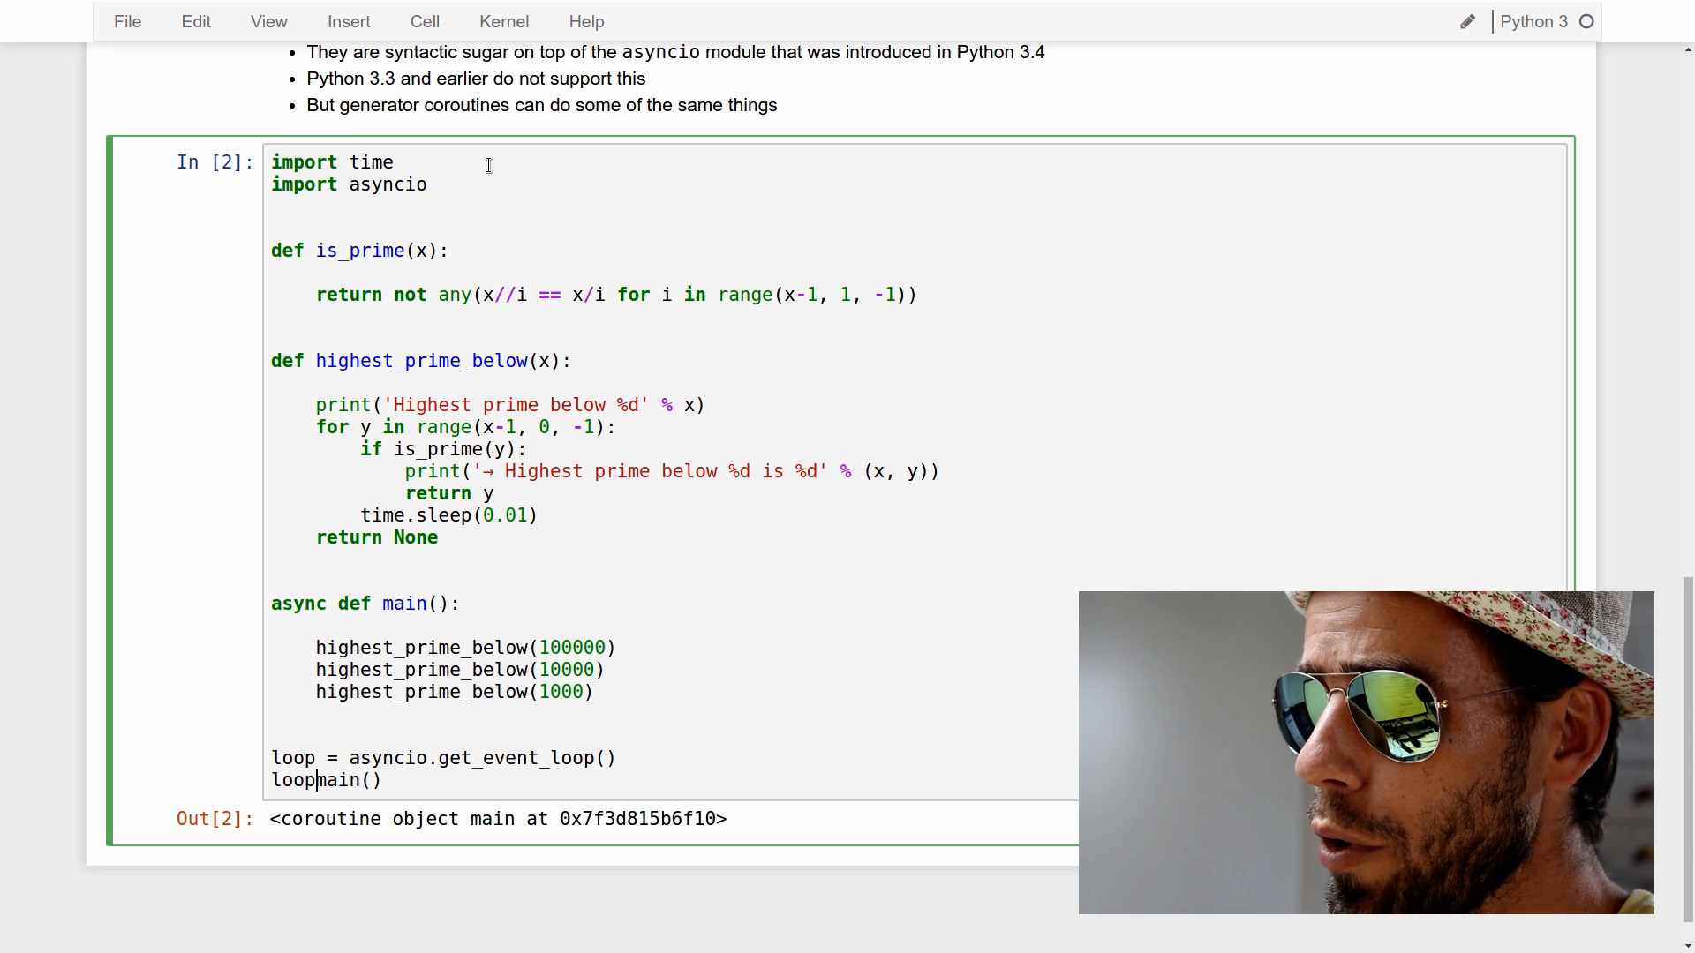
type("run_until_complete(")
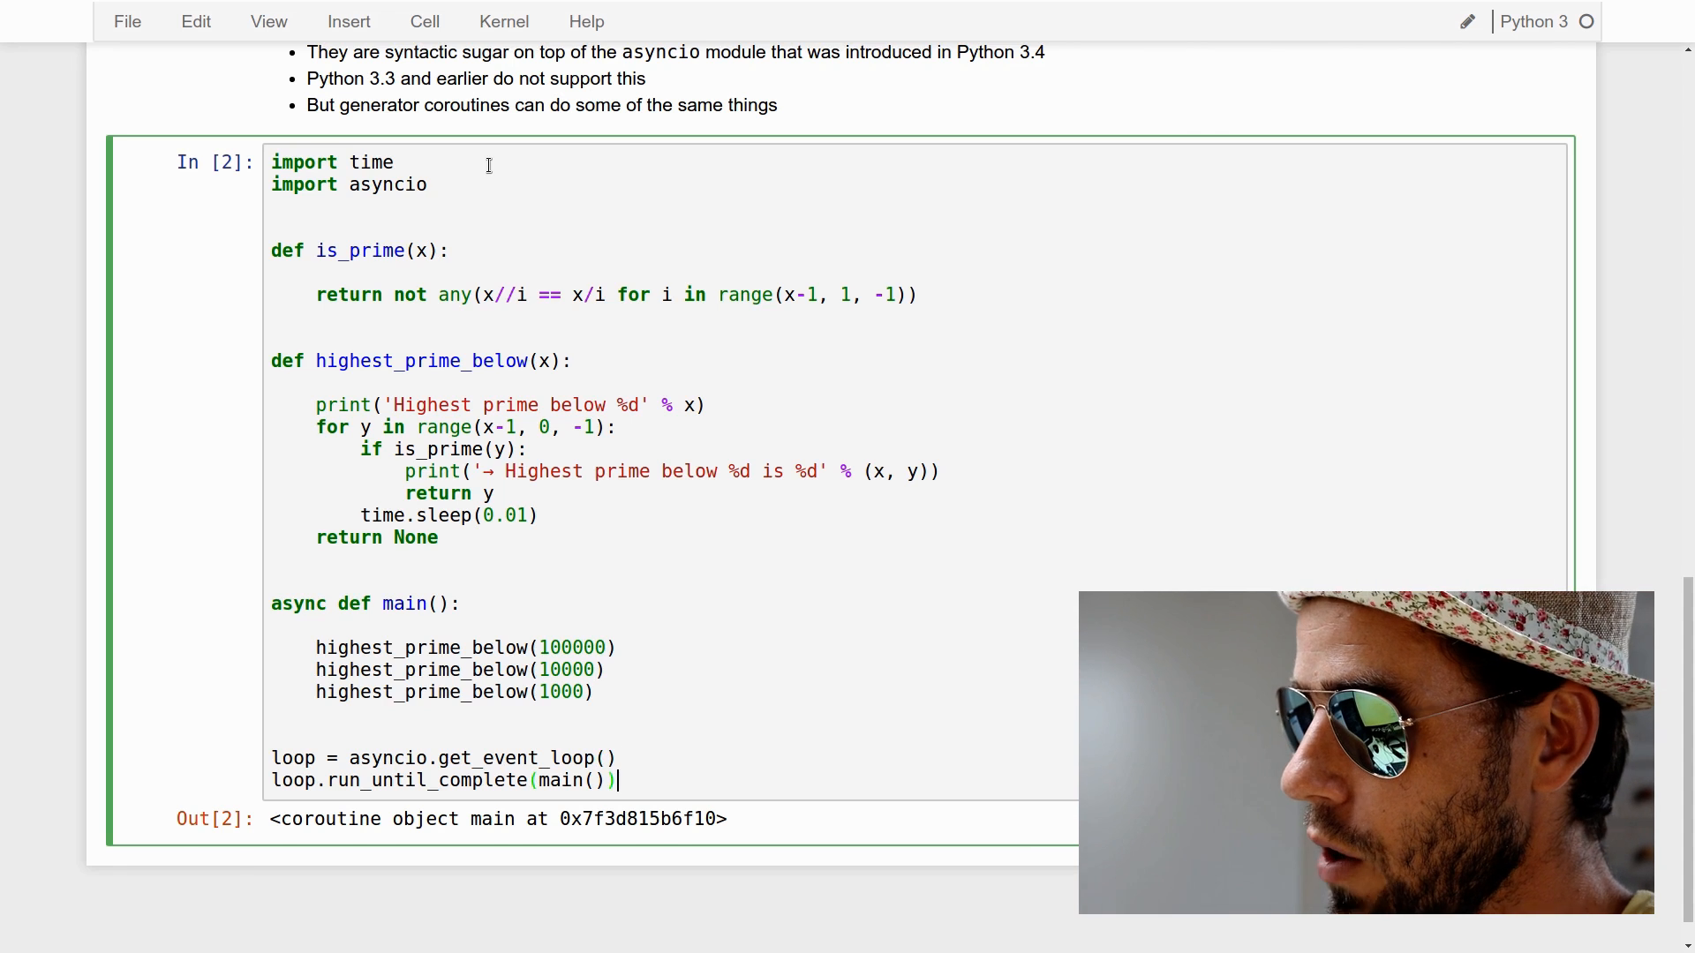
type("loop.cl")
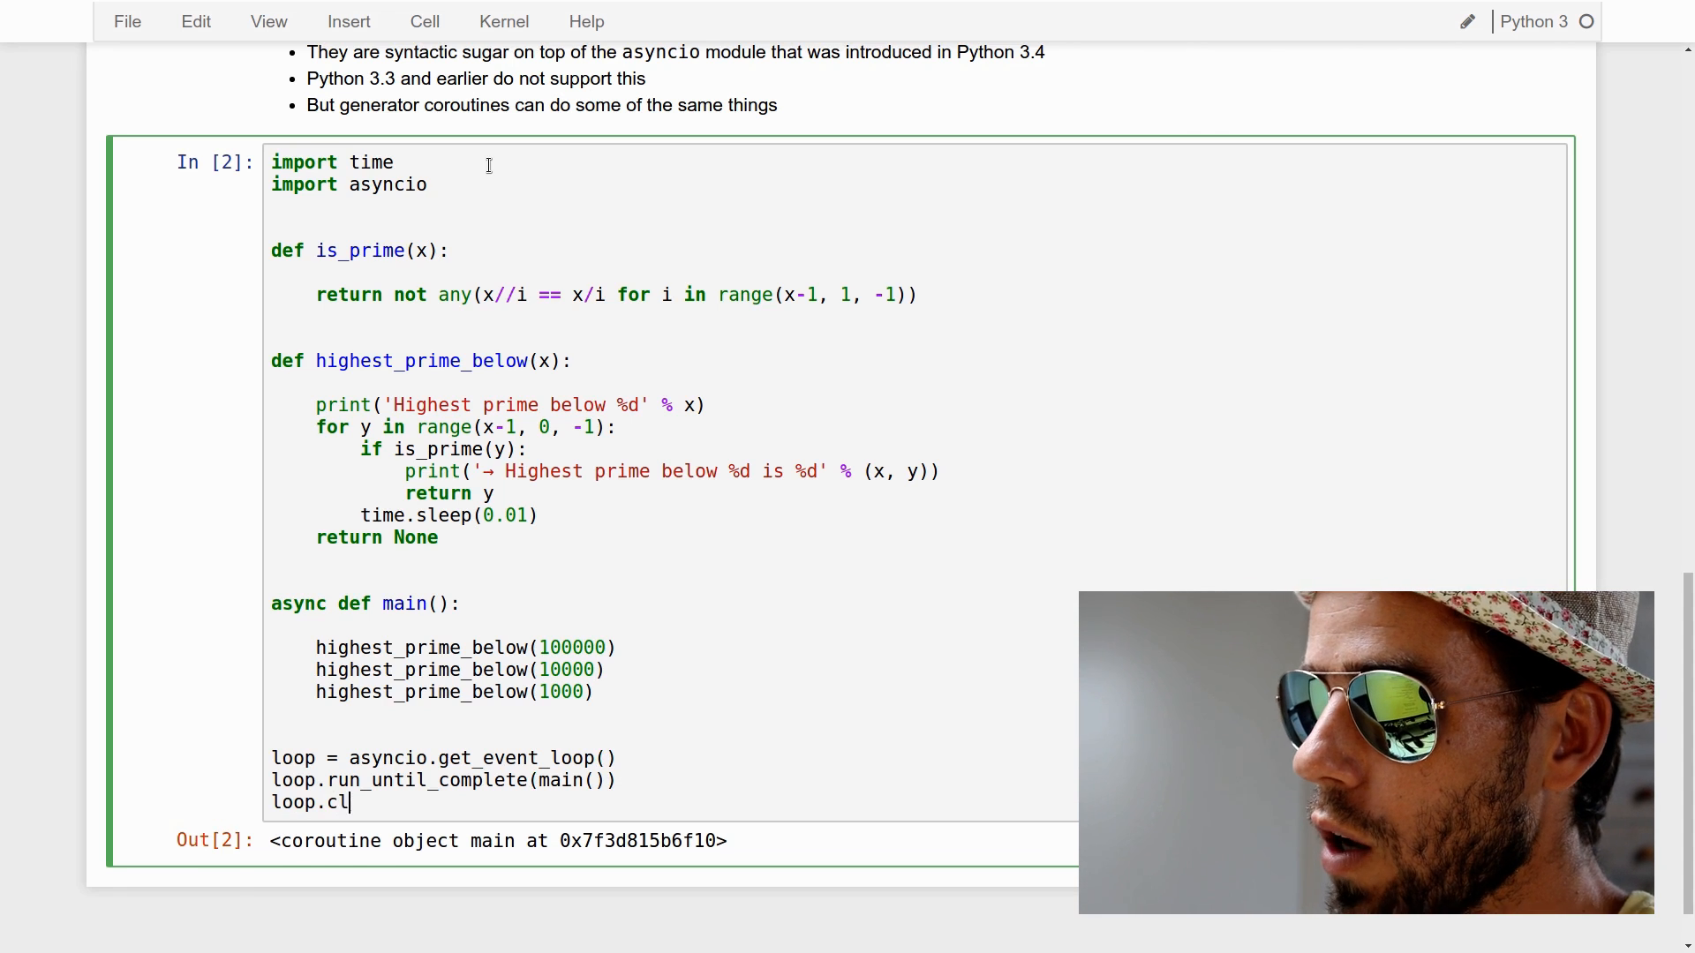
type("ose()")
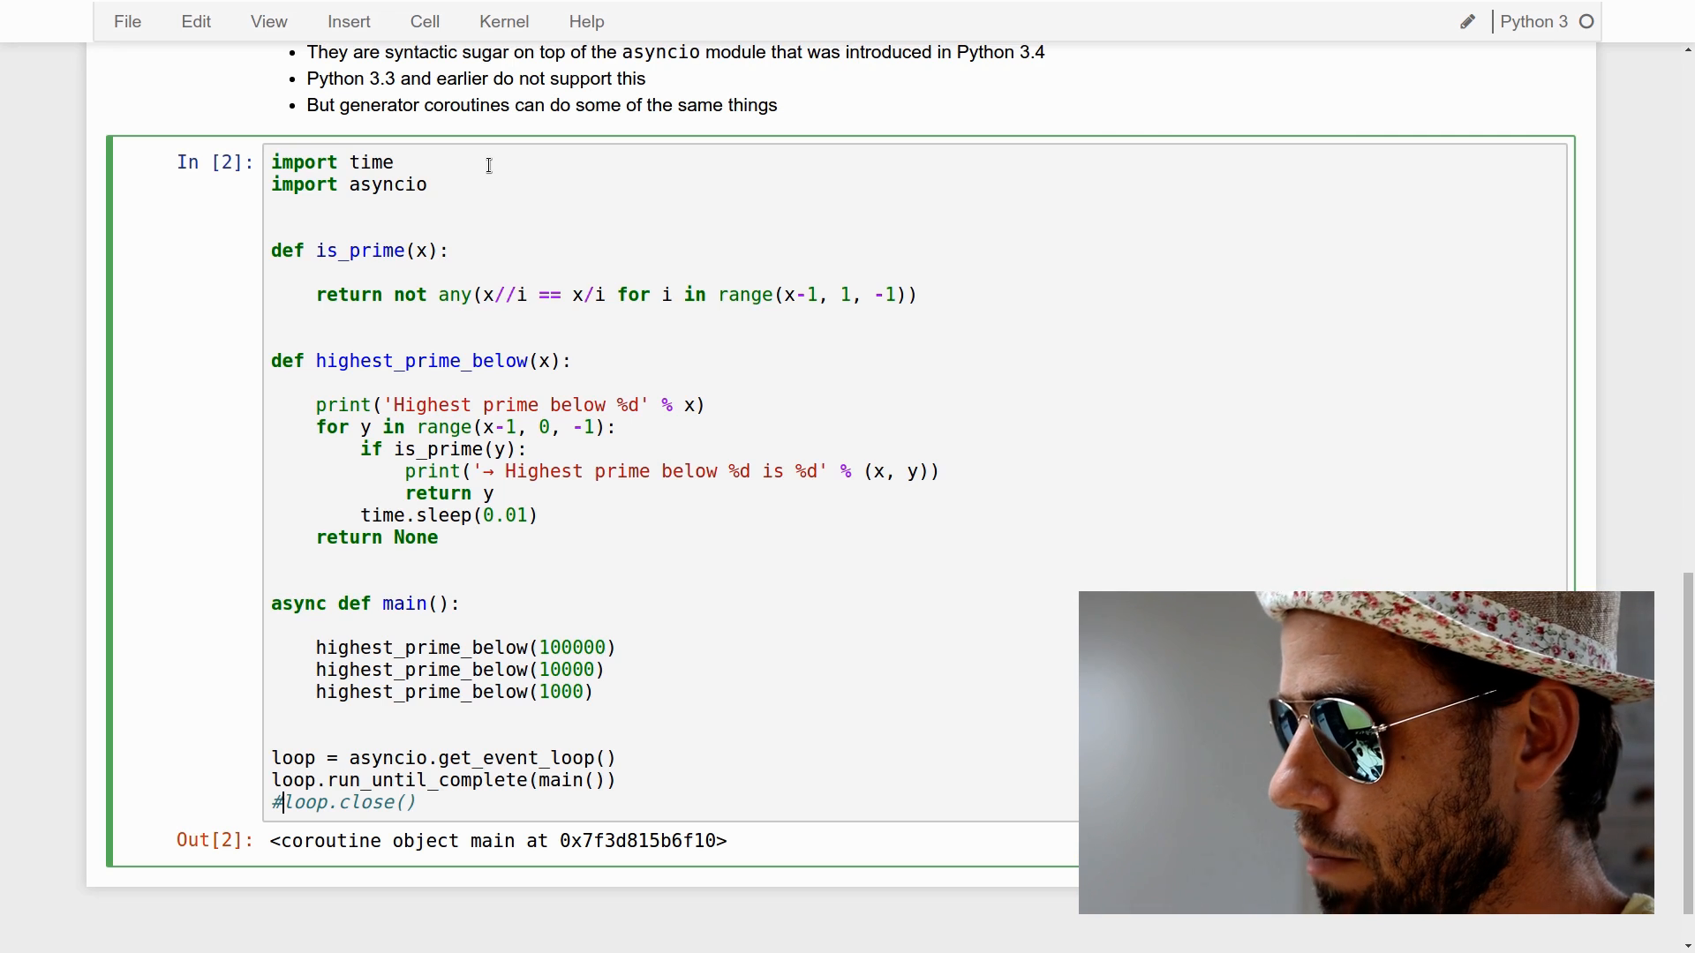
Run the cell with highest_prime_below made async, producing never-awaited RuntimeWarnings
key("shift+enter")
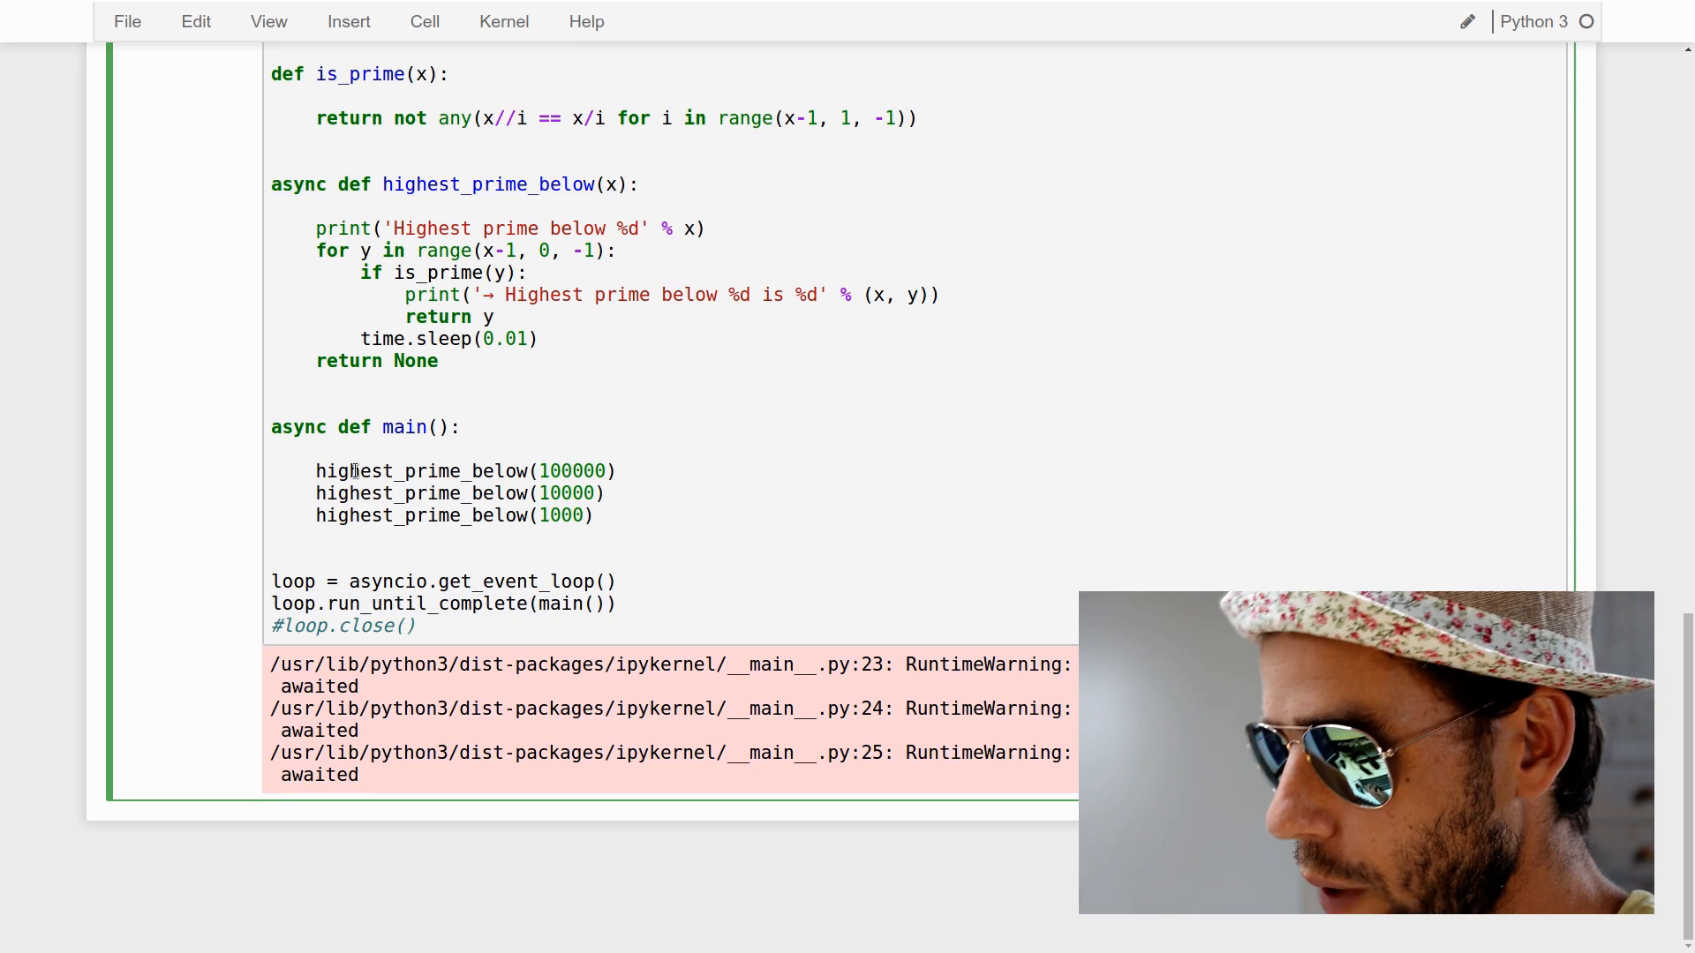
Put await before the highest_prime_below calls in main and rerun the cell
type("await")
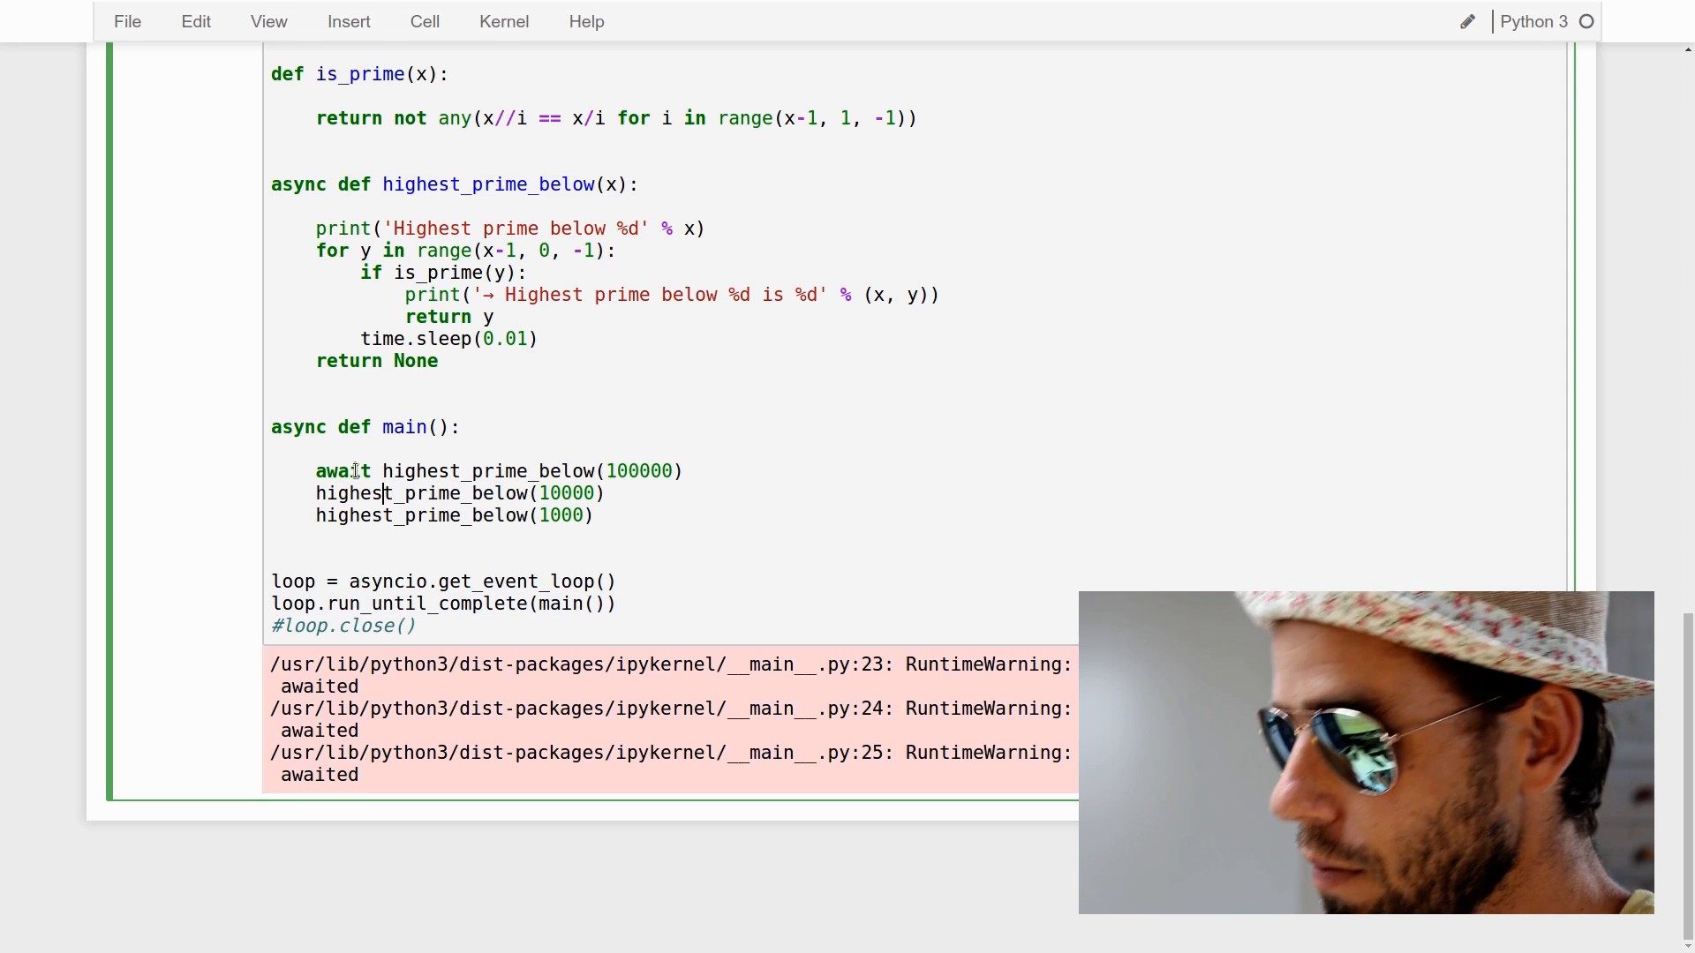
type("await")
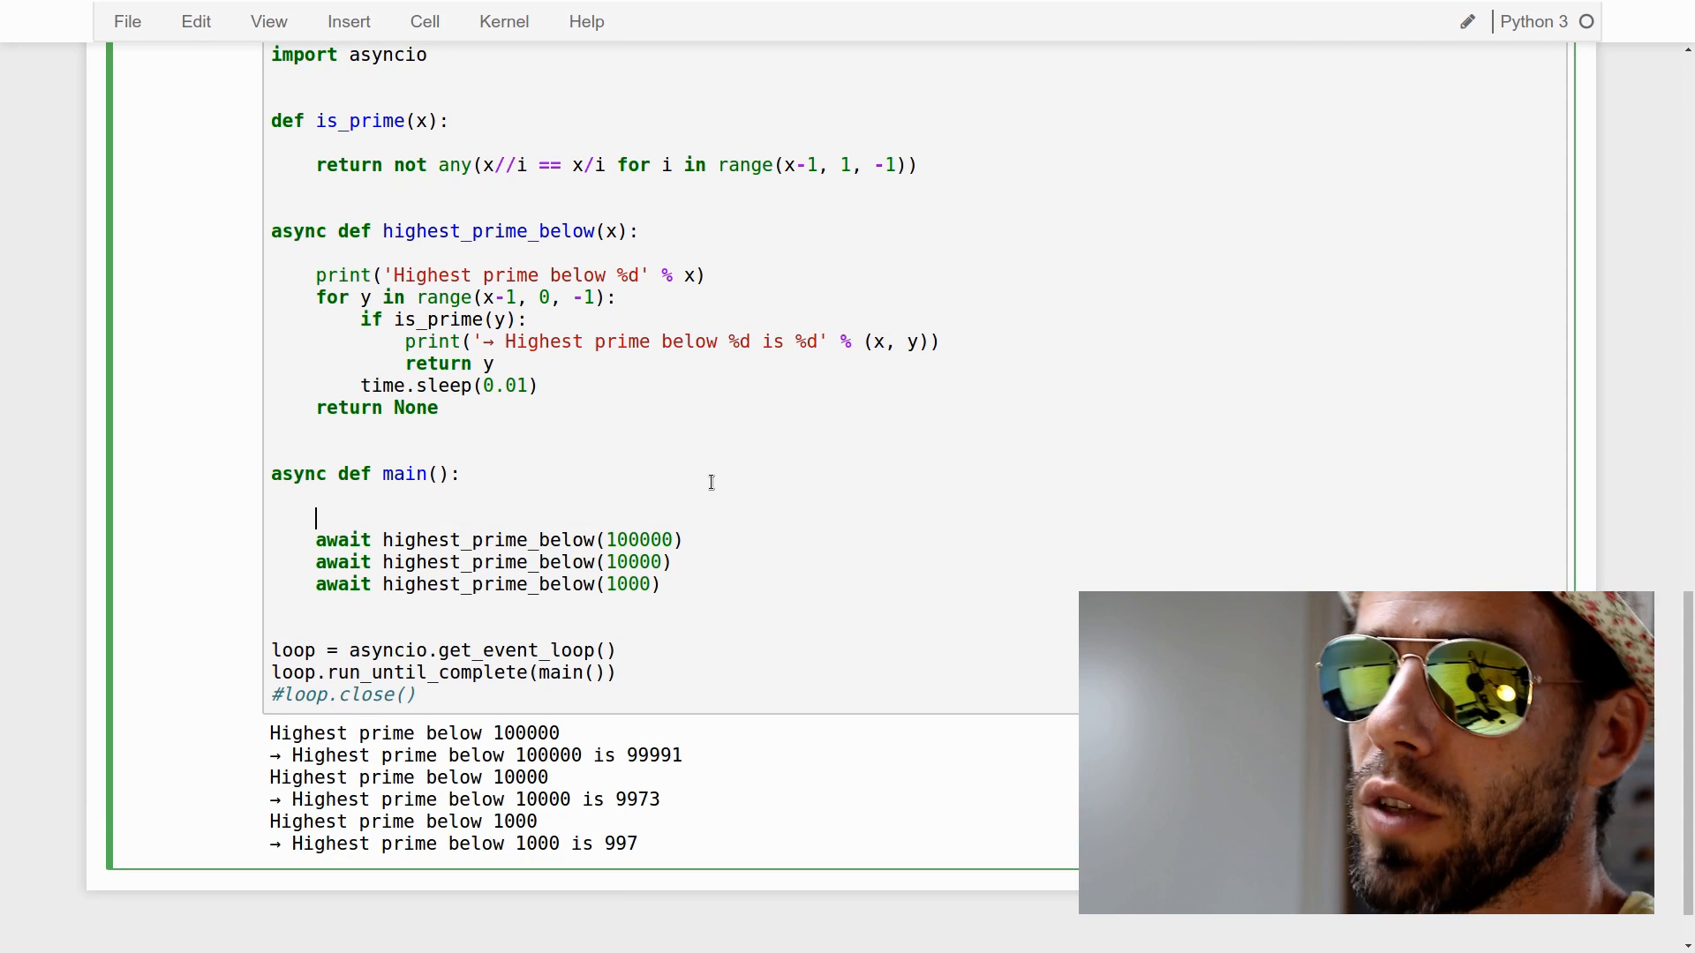
Save, then wrap the three prime calls in await asyncio.wait([...])
key("ctrl+s")
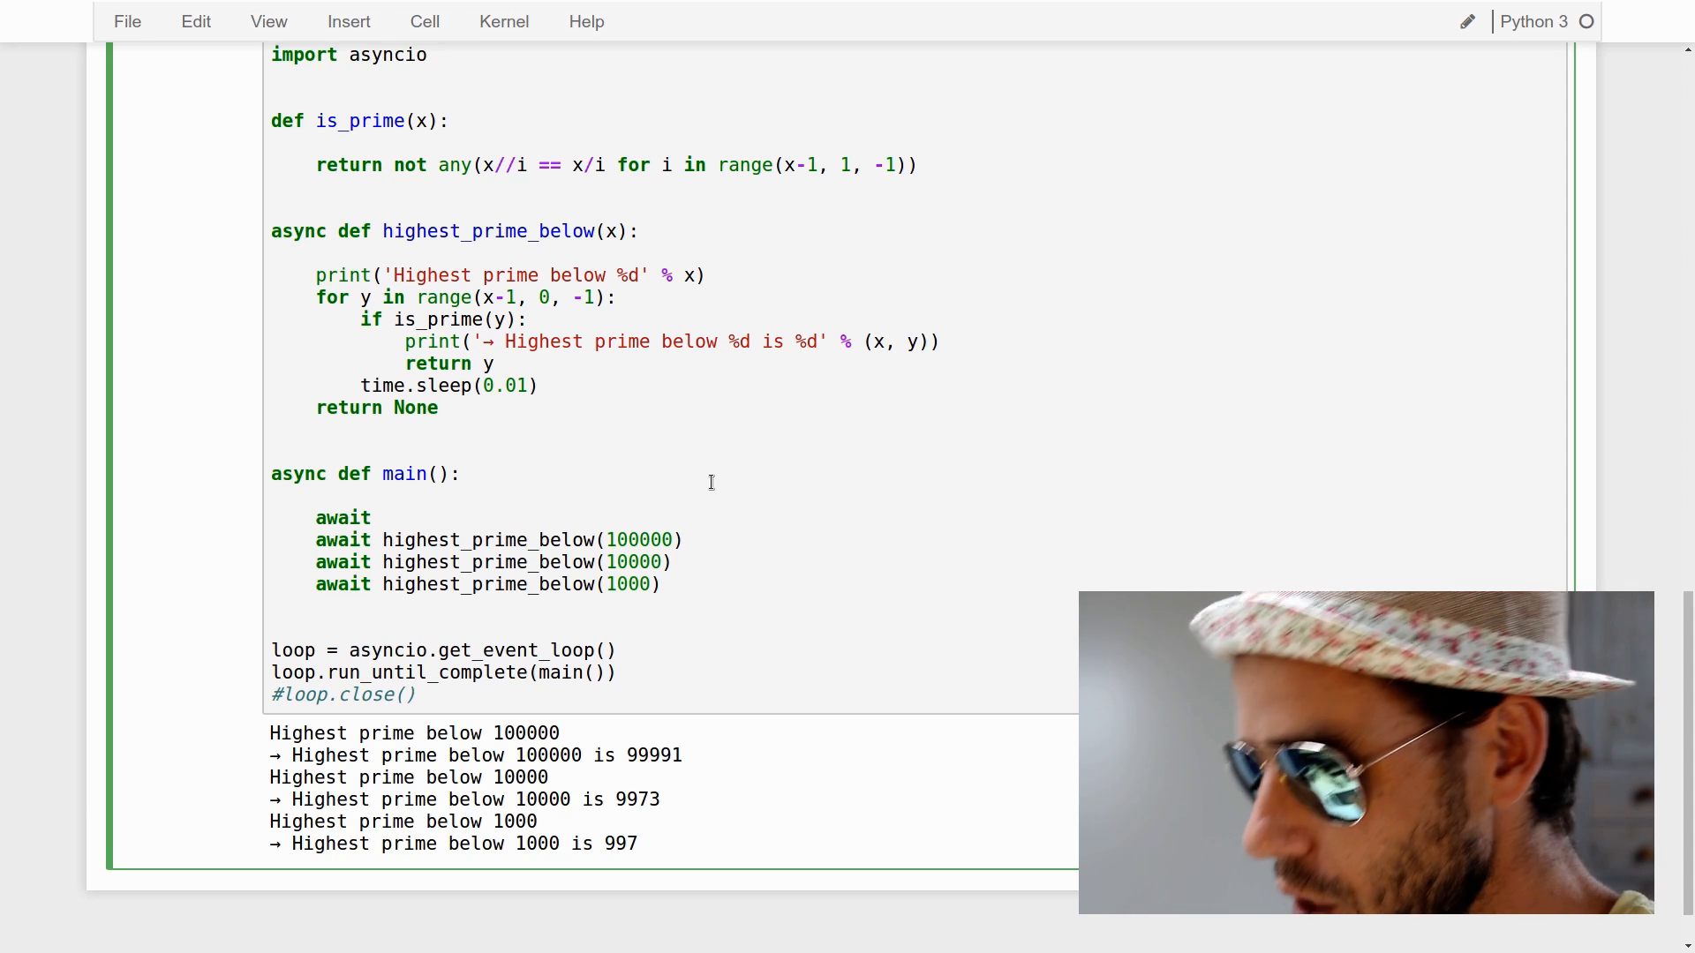
type("asyncio.wai")
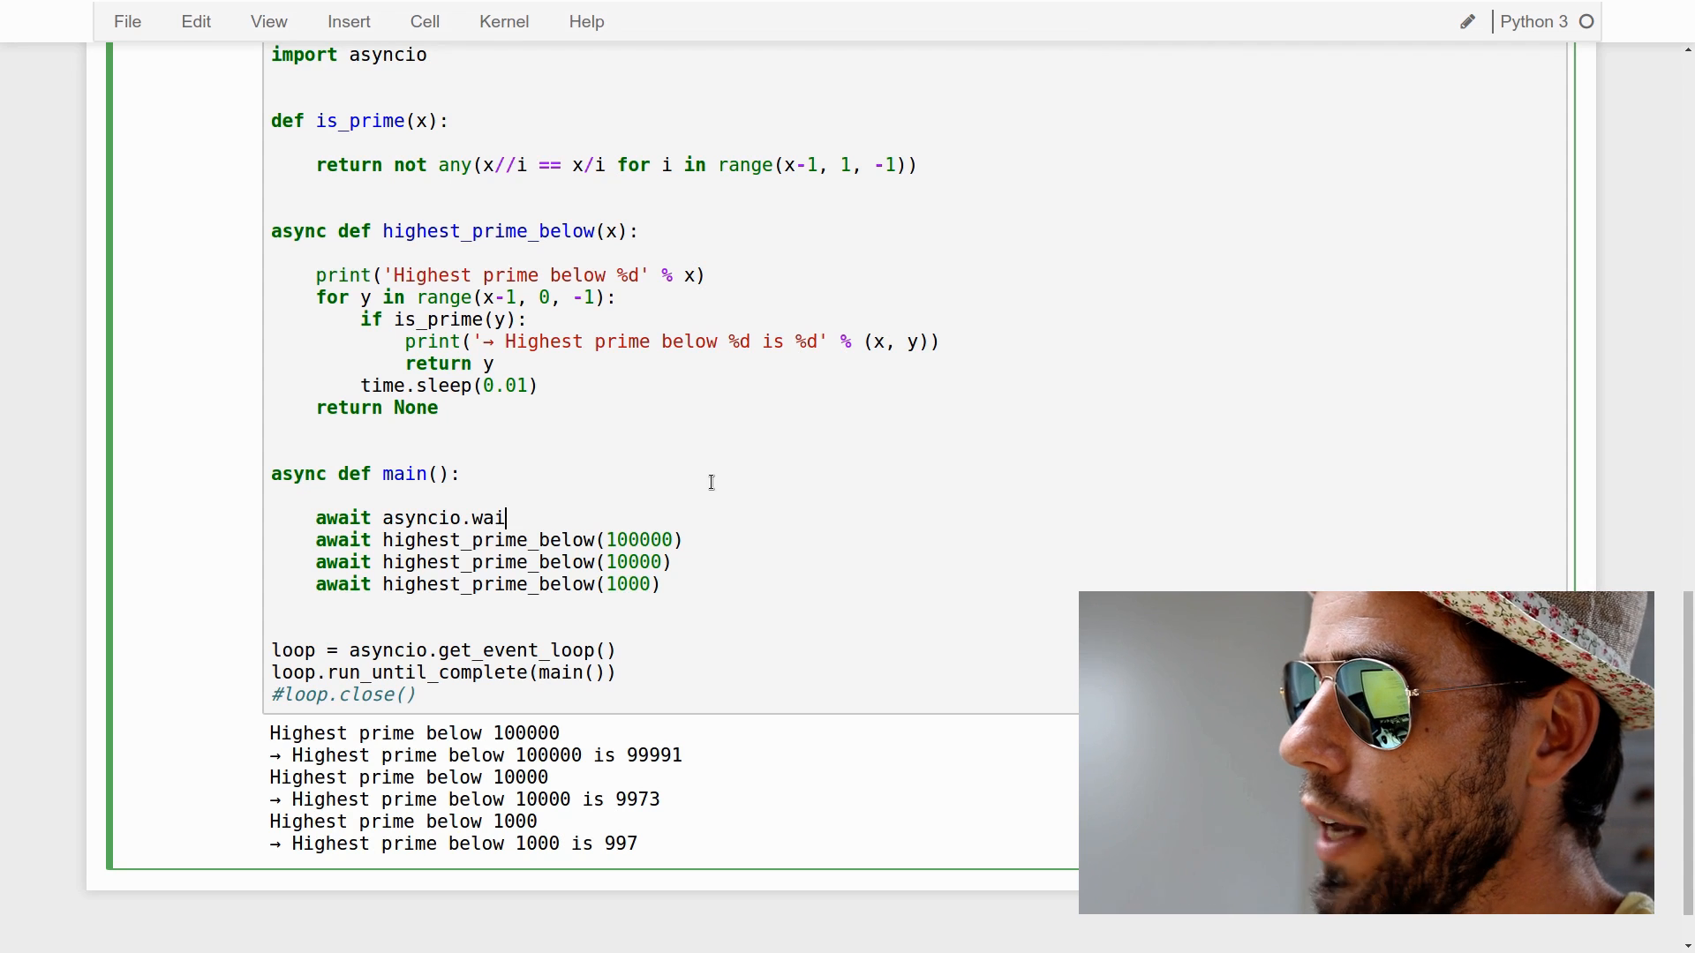
type("t( [])")
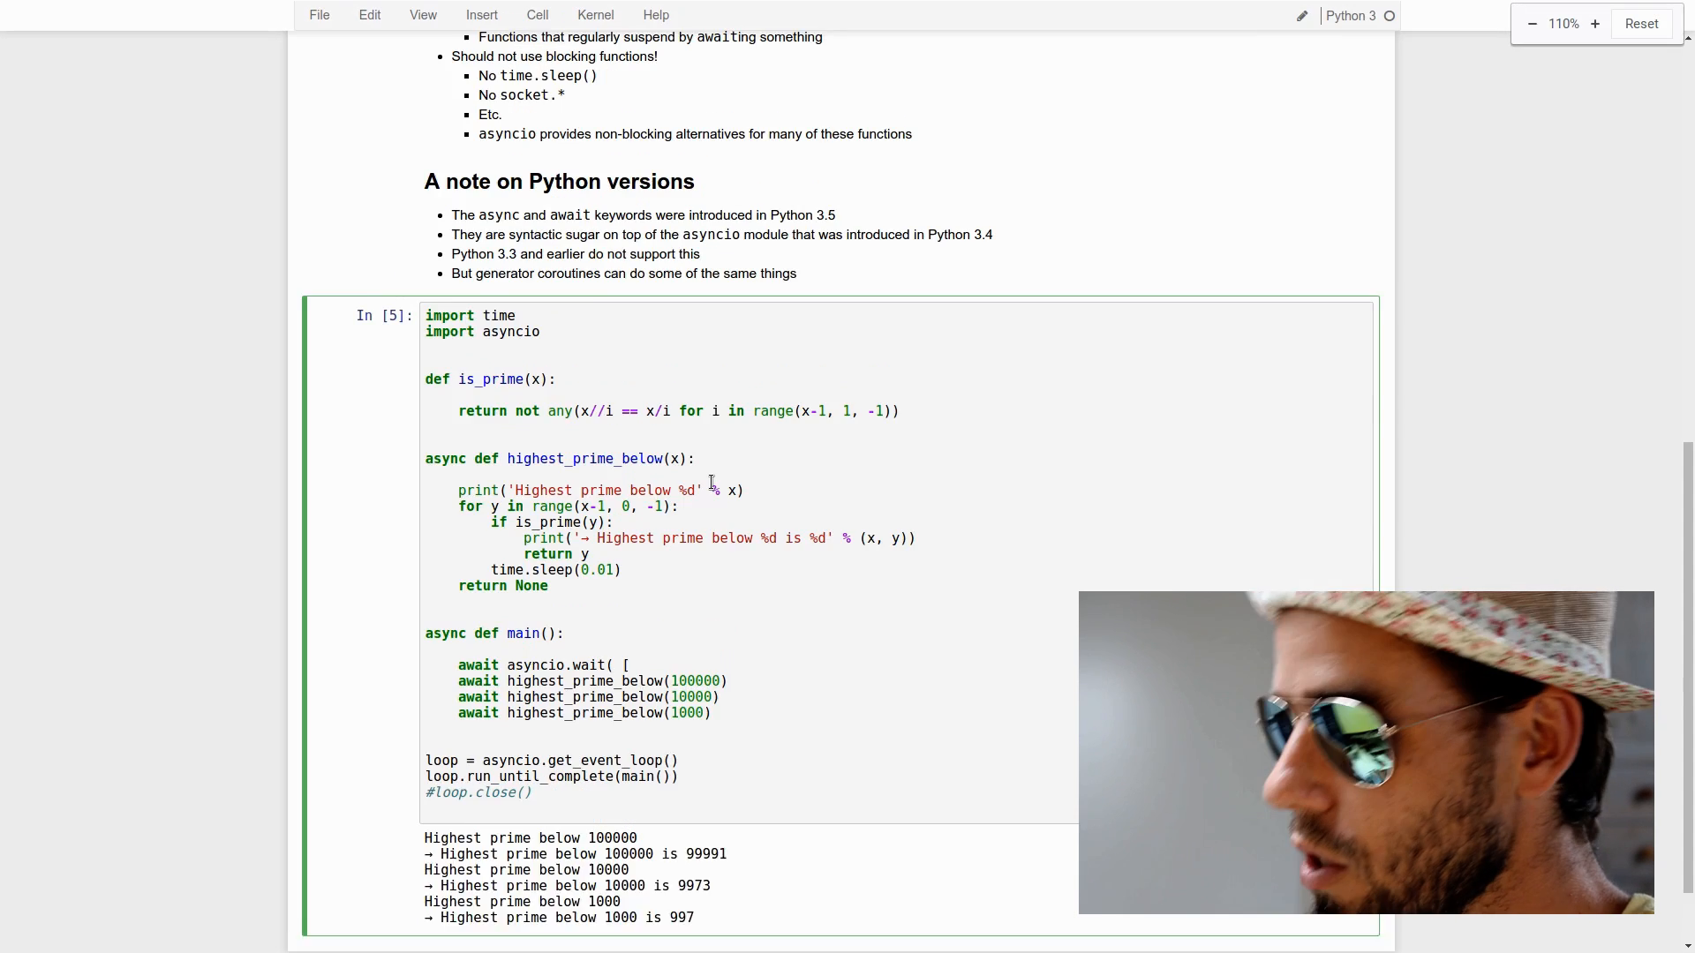
left_click(1594, 23)
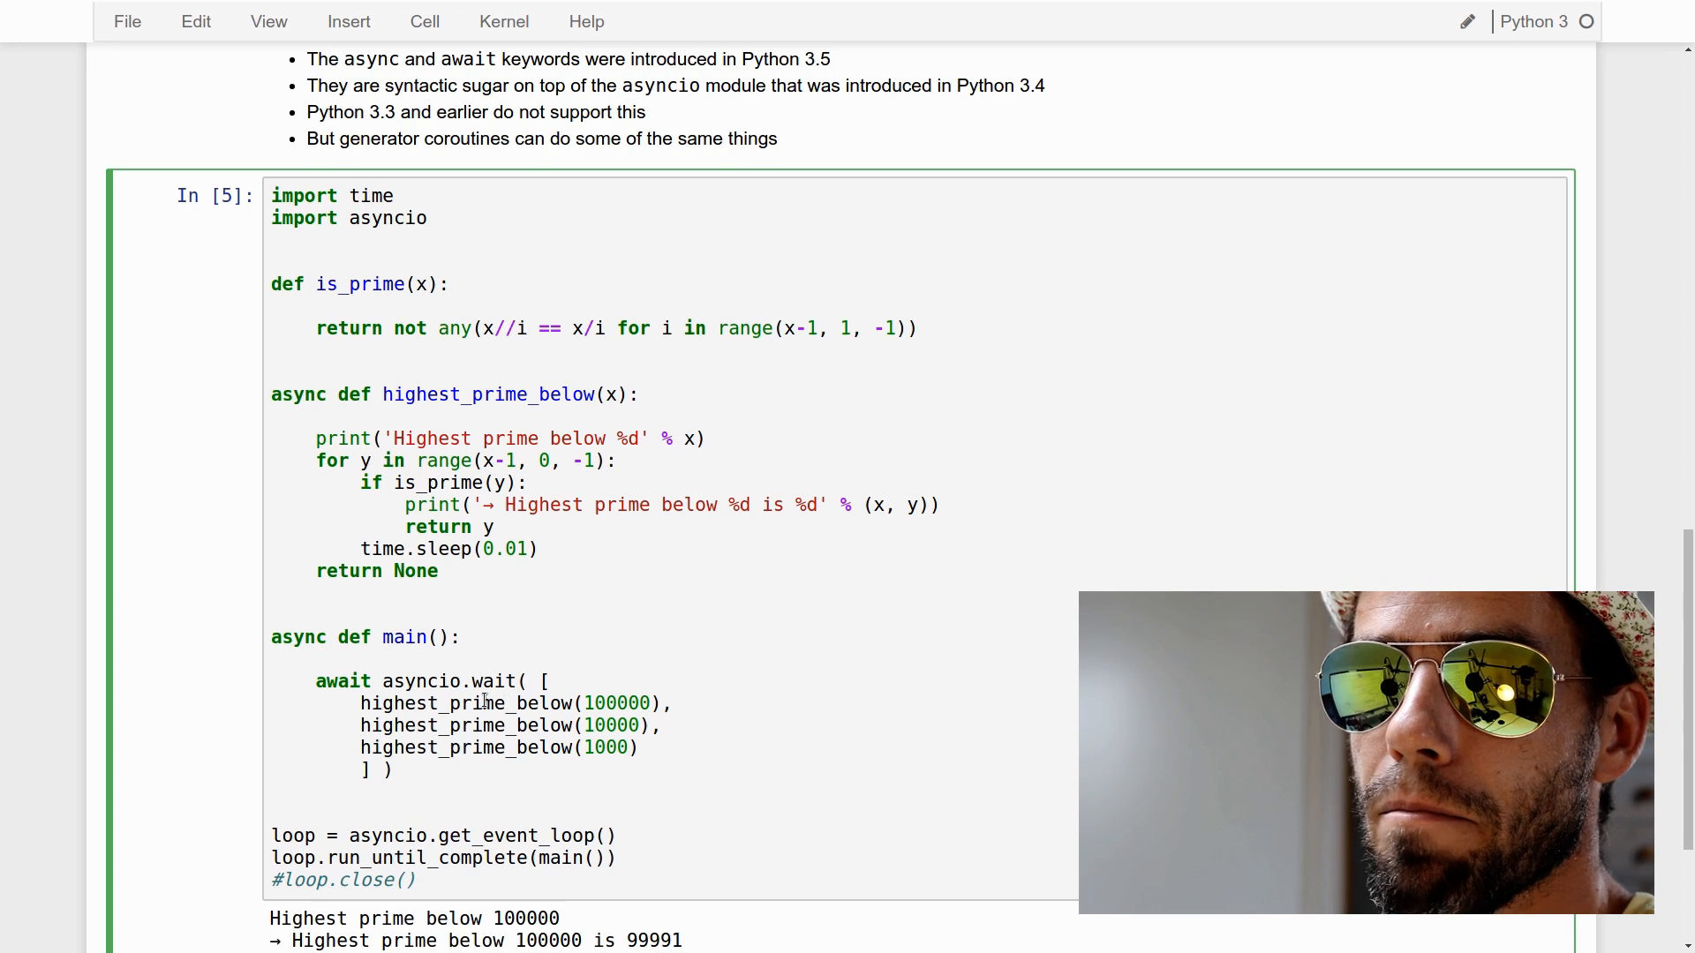
Scroll to the output and highlight the reordered prime result lines, including the 1000 line
scroll("down", 3)
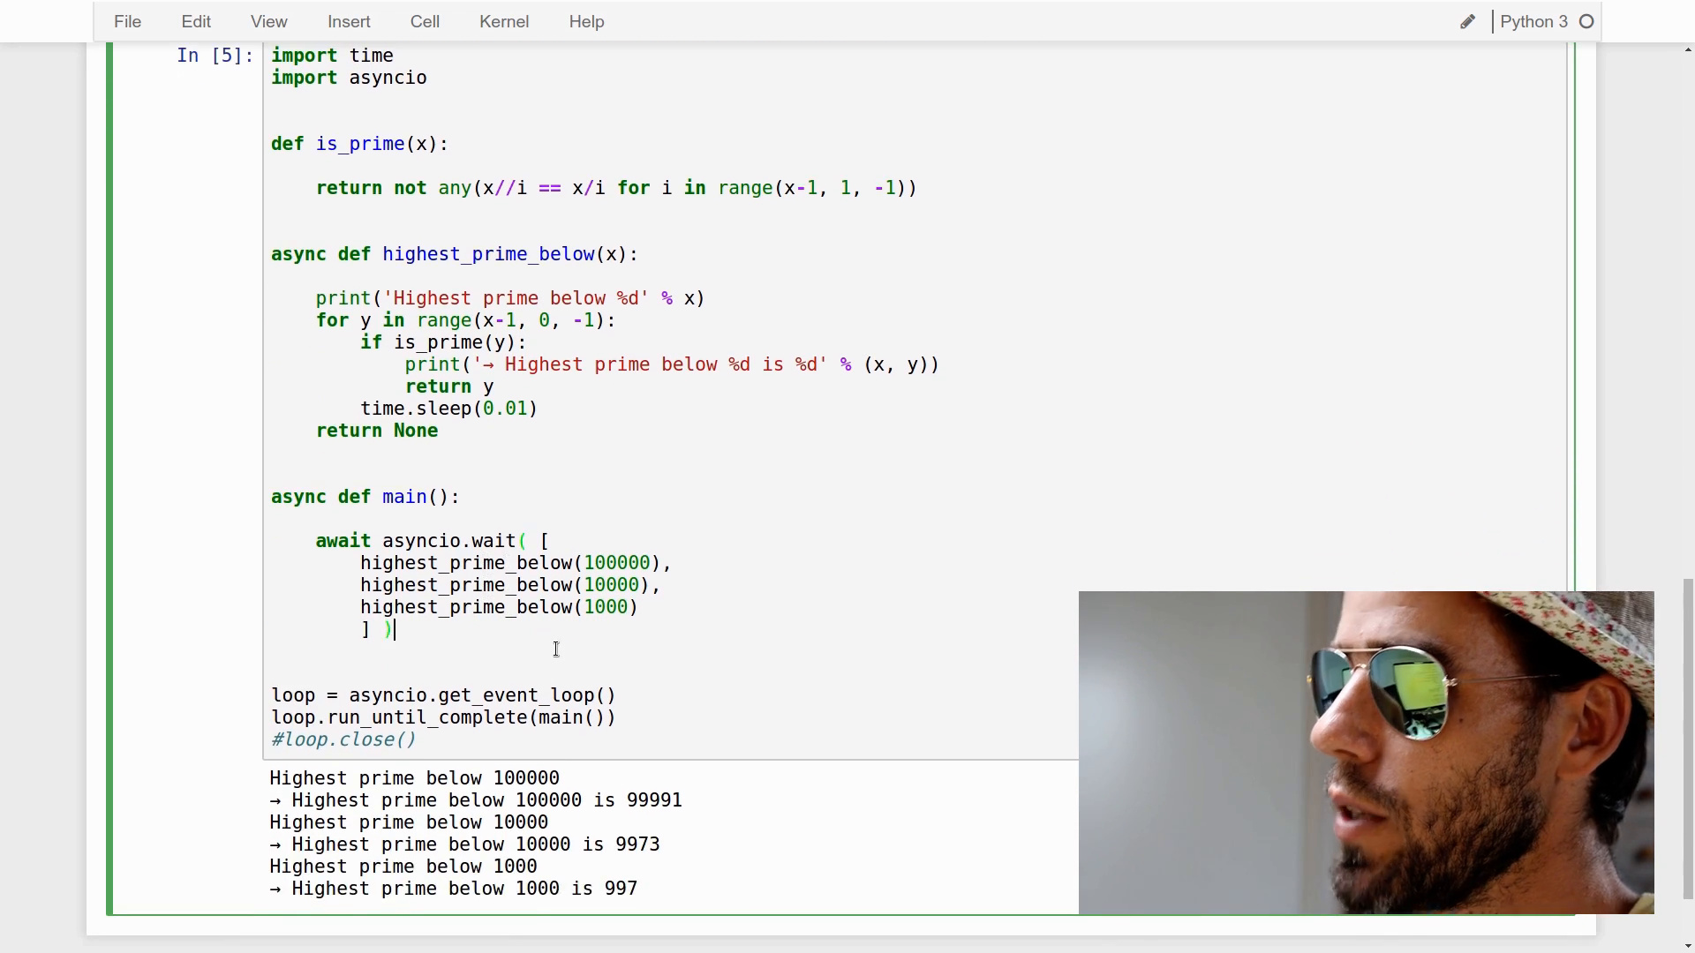
scroll("down", 3)
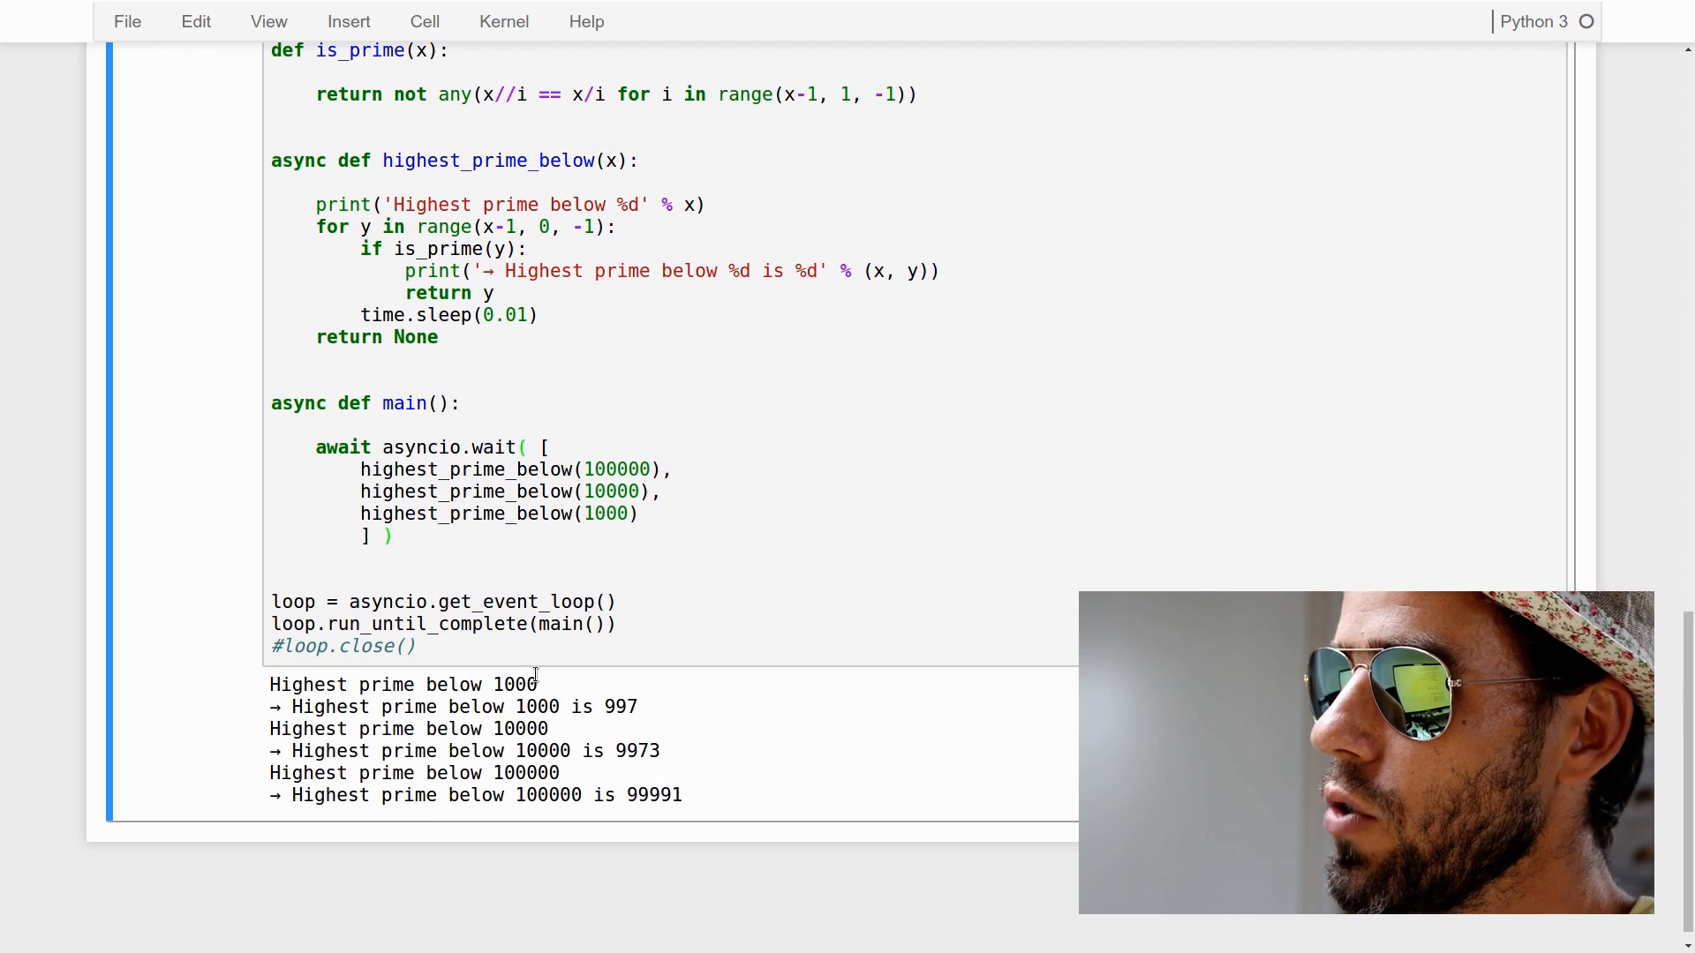
double_click(404, 684)
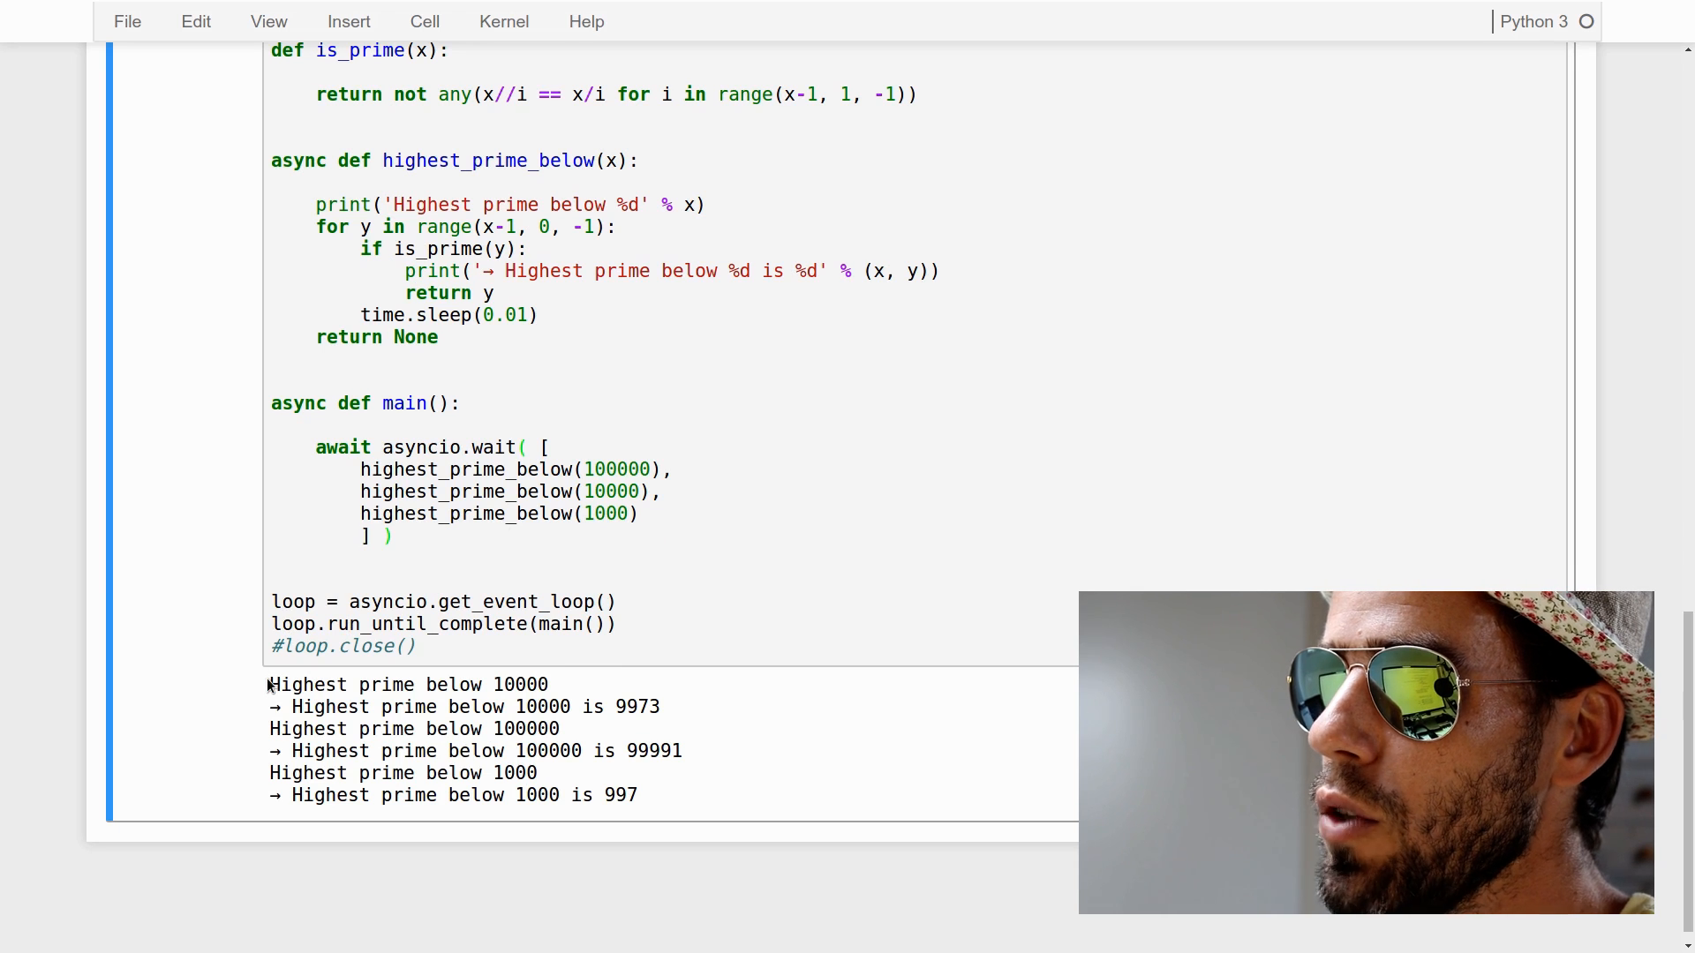
left_click_drag(269, 684, 660, 707)
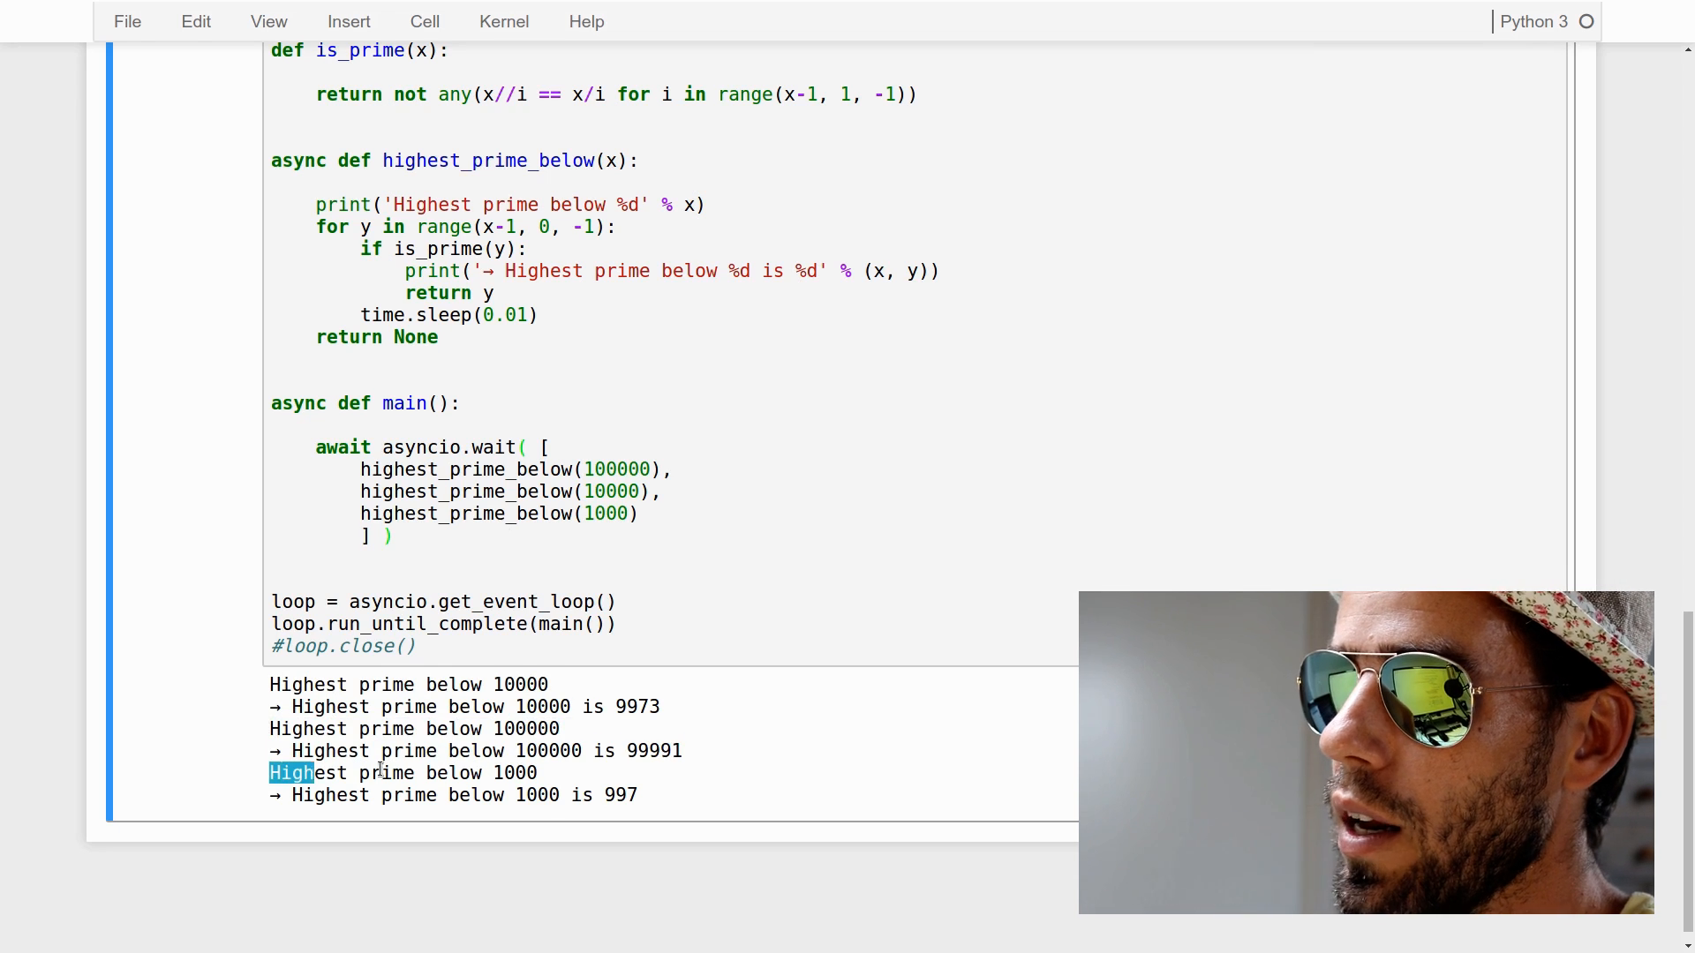
left_click_drag(292, 773, 638, 795)
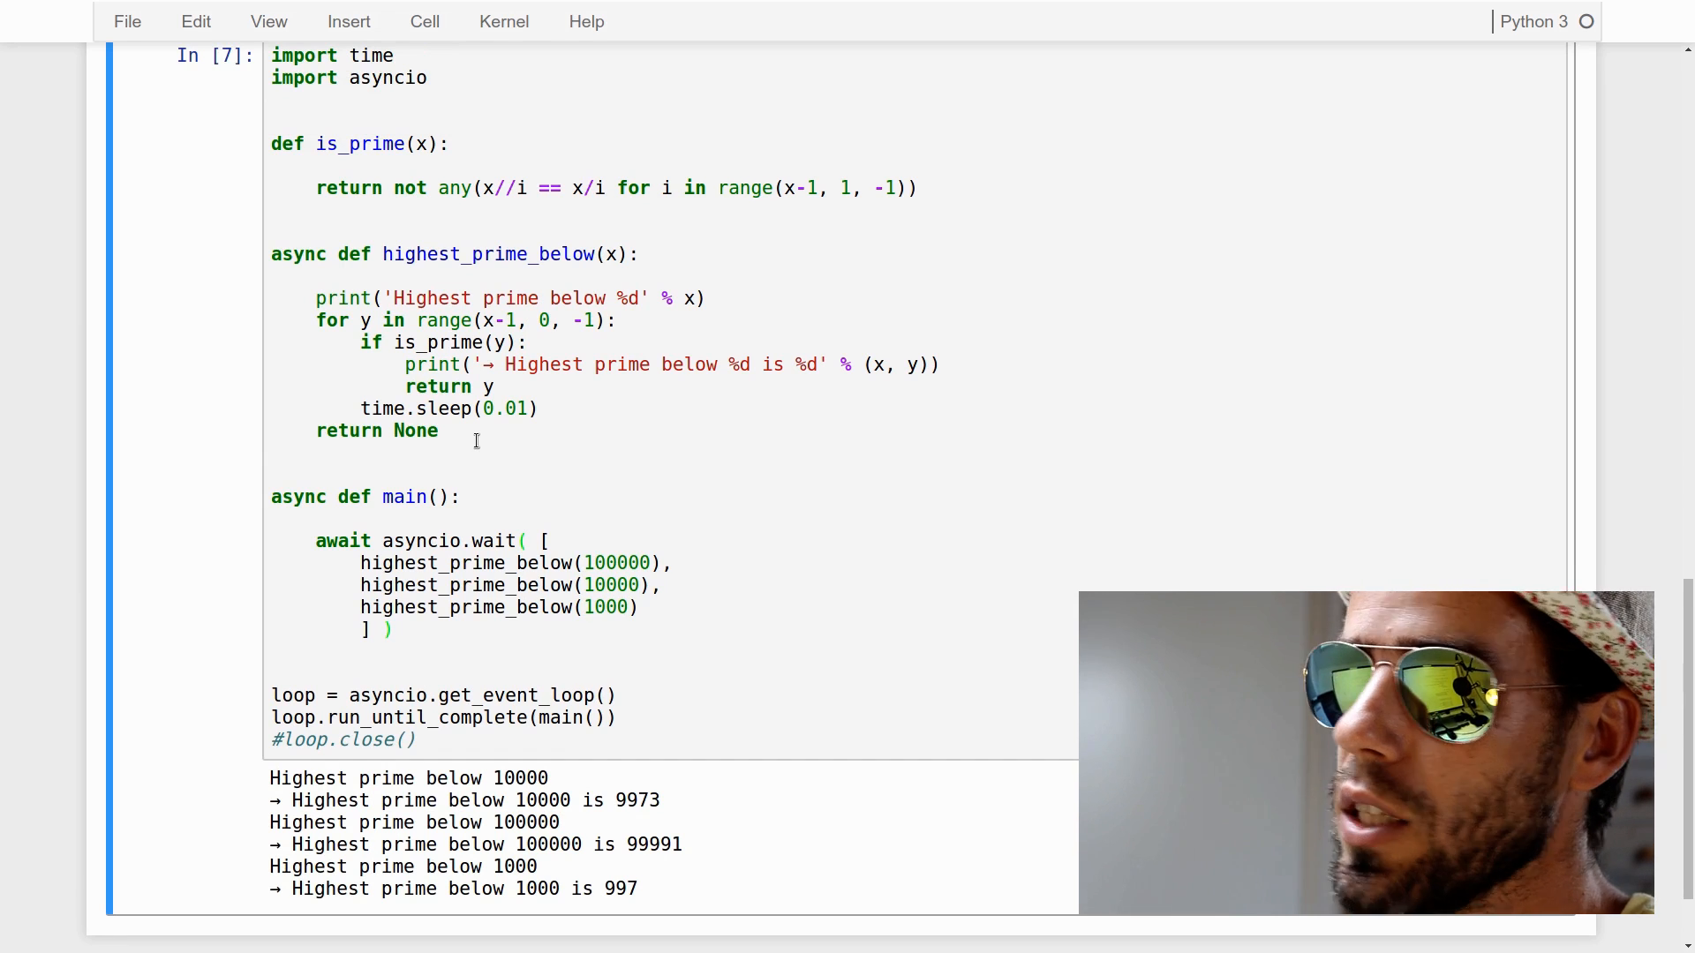
left_click(540, 409)
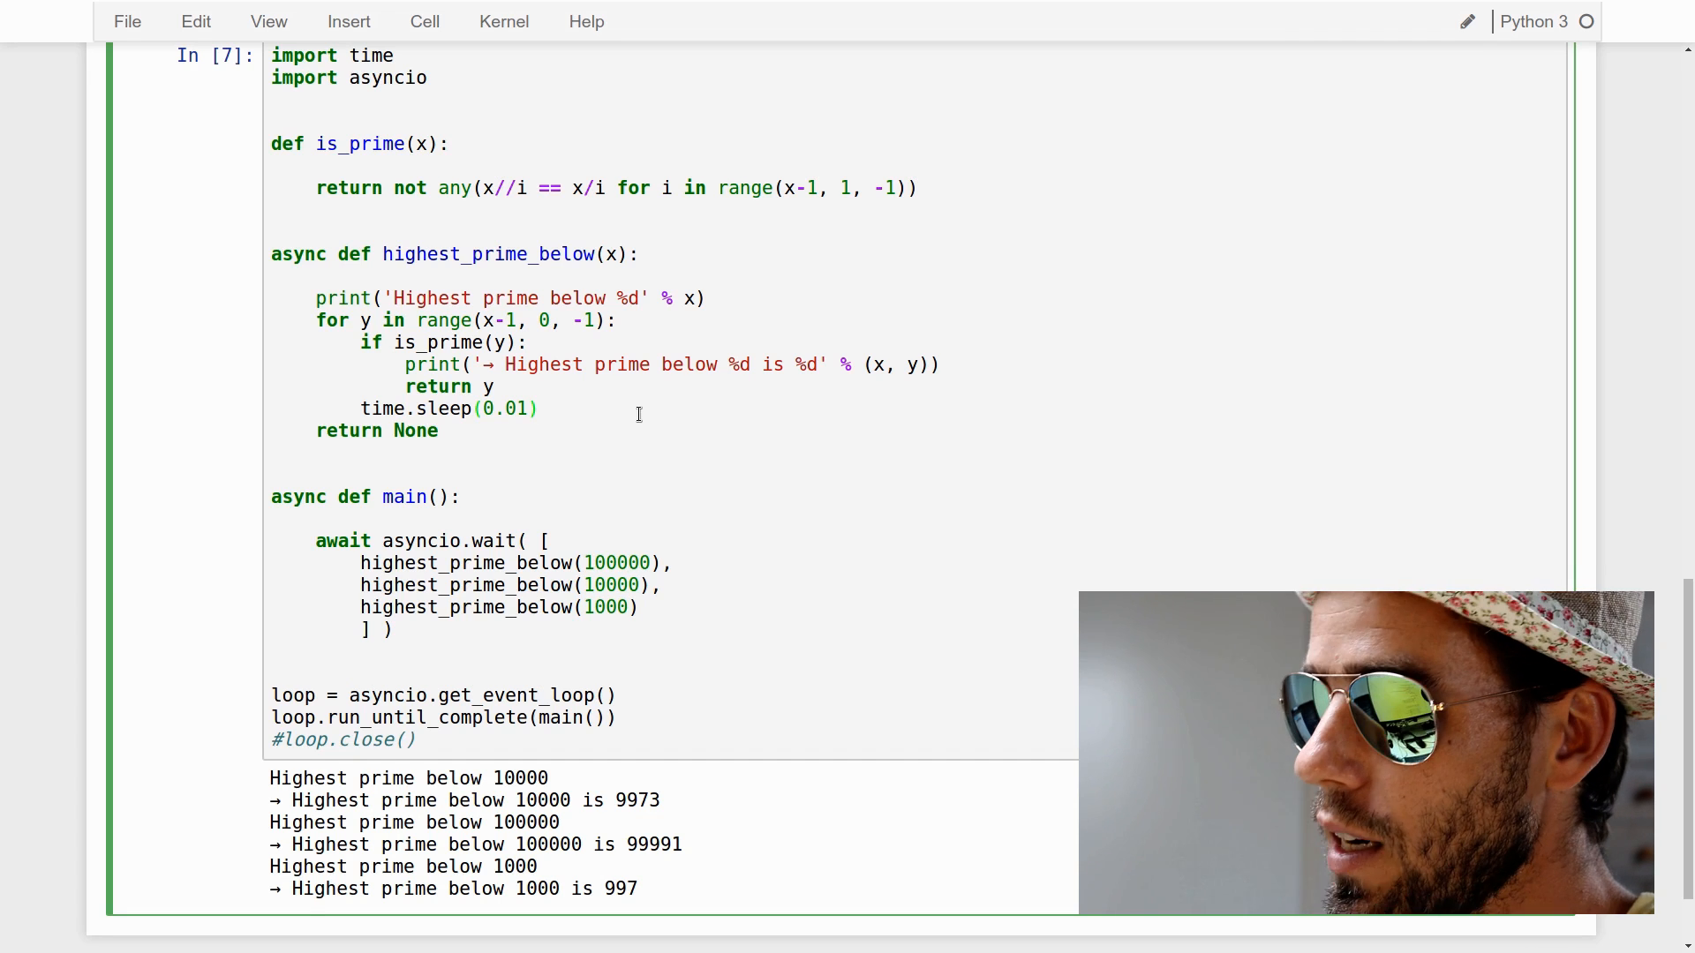
Add 'await asyncio.sleep(0.01)' to the loop above the commented time.sleep line
key("enter")
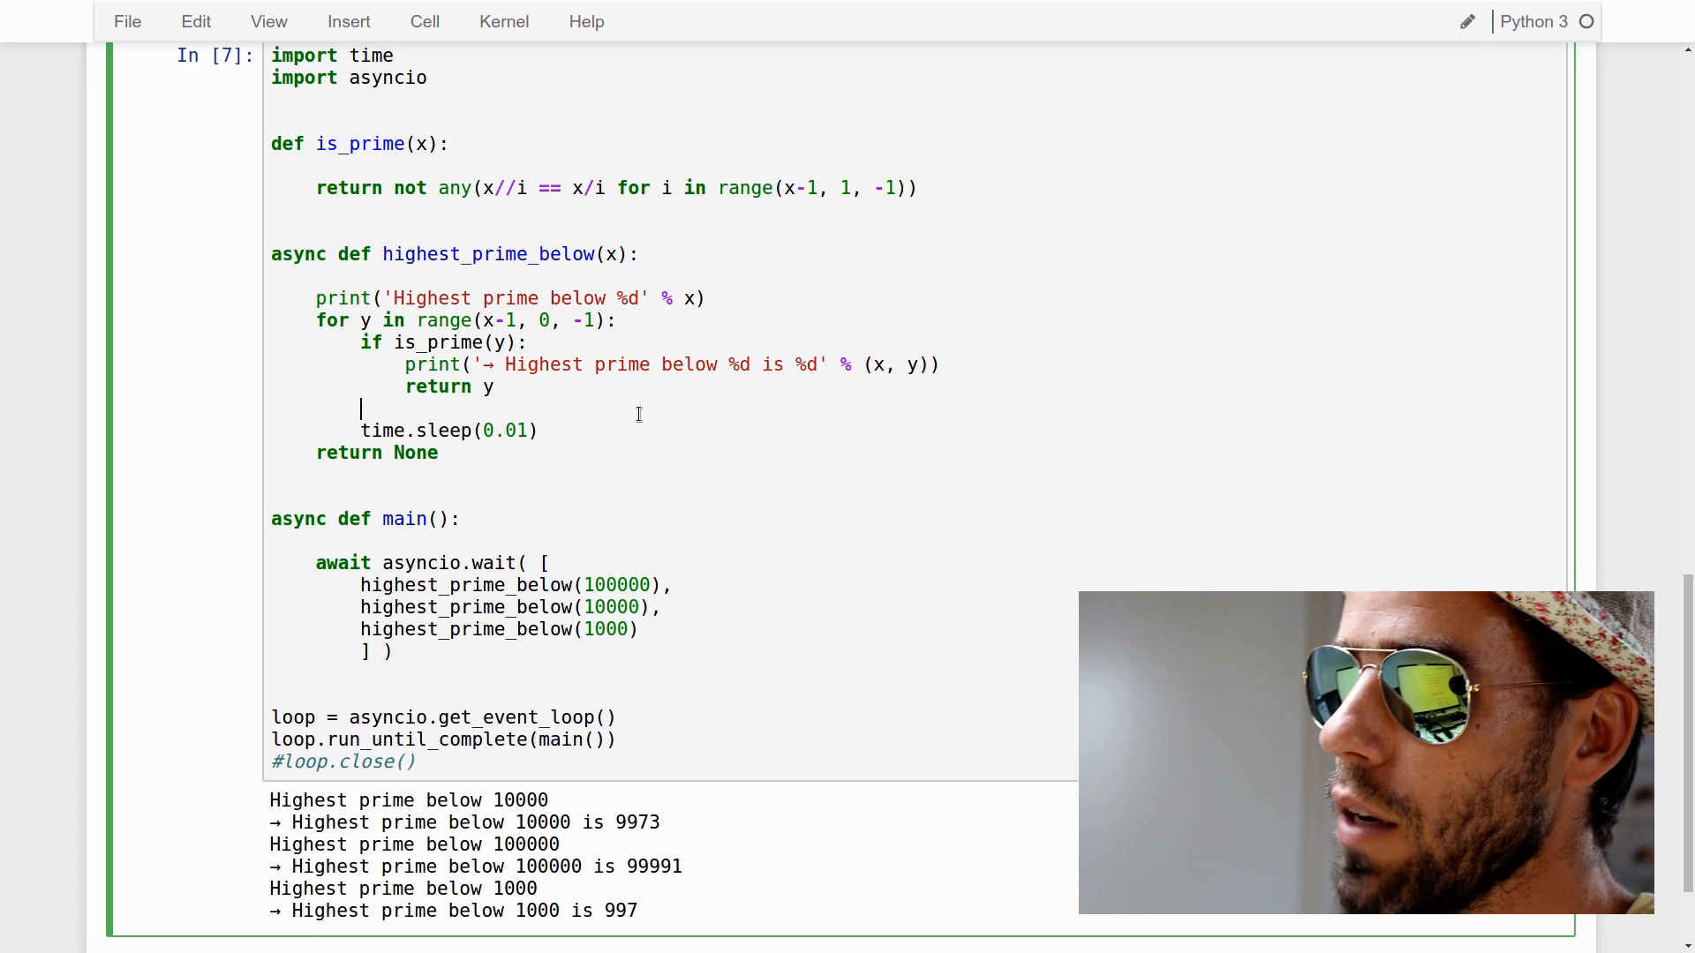
type("#")
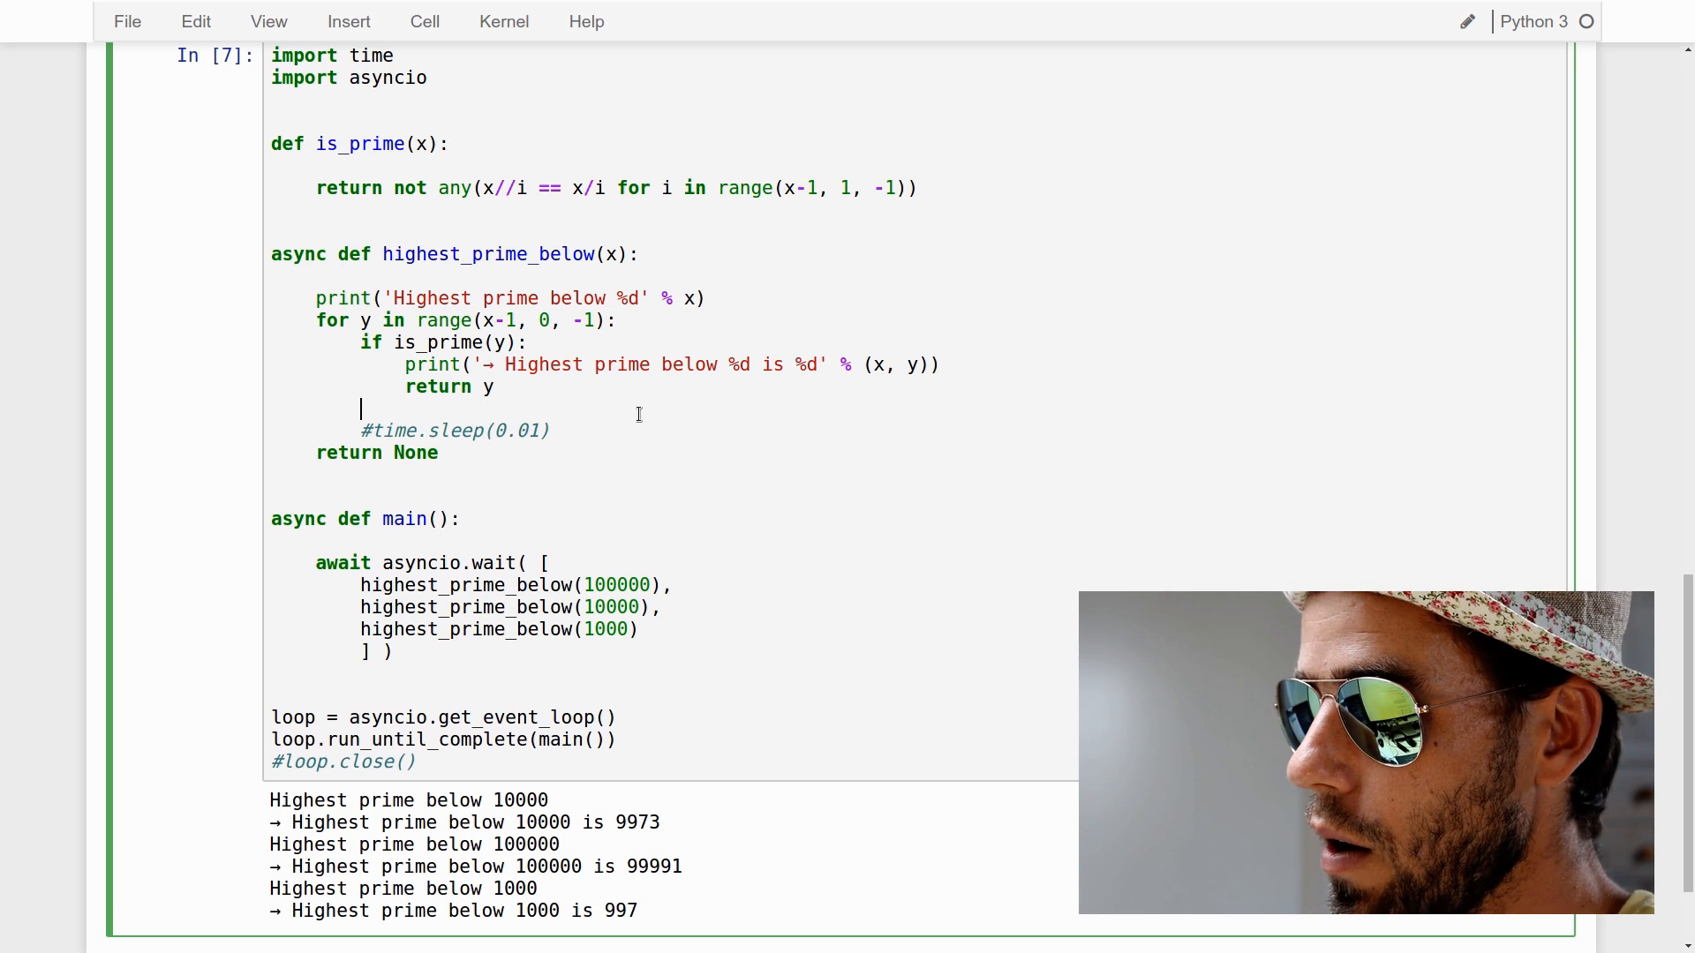
type("await async")
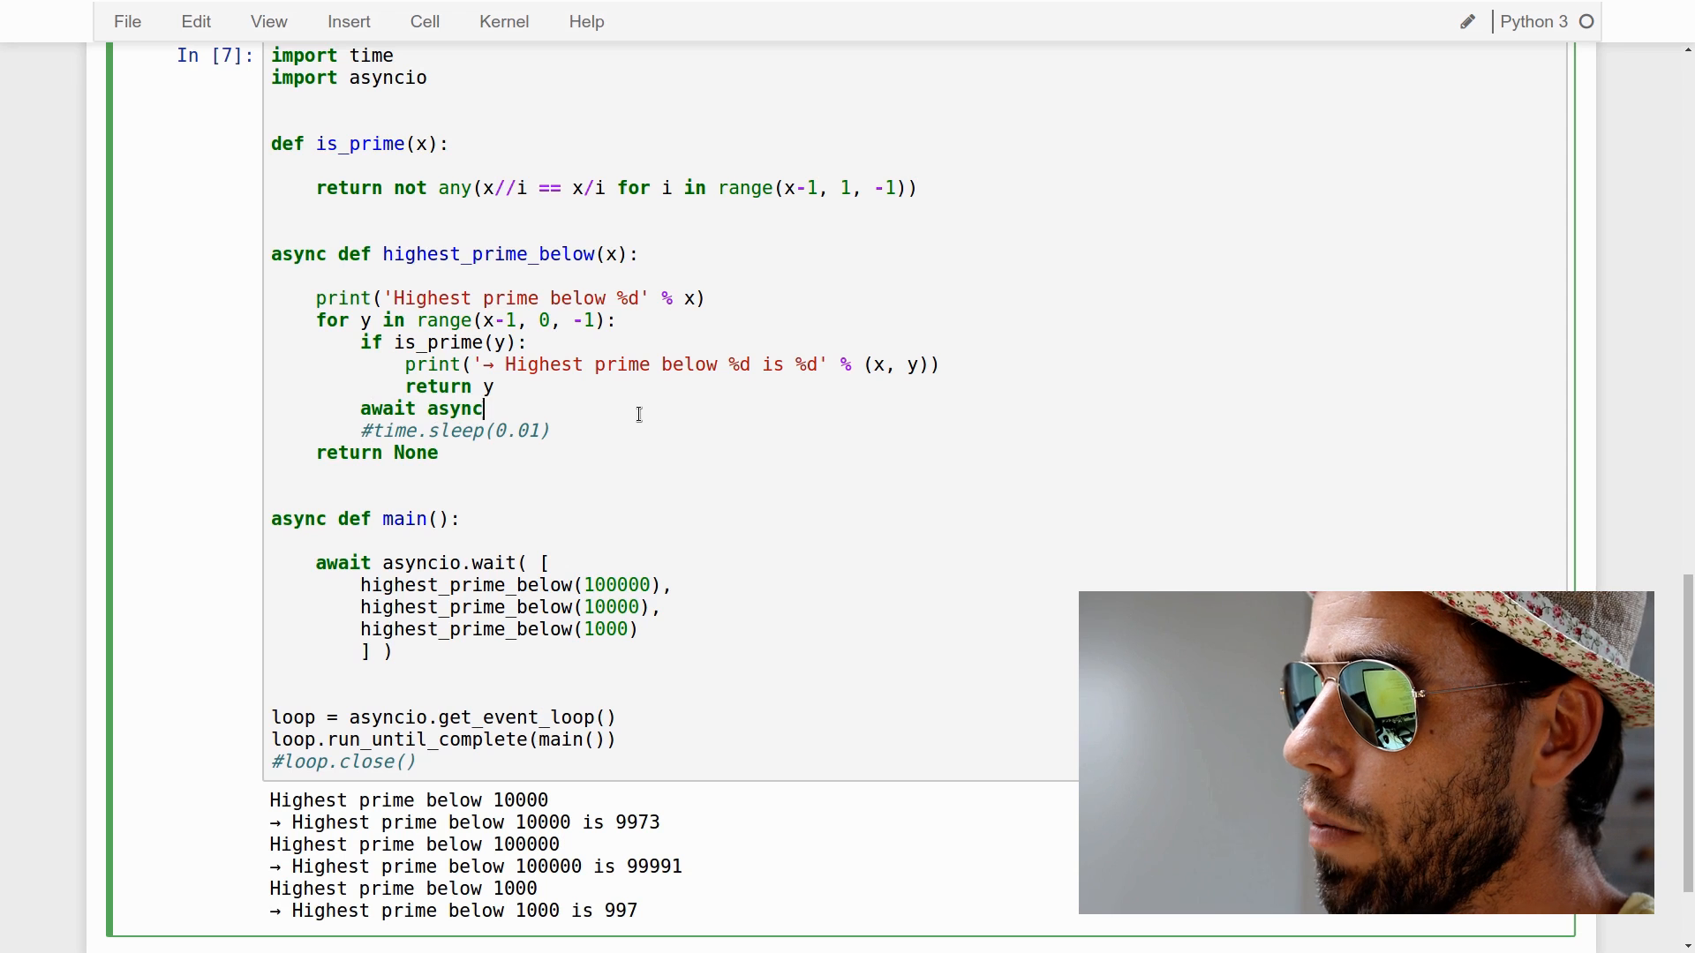
type("io.sleep(0.")
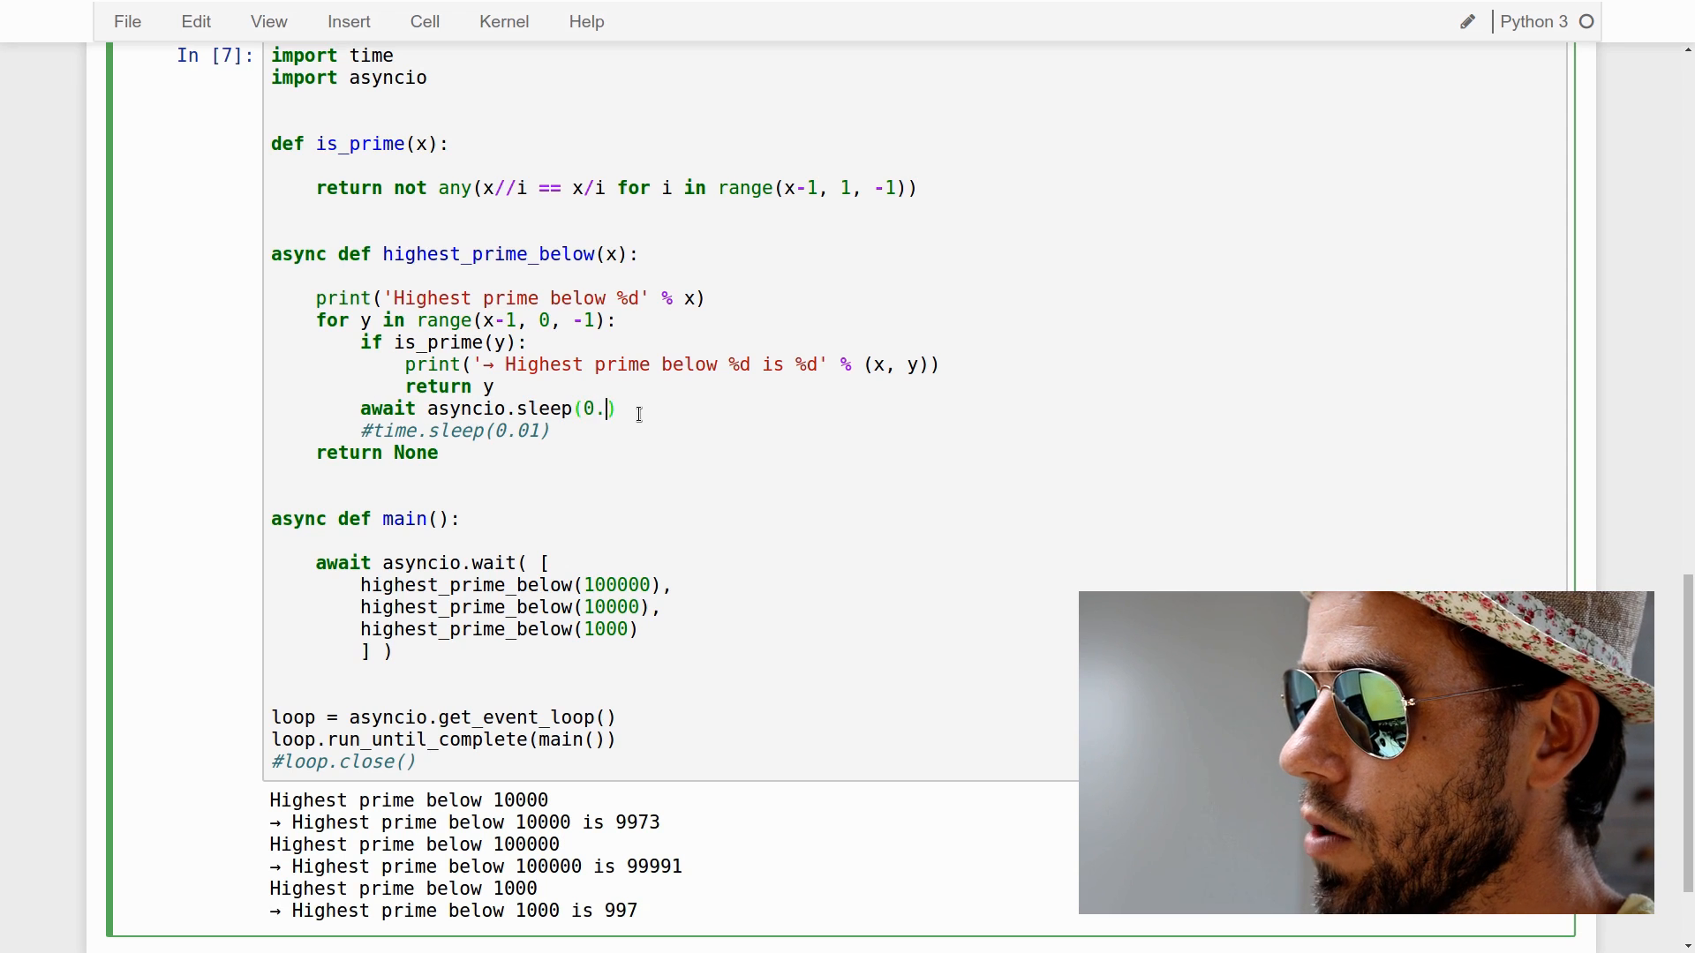
type("01")
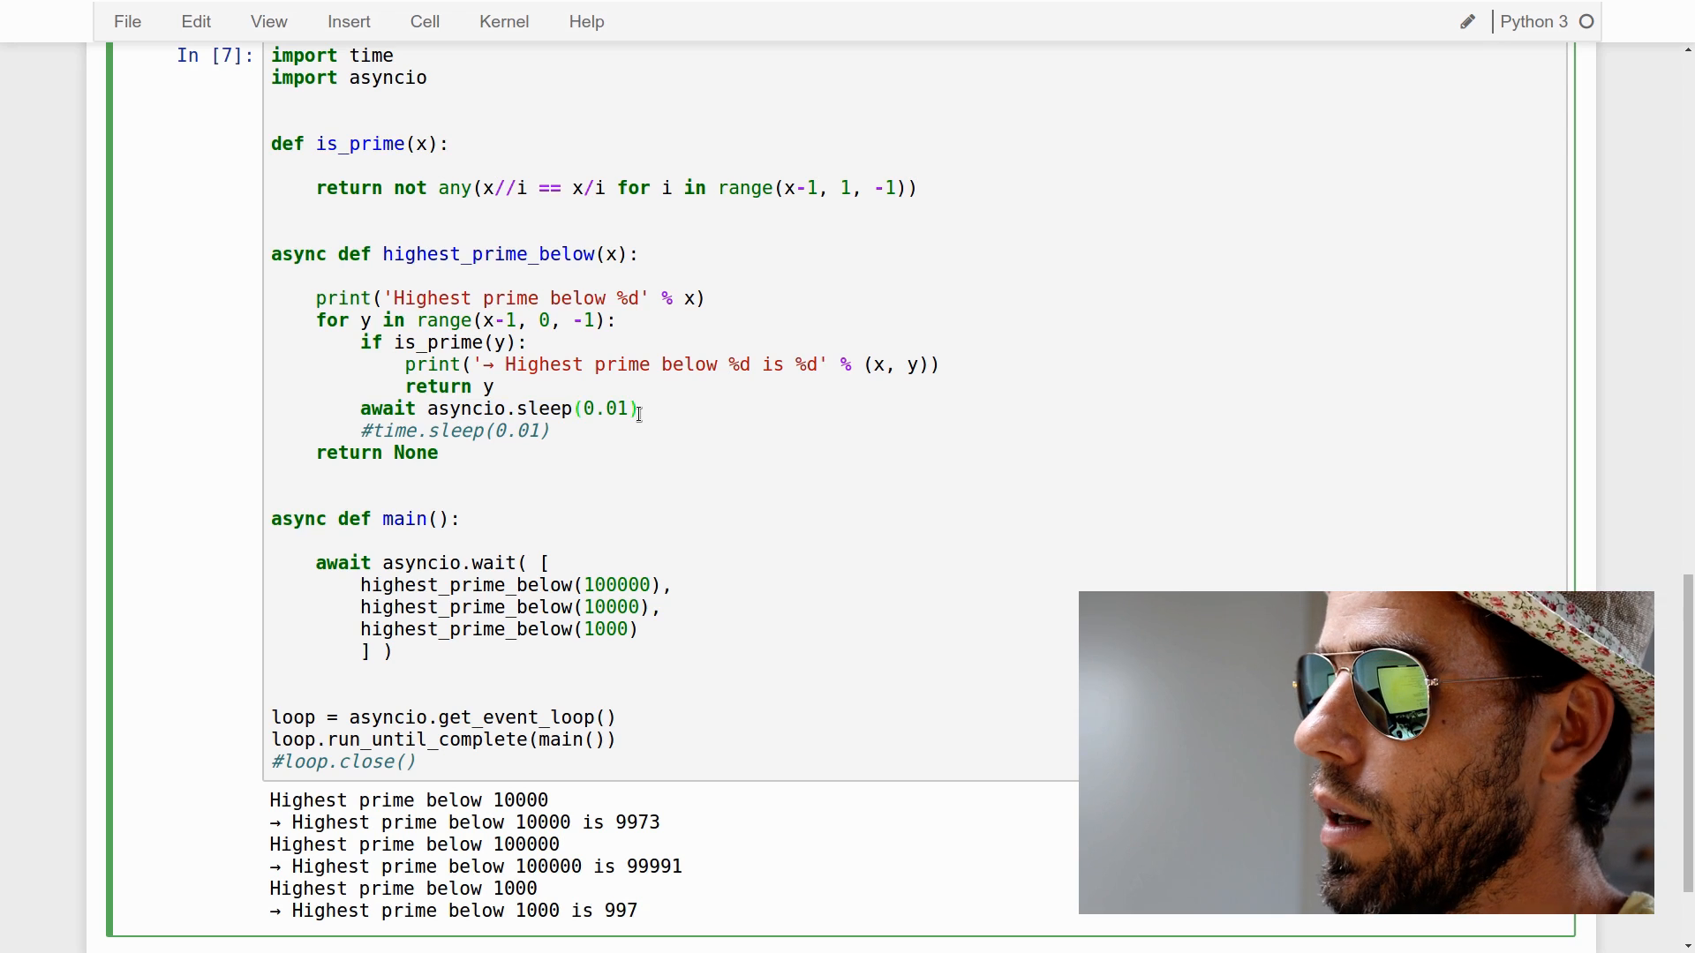
scroll("down", 3)
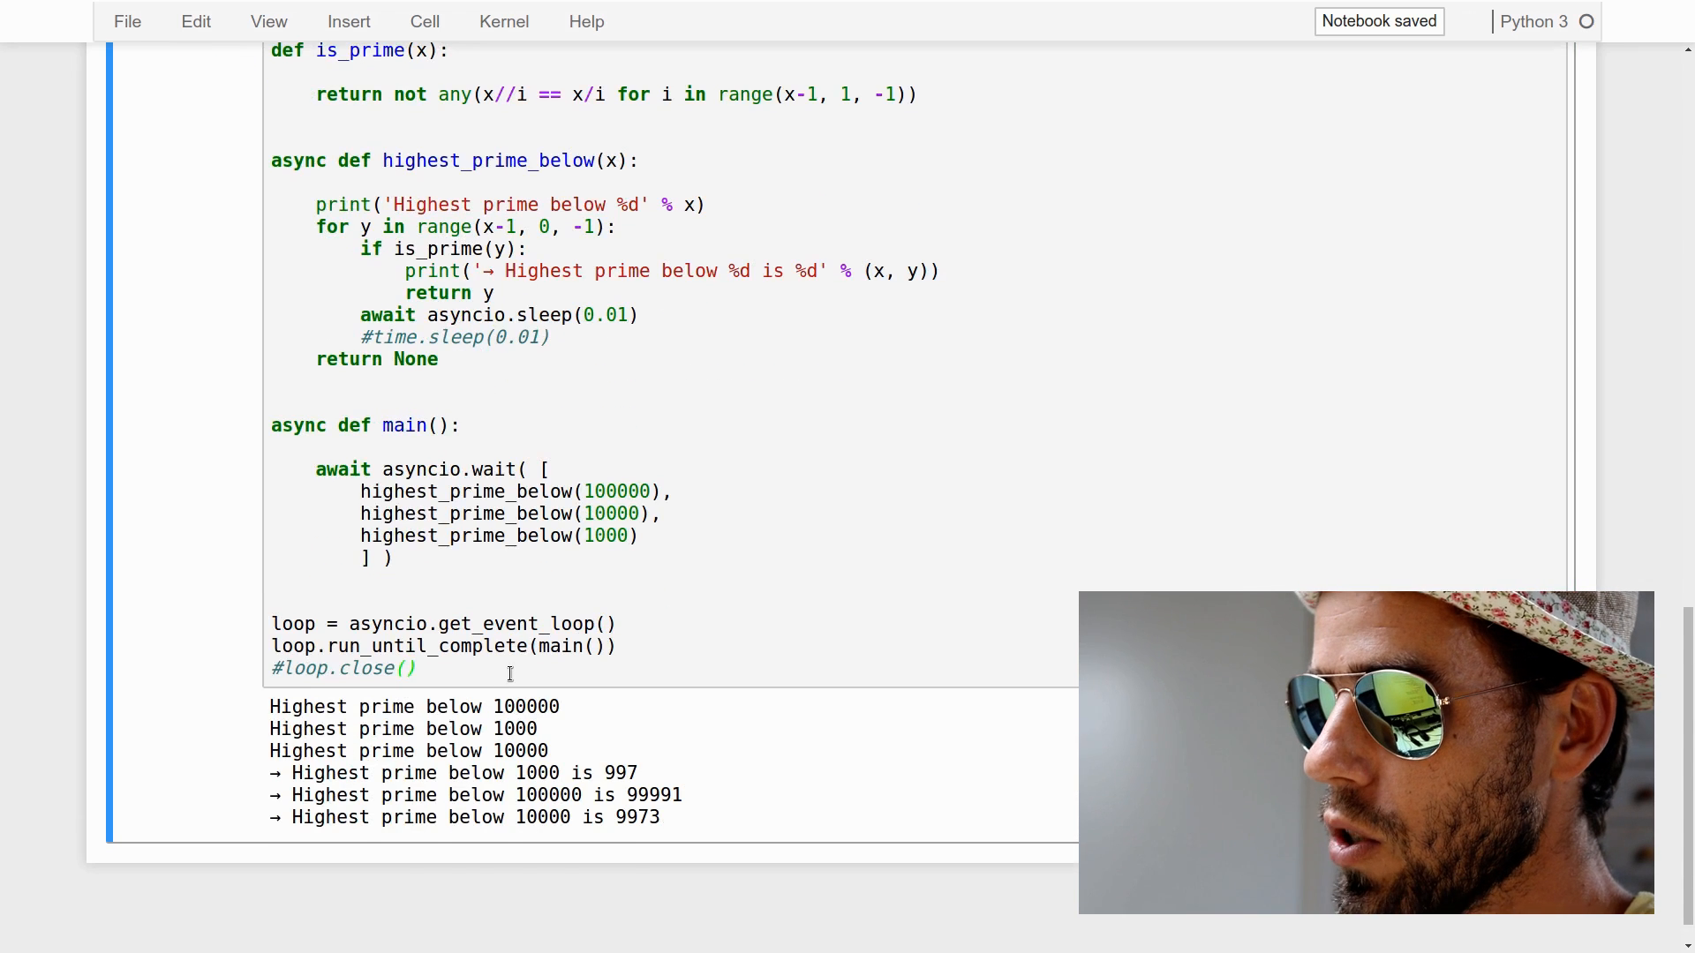
Highlight the three start messages and the following results in the interleaved output
left_click_drag(269, 707, 292, 728)
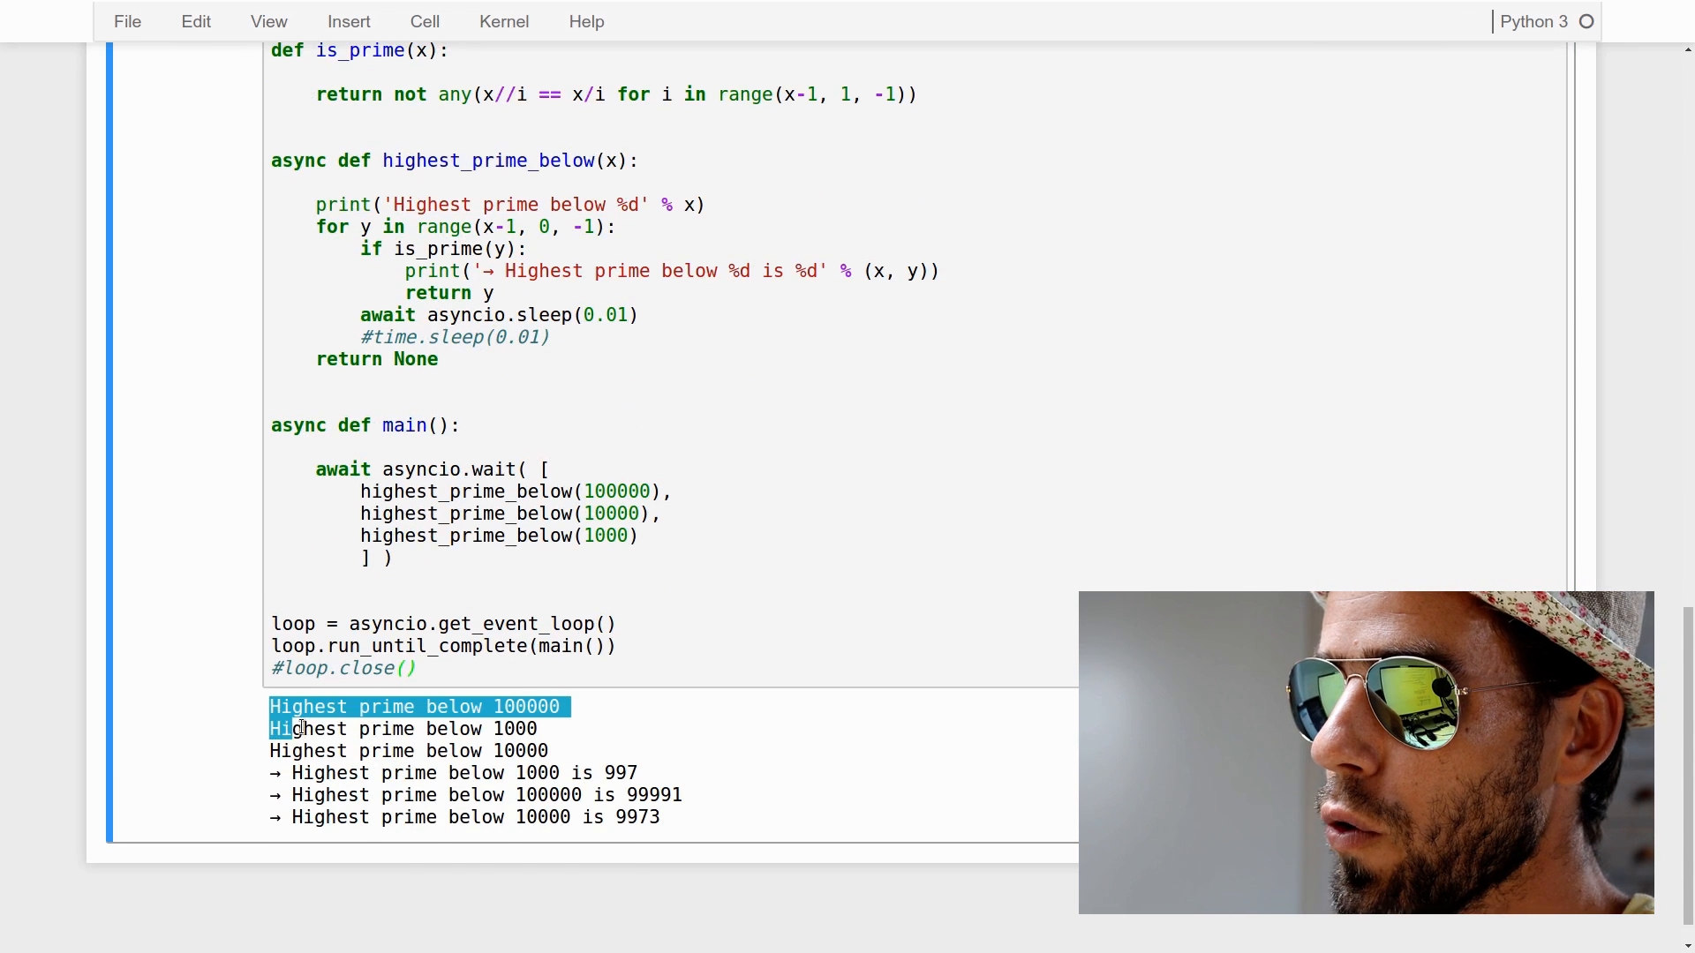
left_click_drag(292, 728, 559, 751)
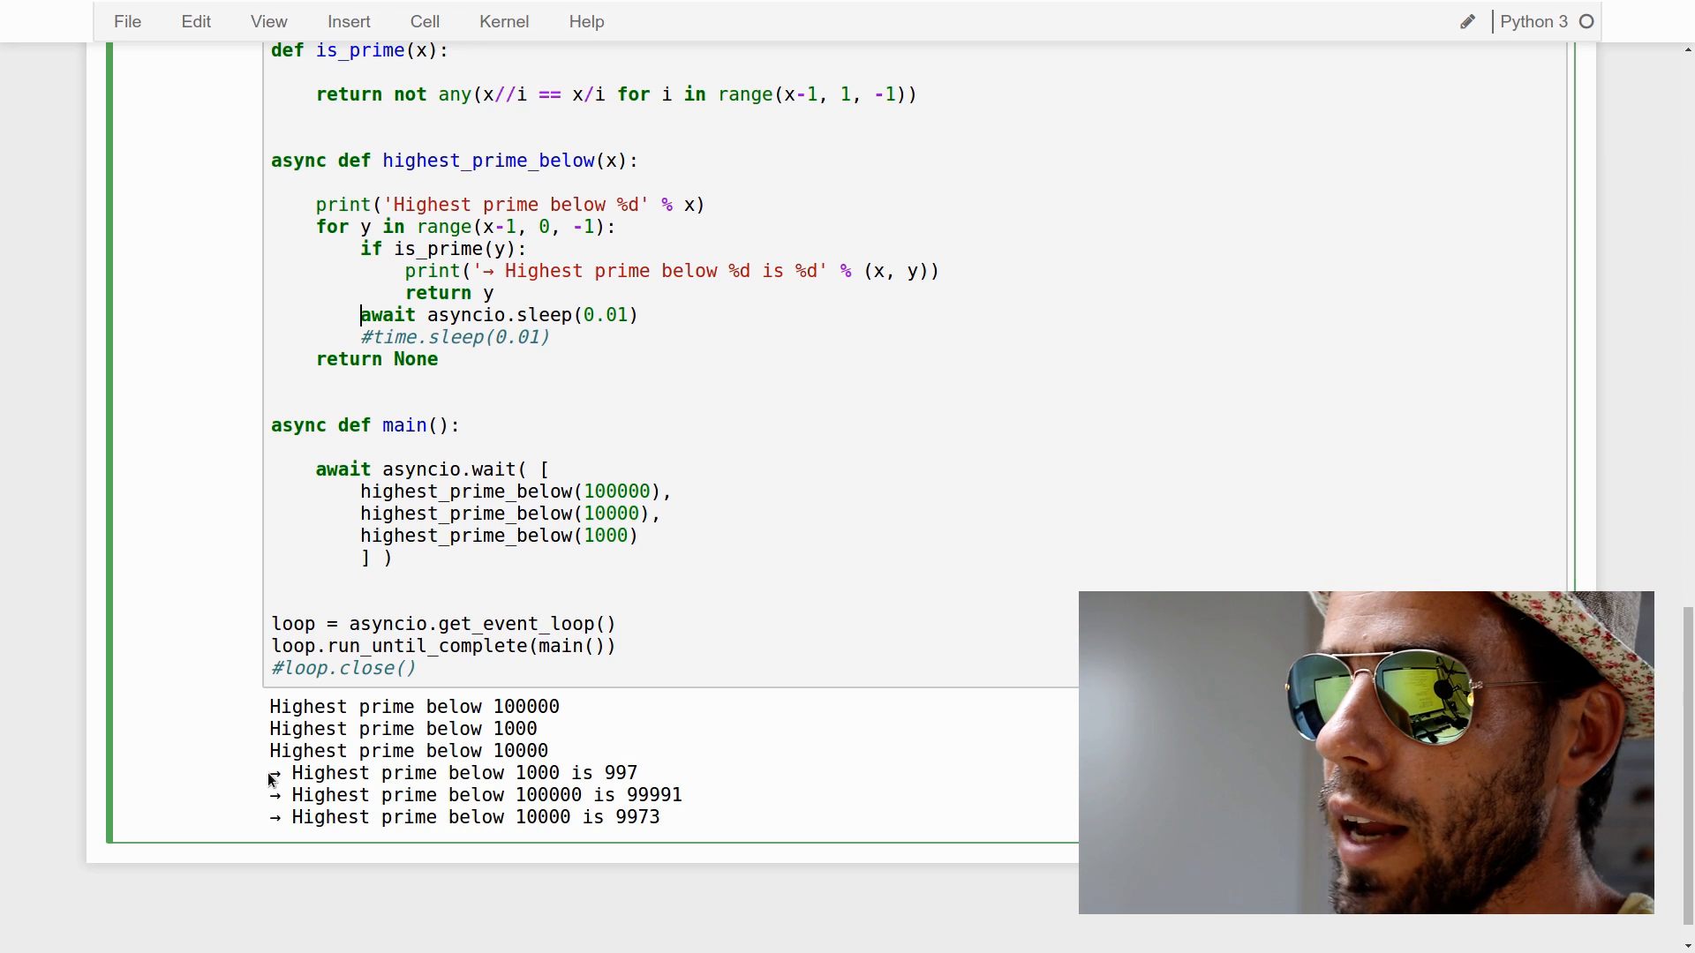
left_click_drag(273, 773, 669, 817)
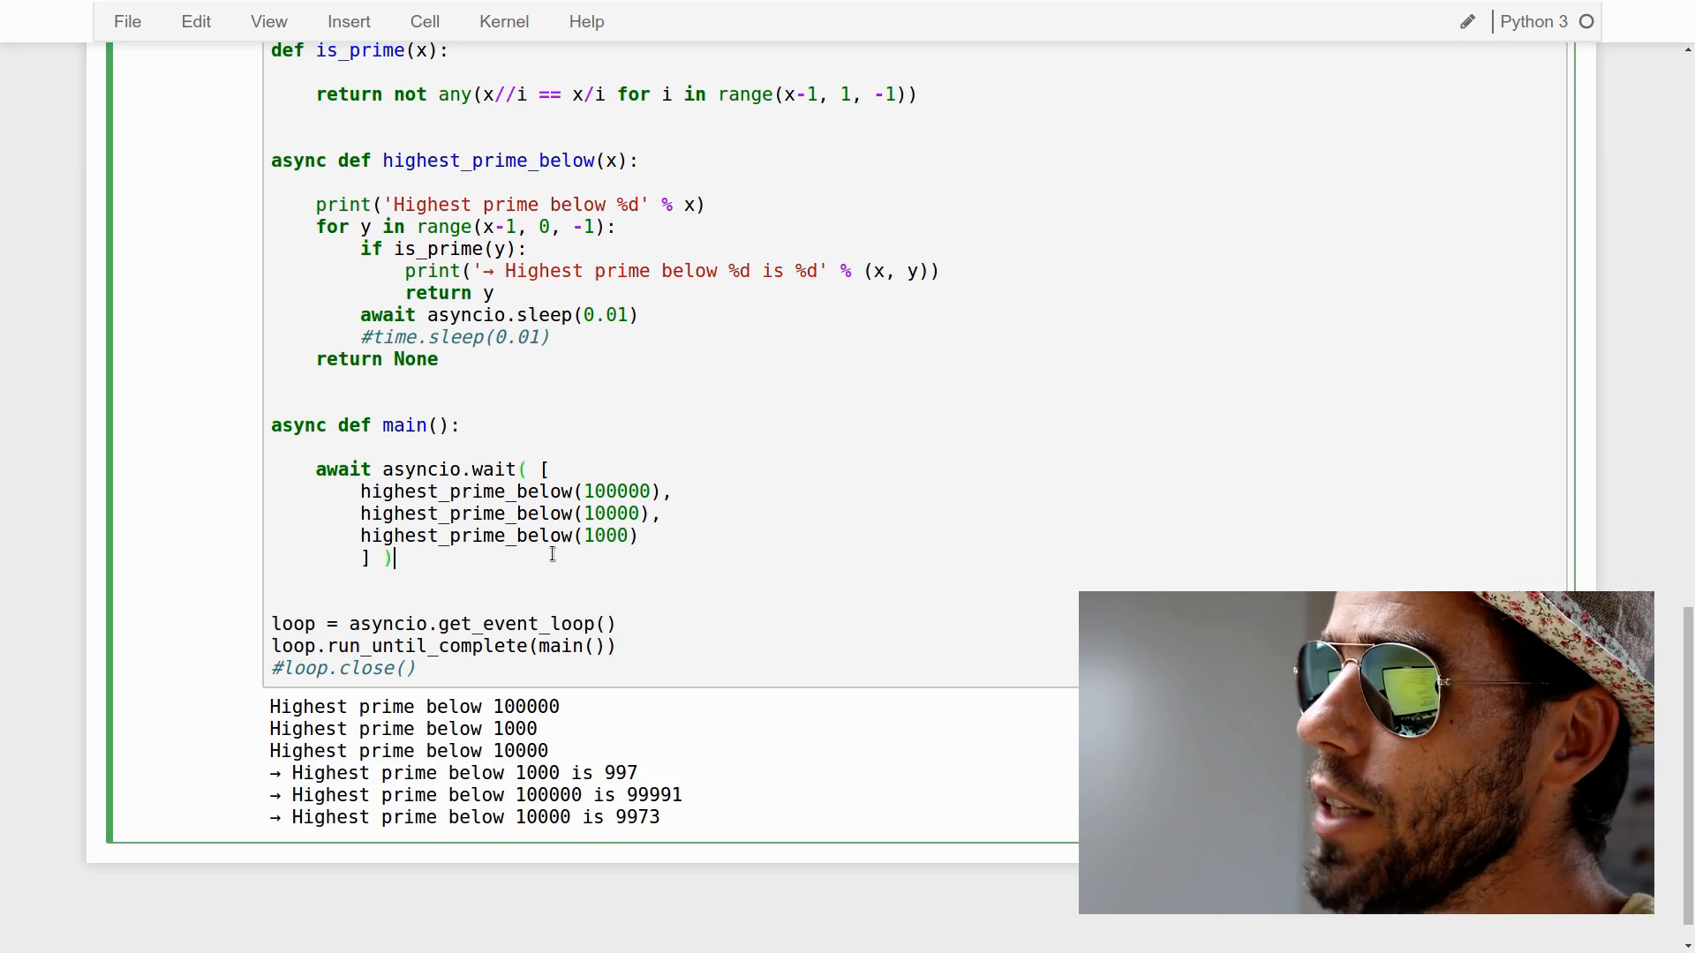
Select in the code to swap the asyncio.sleep and time.sleep comments
scroll("down", 3)
type("#")
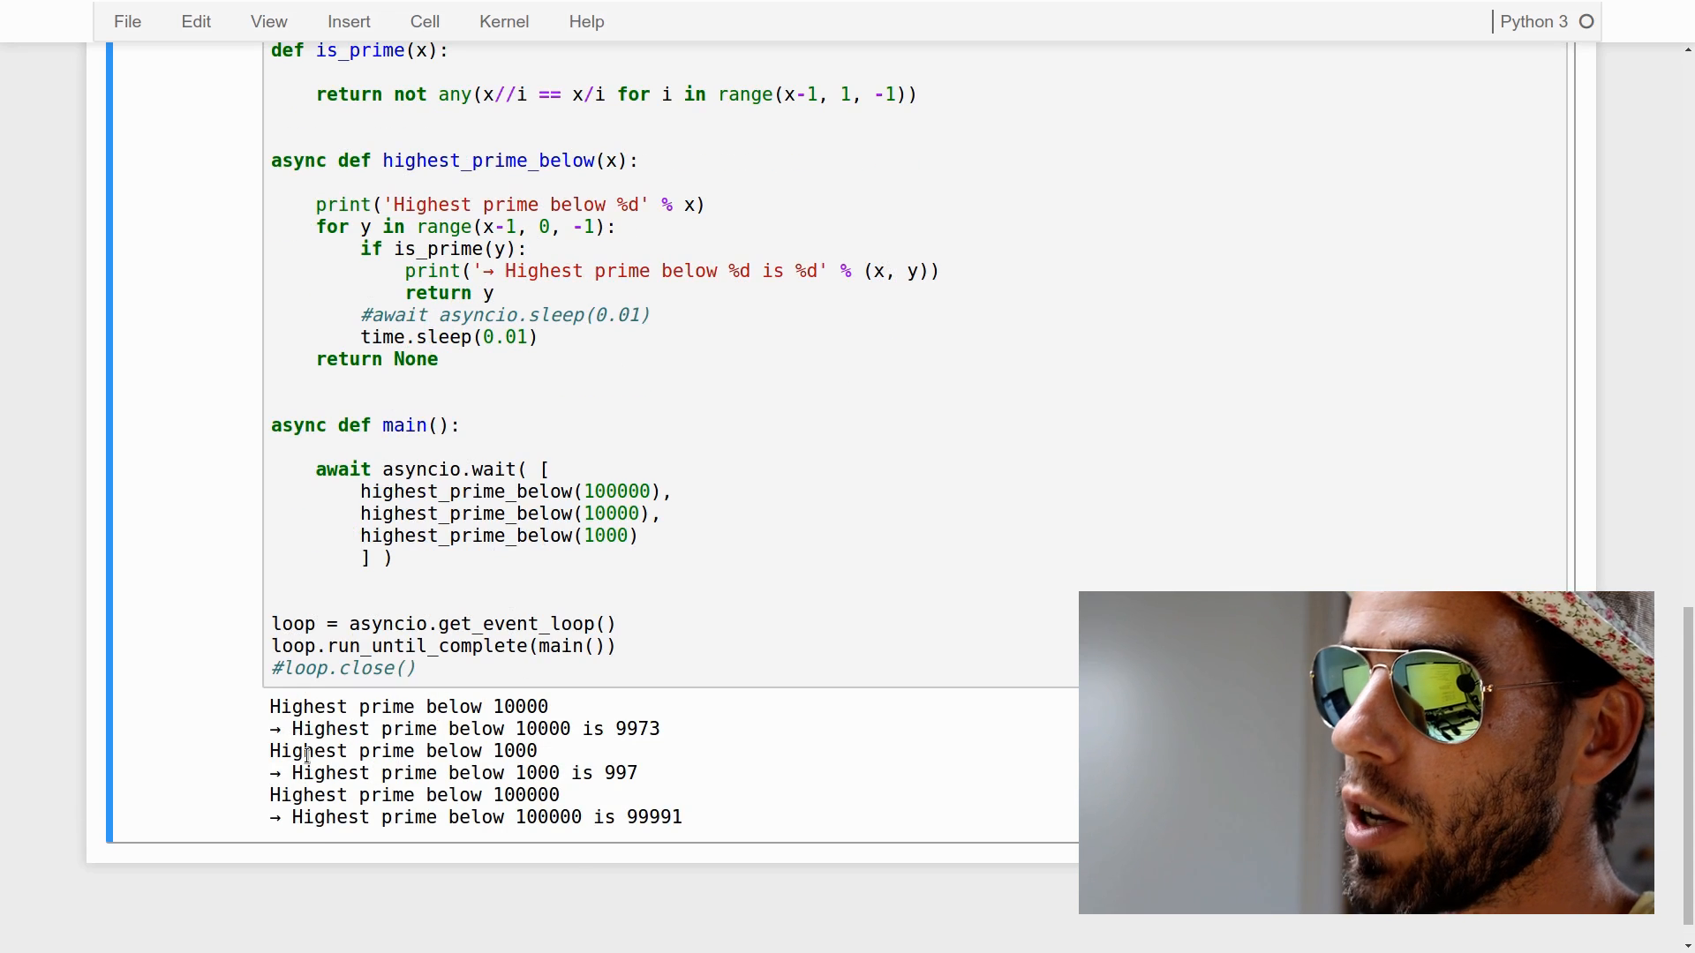
double_click(394, 314)
type("#")
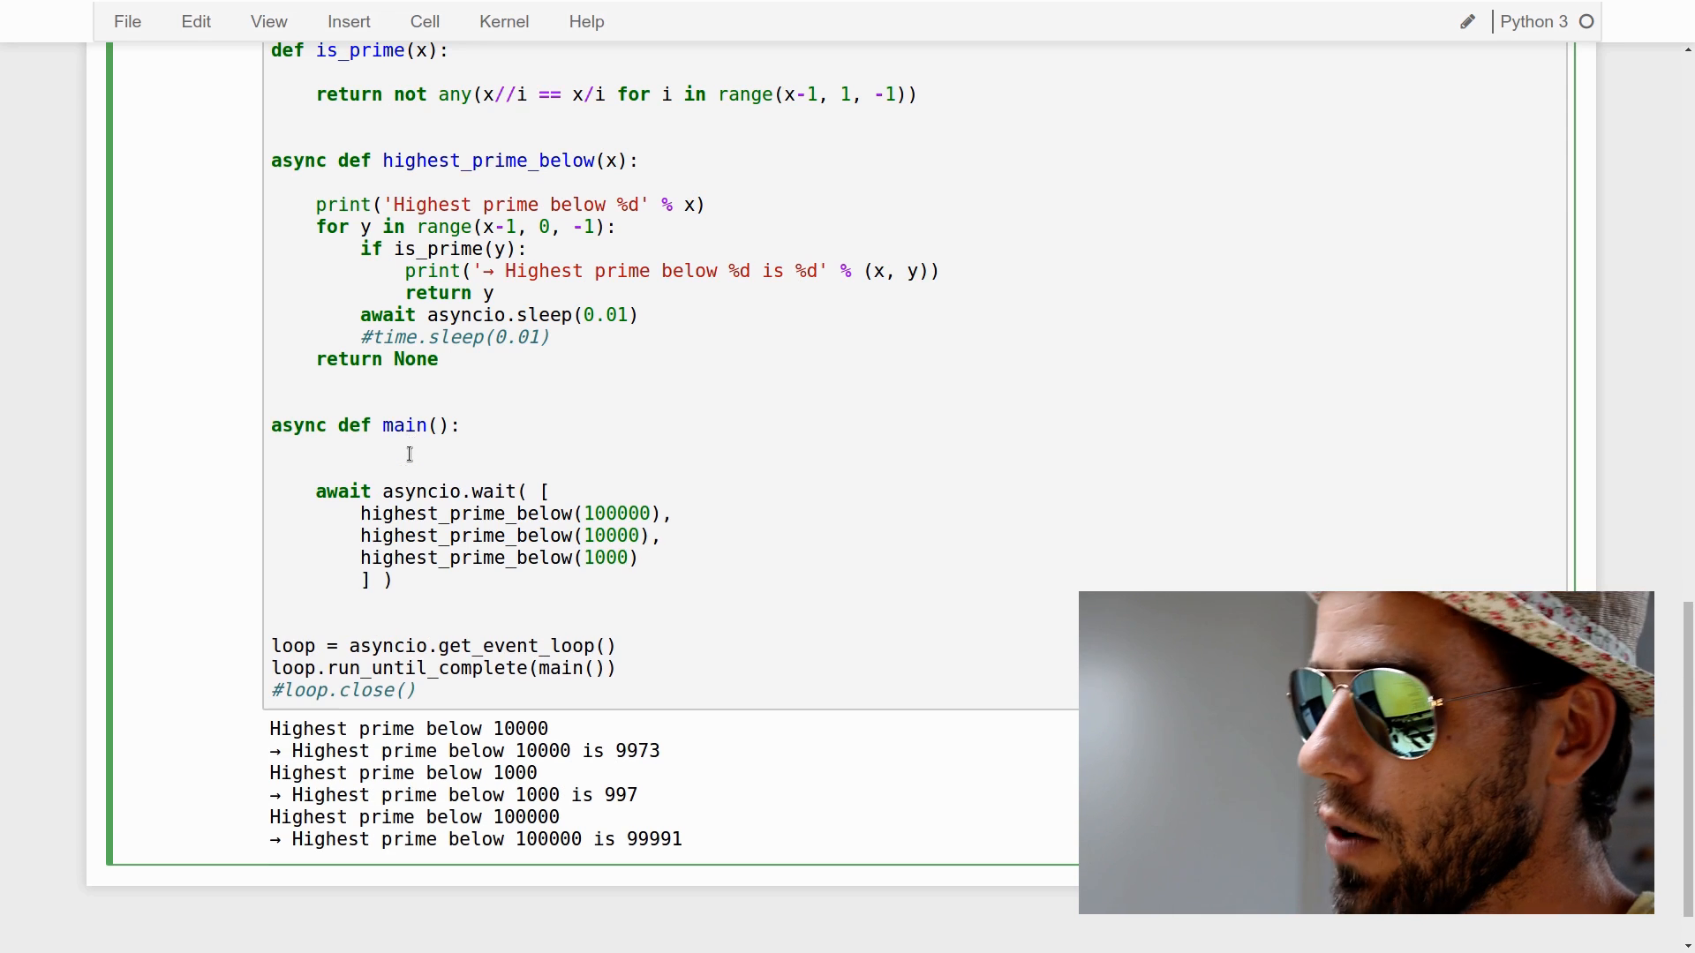
Time the wait in main with t0/t1 = time.time() and print 'Took %.2f ms' of 1000*(t1-t0)
type("t0 = time.t")
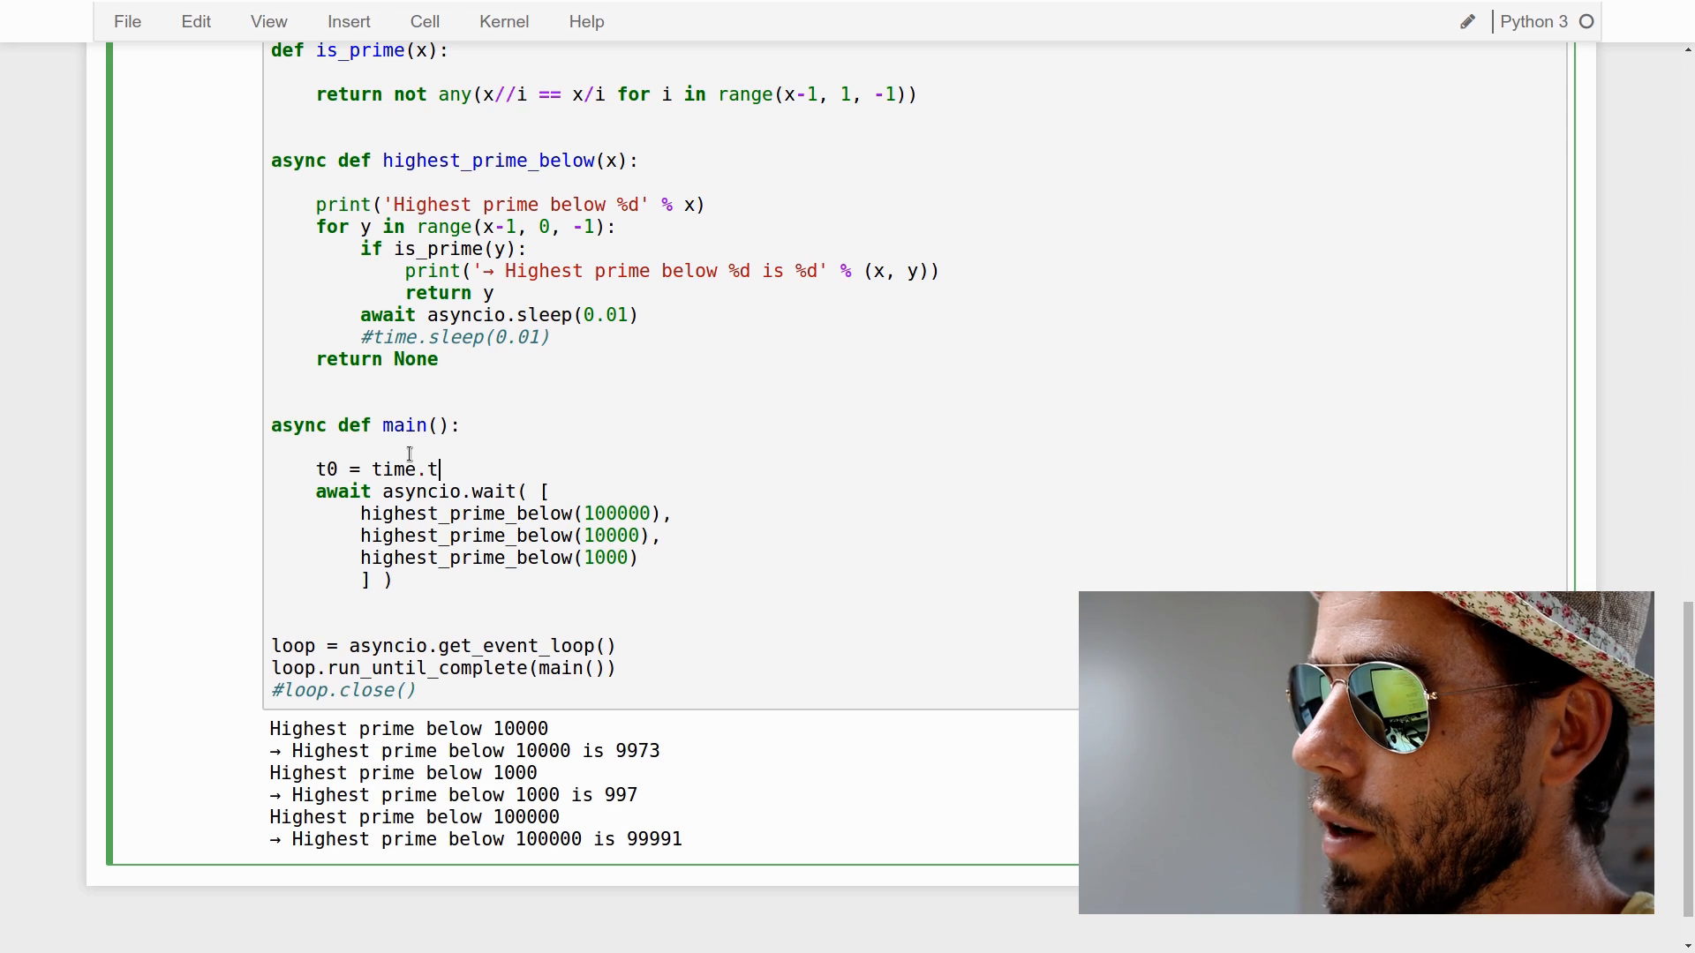
type("ime()")
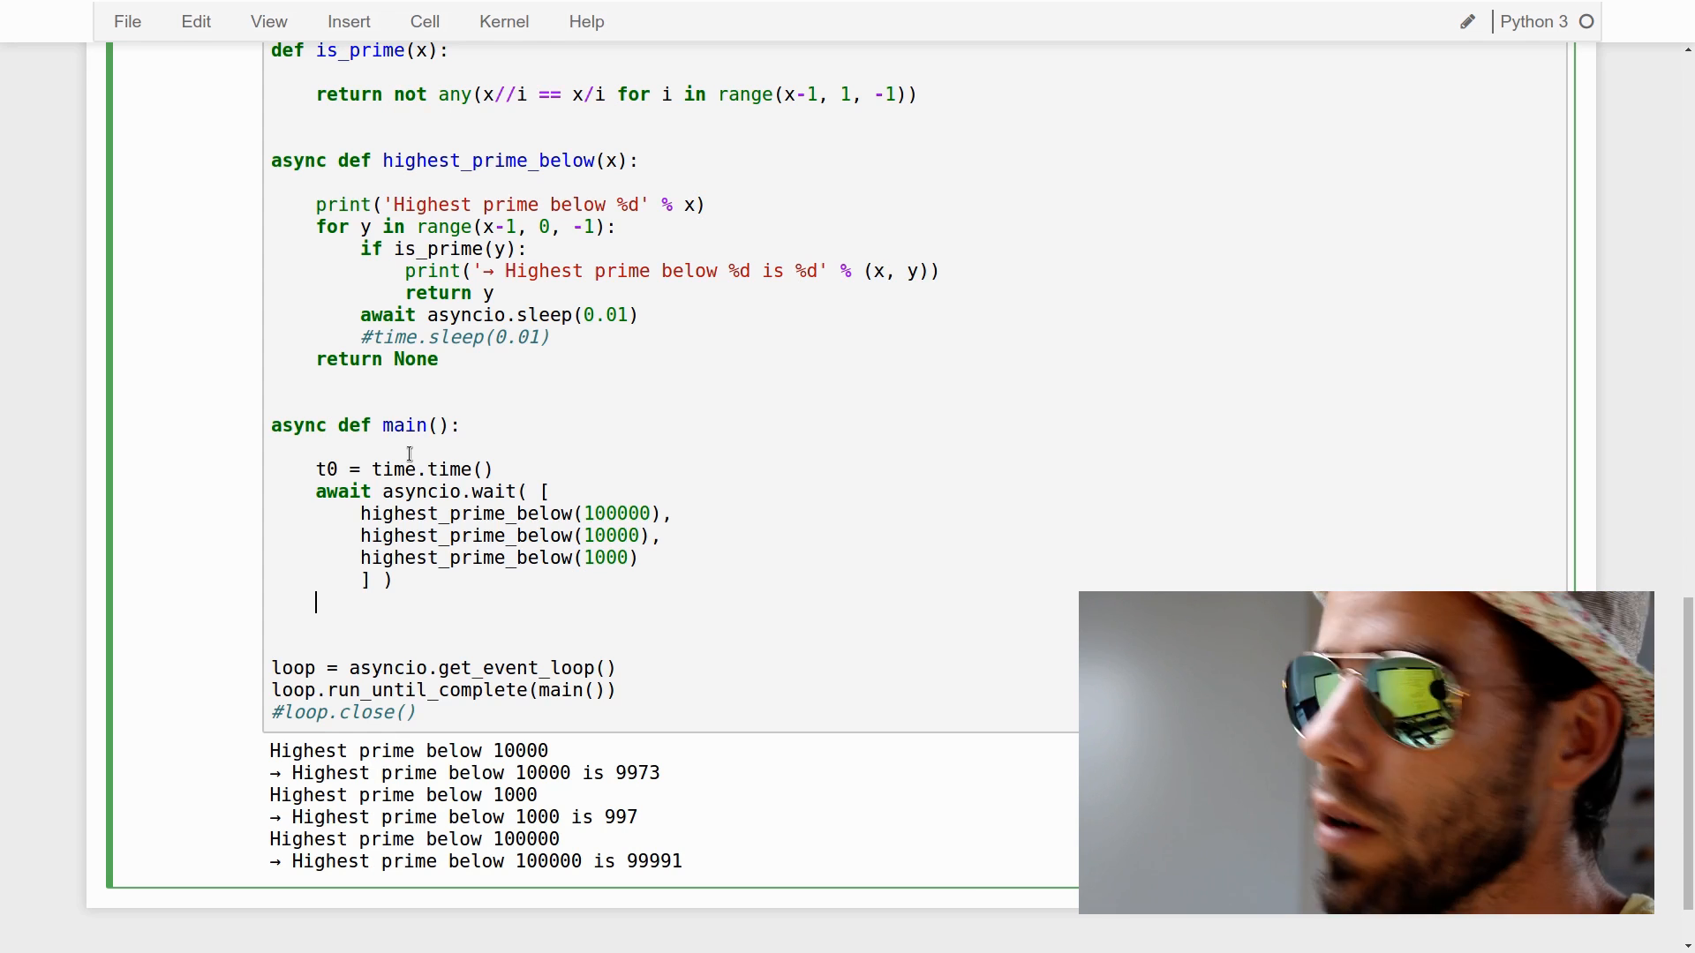
type("t1")
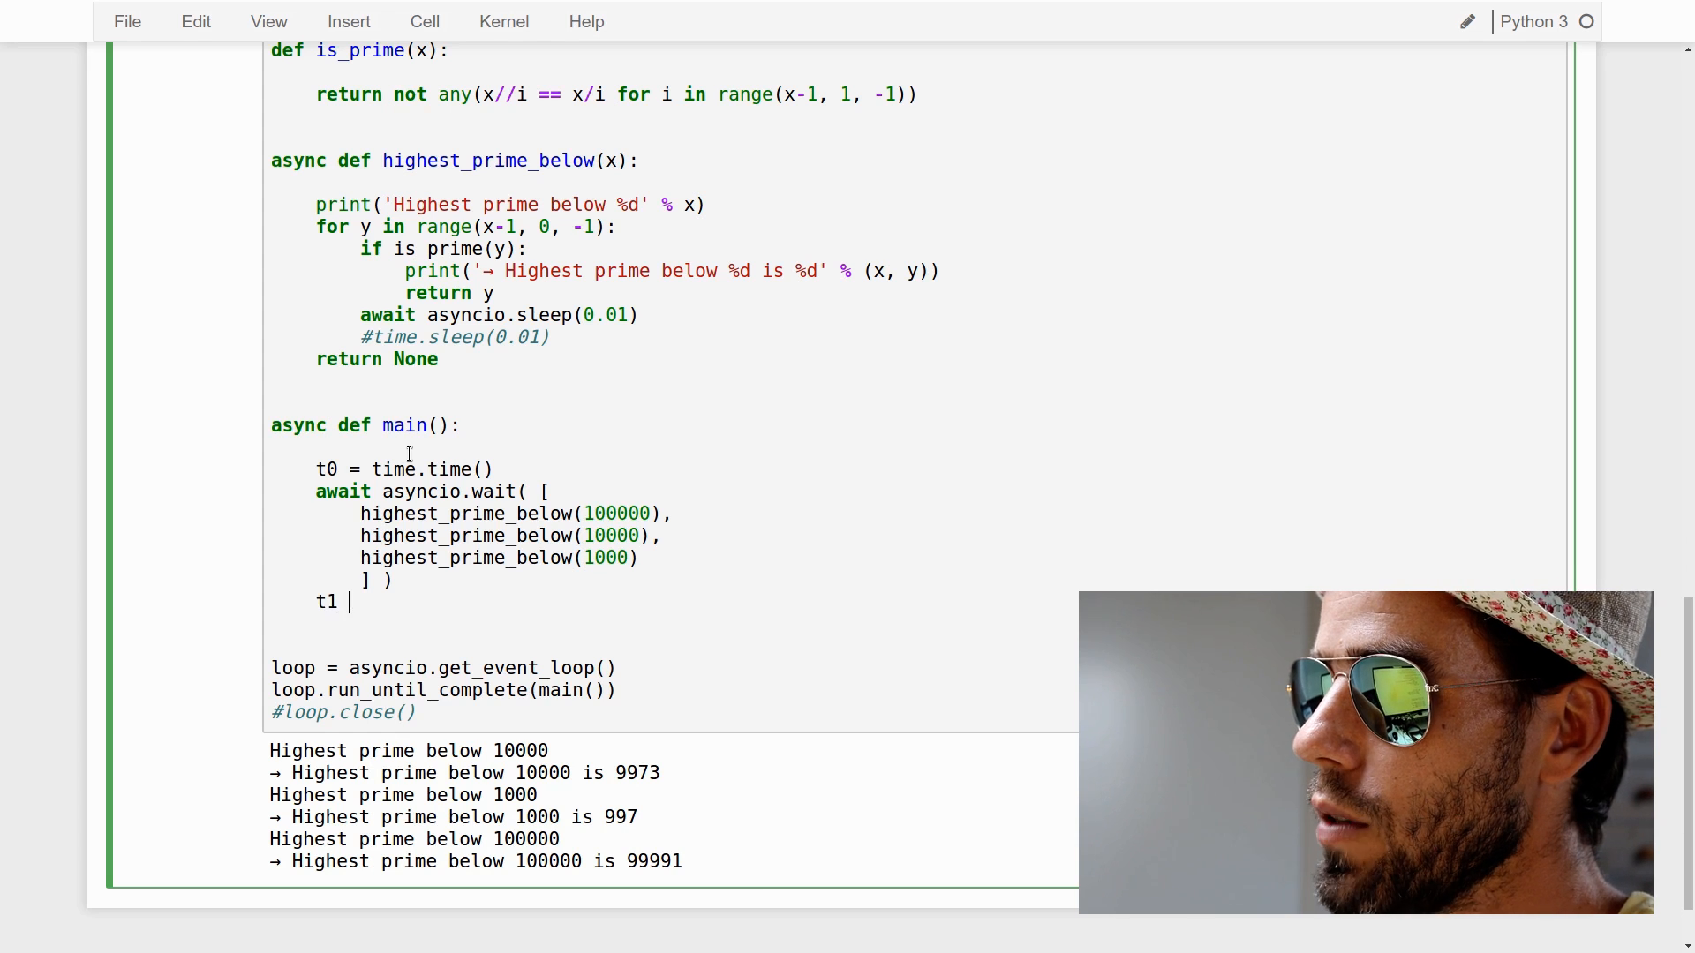
type("= time.")
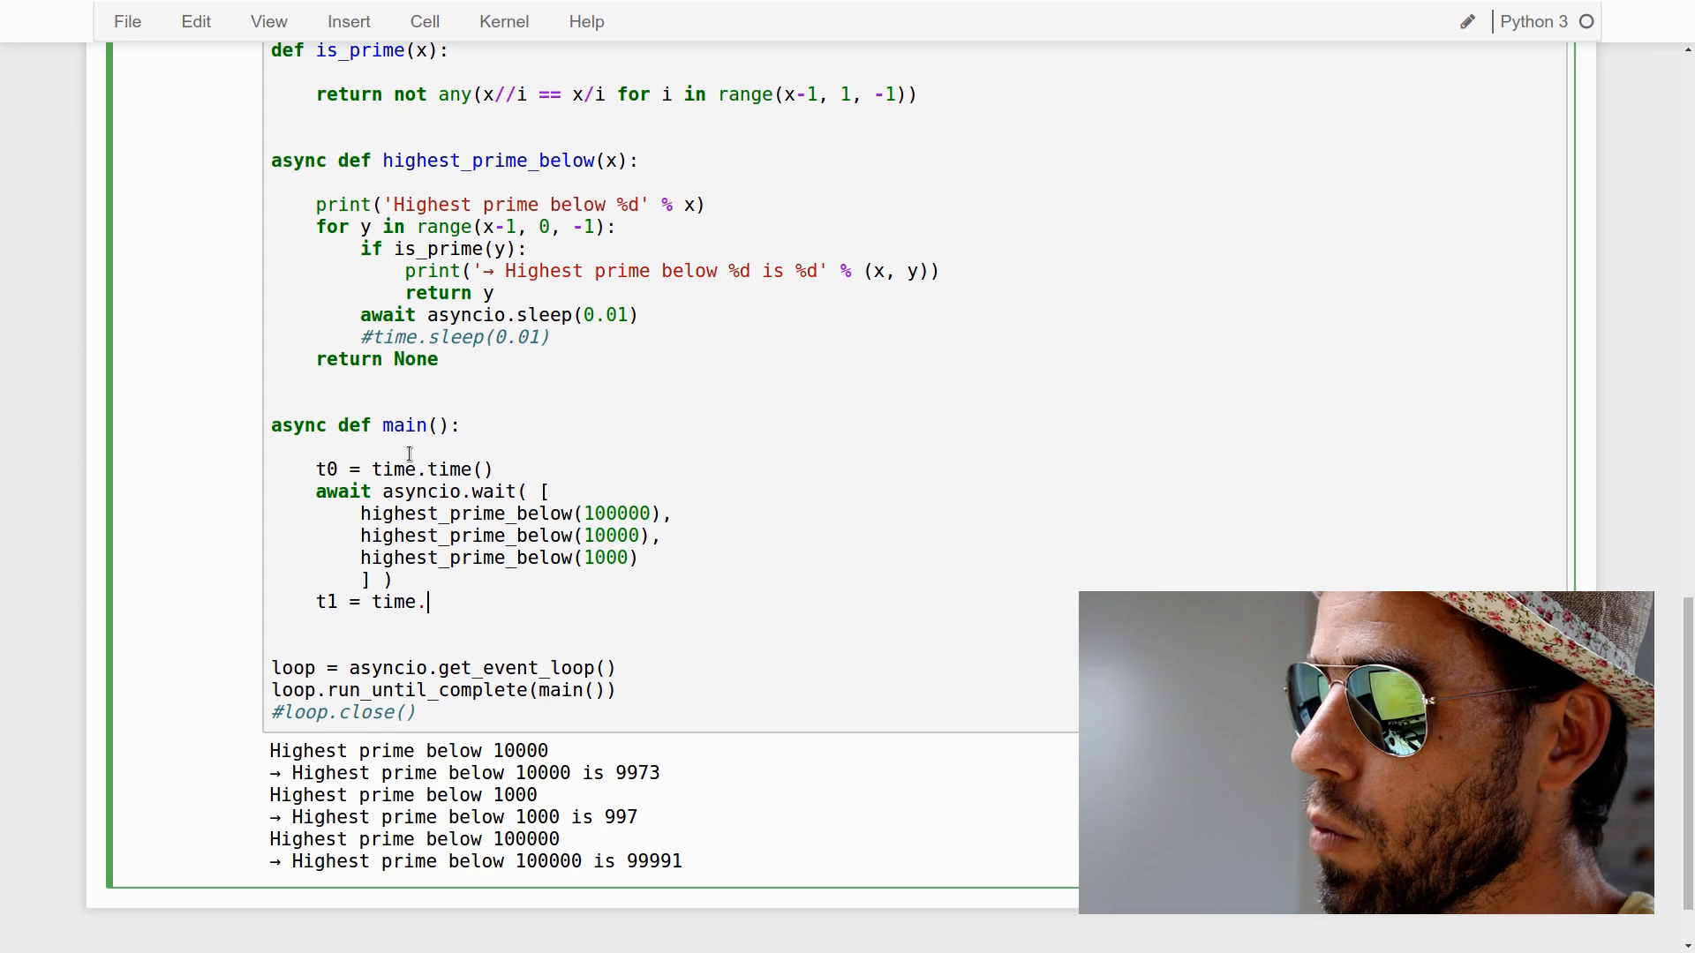
type("time()")
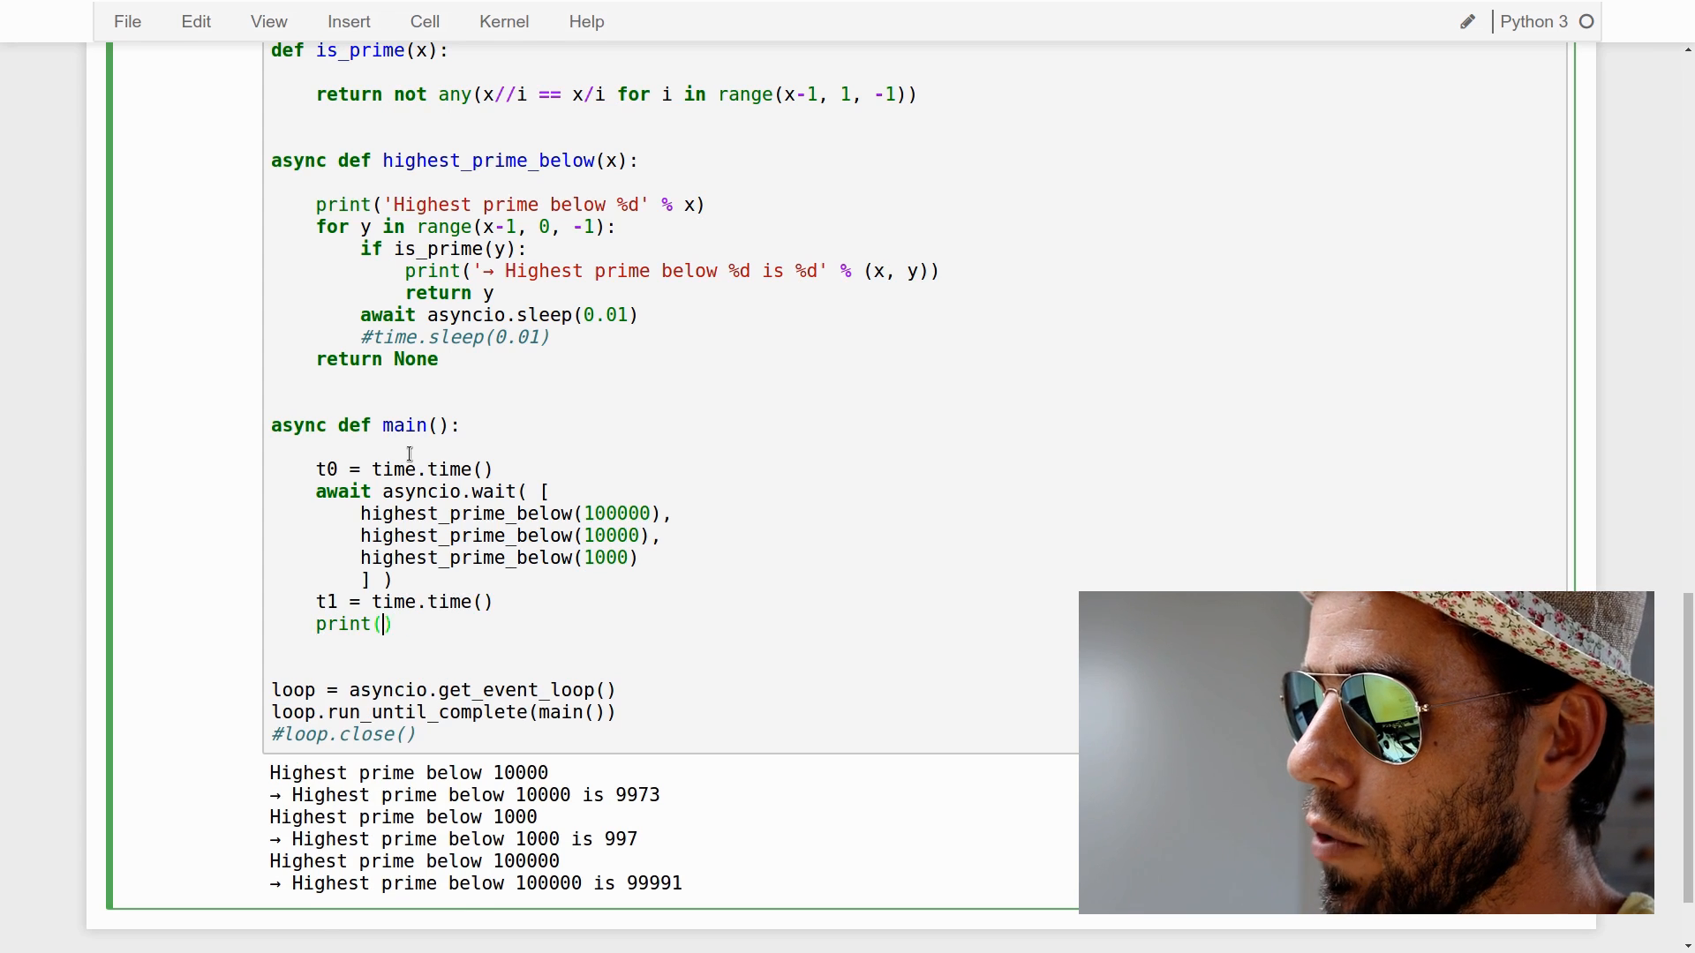
type("'Took %.")
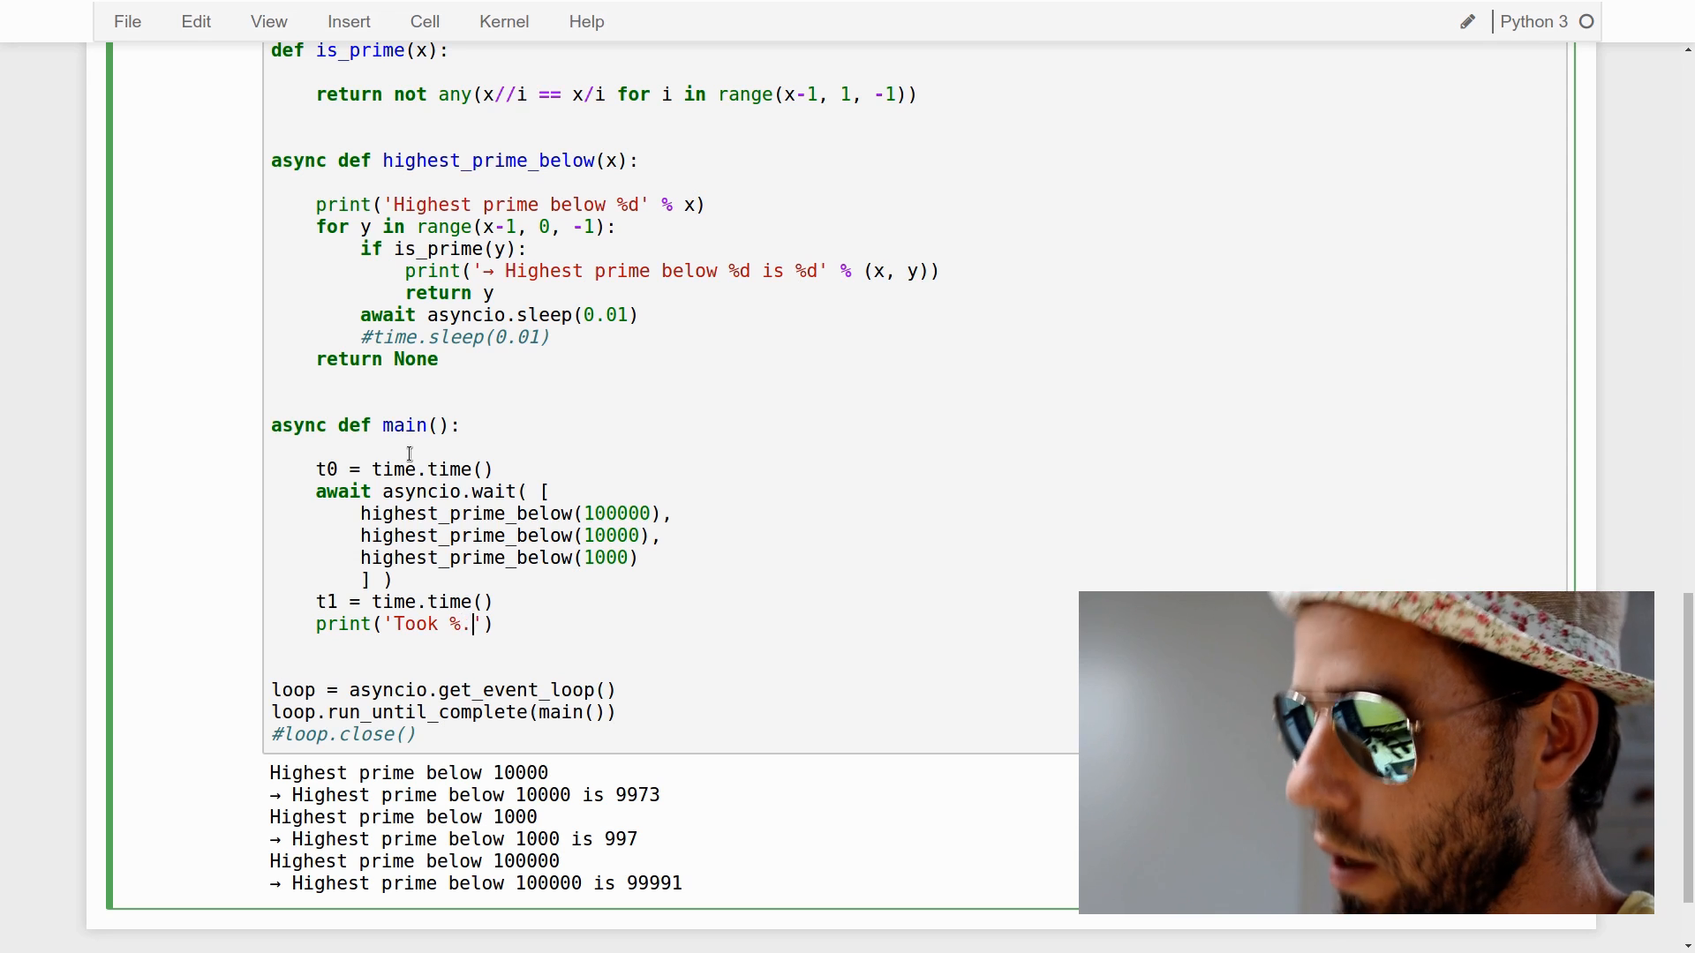
type("2f ms'")
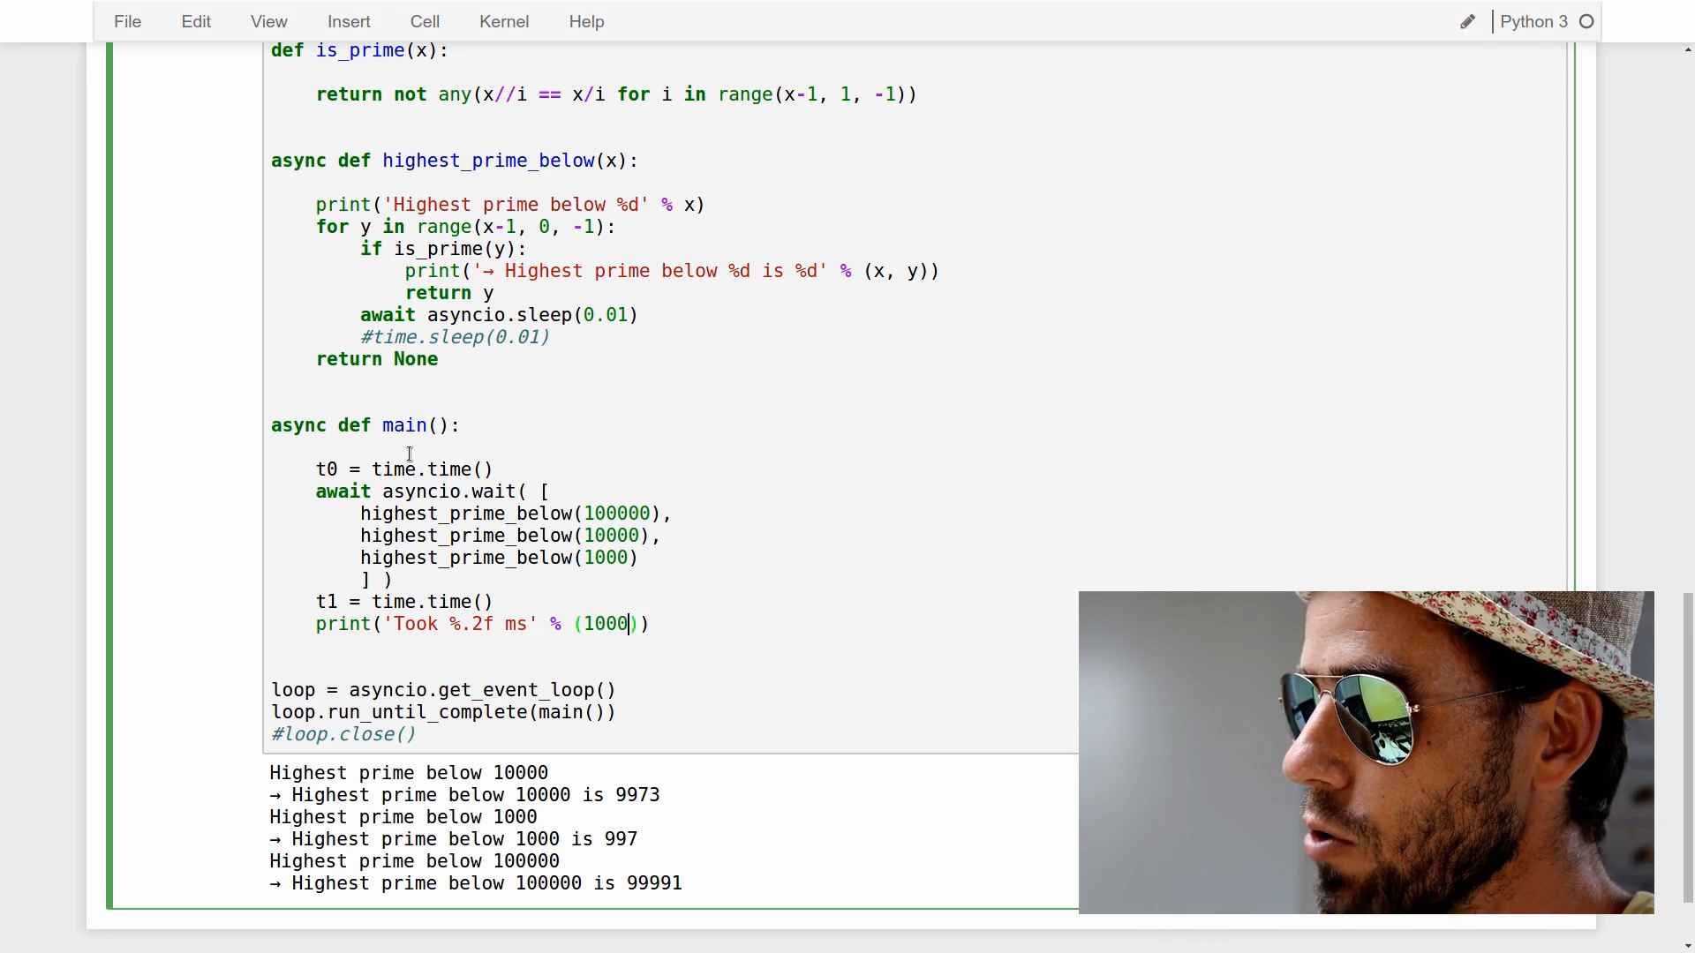
type("*()")
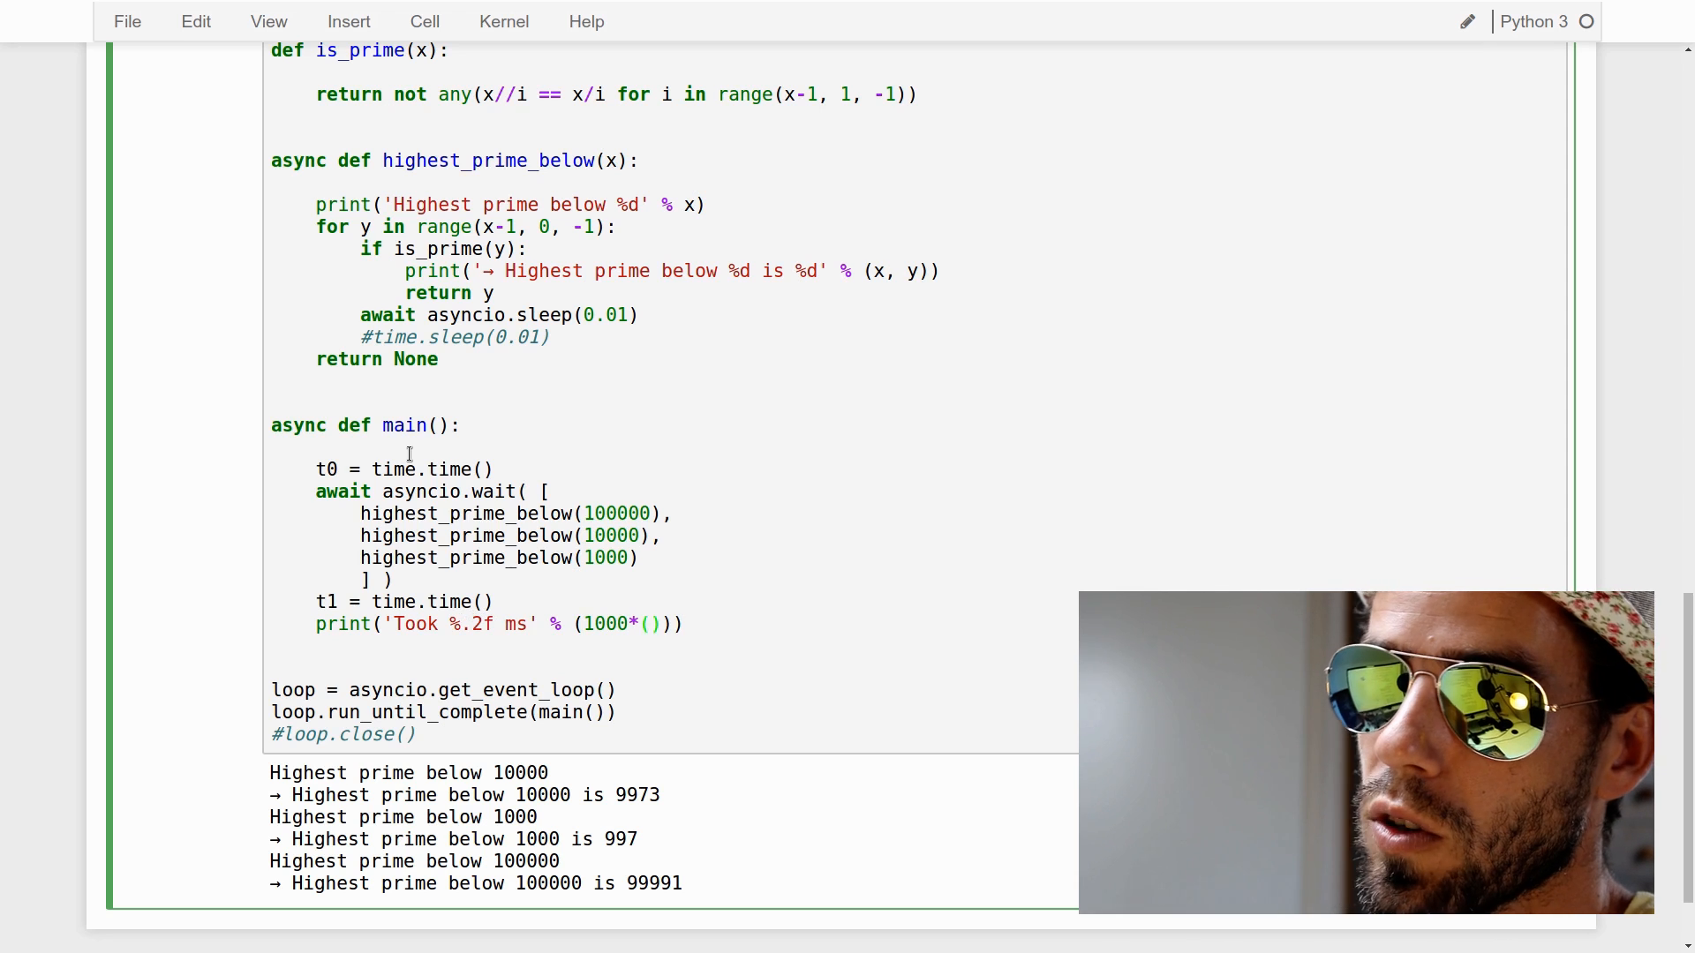
type("t")
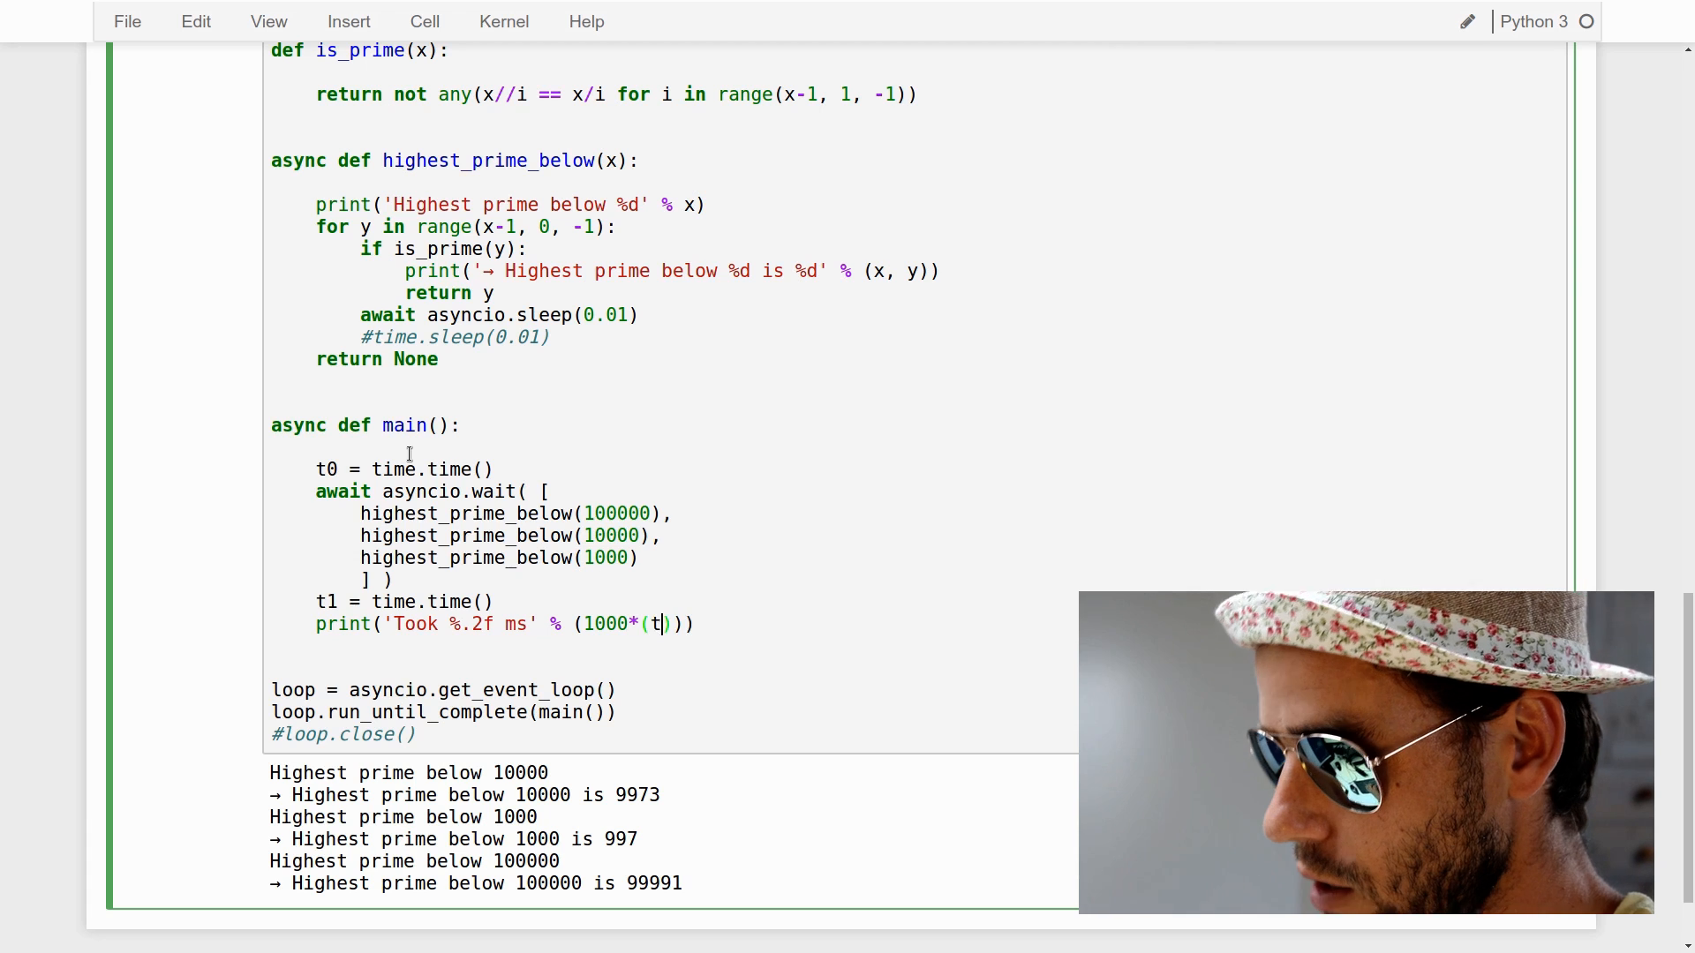
type("1-t0")
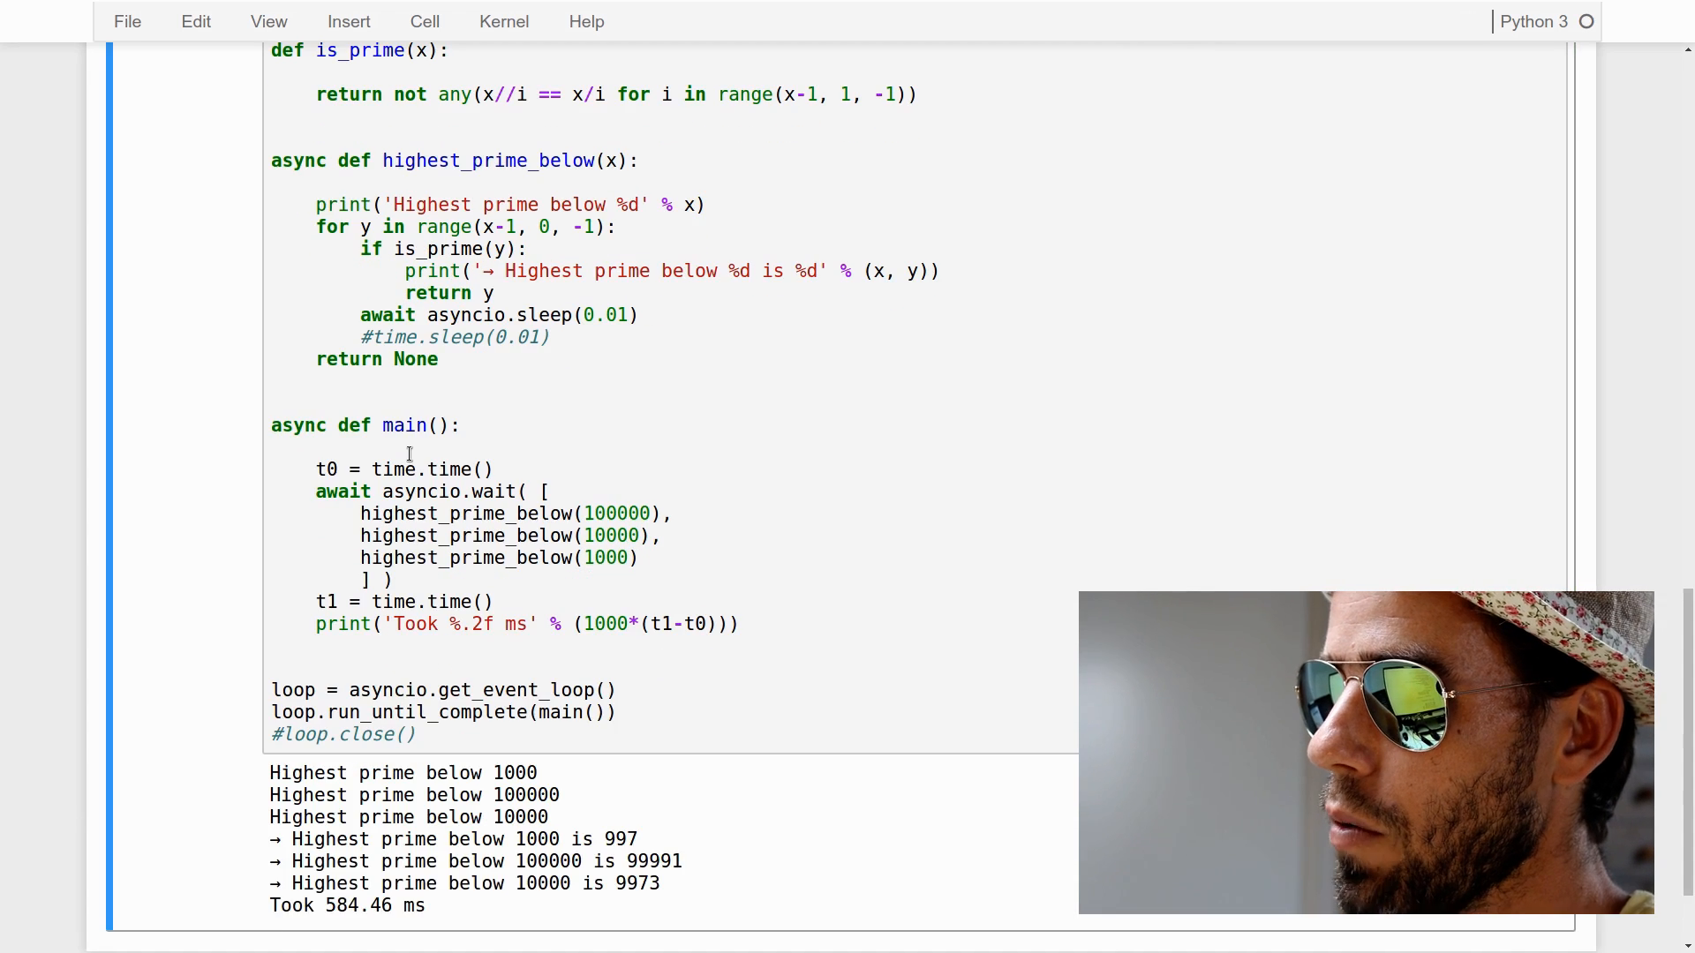
Rerun the cell and place the caret on the commented #time.sleep(0.01) line
scroll("down", 3)
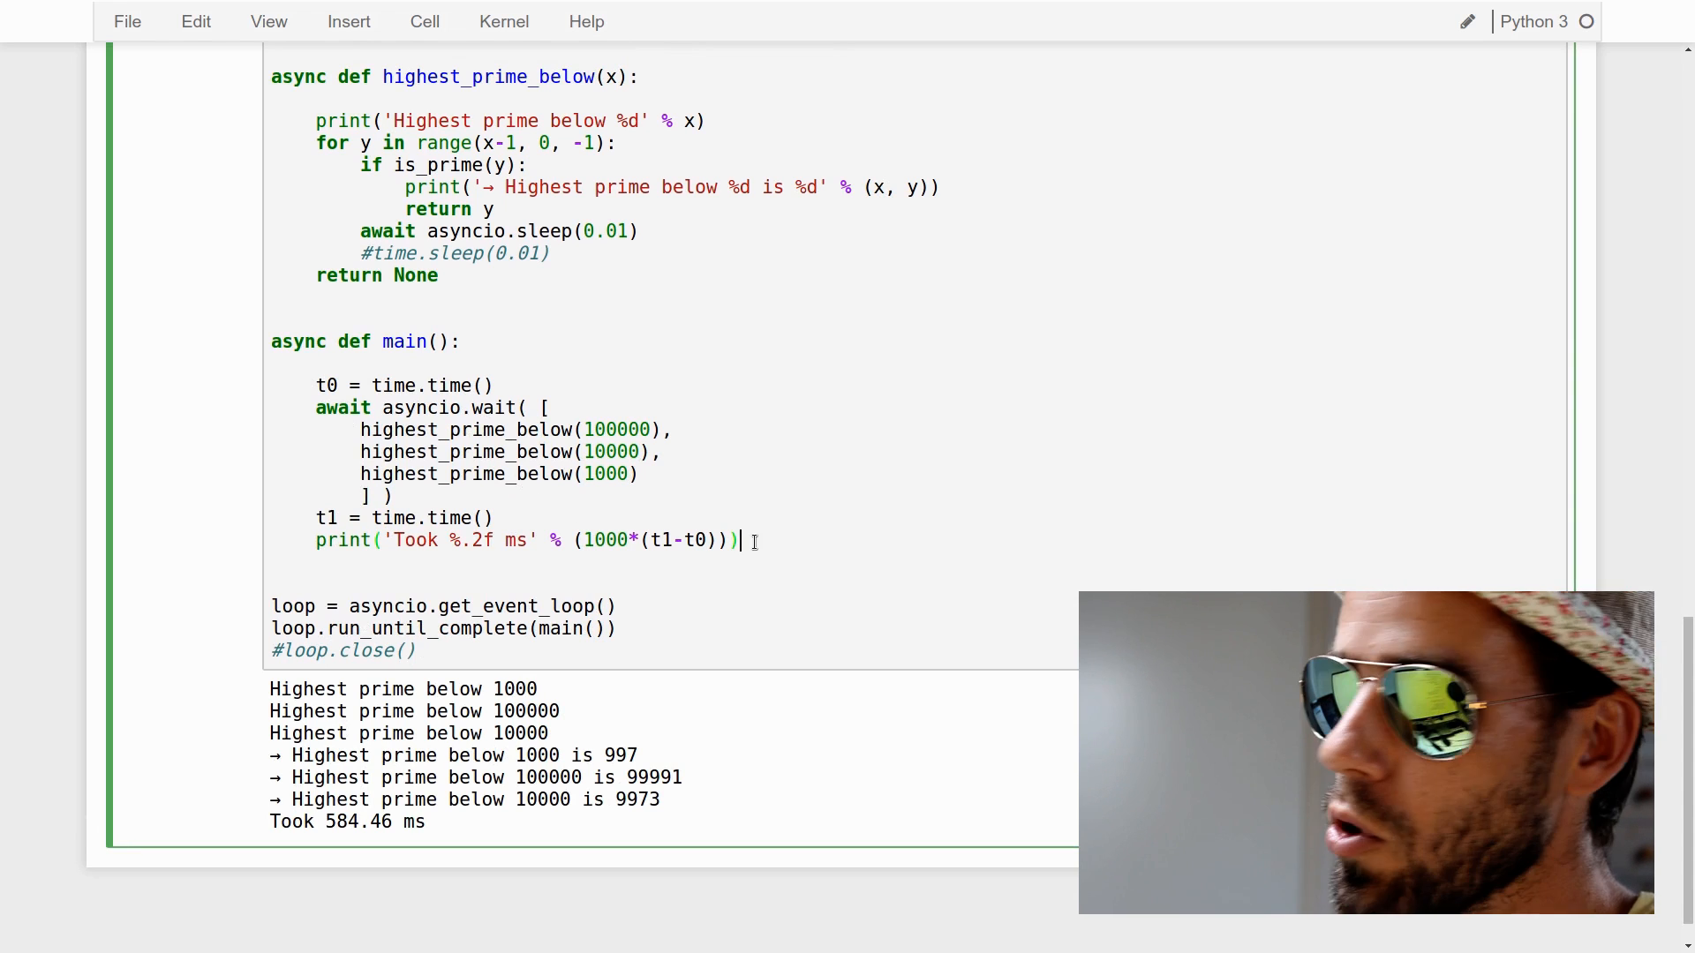
key("shift+enter")
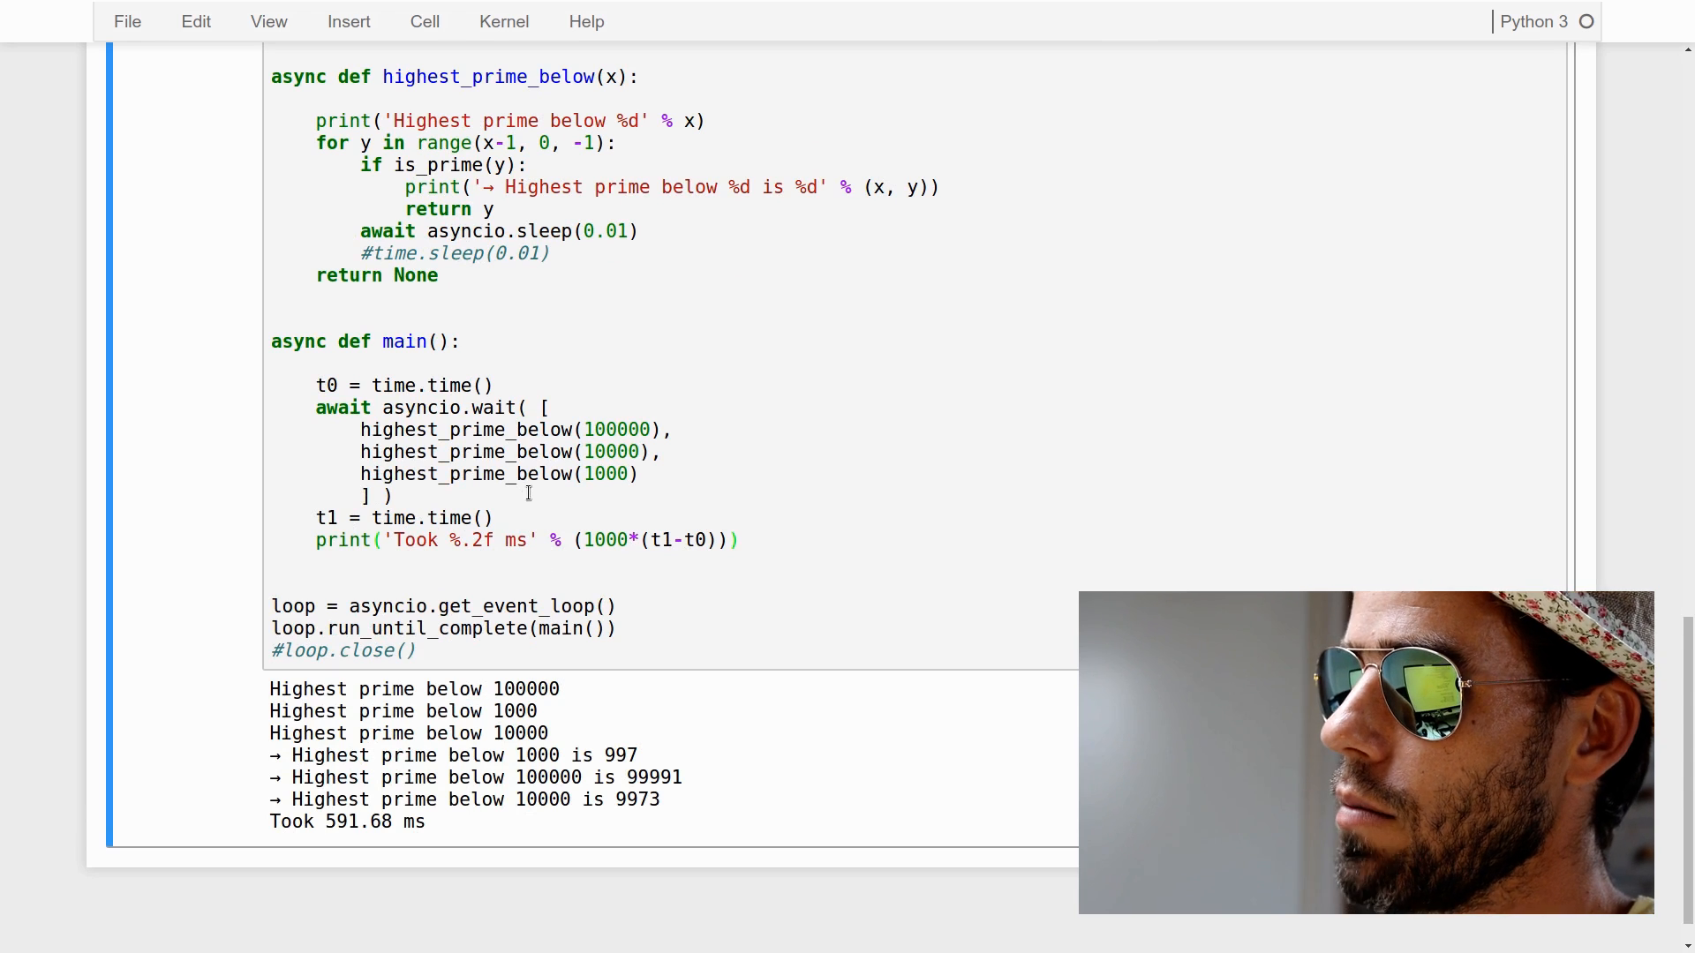
left_click(360, 231)
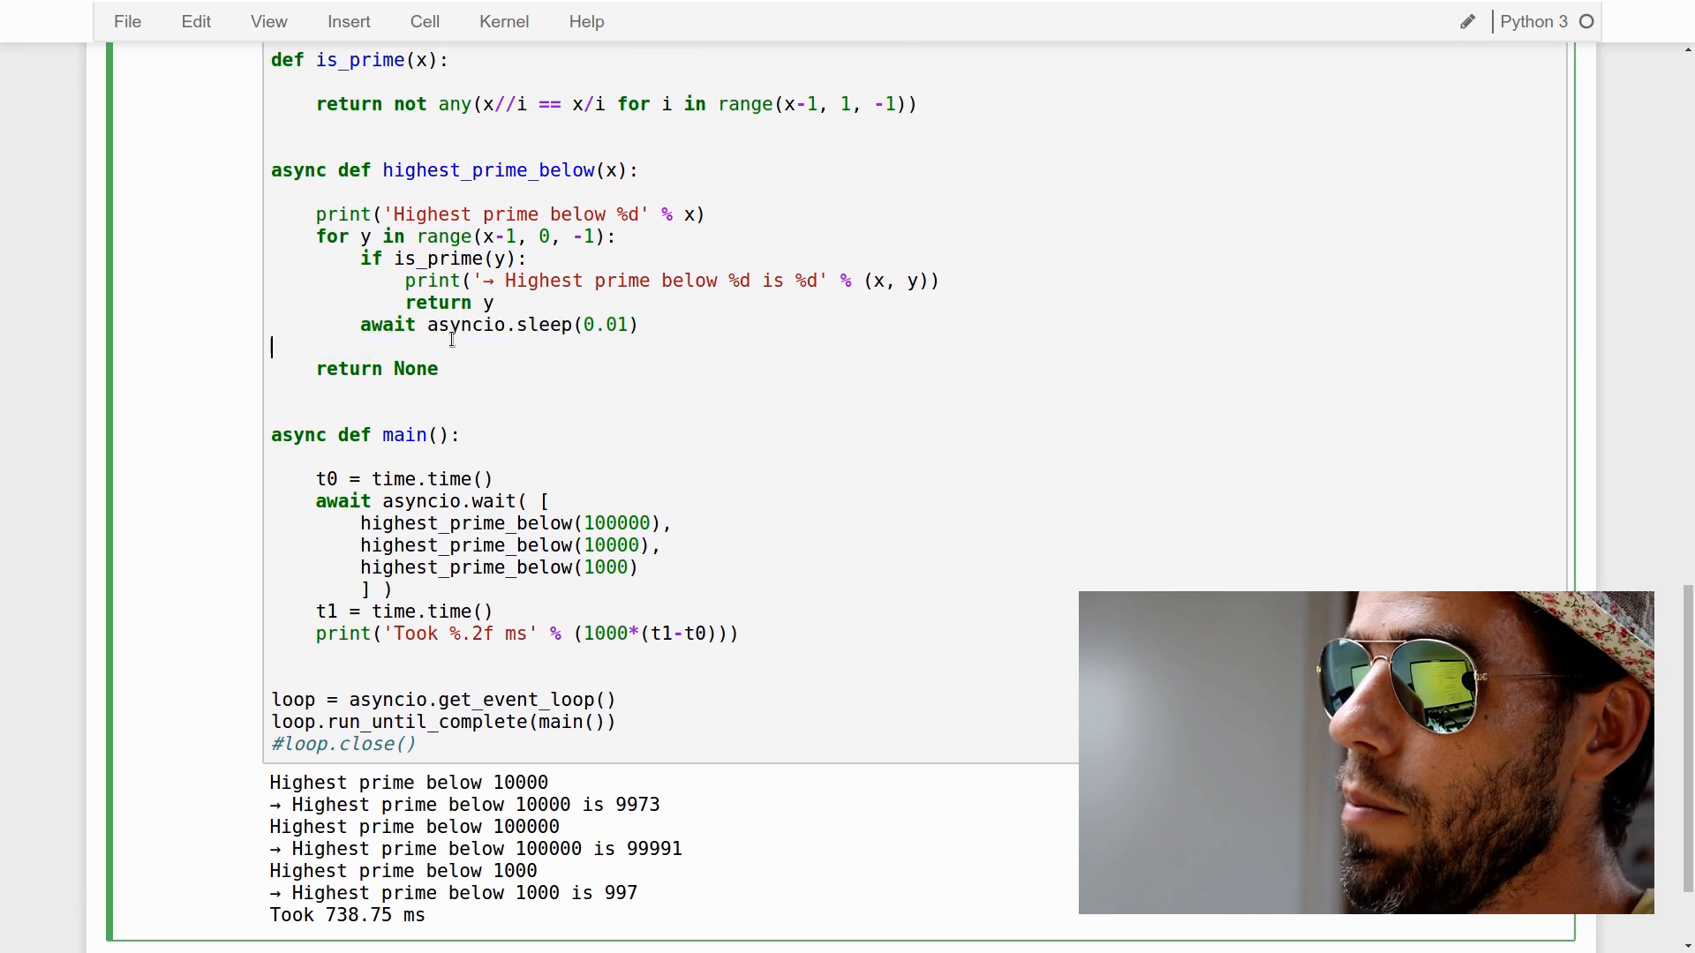
Delete the blank line so return None directly follows the asyncio.sleep await
key("Backspace")
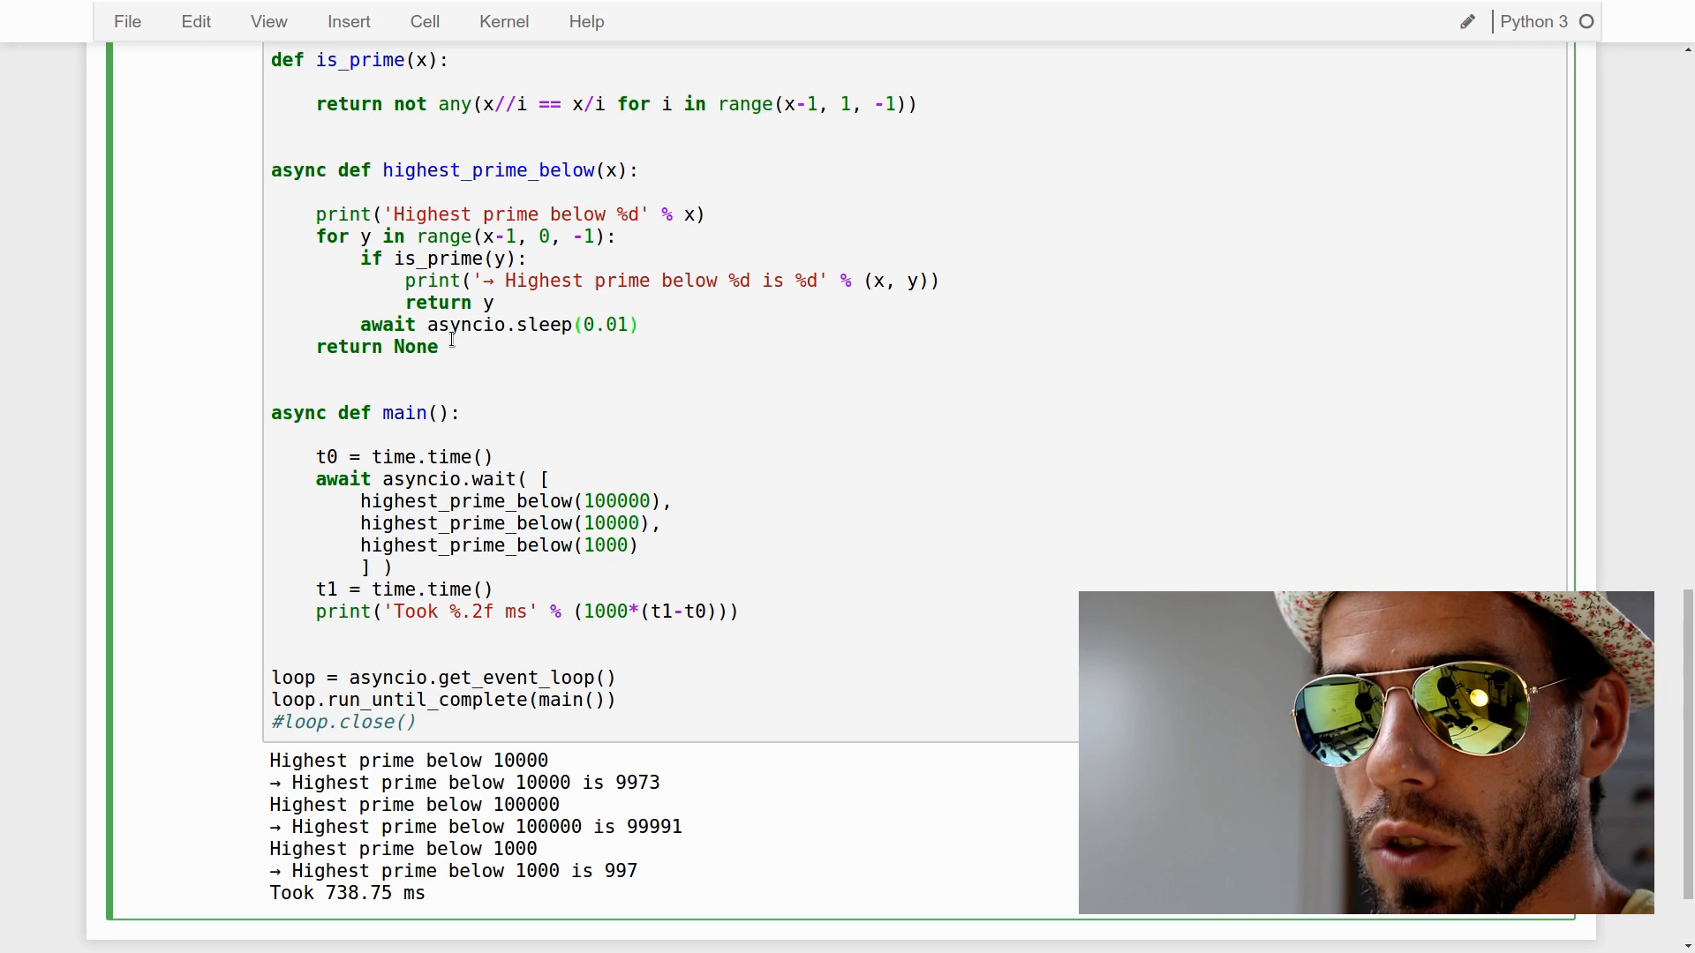
left_click(640, 324)
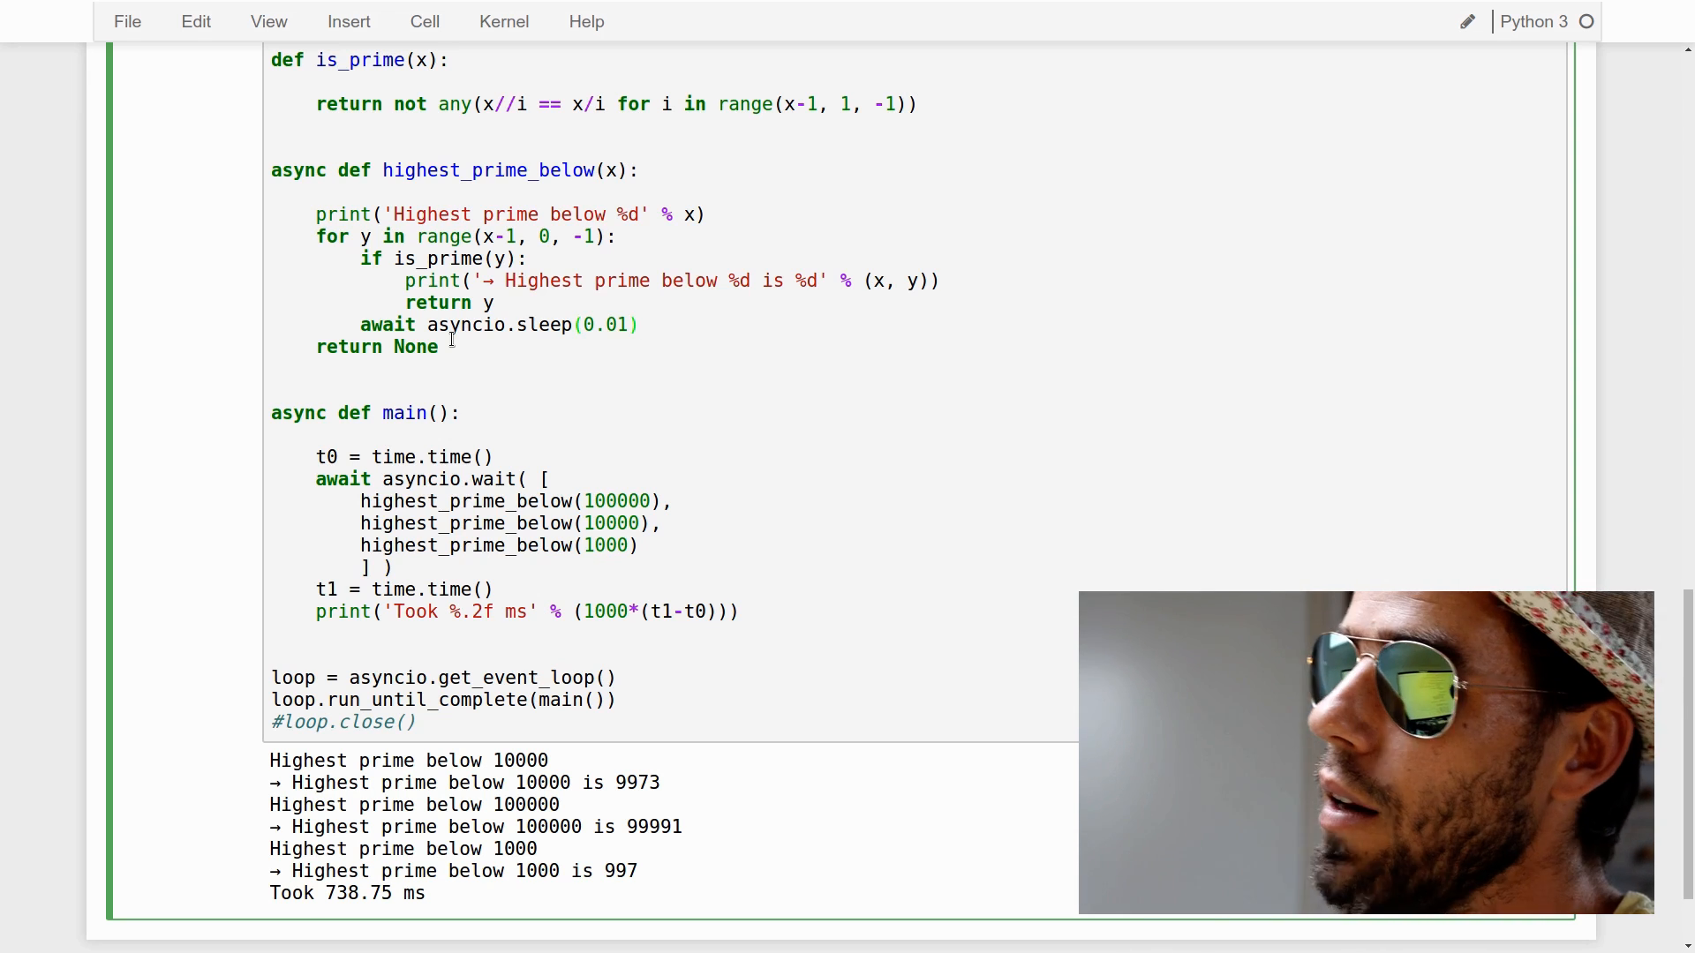
left_click(640, 324)
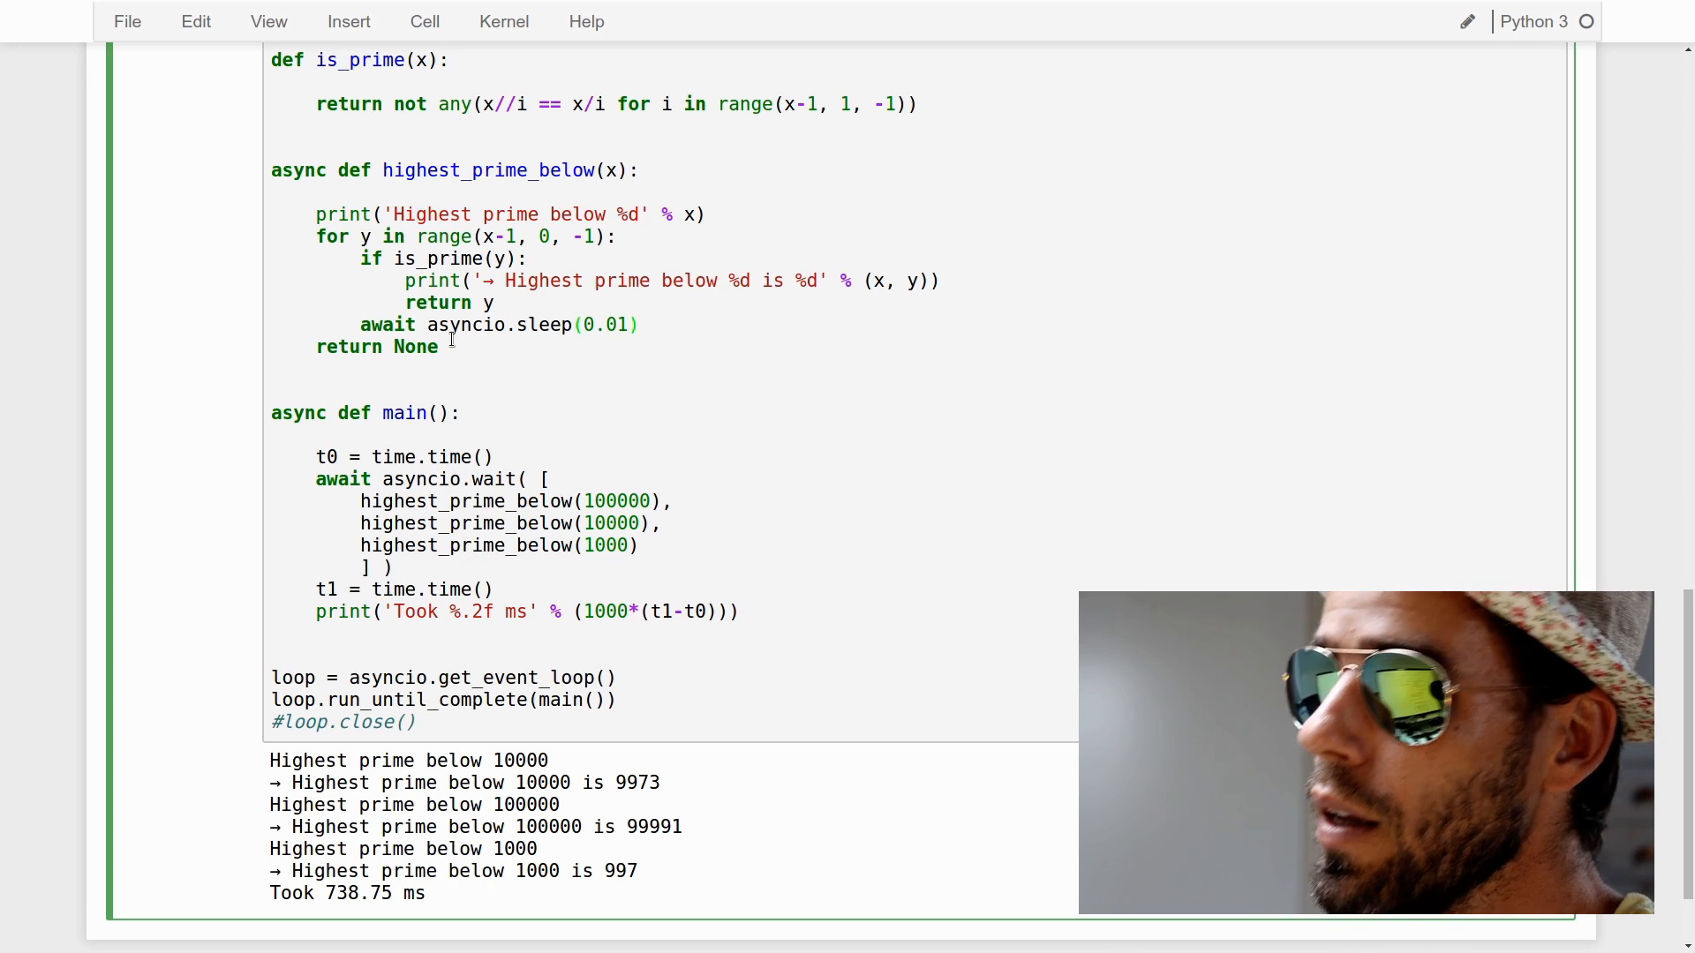
left_click(640, 323)
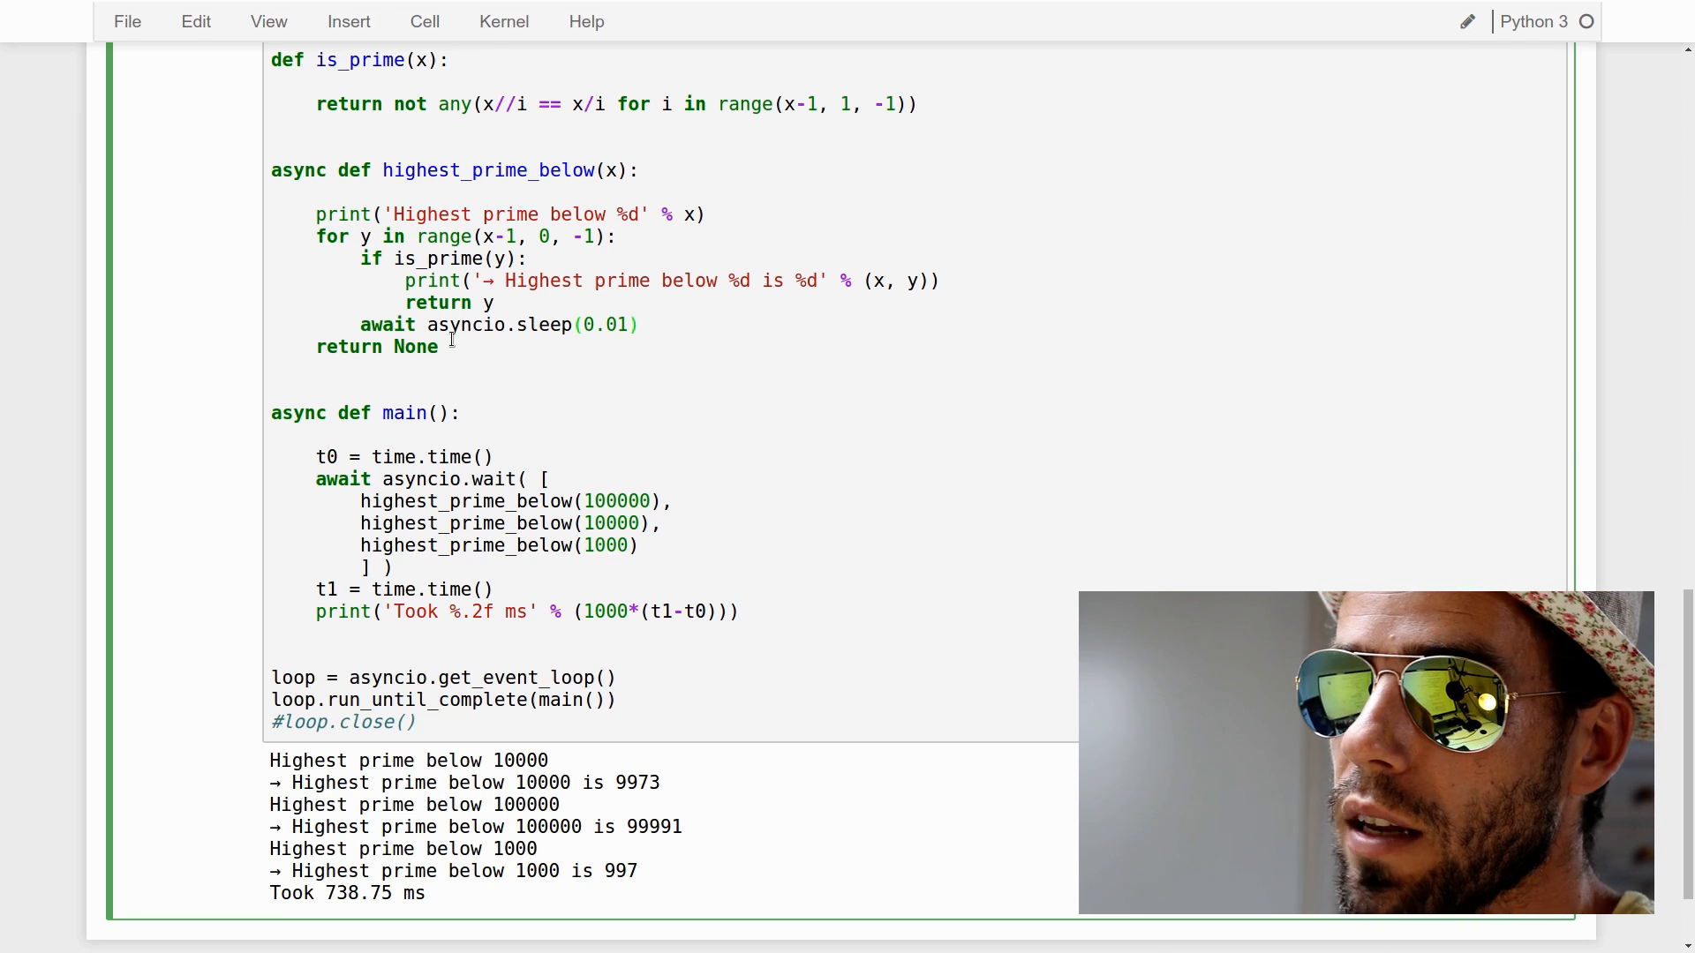
left_click(641, 324)
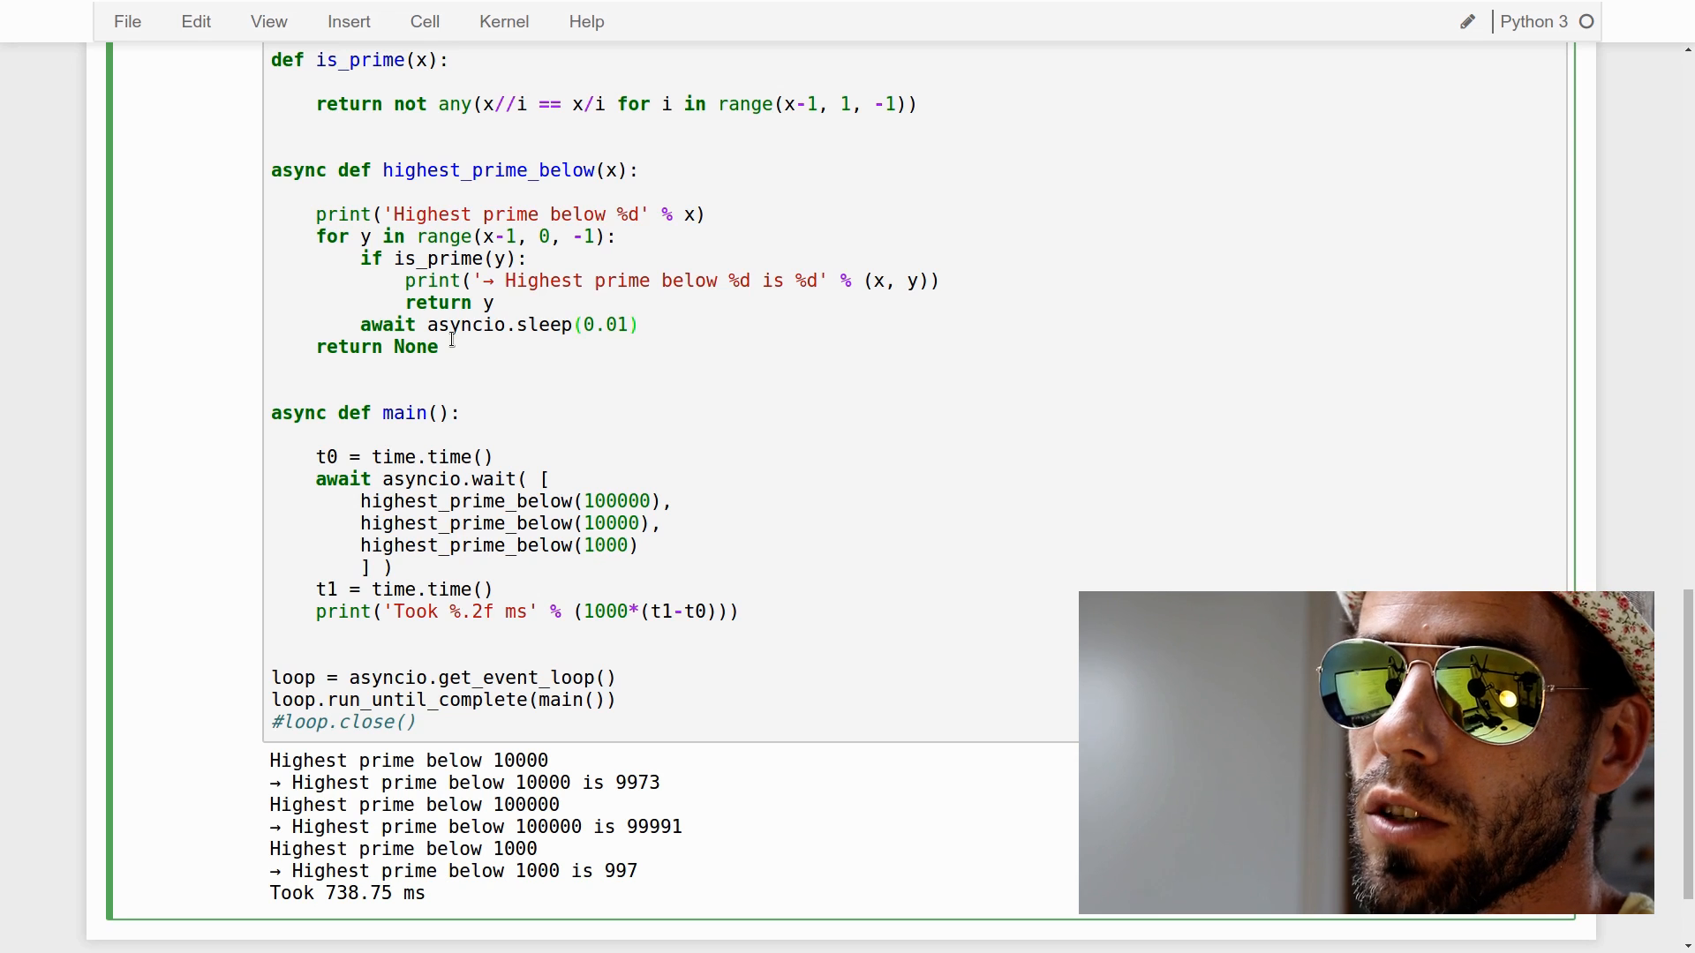
left_click(640, 324)
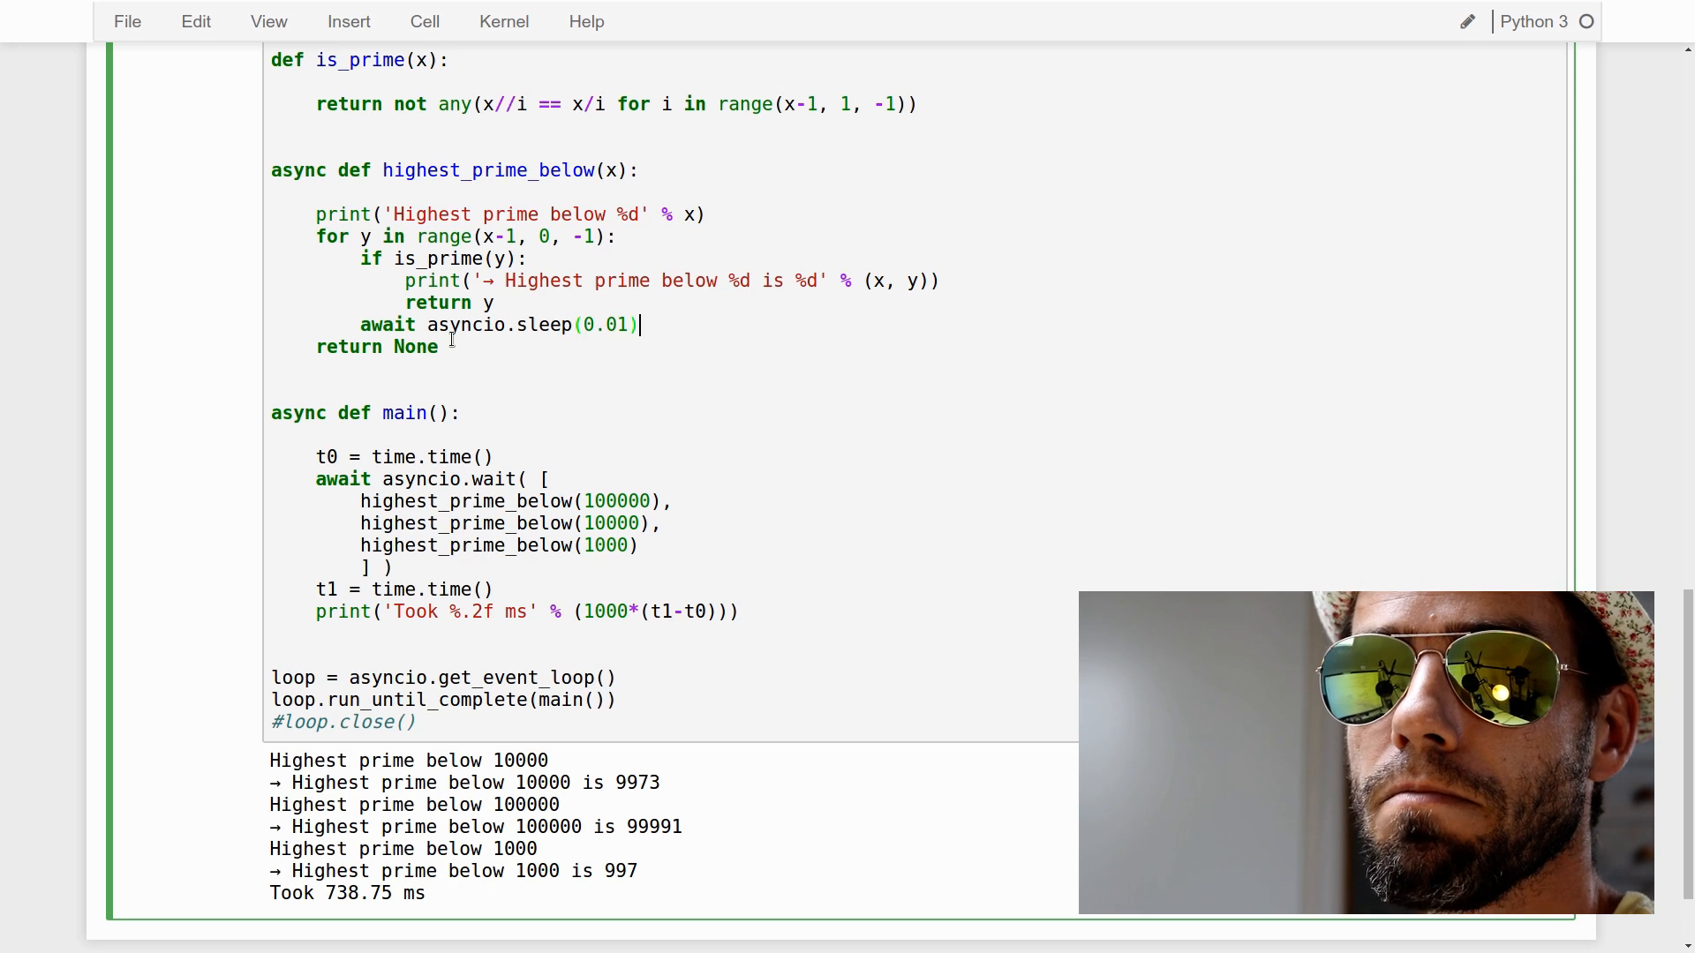